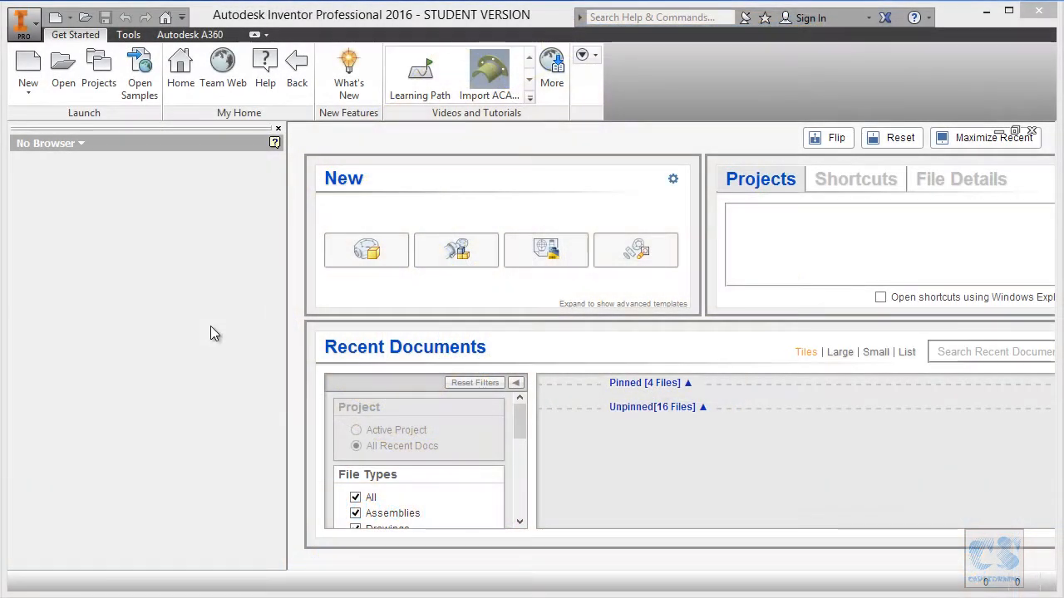
{"action": "mouse_move", "coordinate": [122, 285]}
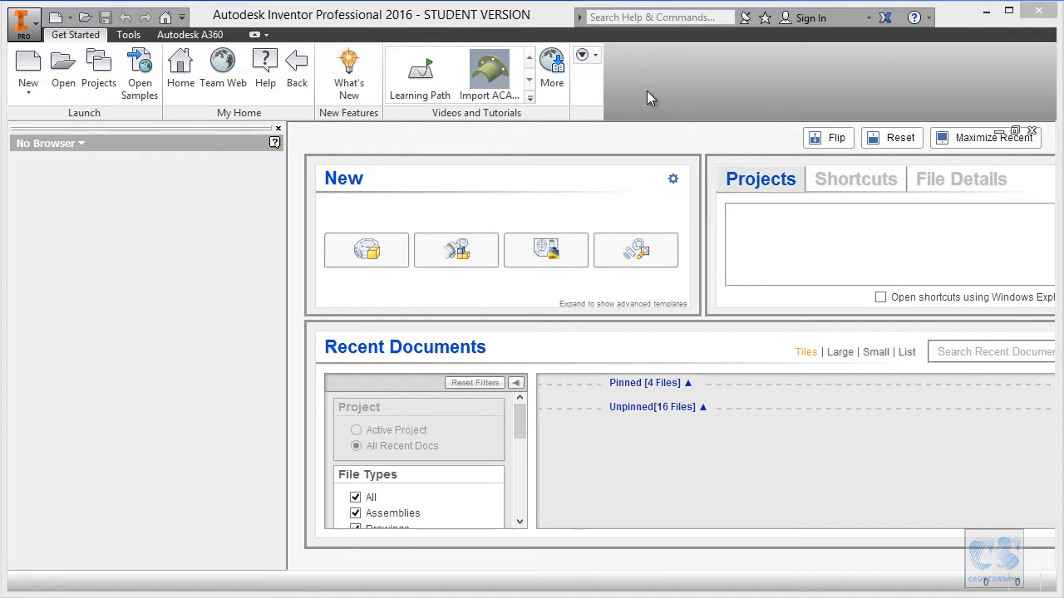
{"action": "mouse_move", "coordinate": [326, 21]}
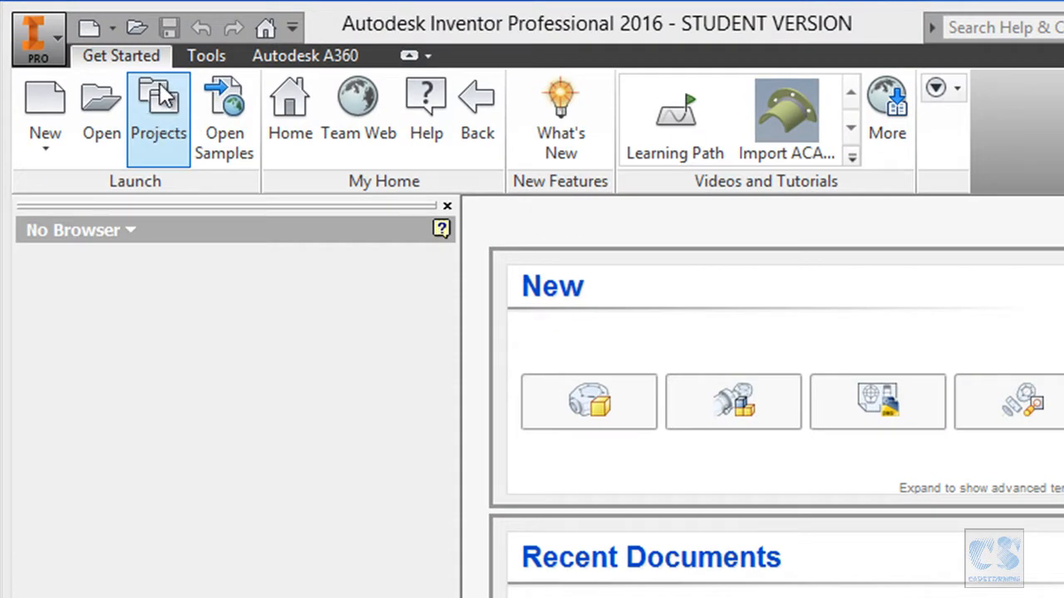
{"action": "mouse_move", "coordinate": [166, 133]}
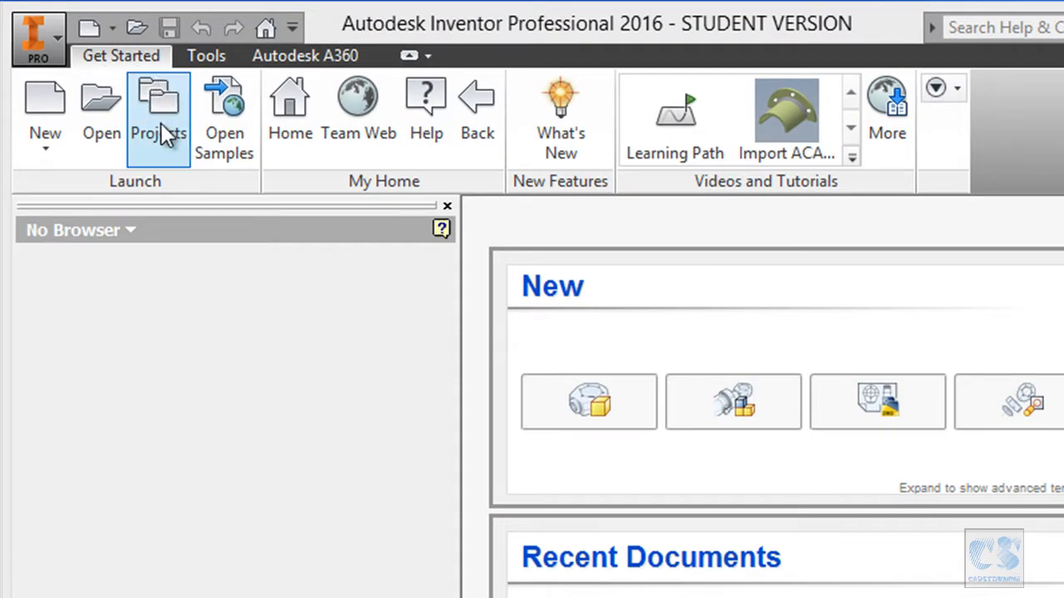
From the Projects manager, start a New Single User Project
{"action": "left_click", "coordinate": [157, 116]}
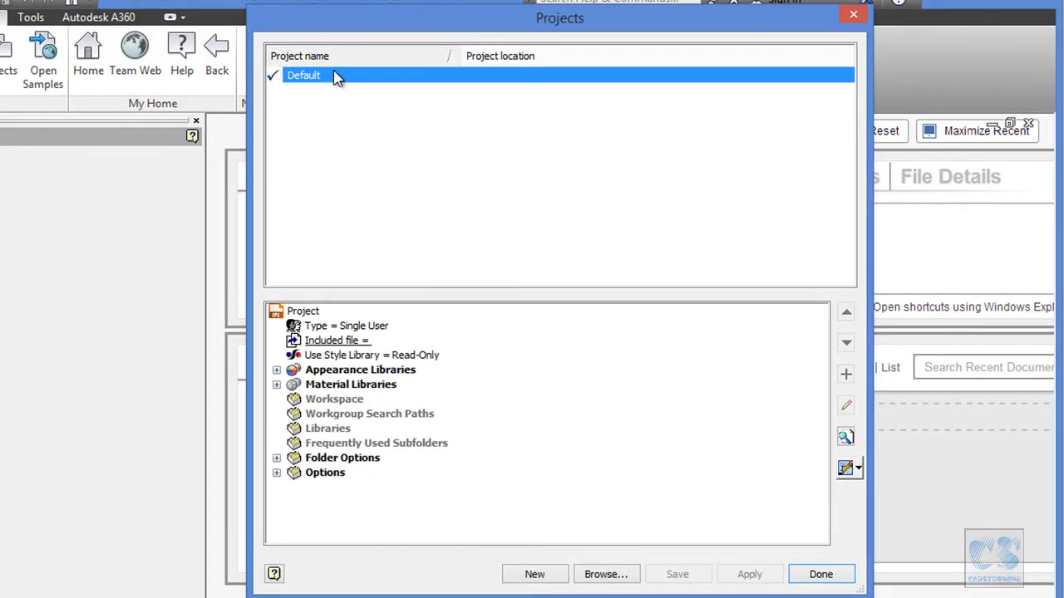
{"action": "mouse_move", "coordinate": [384, 189]}
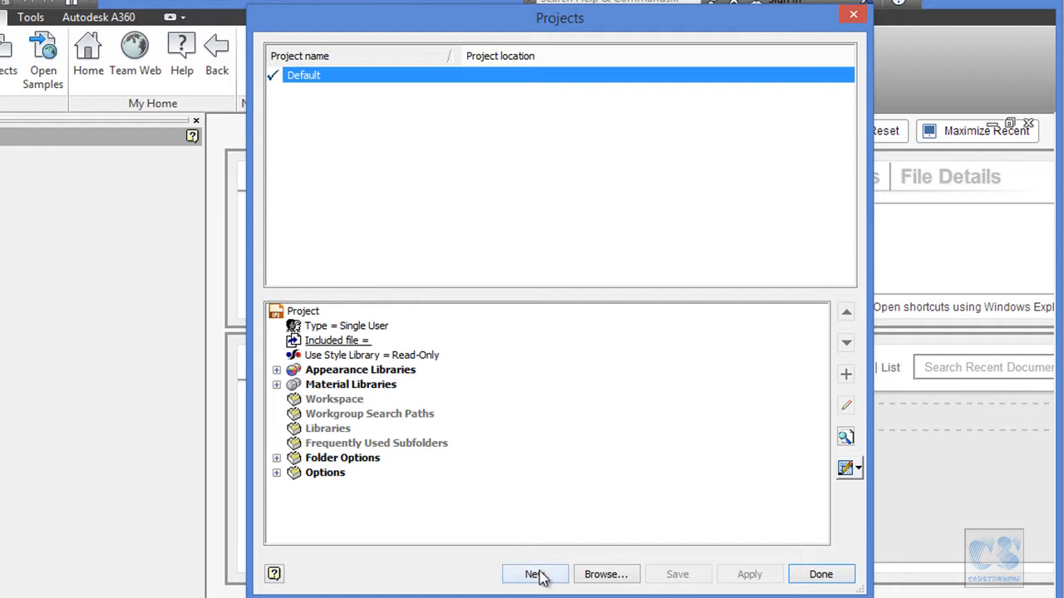
{"action": "left_click", "coordinate": [534, 574]}
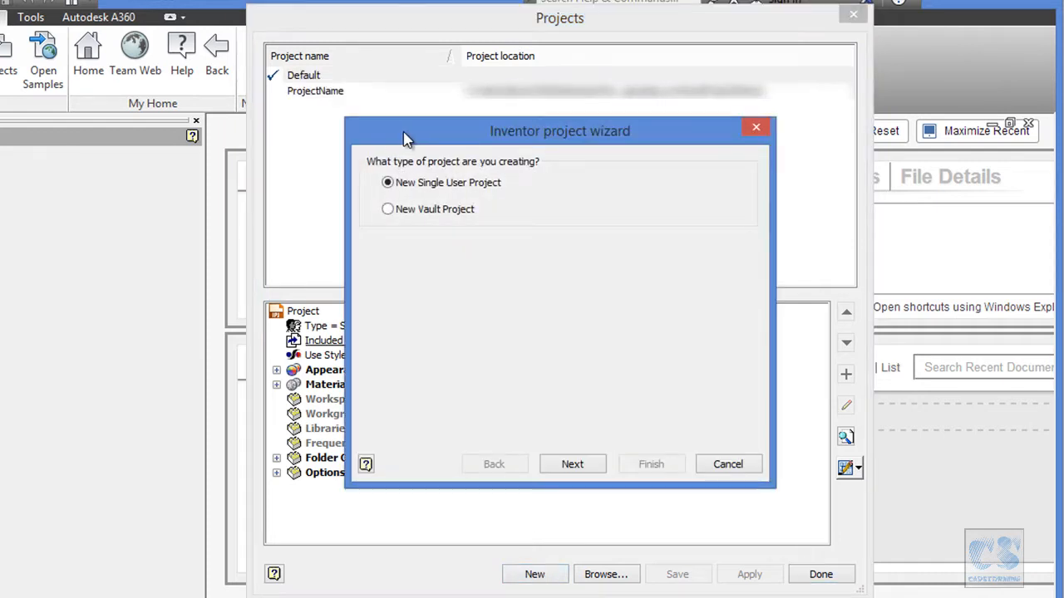
{"action": "mouse_move", "coordinate": [605, 139]}
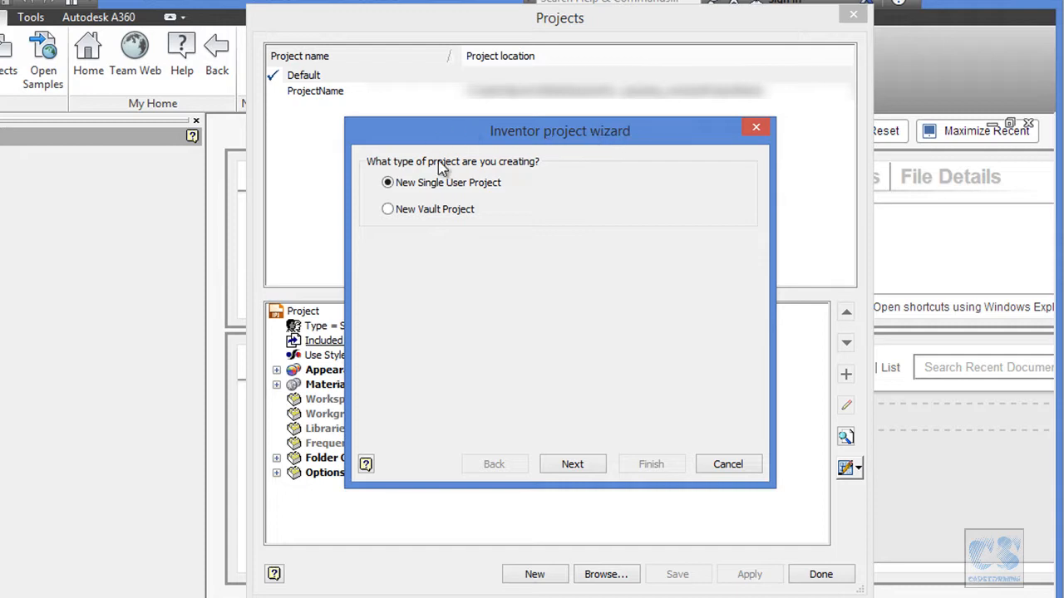
{"action": "mouse_move", "coordinate": [436, 204]}
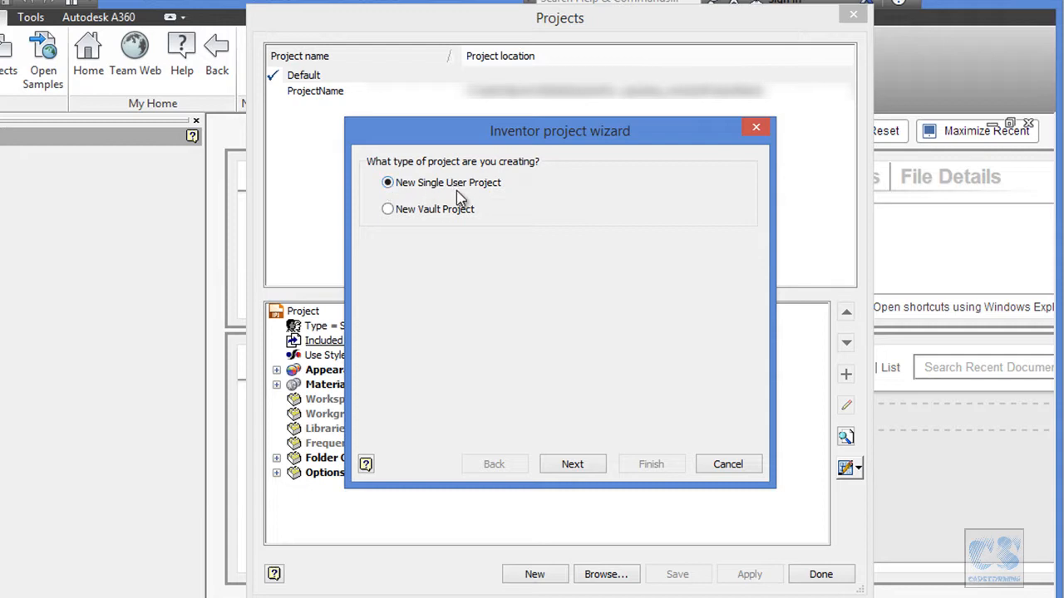
{"action": "left_click", "coordinate": [572, 464]}
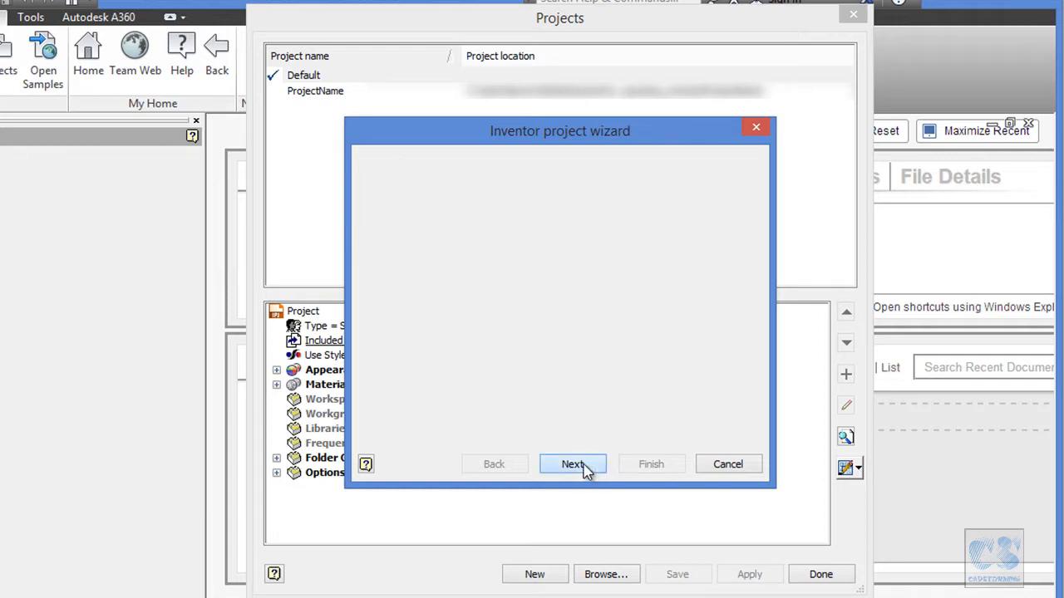
Advance the wizard and name the project SPIRAL CASING
{"action": "left_click", "coordinate": [572, 464]}
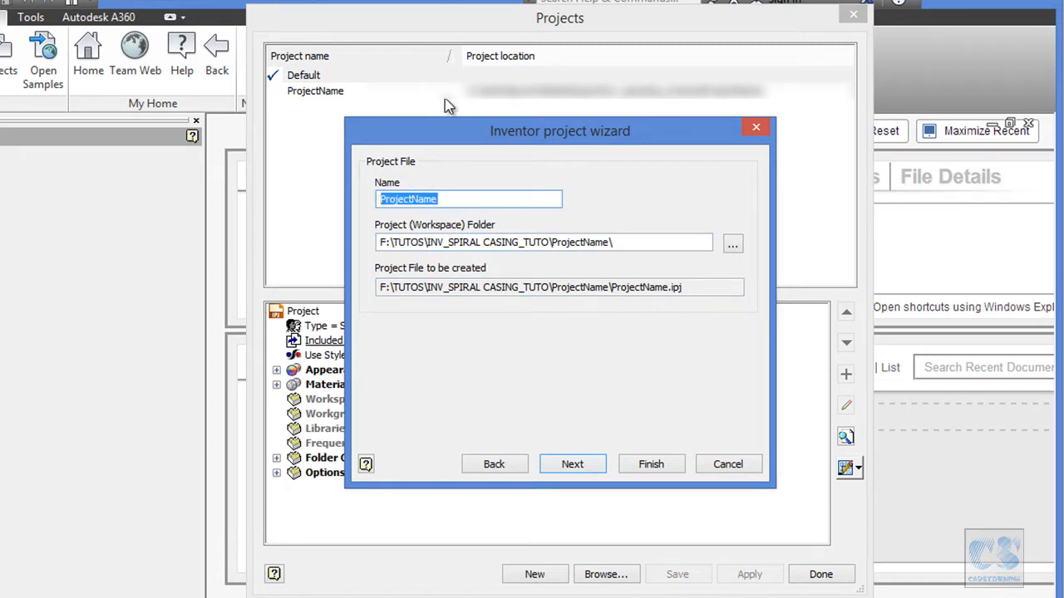
{"action": "type", "text": "S"}
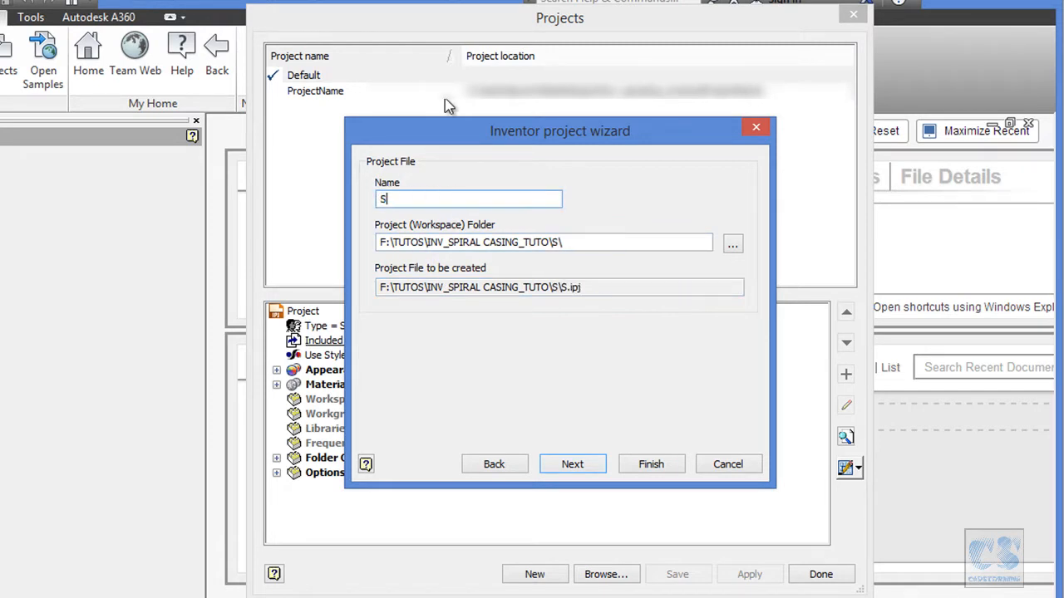
{"action": "type", "text": "PIRAL CASING"}
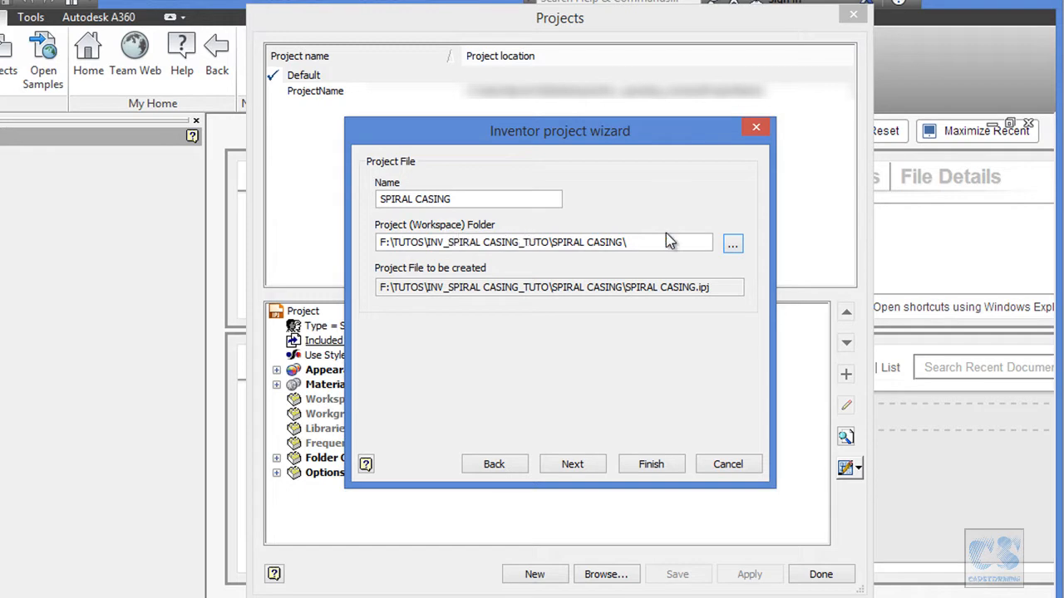
{"action": "mouse_move", "coordinate": [732, 243]}
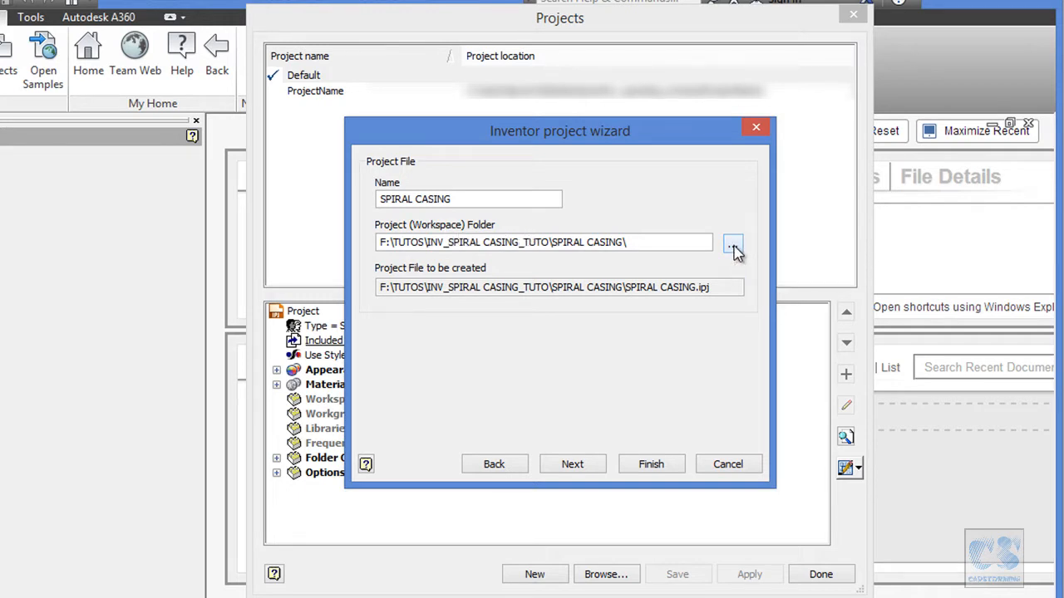
Browse to INV_SPIRAL CASING_TUTO and select its 1-CAD folder as location
{"action": "left_click", "coordinate": [733, 242]}
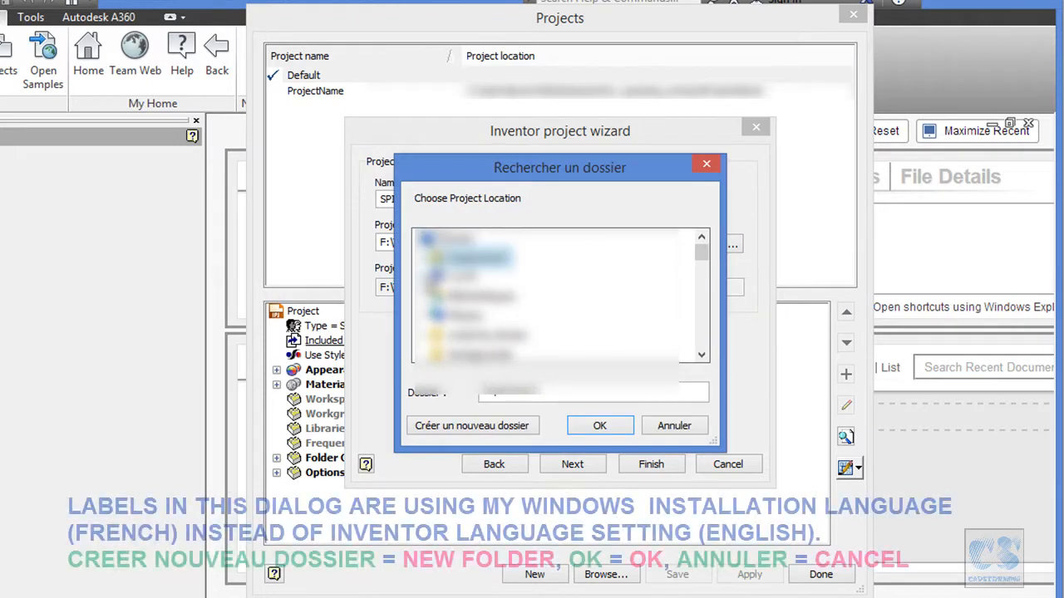
{"action": "scroll", "scroll_direction": "down", "scroll_amount": 3}
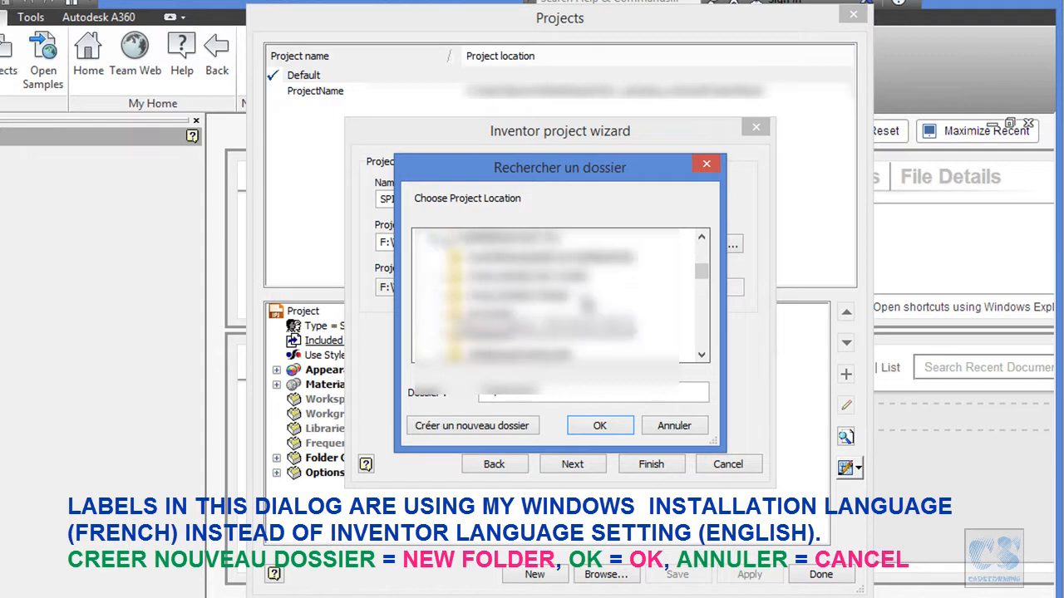
{"action": "scroll", "scroll_direction": "down", "scroll_amount": 3}
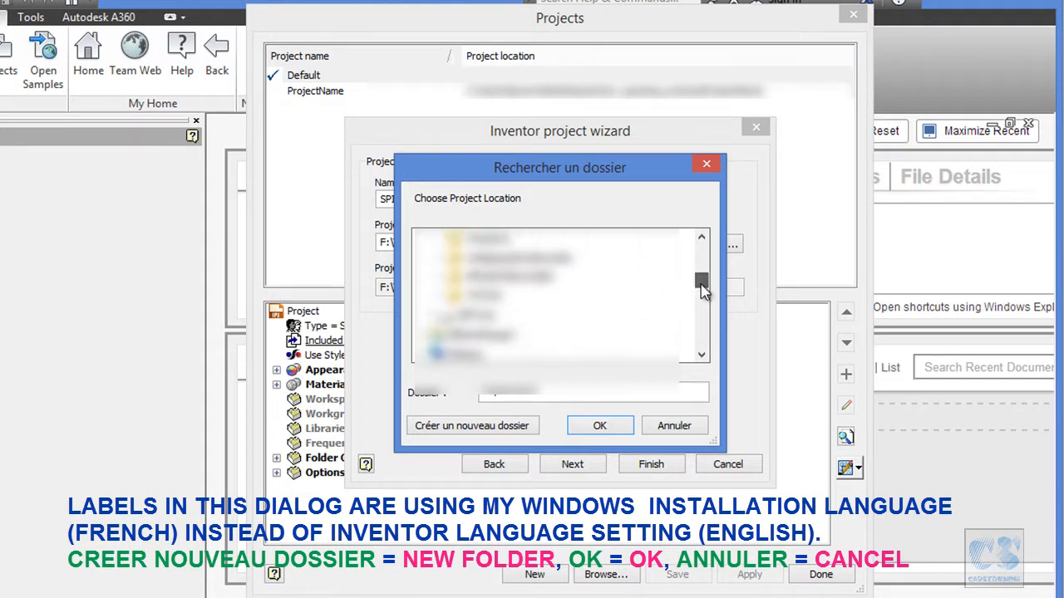
{"action": "scroll", "scroll_direction": "down", "scroll_amount": 3}
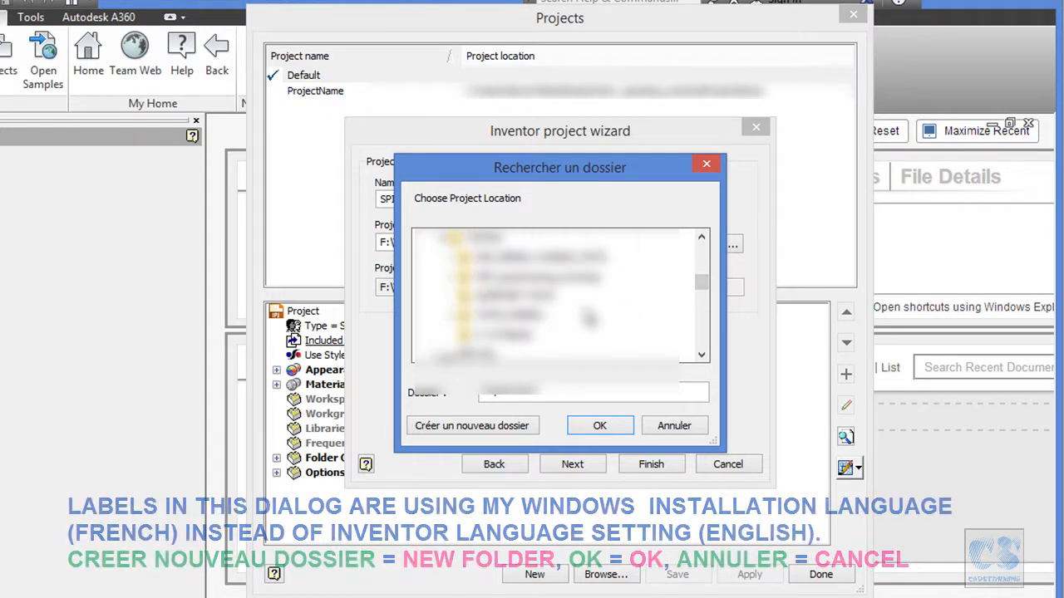
{"action": "left_click", "coordinate": [540, 238]}
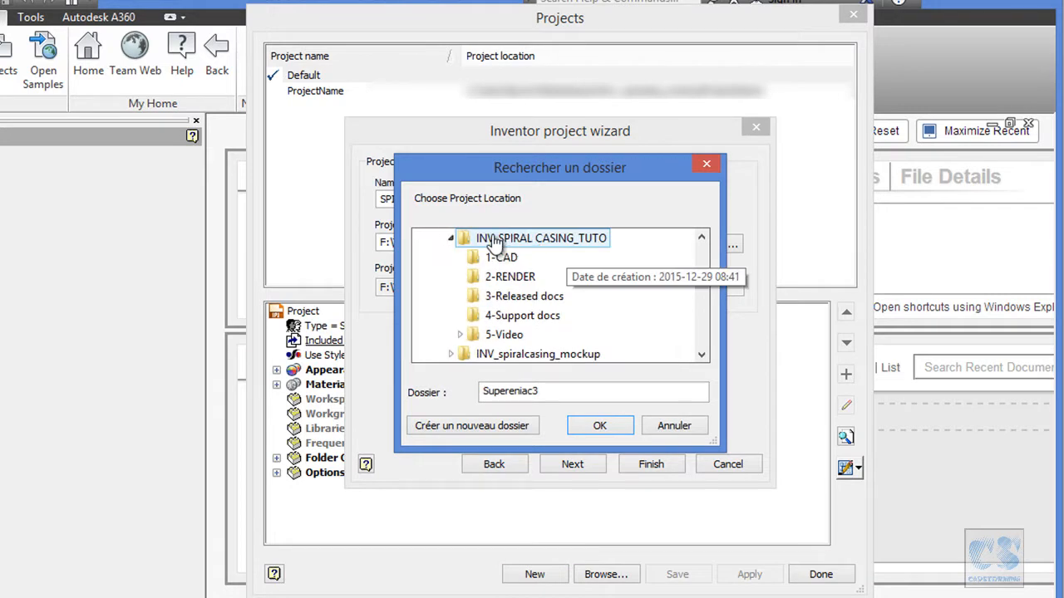
{"action": "mouse_move", "coordinate": [526, 248]}
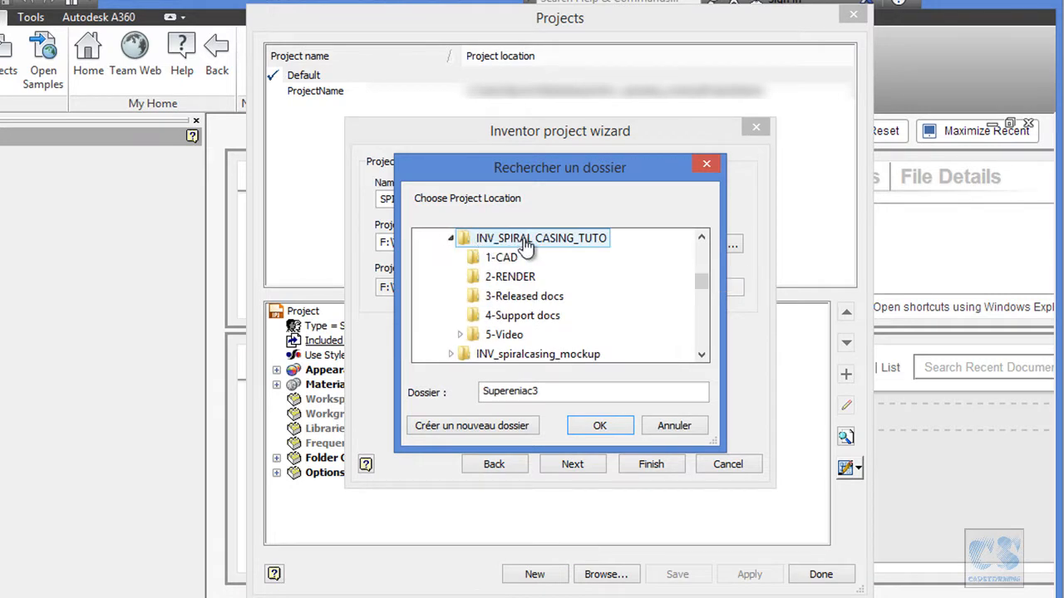
{"action": "mouse_move", "coordinate": [607, 249]}
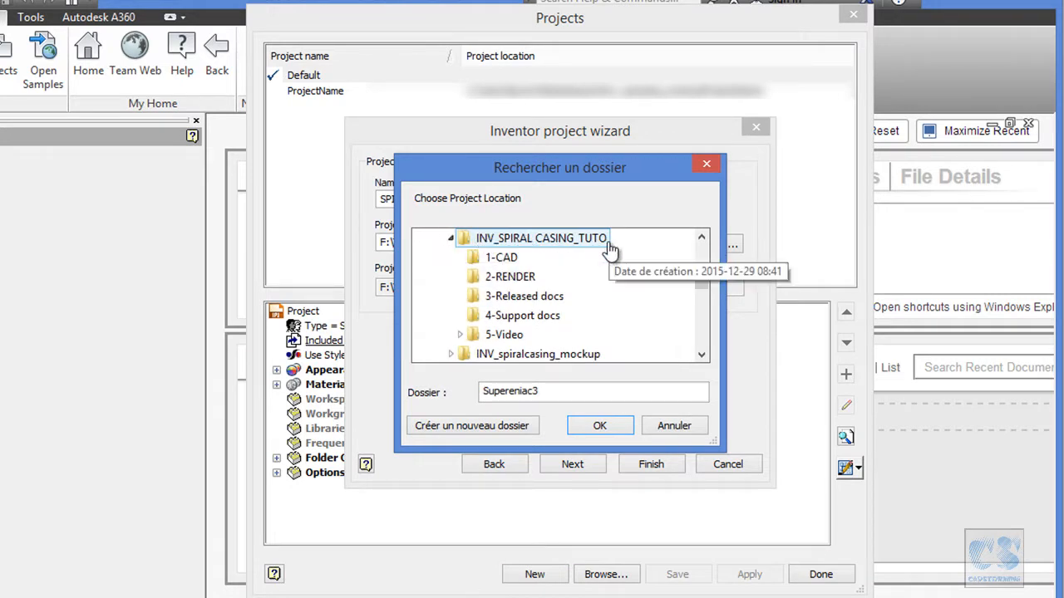
{"action": "left_click", "coordinate": [508, 276]}
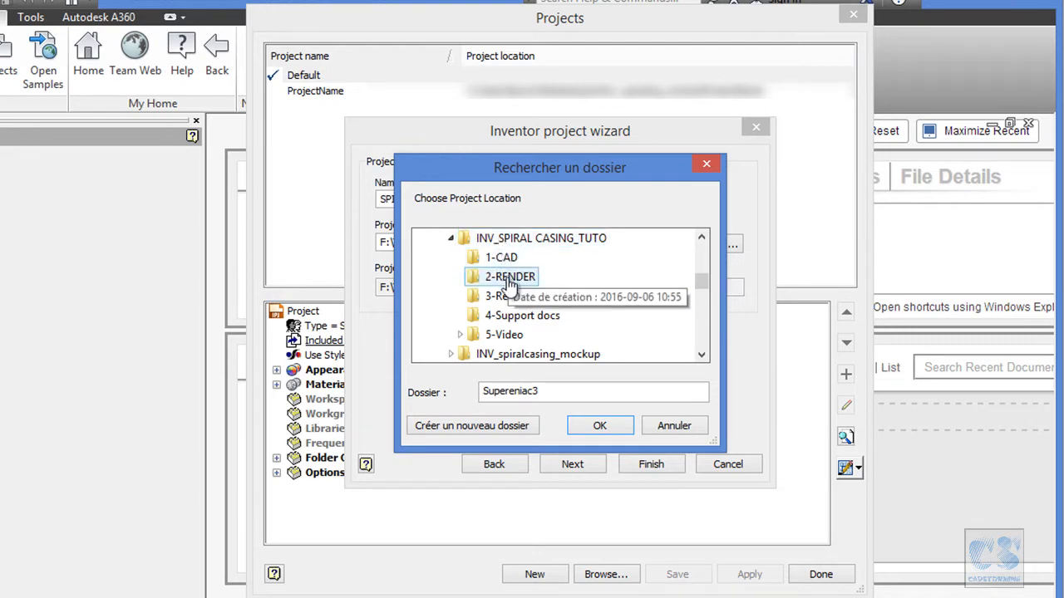
{"action": "left_click", "coordinate": [501, 257]}
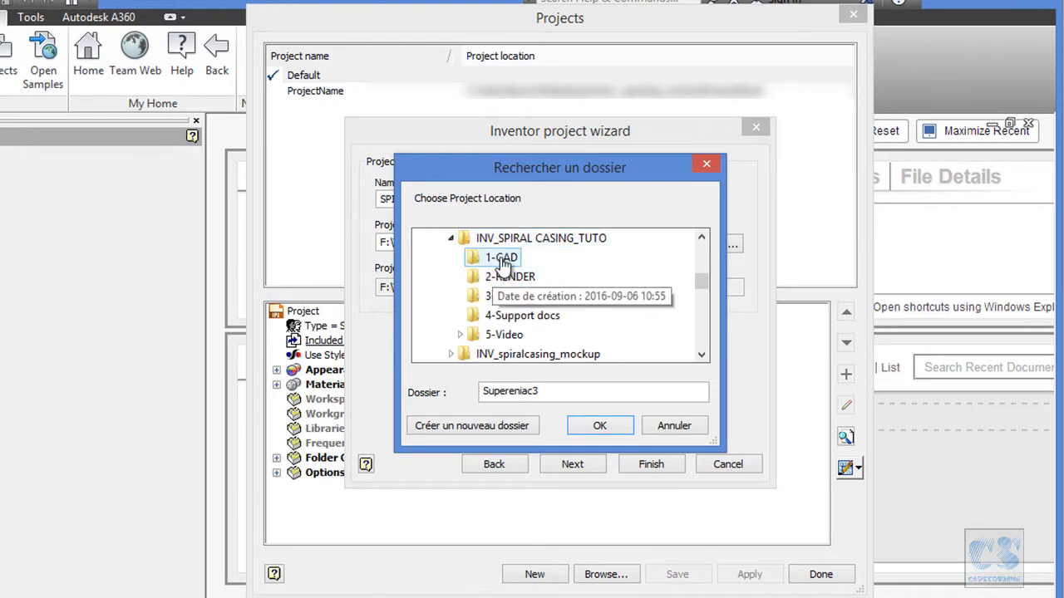
{"action": "left_click", "coordinate": [501, 256]}
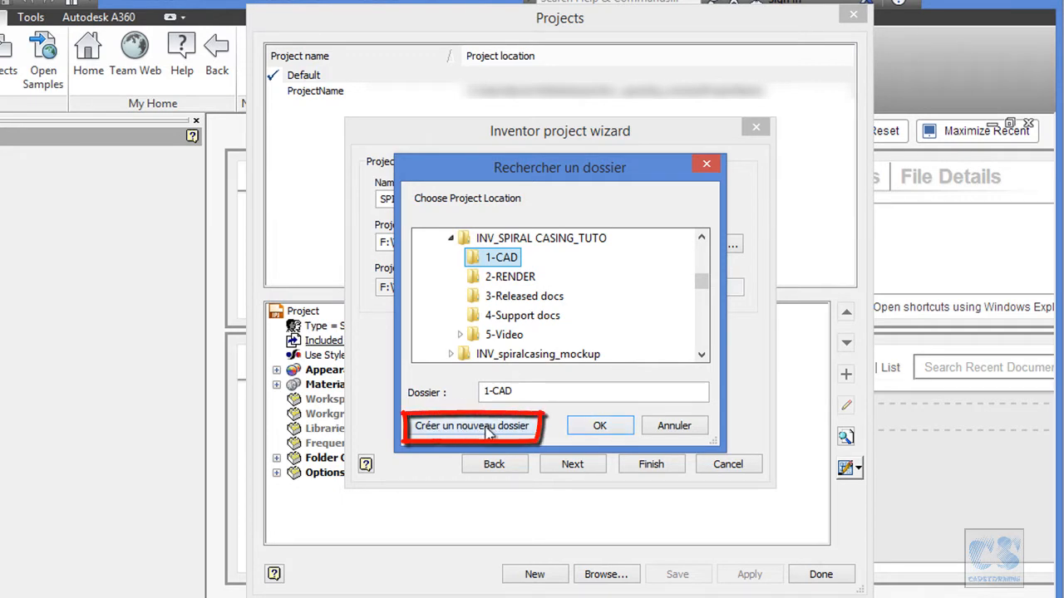
{"action": "mouse_move", "coordinate": [524, 296]}
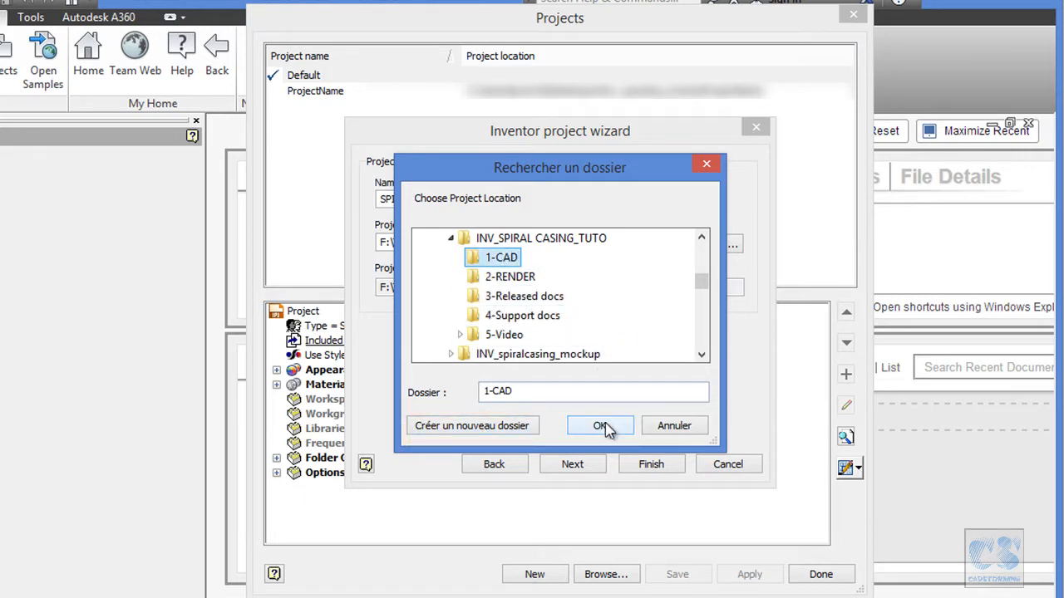
Confirm F:\TUTOS\INV_SPIRAL CASING_TUTO\1-CAD as the workspace folder for SPIRAL CASING.ipj
{"action": "left_click", "coordinate": [599, 426]}
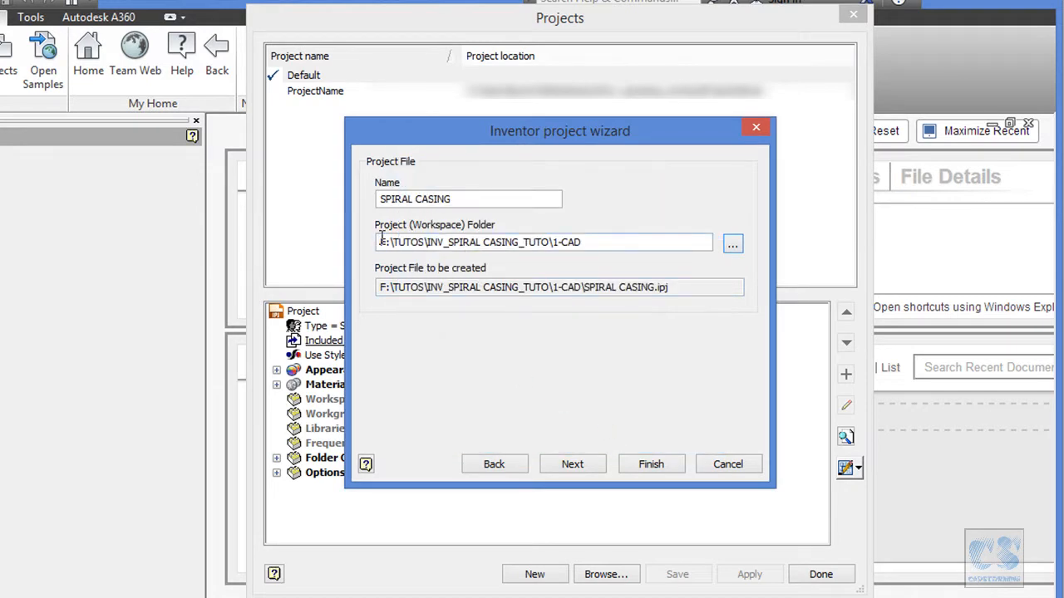
{"action": "left_click", "coordinate": [593, 242]}
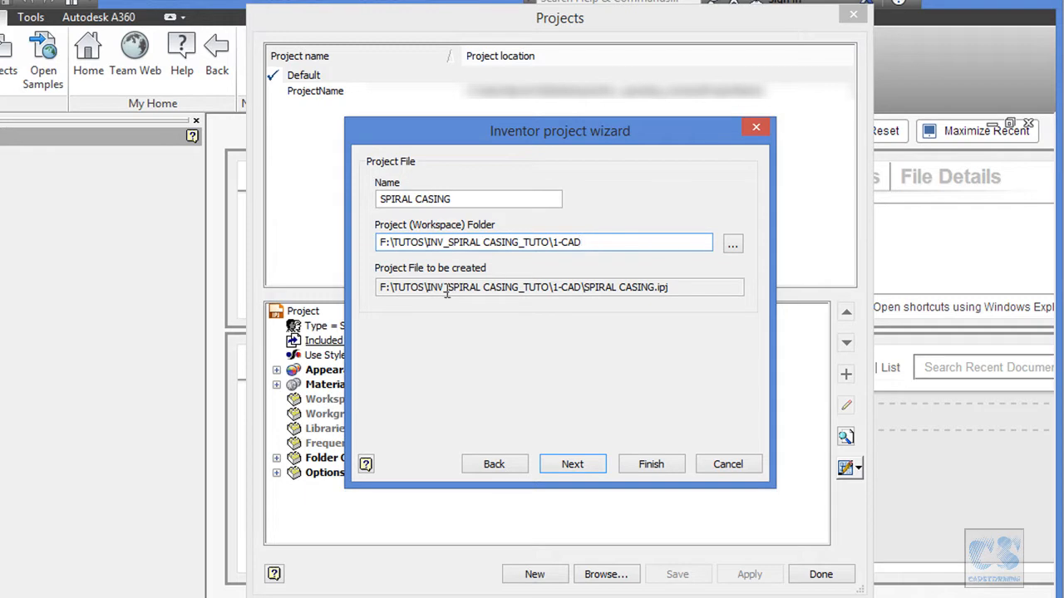
{"action": "left_click", "coordinate": [557, 286]}
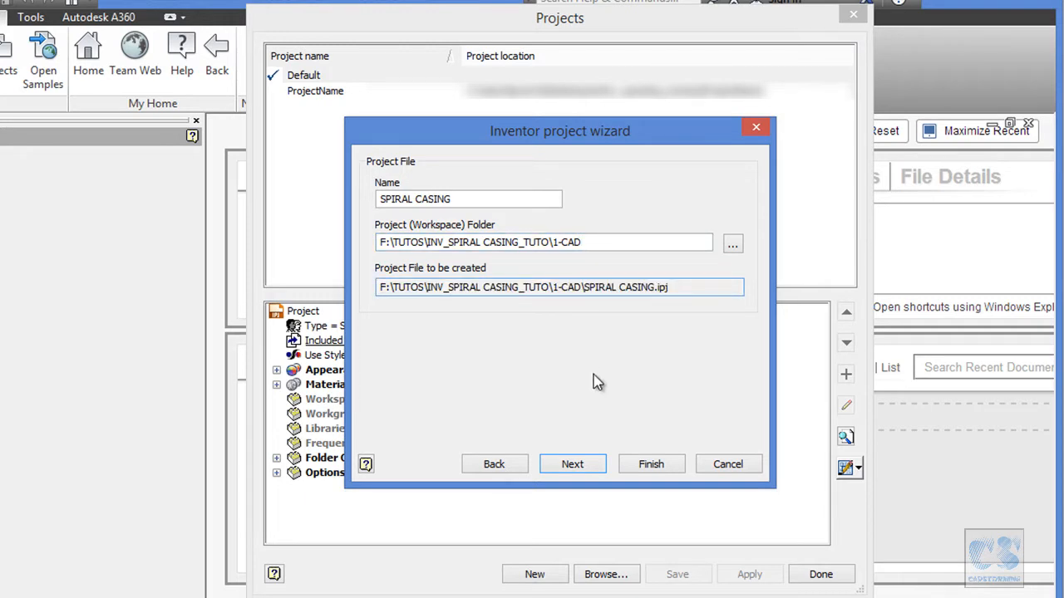
{"action": "left_click", "coordinate": [651, 464]}
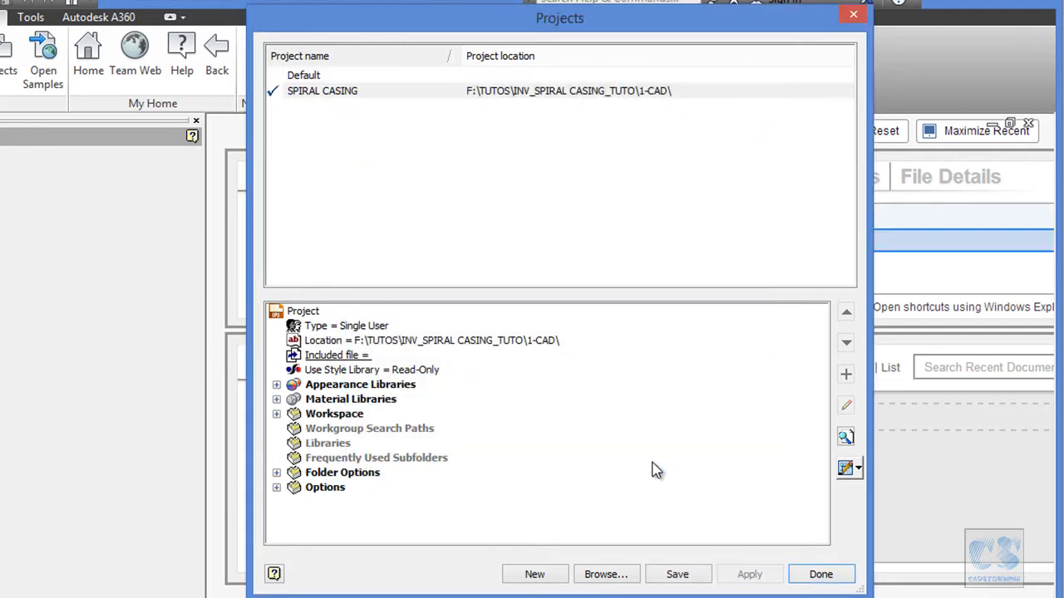
{"action": "mouse_move", "coordinate": [460, 99]}
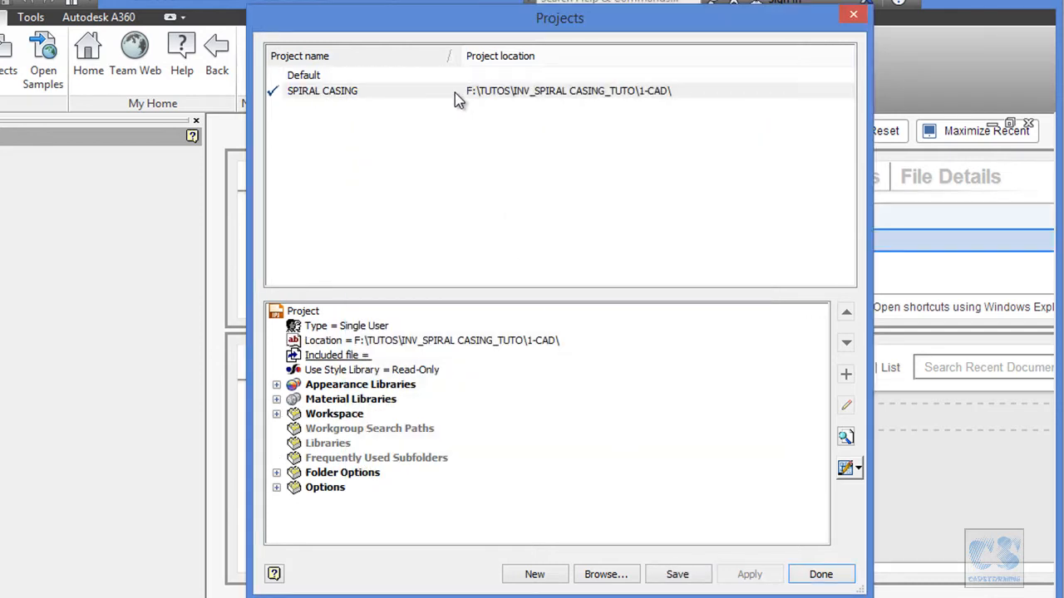
{"action": "mouse_move", "coordinate": [550, 108]}
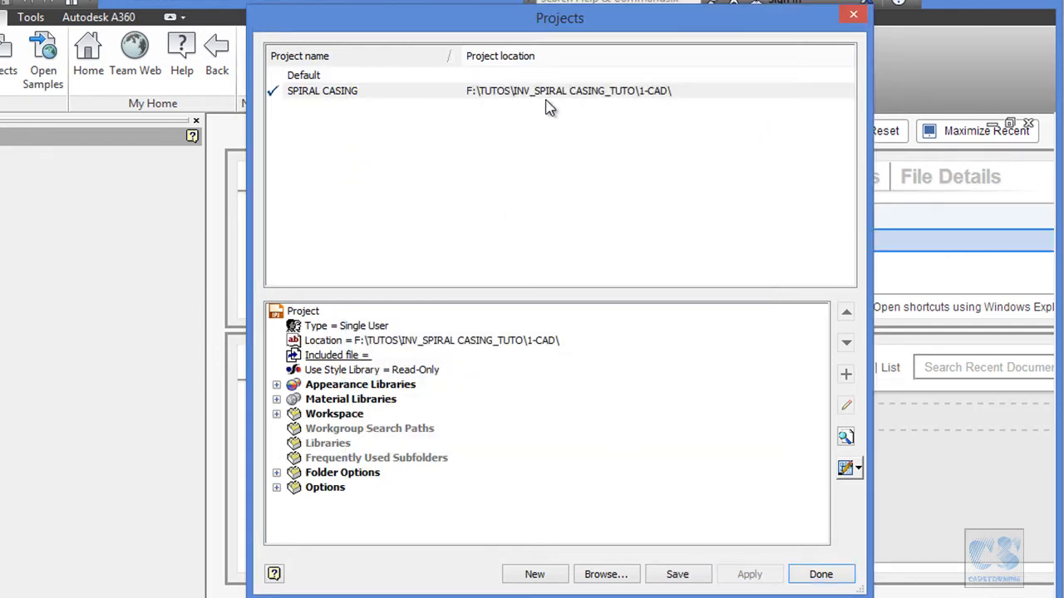
{"action": "mouse_move", "coordinate": [407, 123]}
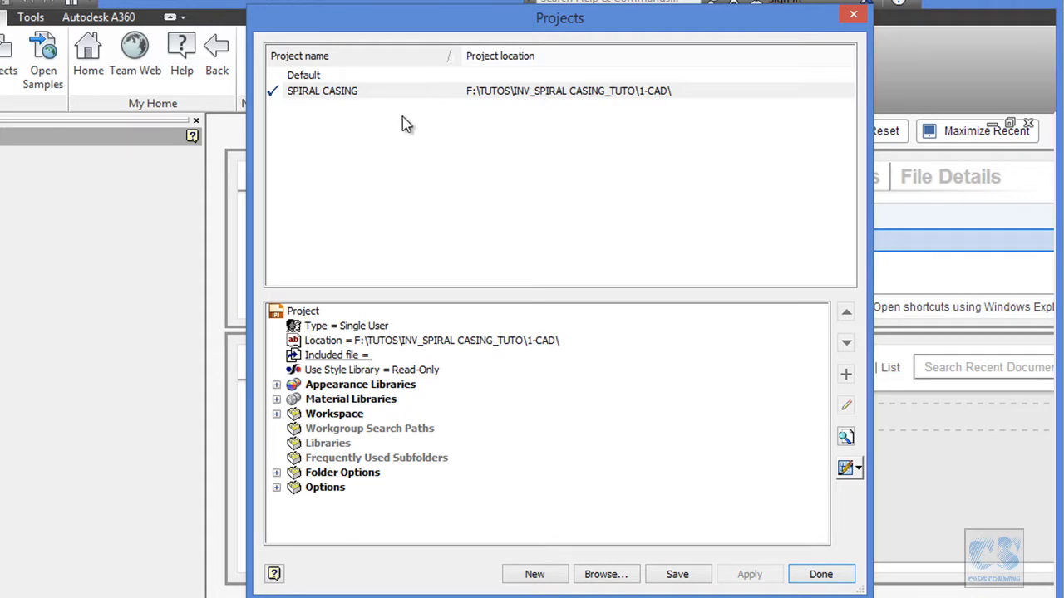
{"action": "mouse_move", "coordinate": [451, 156]}
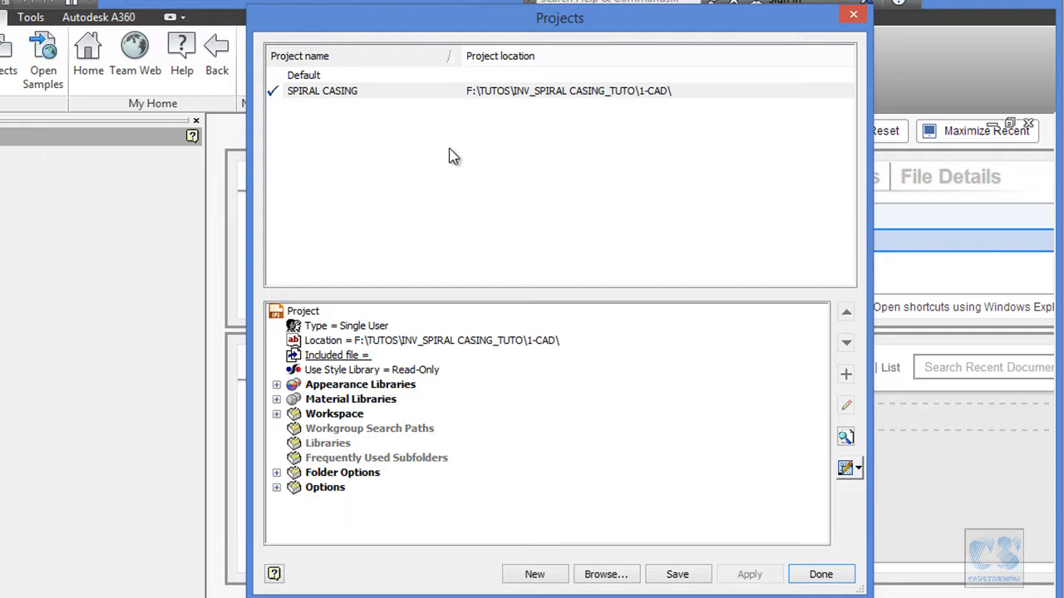
{"action": "mouse_move", "coordinate": [420, 211]}
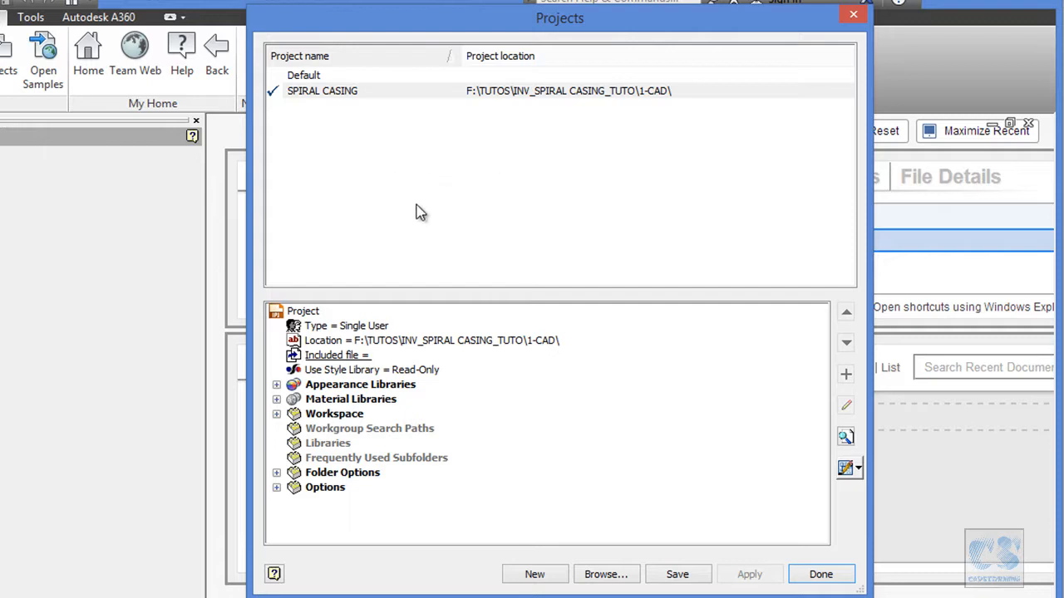
{"action": "mouse_move", "coordinate": [462, 188]}
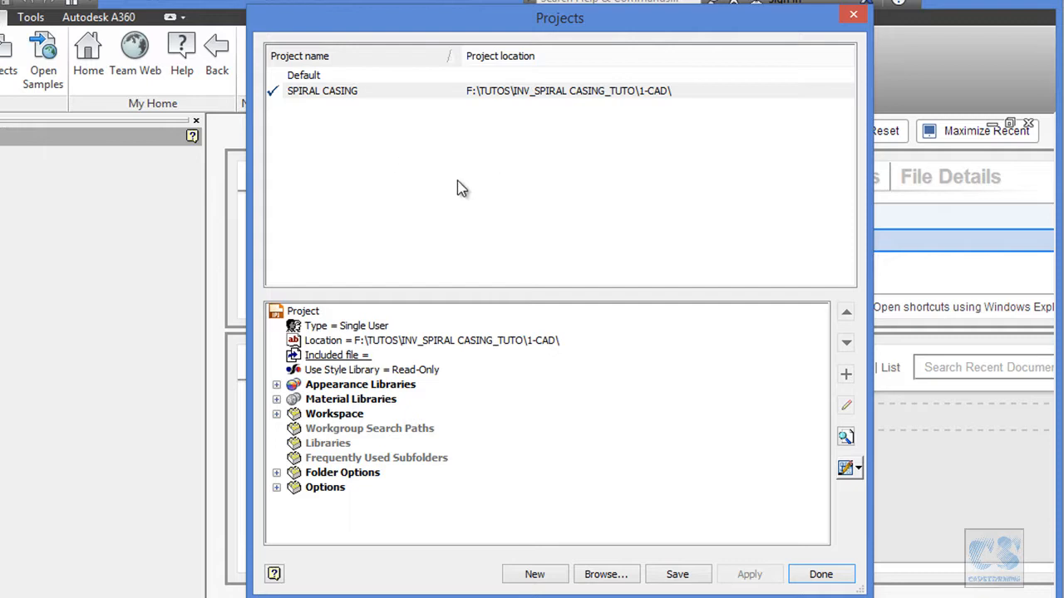
{"action": "mouse_move", "coordinate": [511, 180]}
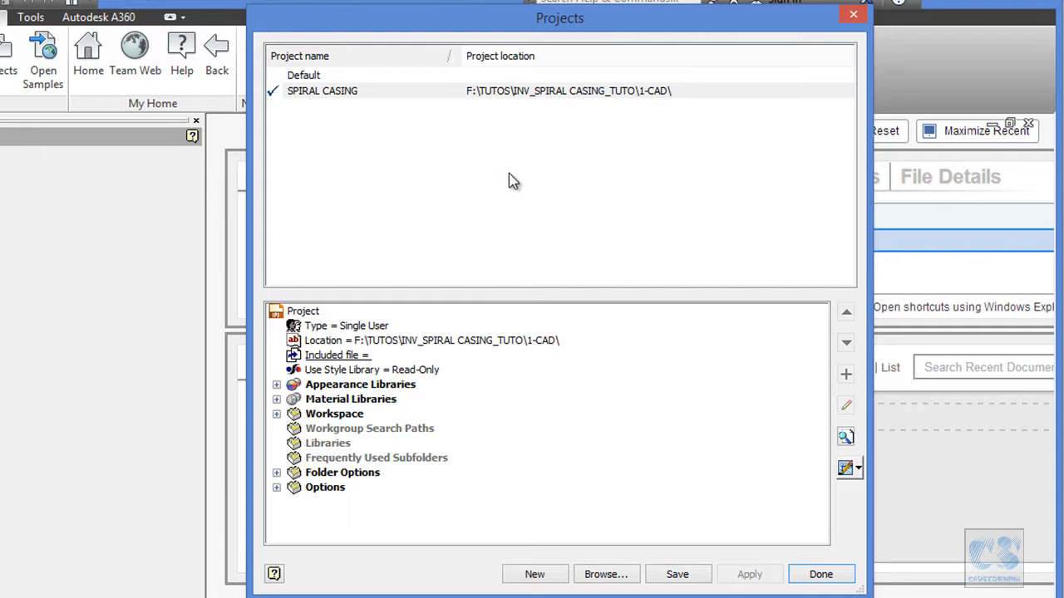
{"action": "mouse_move", "coordinate": [522, 185]}
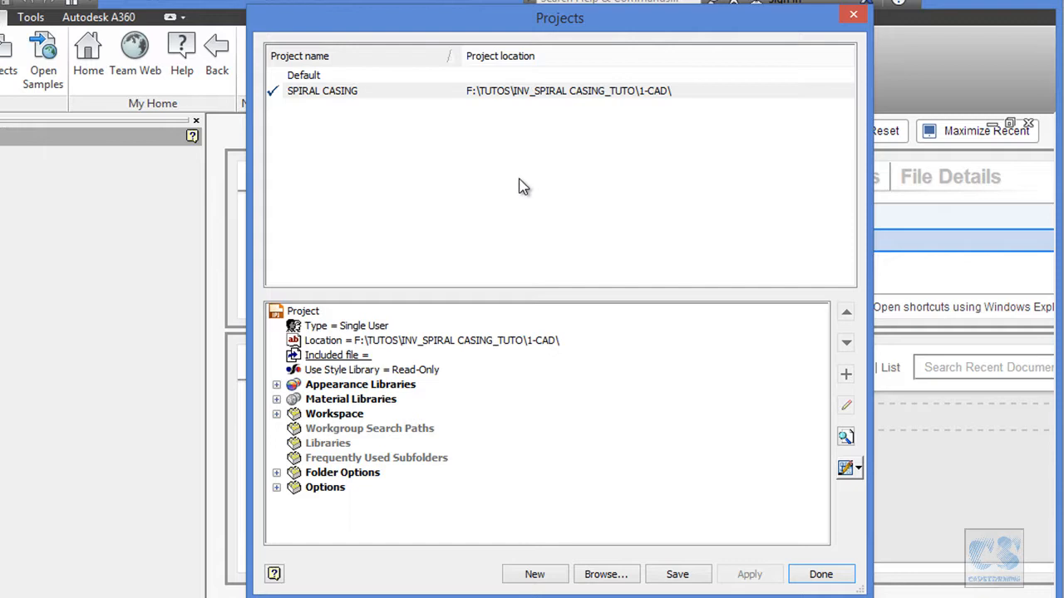
{"action": "mouse_move", "coordinate": [352, 292]}
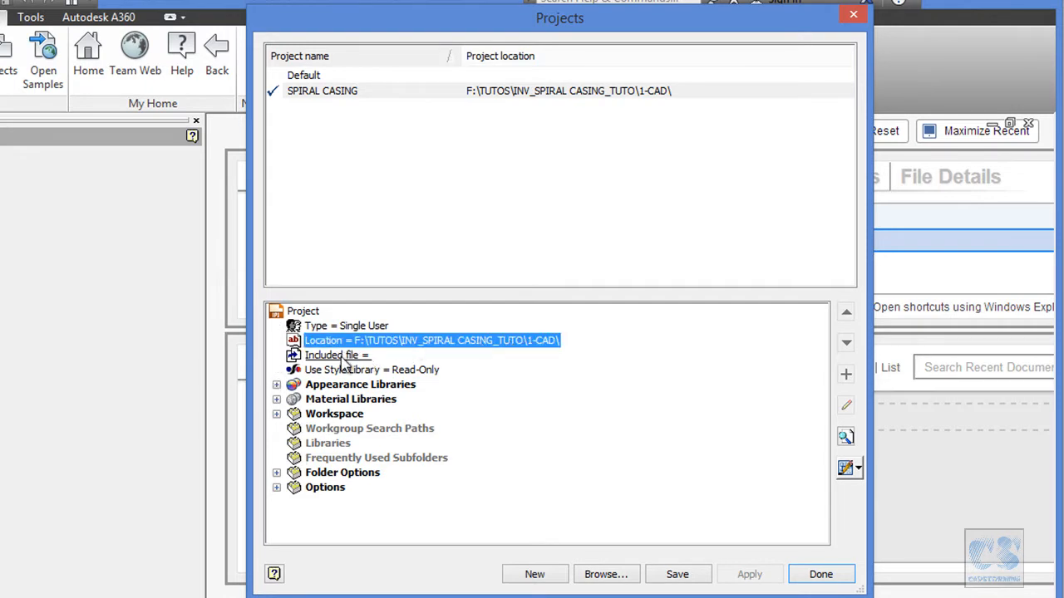
Review Included file and keep Use Style Library set to Read-Only
{"action": "left_click", "coordinate": [337, 355]}
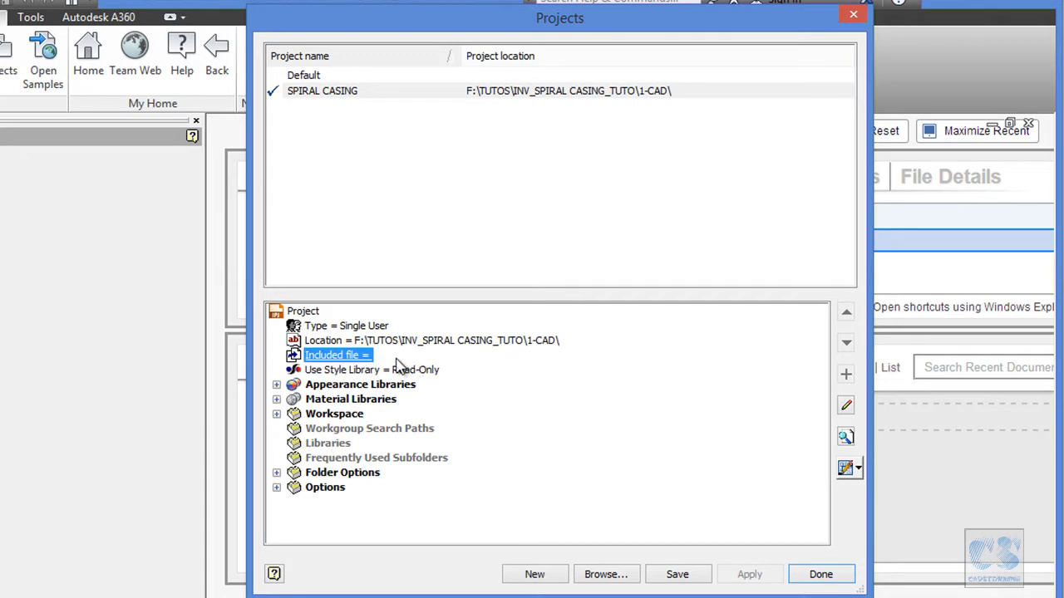
{"action": "mouse_move", "coordinate": [399, 354]}
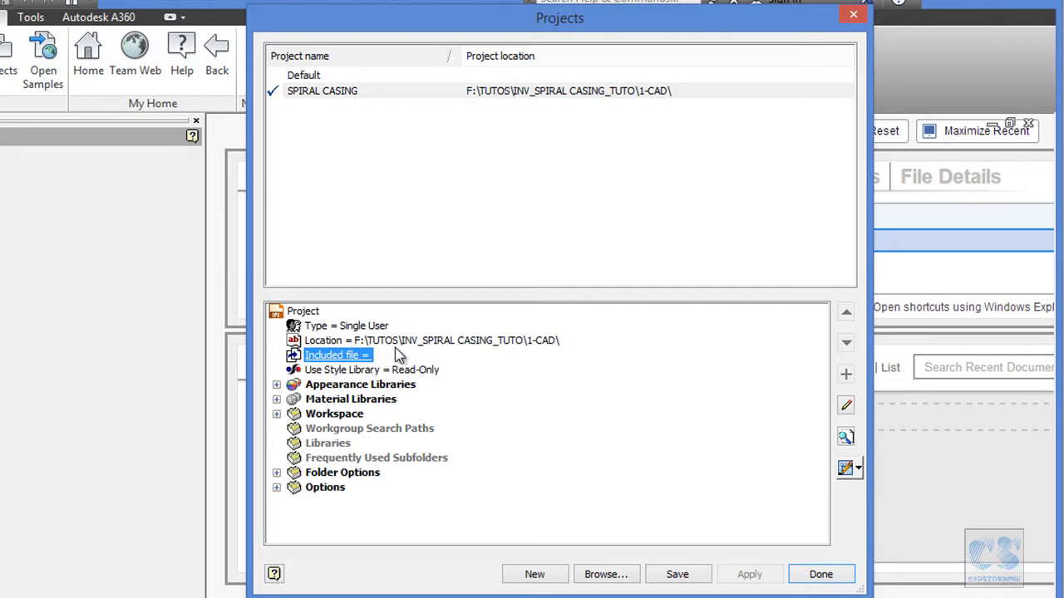
{"action": "mouse_move", "coordinate": [385, 366]}
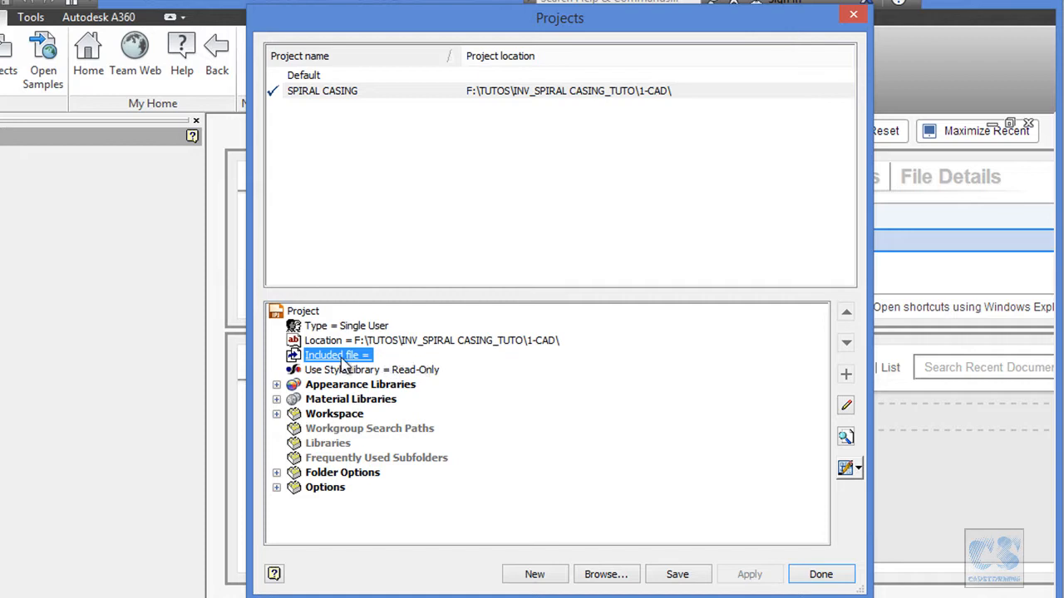
{"action": "left_click", "coordinate": [372, 369]}
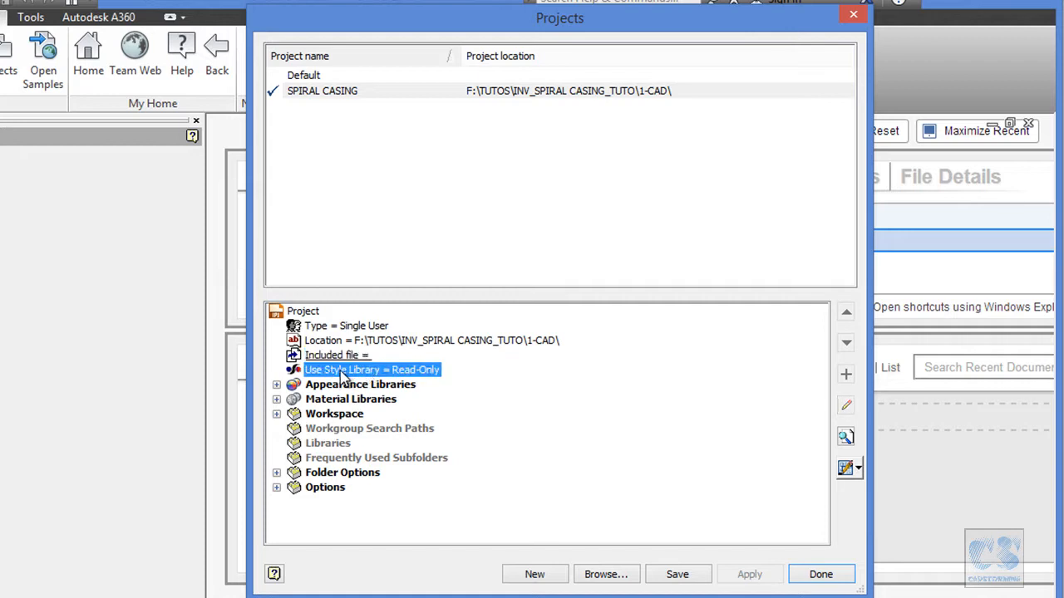
{"action": "mouse_move", "coordinate": [384, 376]}
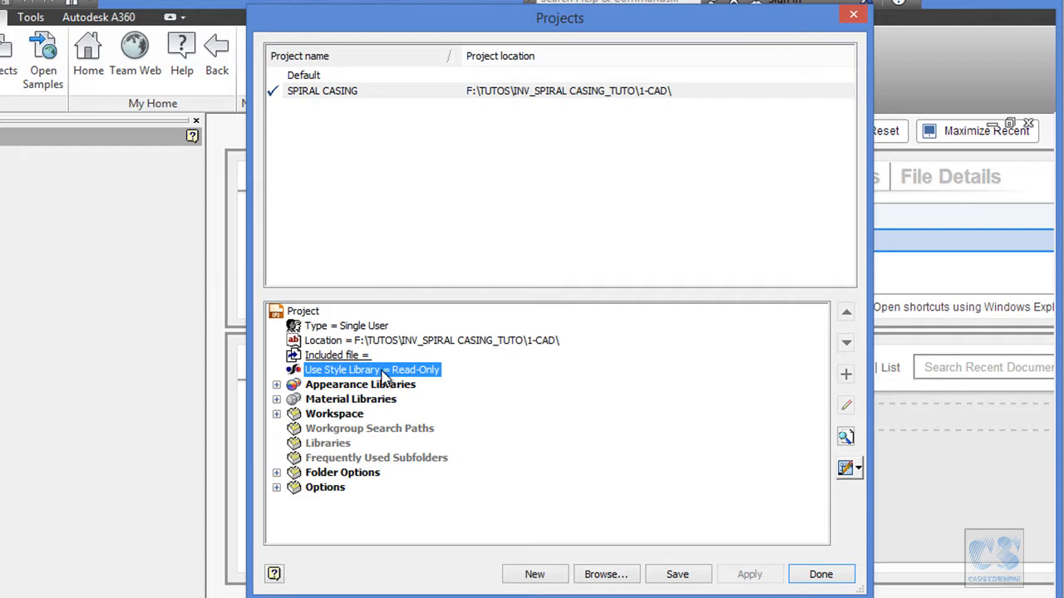
{"action": "mouse_move", "coordinate": [414, 384]}
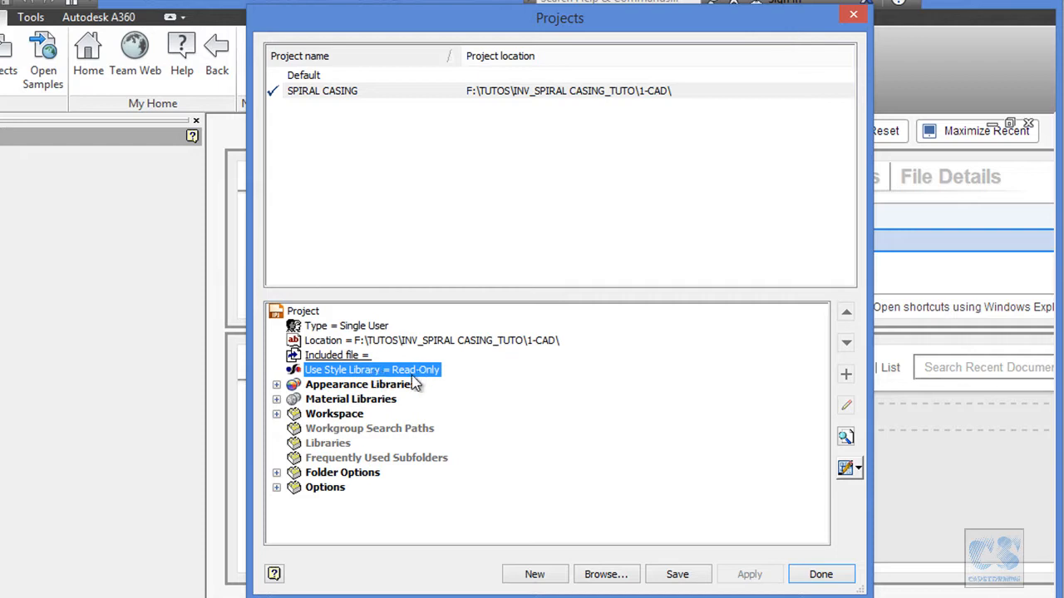
{"action": "mouse_move", "coordinate": [406, 380]}
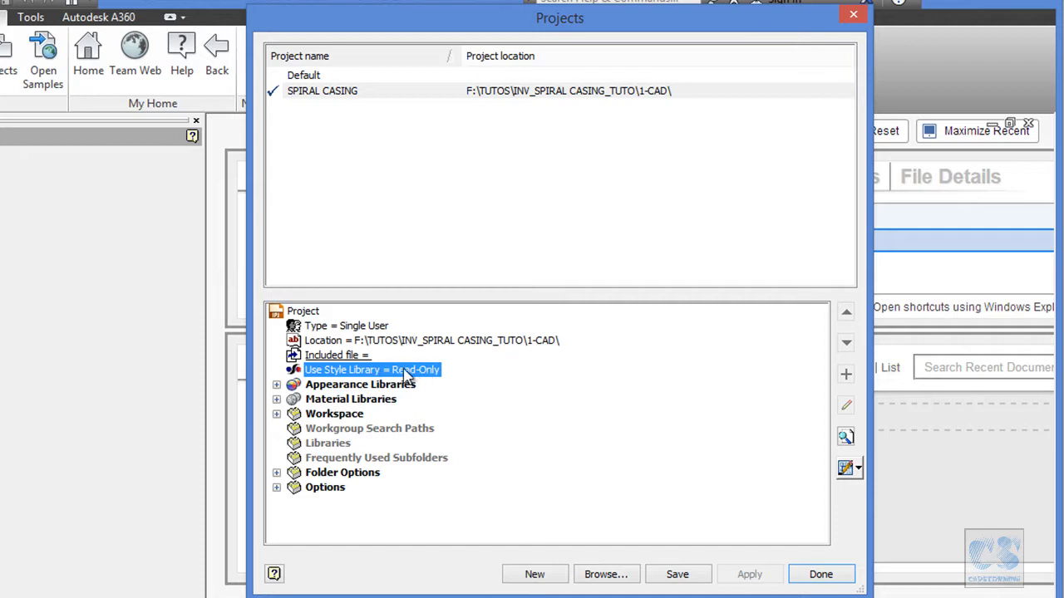
{"action": "left_click", "coordinate": [372, 369]}
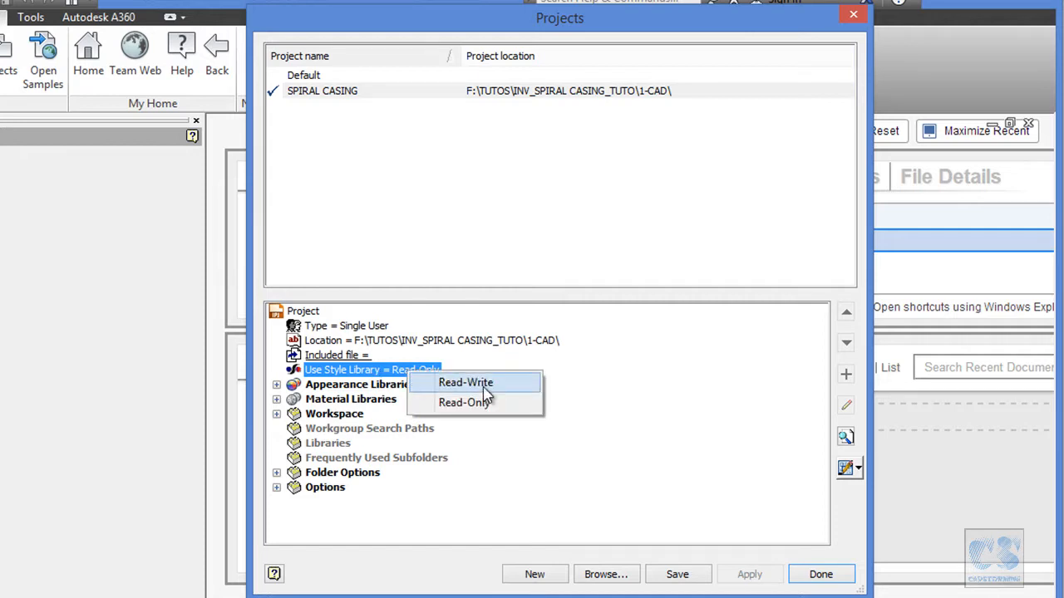
{"action": "mouse_move", "coordinate": [489, 348]}
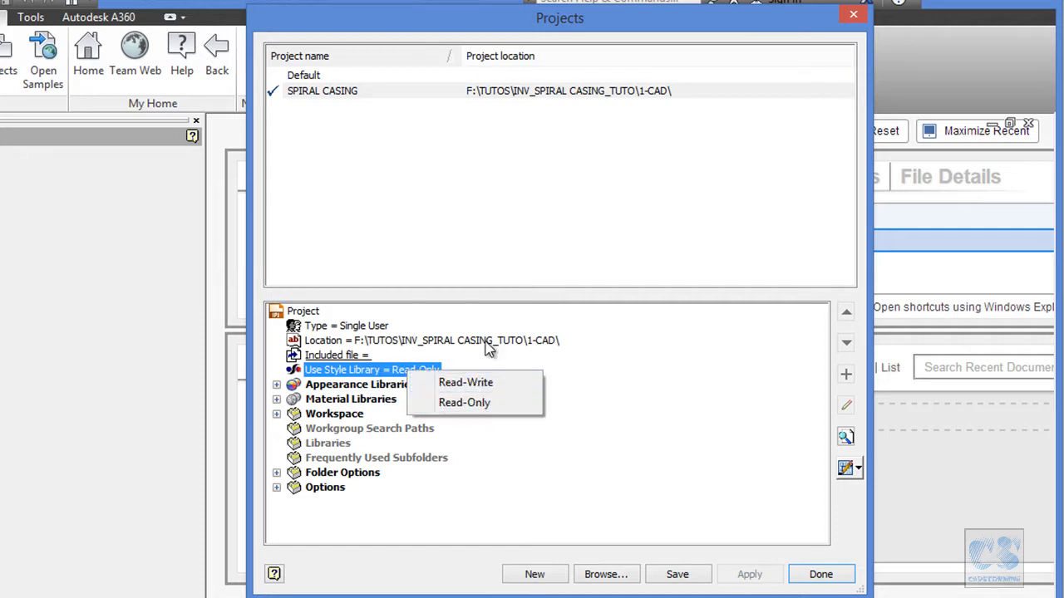
{"action": "mouse_move", "coordinate": [369, 382]}
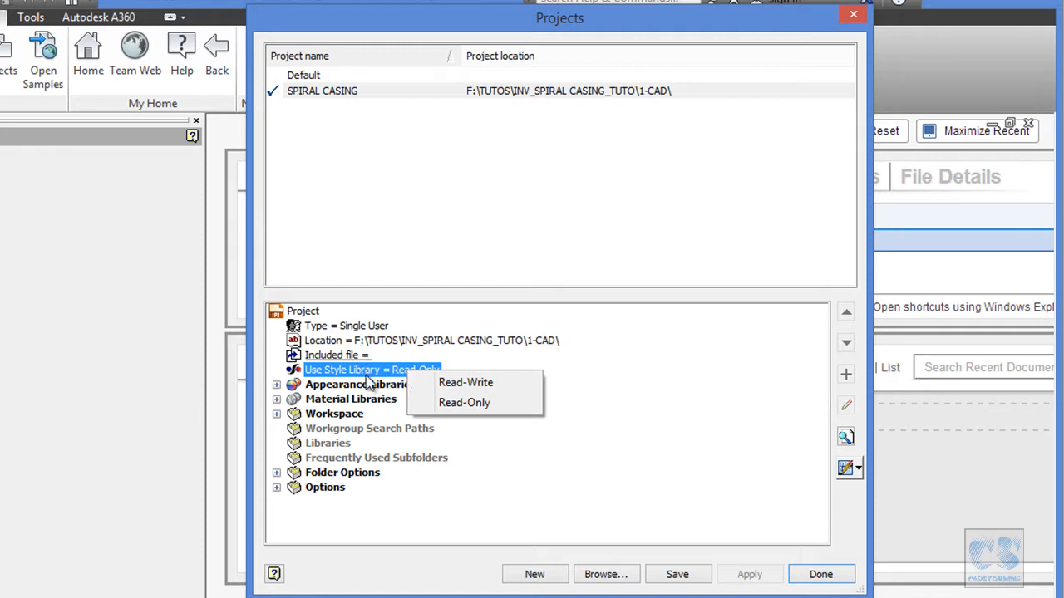
{"action": "left_click", "coordinate": [464, 402]}
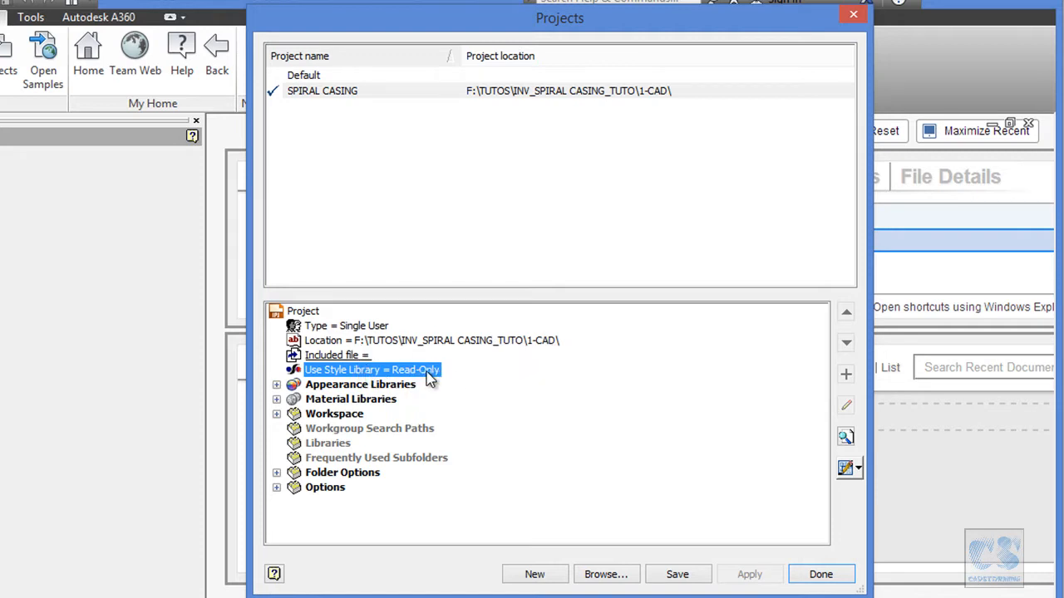
{"action": "mouse_move", "coordinate": [353, 309]}
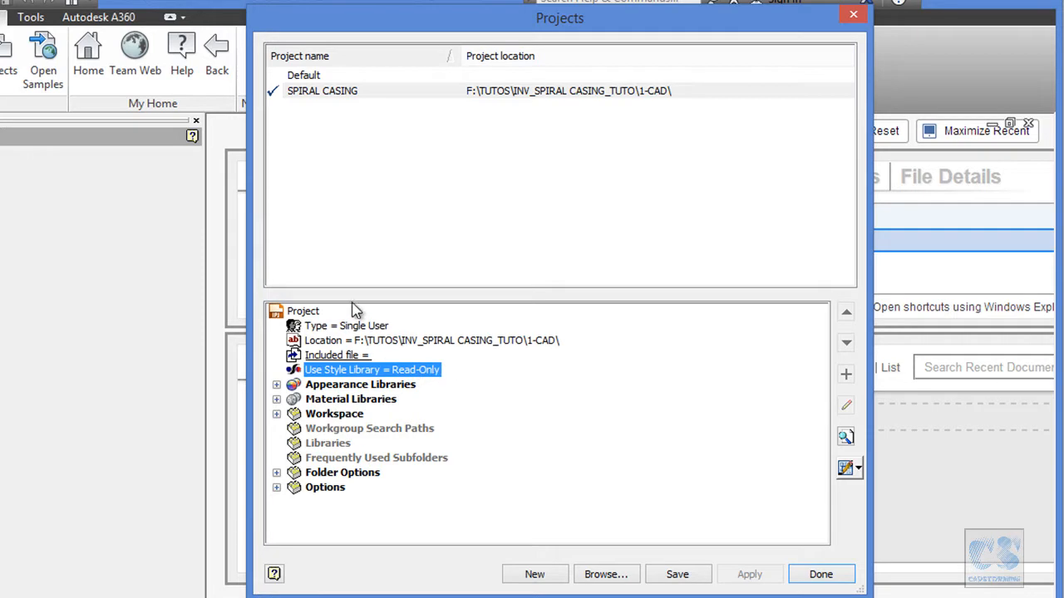
{"action": "mouse_move", "coordinate": [668, 570]}
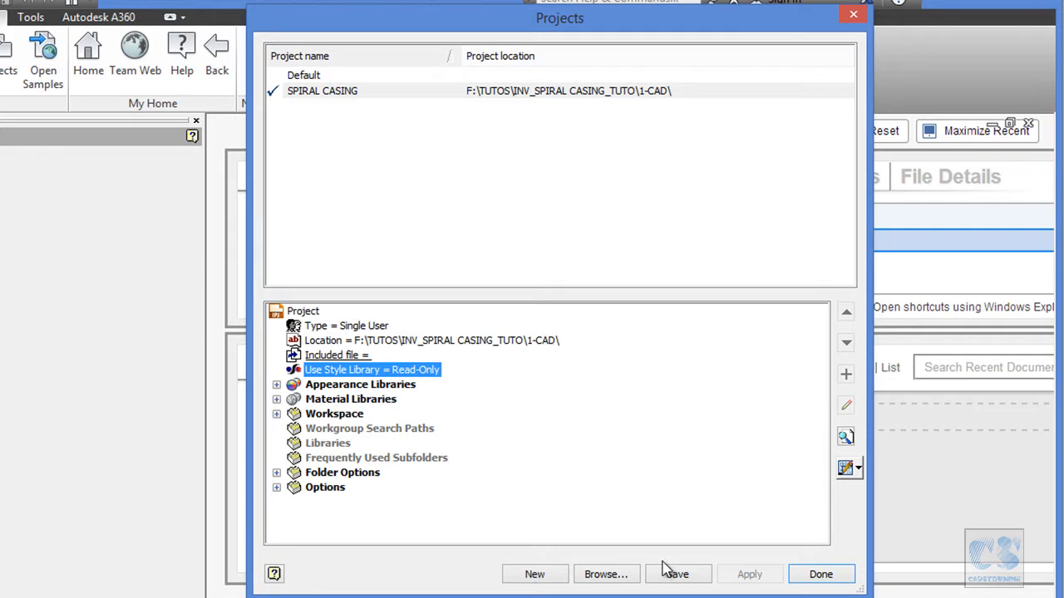
Save the project settings and accept migration to the current release
{"action": "left_click", "coordinate": [677, 574]}
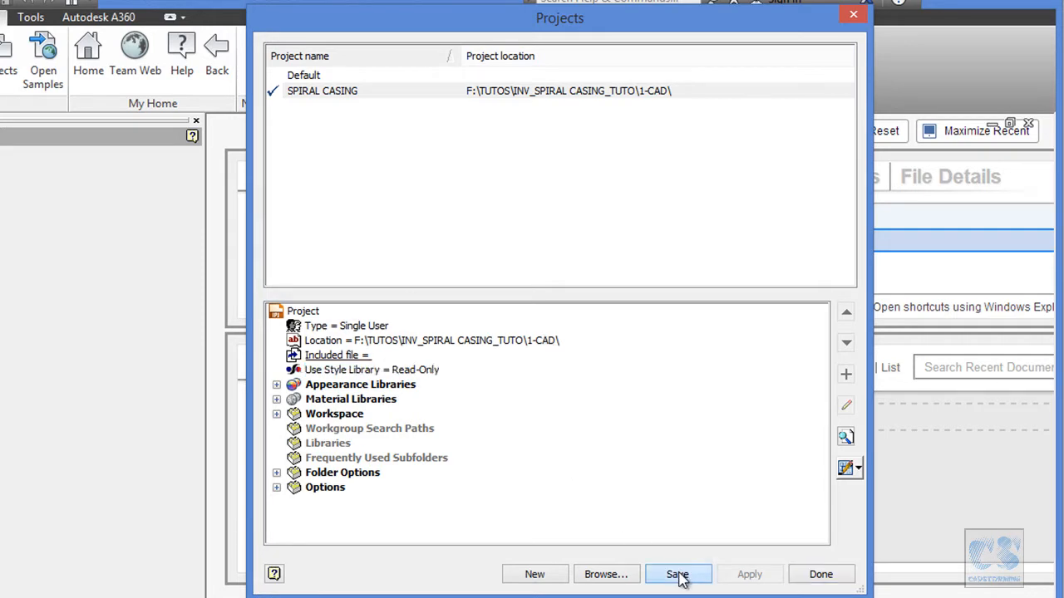
{"action": "left_click", "coordinate": [678, 575]}
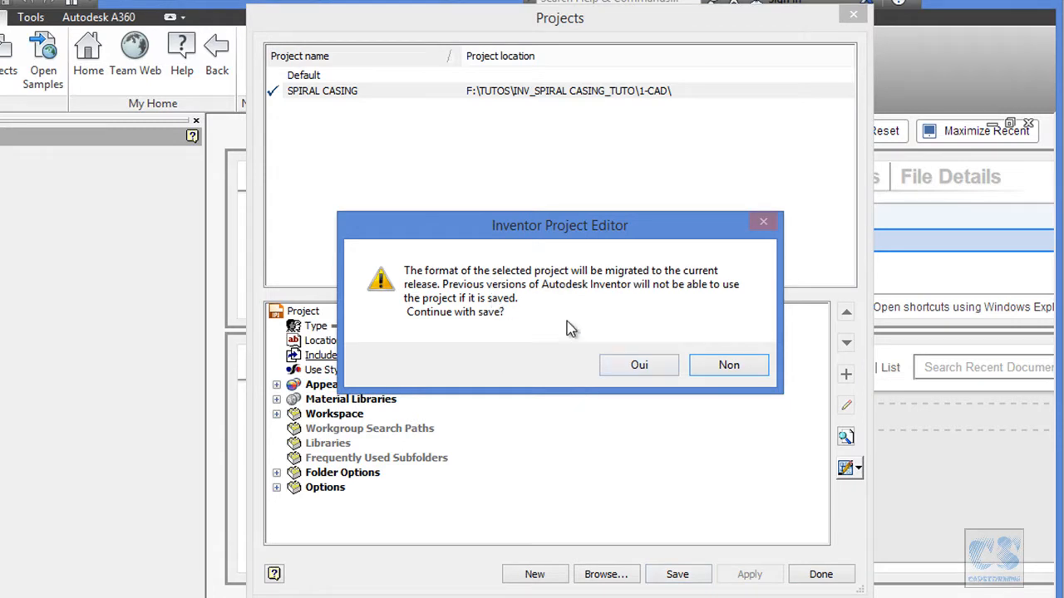
{"action": "left_click", "coordinate": [729, 365]}
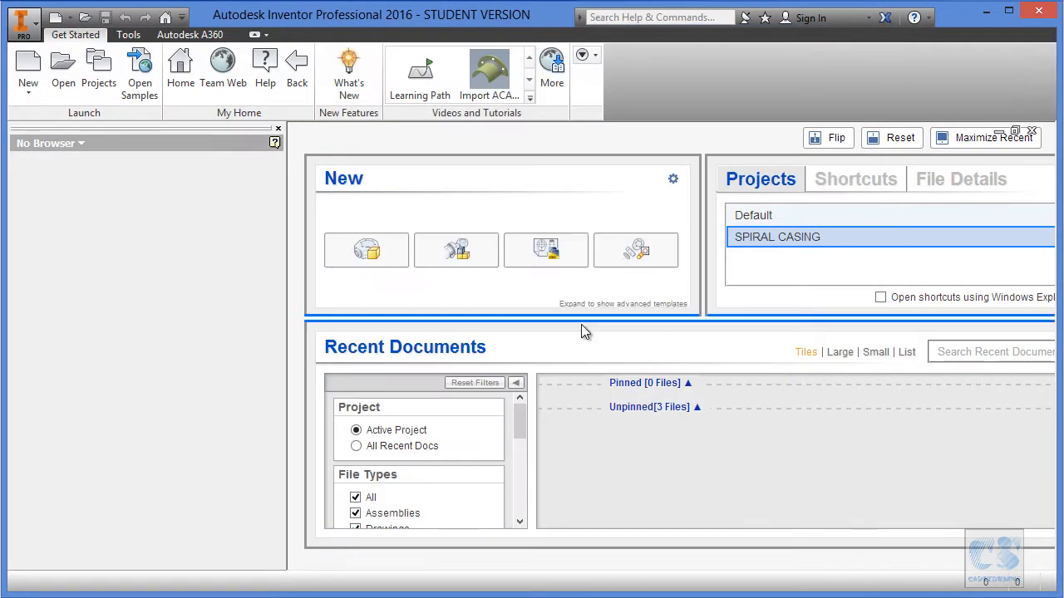
{"action": "mouse_move", "coordinate": [488, 198]}
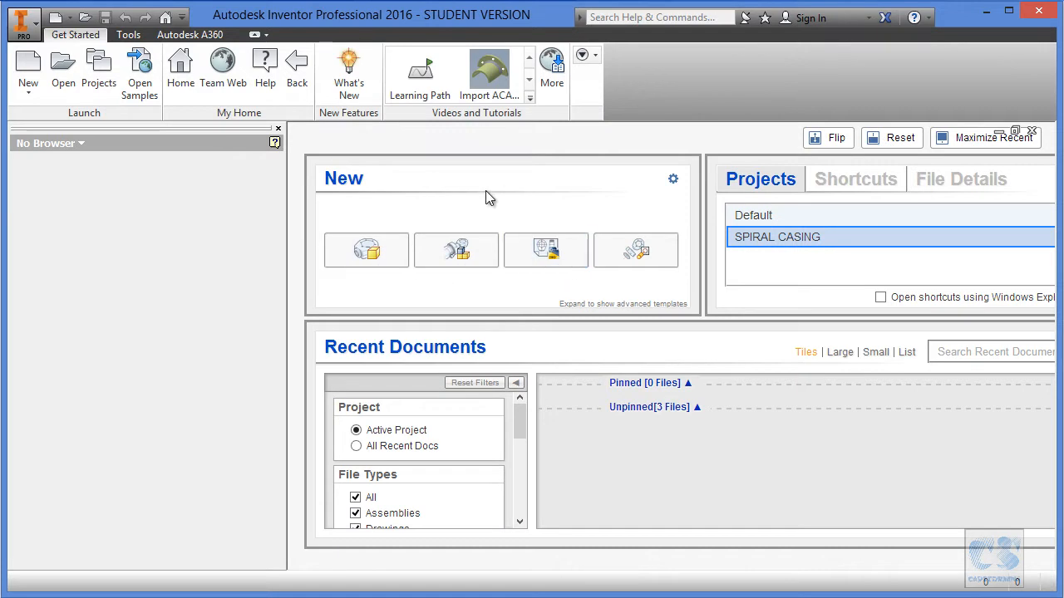
{"action": "mouse_move", "coordinate": [495, 202]}
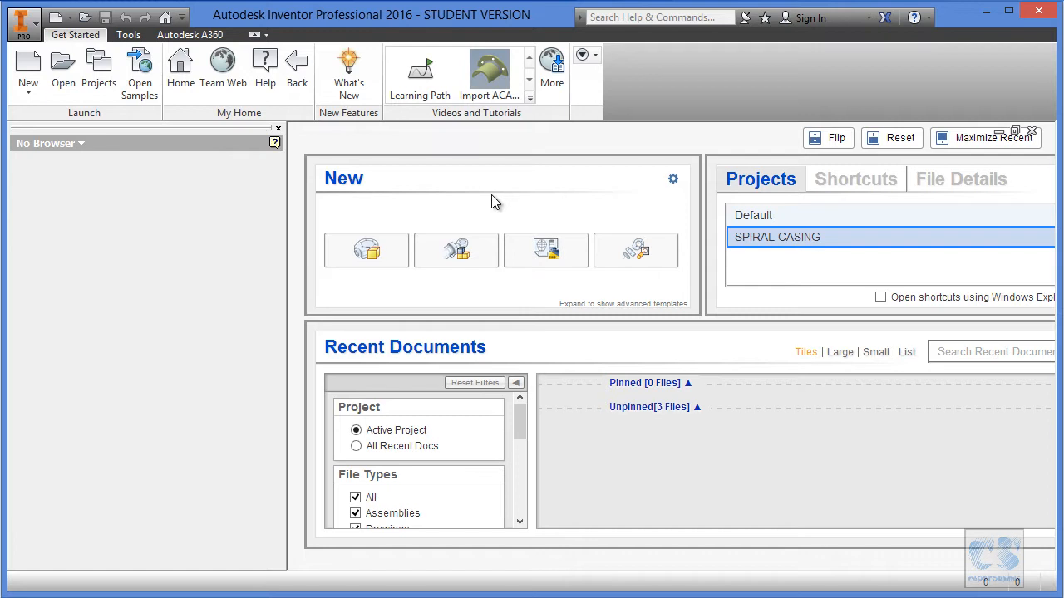
{"action": "mouse_move", "coordinate": [488, 201]}
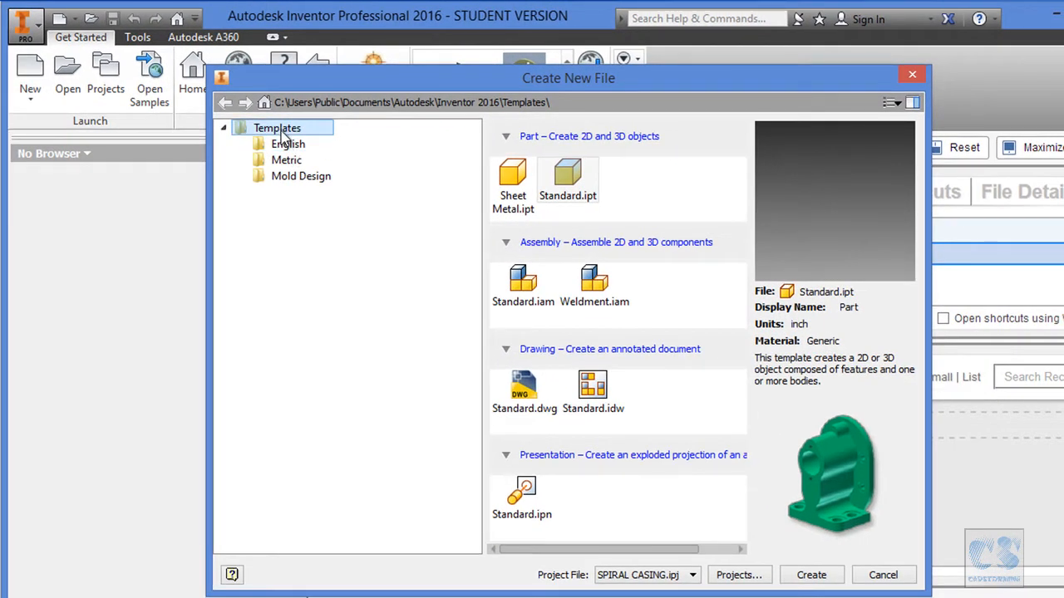
Create a new part from the Metric Sheet Metal (mm).ipt template
{"action": "left_click", "coordinate": [287, 160]}
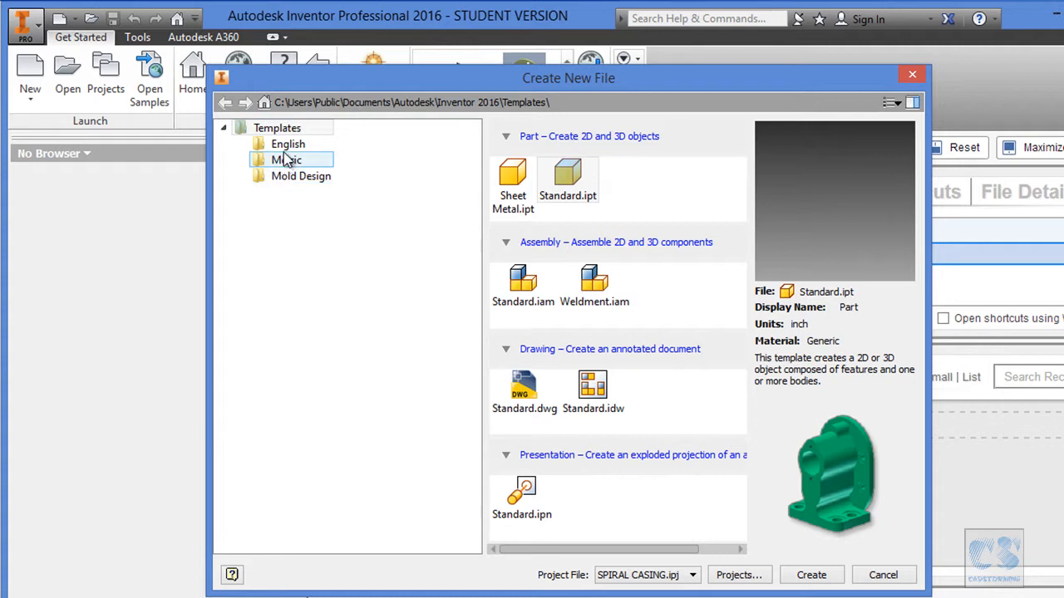
{"action": "left_click", "coordinate": [287, 159]}
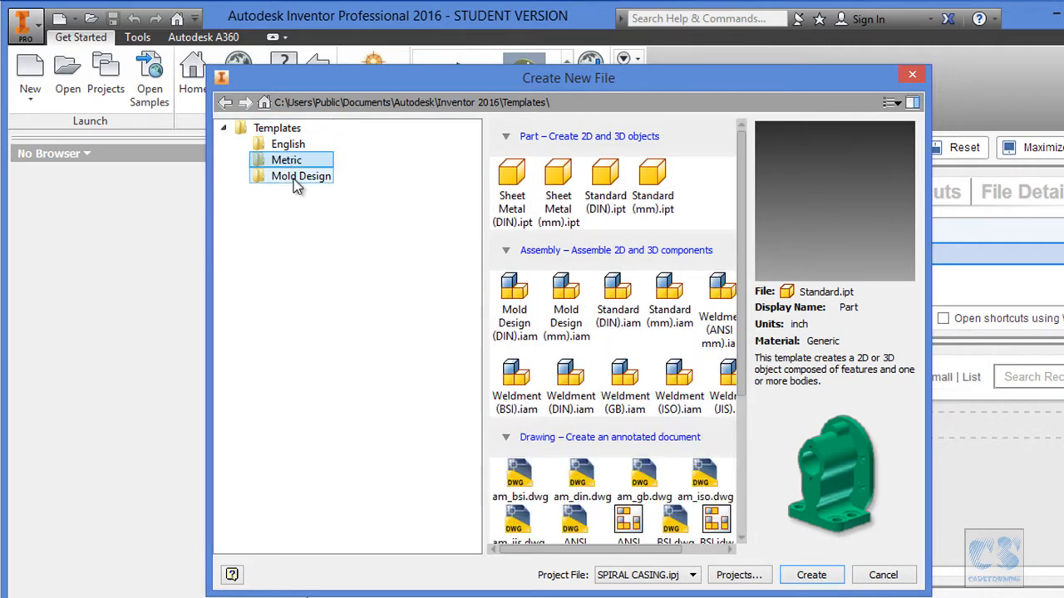
{"action": "left_click", "coordinate": [286, 160]}
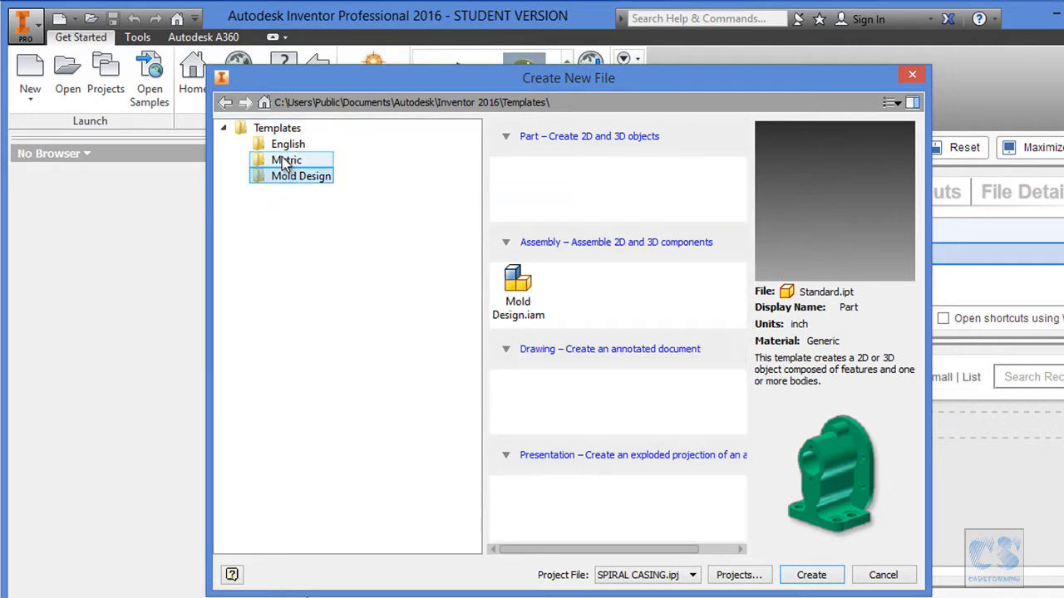
{"action": "left_click", "coordinate": [287, 160]}
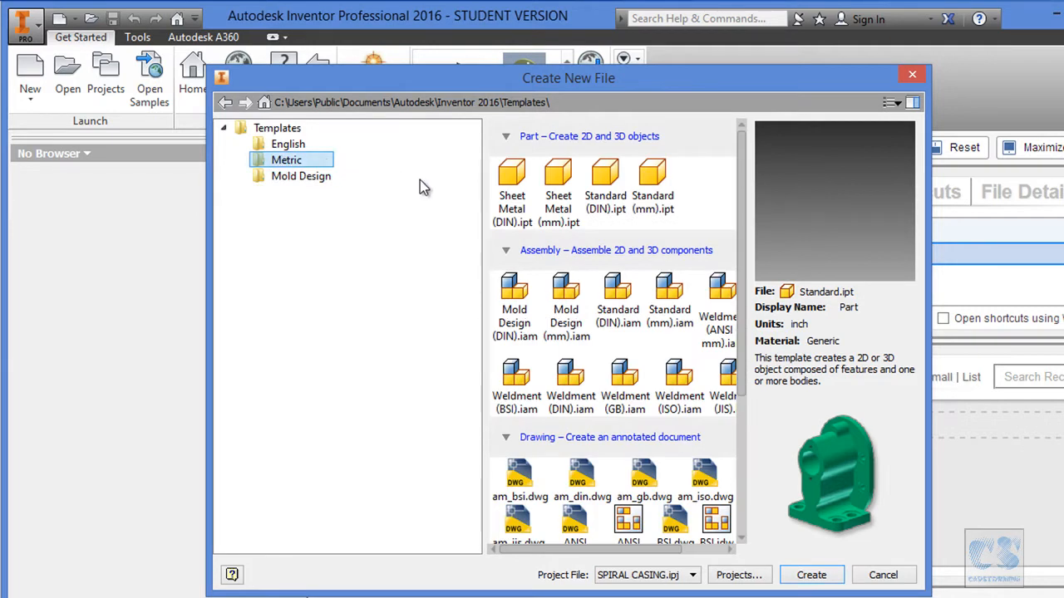
{"action": "mouse_move", "coordinate": [432, 188]}
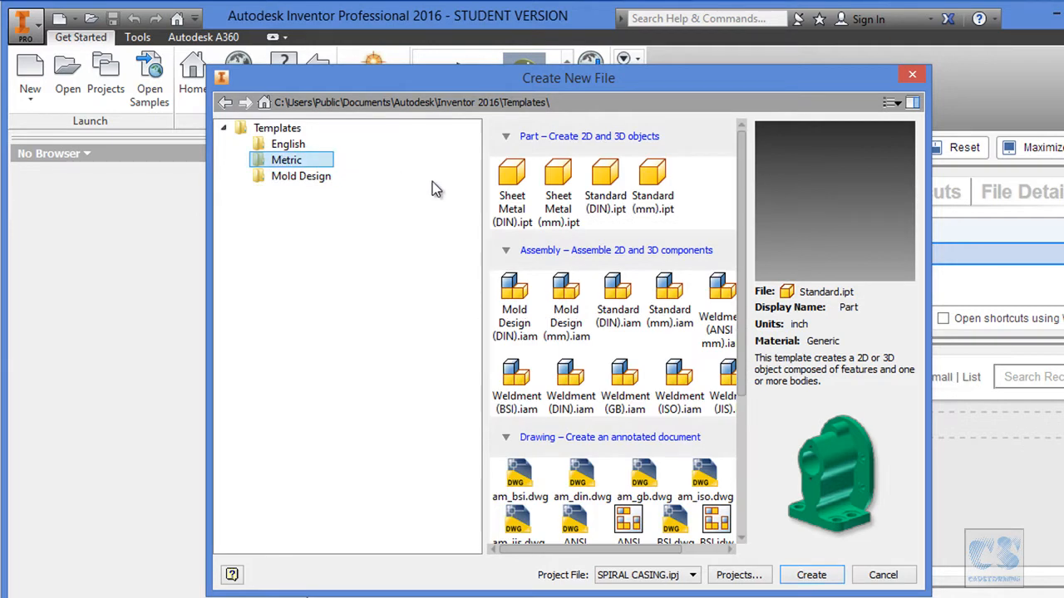
{"action": "mouse_move", "coordinate": [443, 197]}
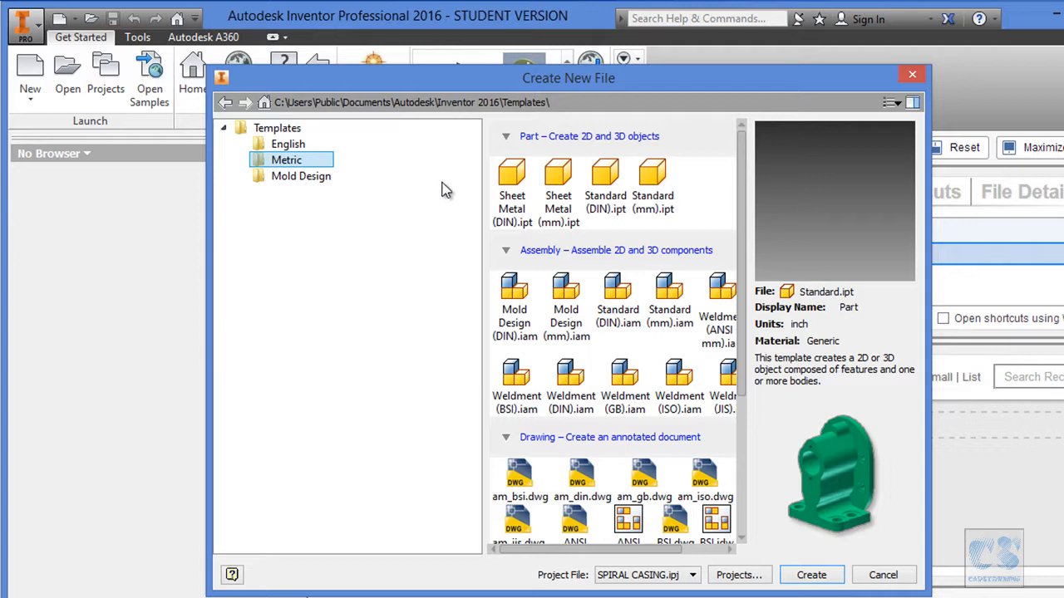
{"action": "mouse_move", "coordinate": [453, 188]}
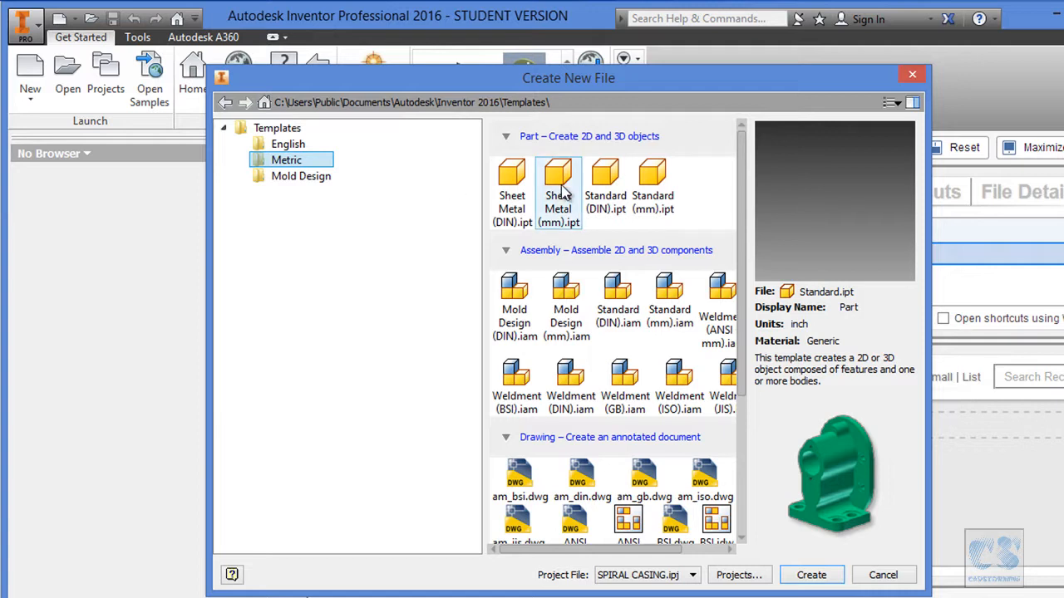
{"action": "mouse_move", "coordinate": [558, 174]}
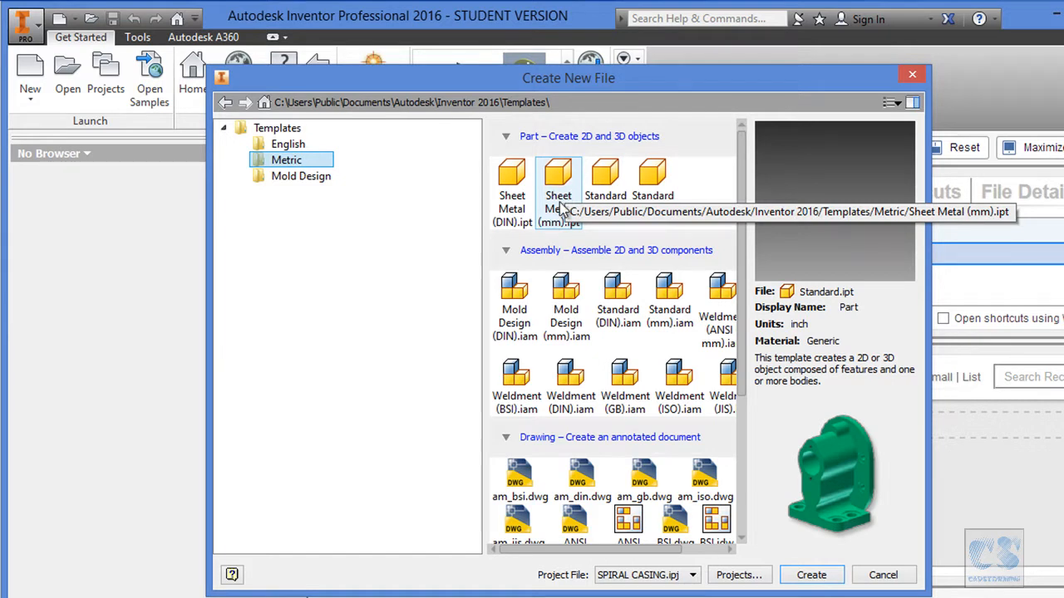
{"action": "left_click", "coordinate": [558, 179]}
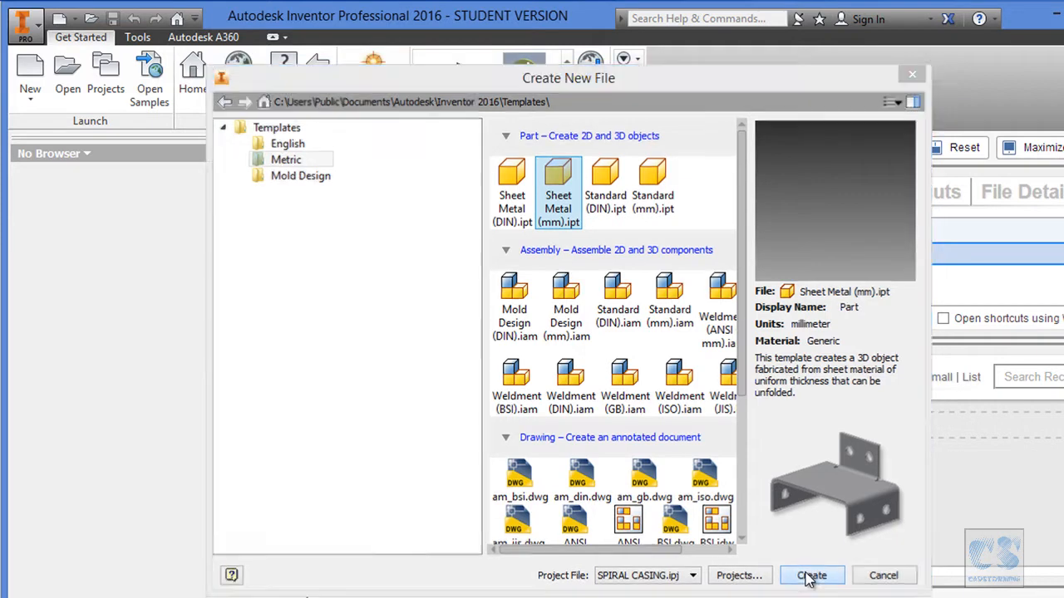
{"action": "left_click", "coordinate": [811, 575]}
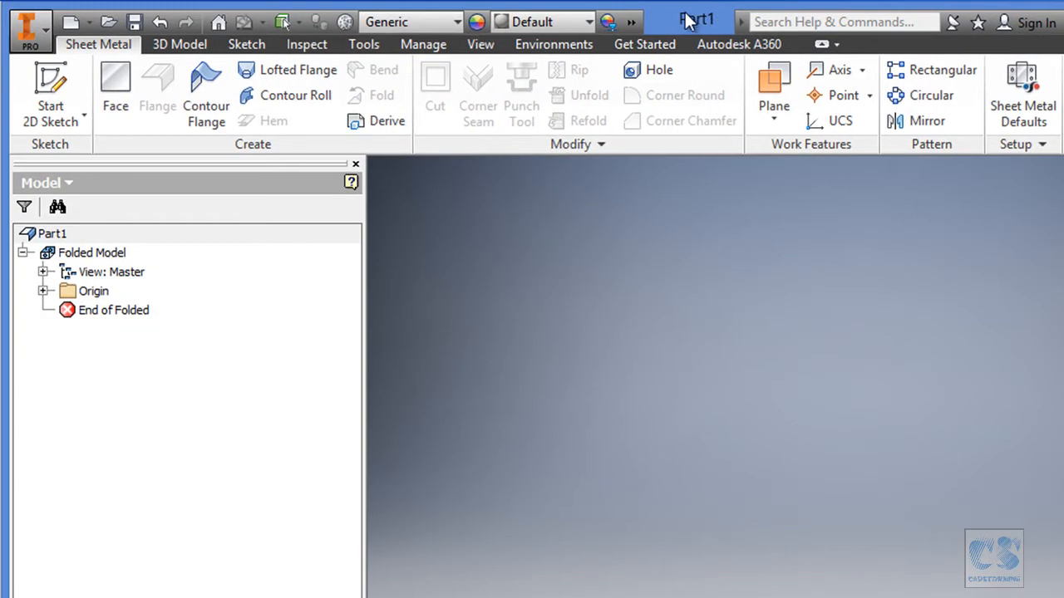
{"action": "mouse_move", "coordinate": [100, 80]}
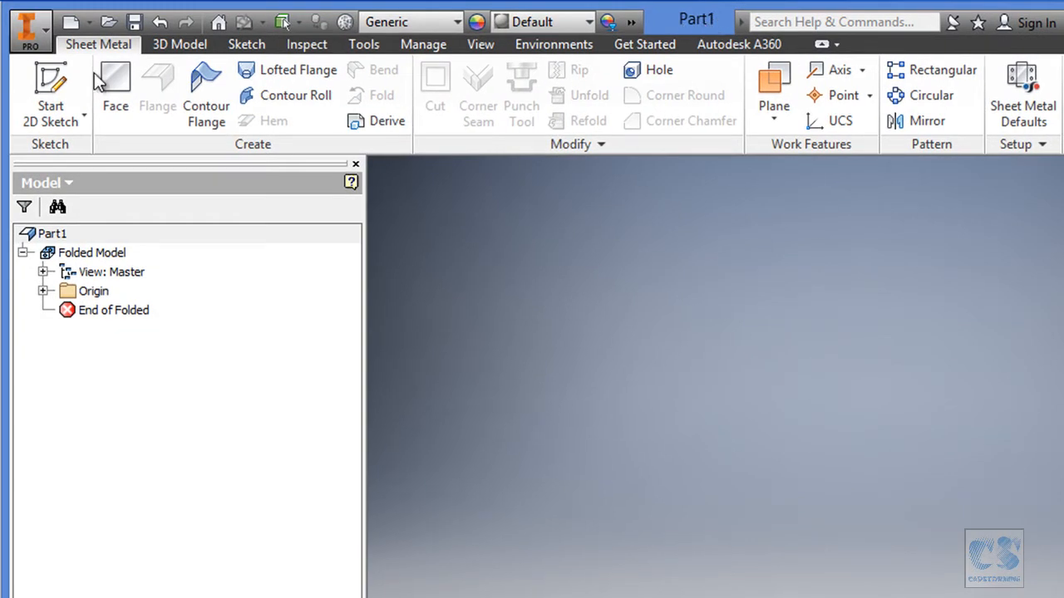
{"action": "mouse_move", "coordinate": [927, 94]}
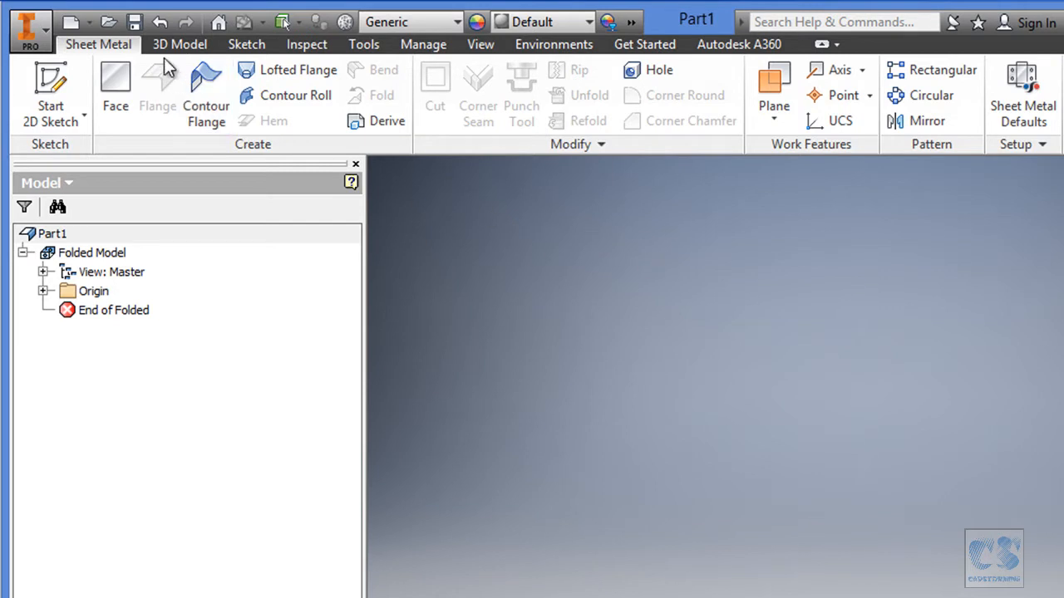
{"action": "mouse_move", "coordinate": [134, 22]}
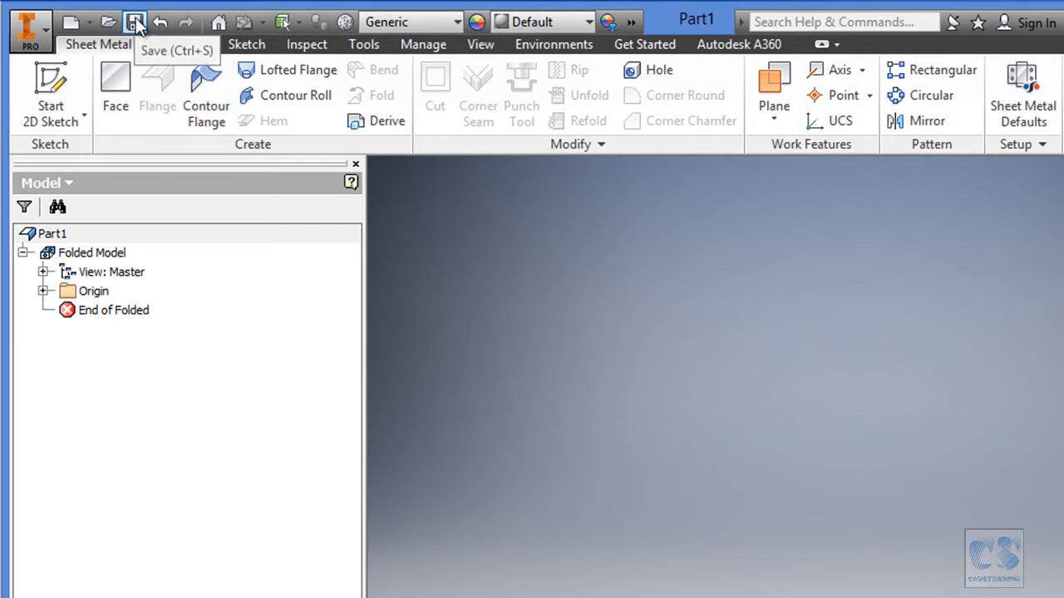
Save the new part as MASTERPART.ipt
{"action": "left_click", "coordinate": [134, 21]}
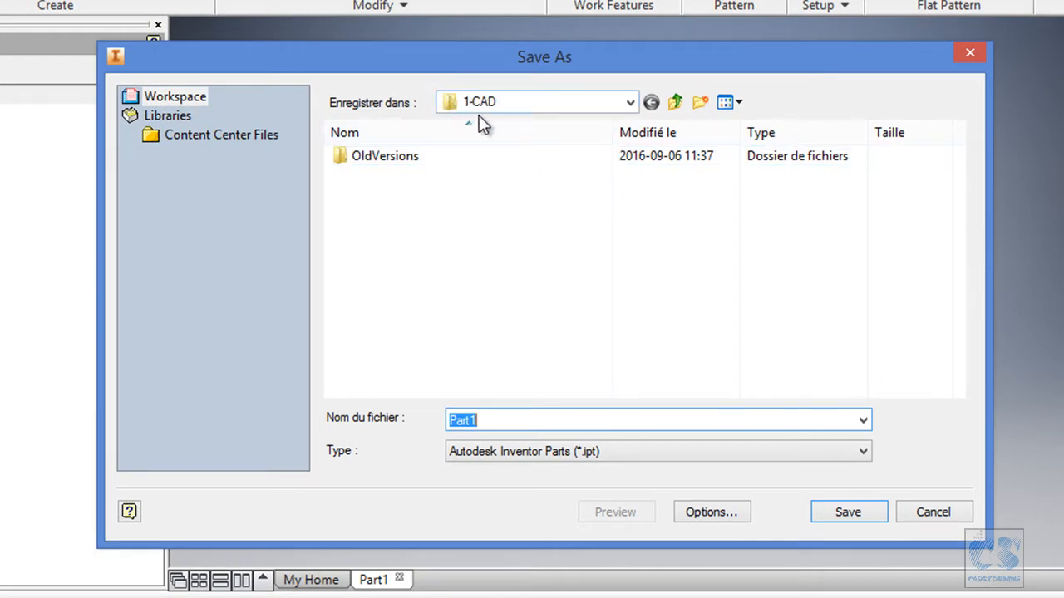
{"action": "mouse_move", "coordinate": [499, 116]}
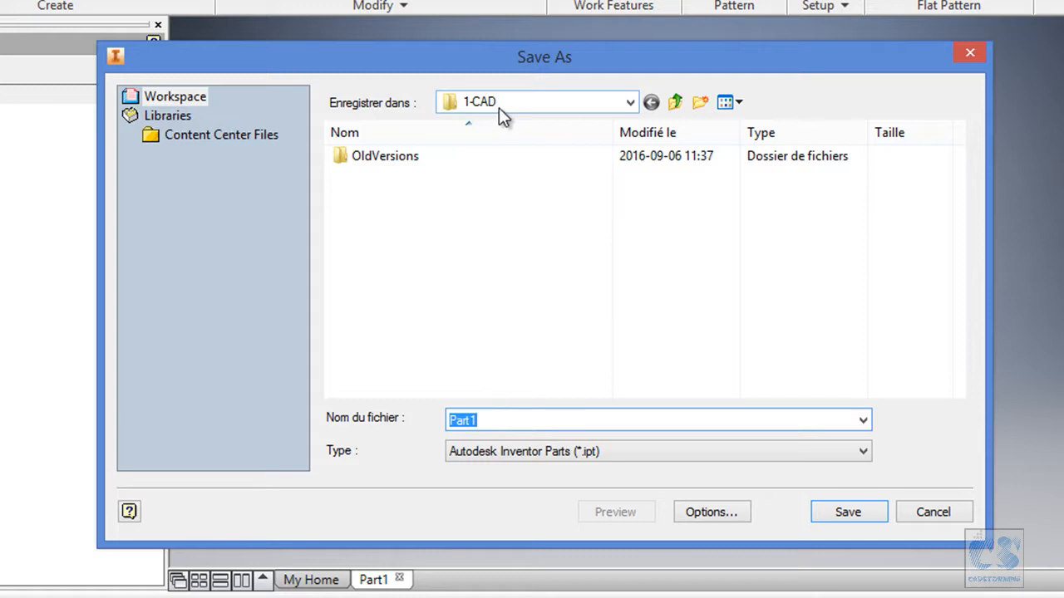
{"action": "mouse_move", "coordinate": [497, 340]}
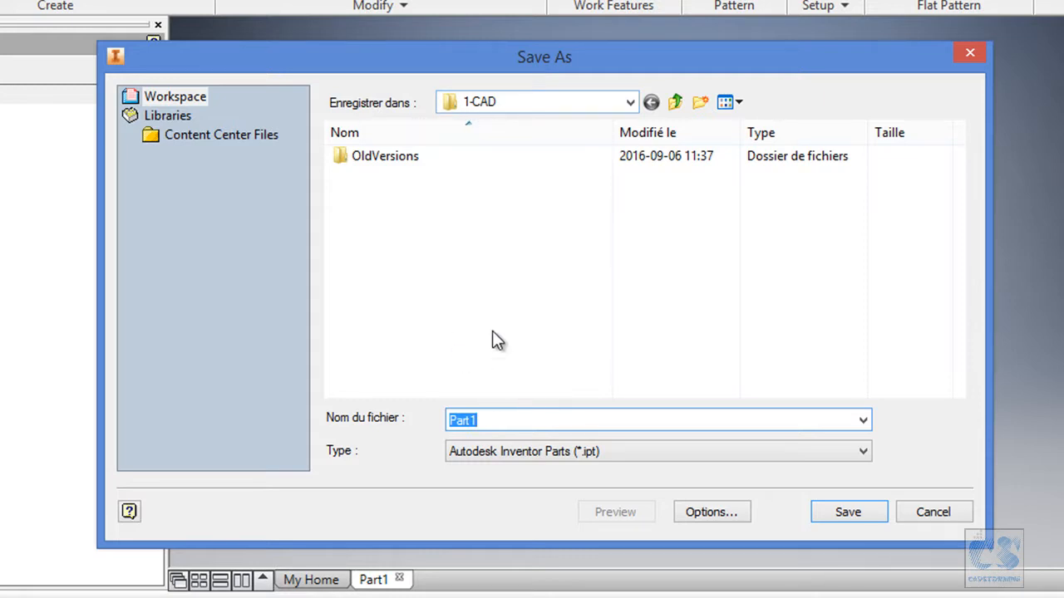
{"action": "type", "text": "MASTERP"}
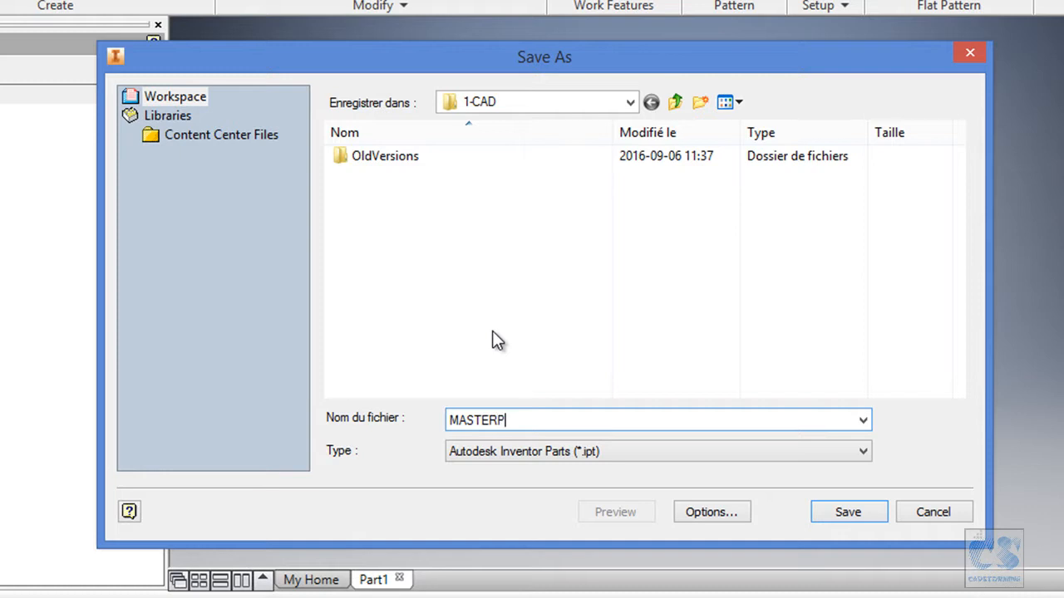
{"action": "type", "text": "ART"}
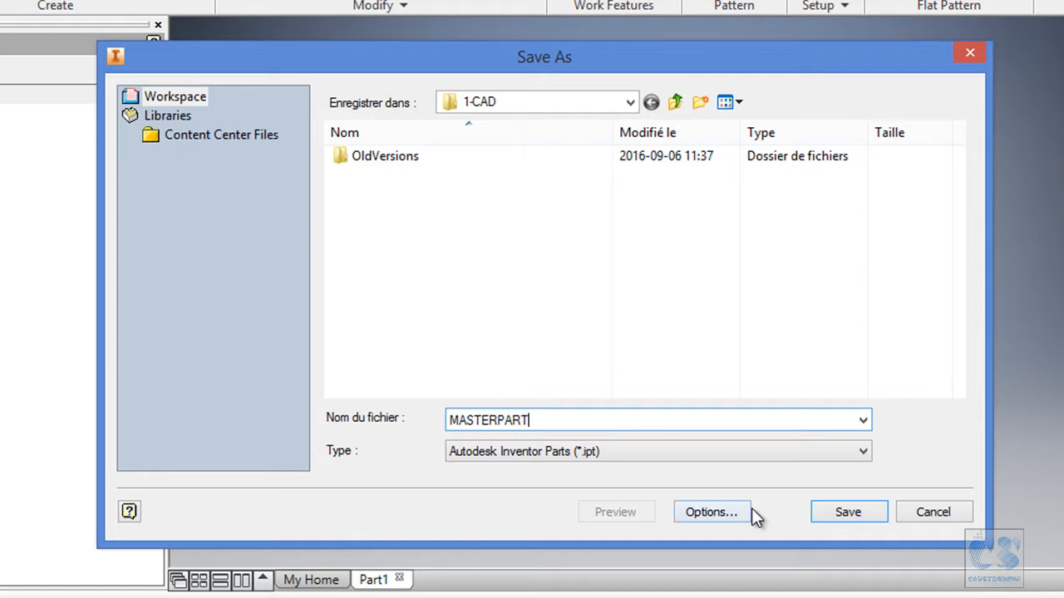
{"action": "left_click", "coordinate": [848, 511]}
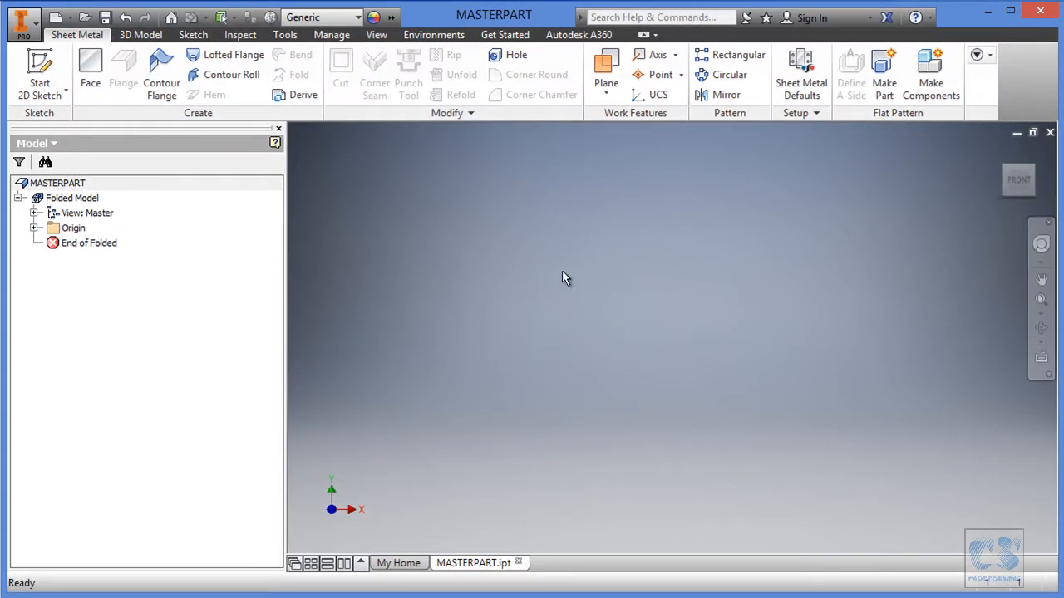
{"action": "mouse_move", "coordinate": [537, 299]}
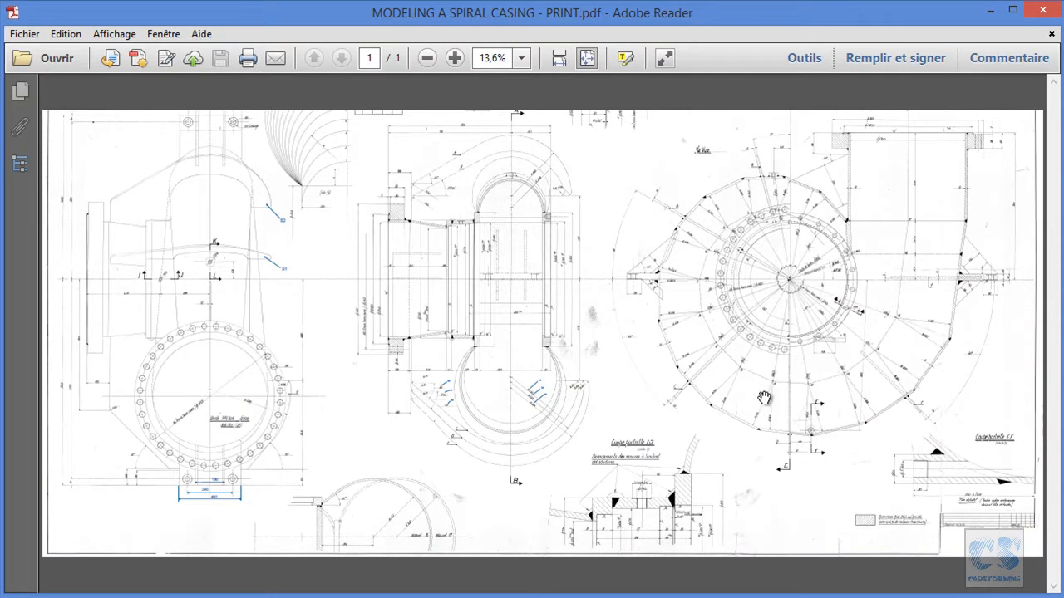
Zoom the spiral casing print in and out to frame the casing view
{"action": "left_click", "coordinate": [454, 59]}
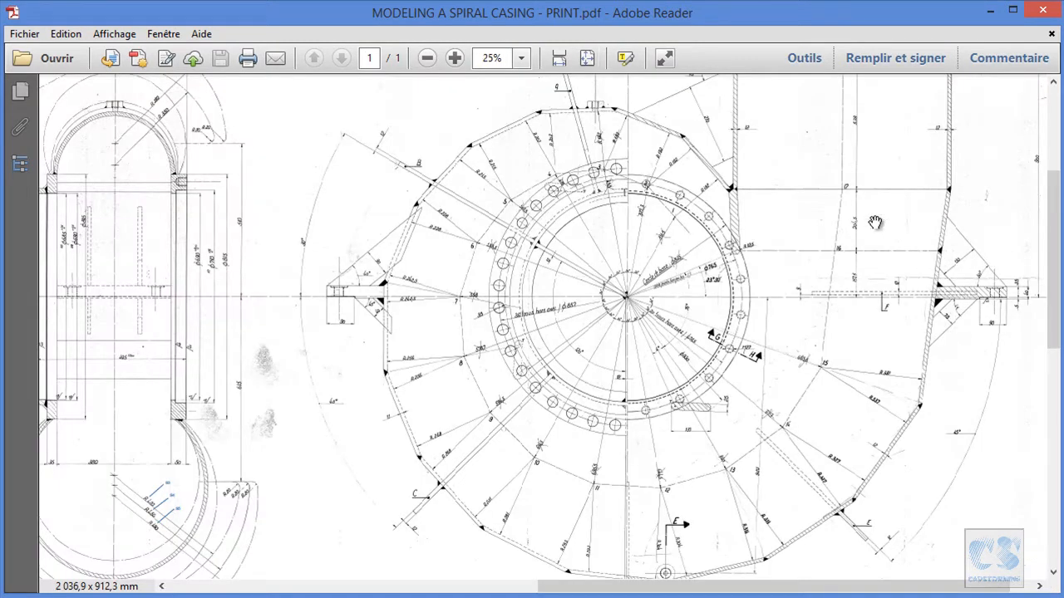
{"action": "mouse_move", "coordinate": [846, 192]}
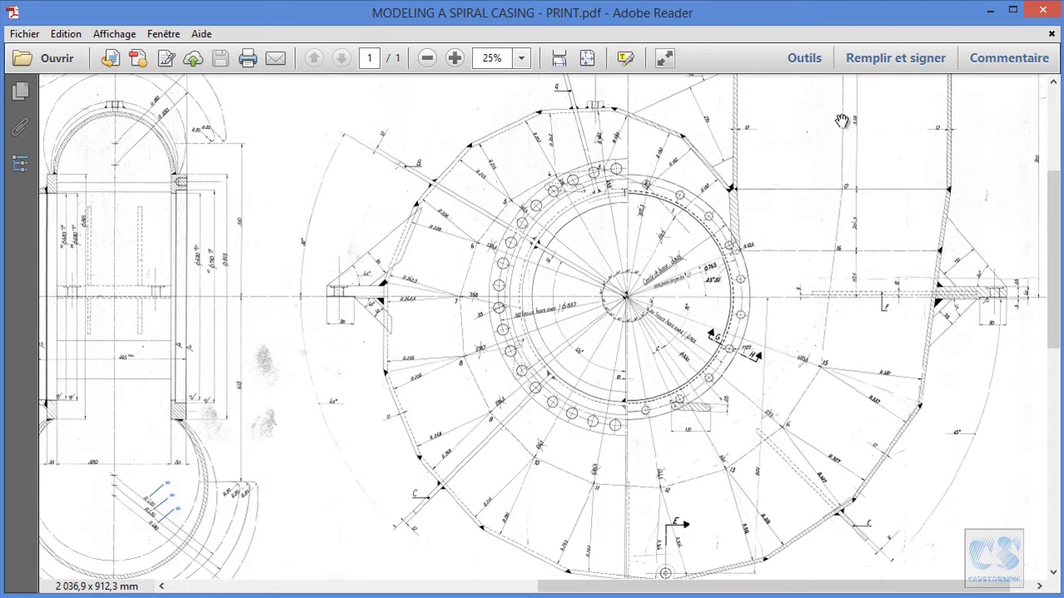
{"action": "mouse_move", "coordinate": [843, 231]}
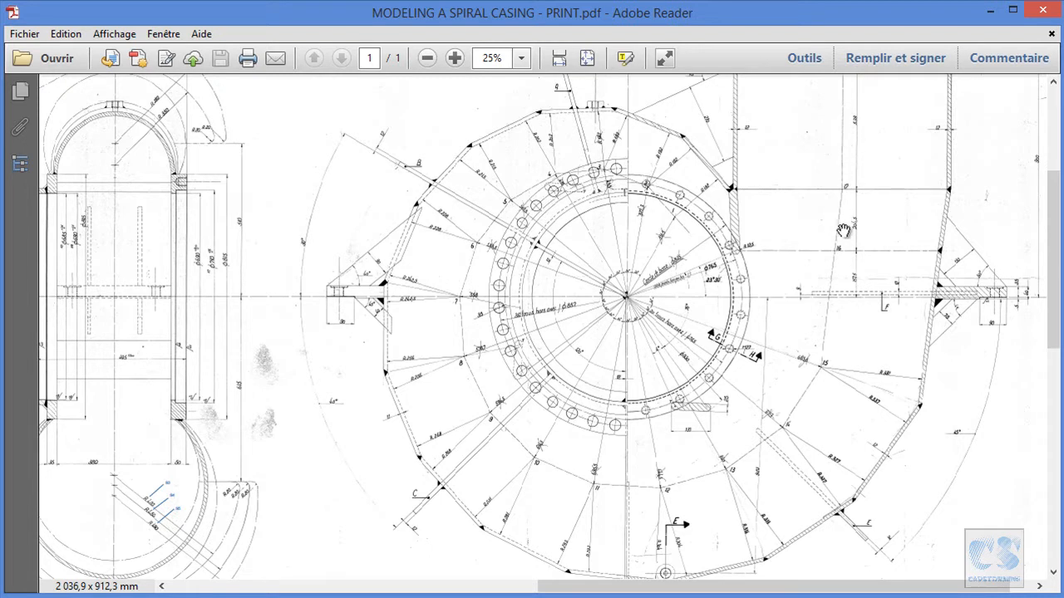
{"action": "mouse_move", "coordinate": [600, 480]}
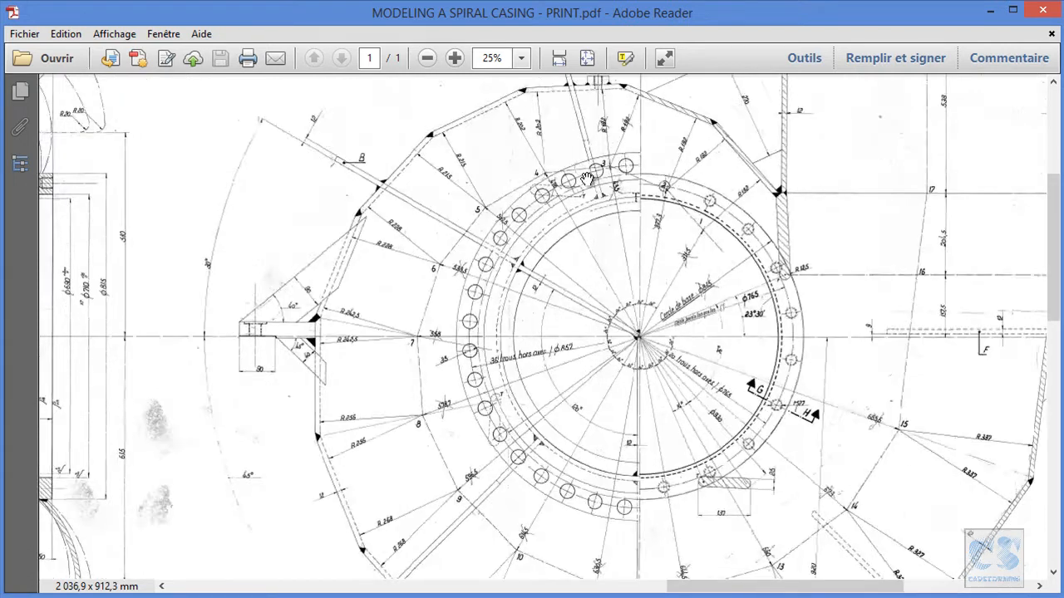
{"action": "left_click", "coordinate": [454, 58]}
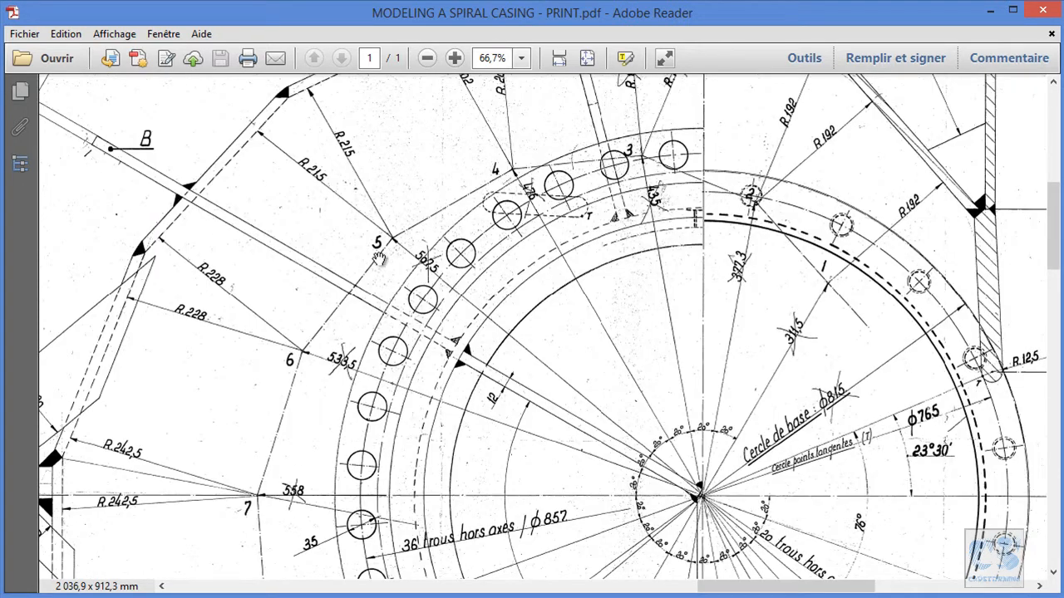
{"action": "left_click", "coordinate": [427, 58]}
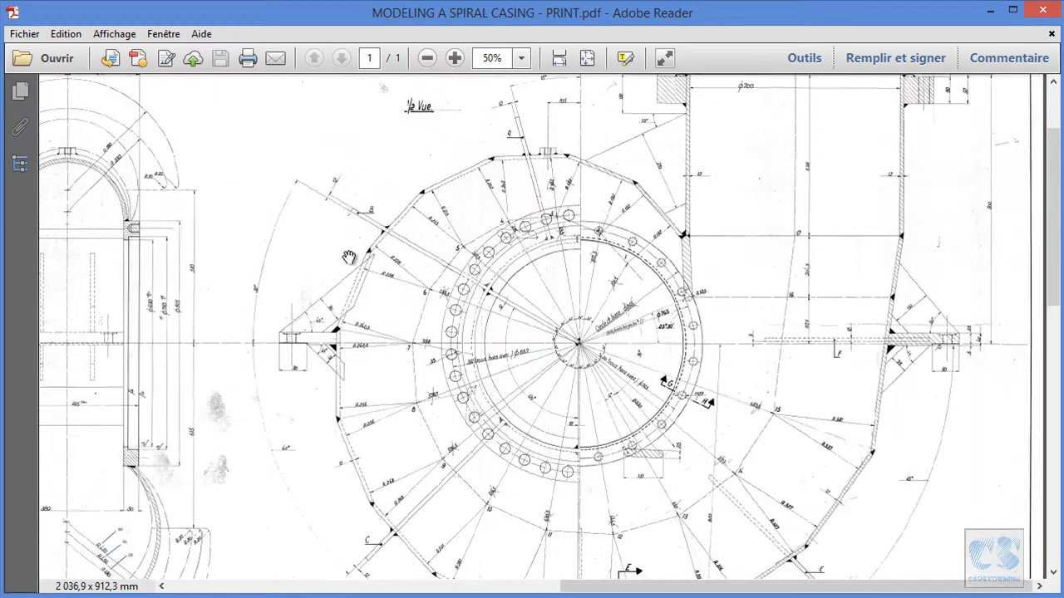
{"action": "left_click", "coordinate": [427, 58]}
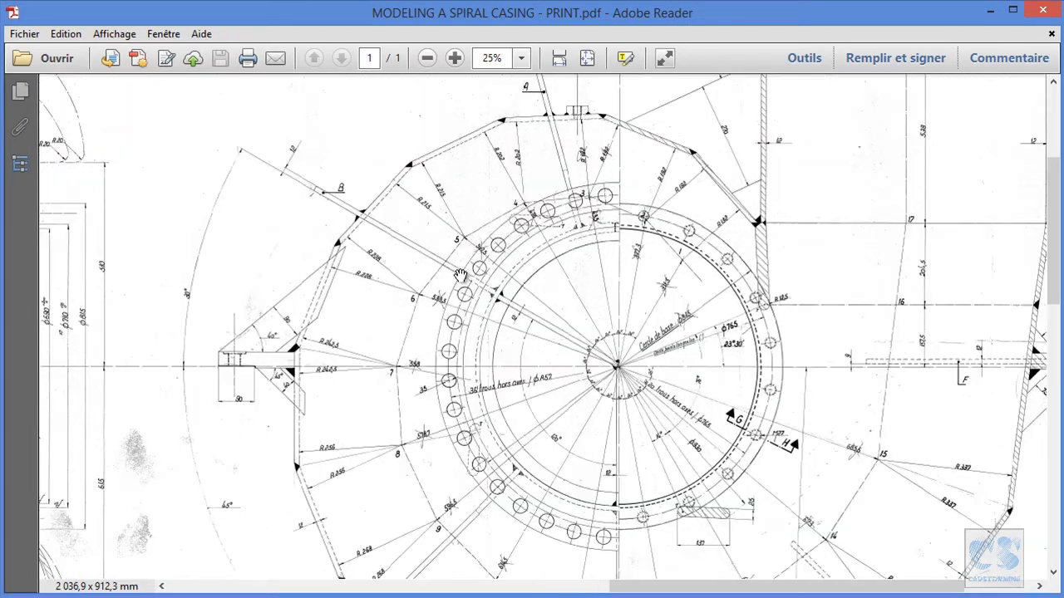
{"action": "left_click", "coordinate": [454, 58]}
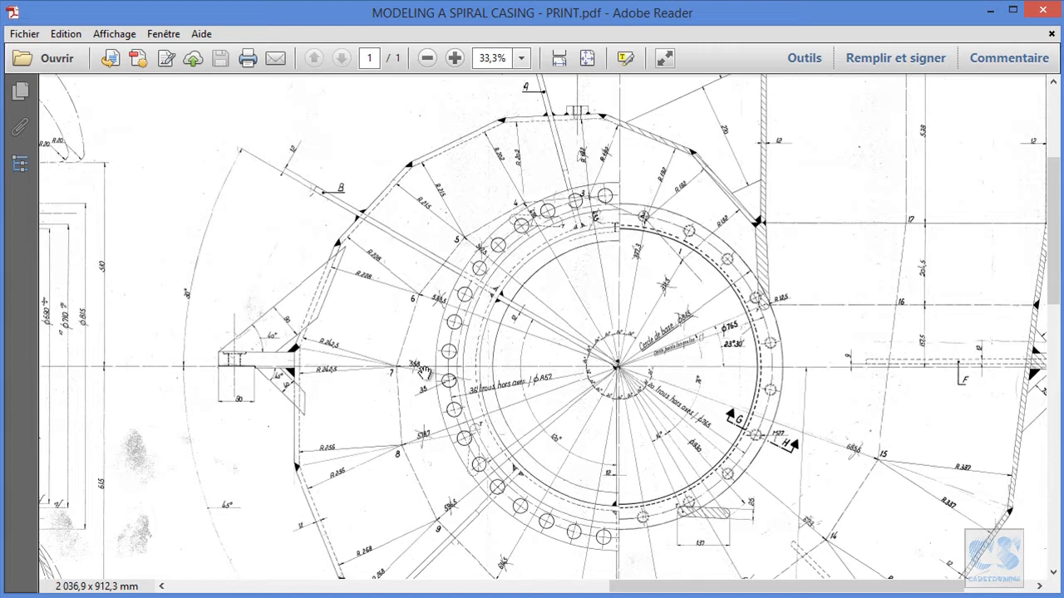
{"action": "mouse_move", "coordinate": [488, 371]}
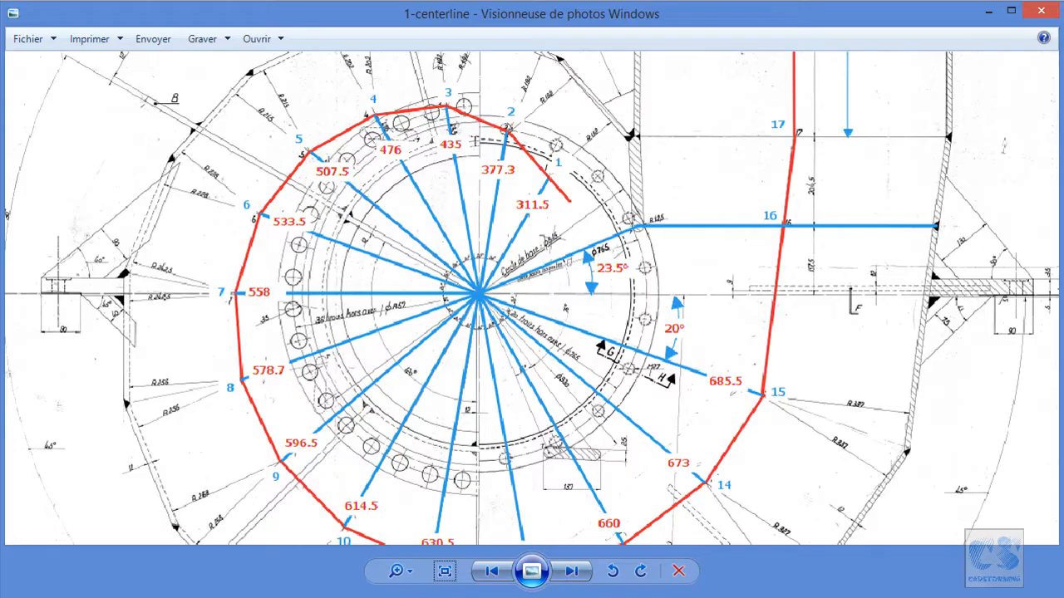
{"action": "mouse_move", "coordinate": [492, 291]}
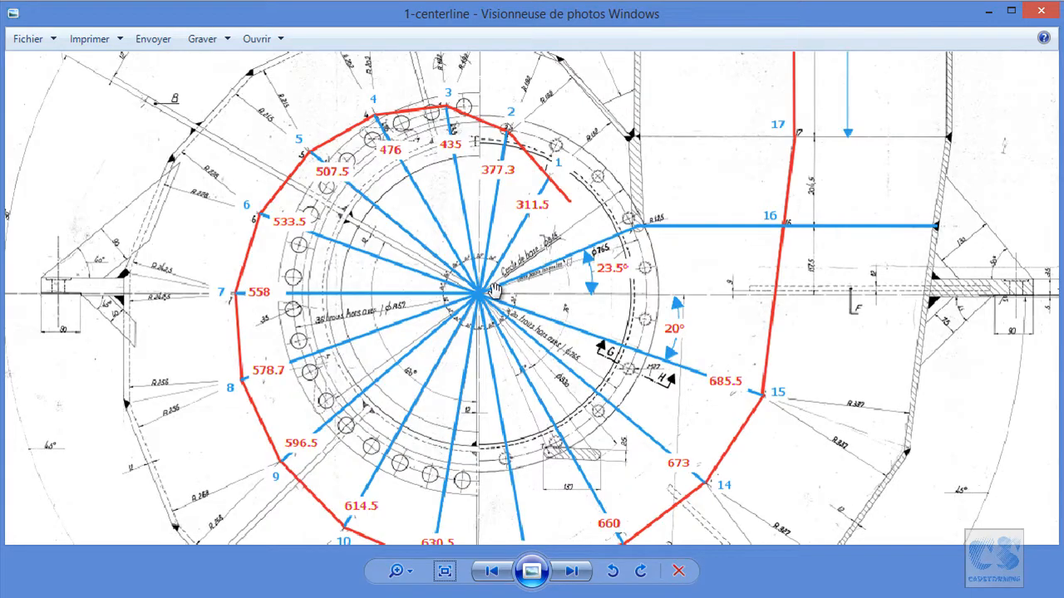
{"action": "mouse_move", "coordinate": [630, 349]}
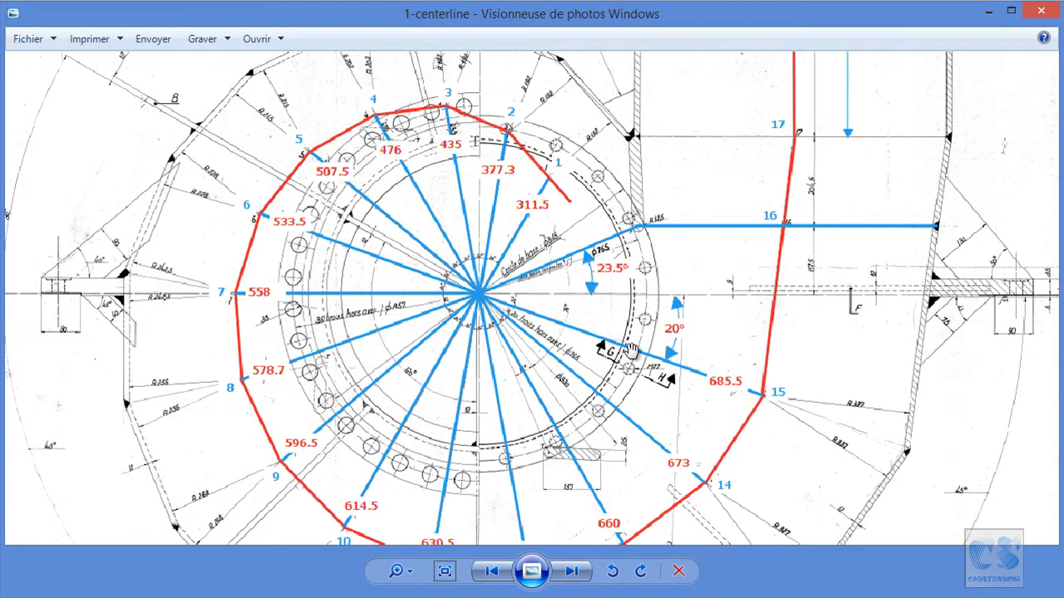
{"action": "mouse_move", "coordinate": [702, 369]}
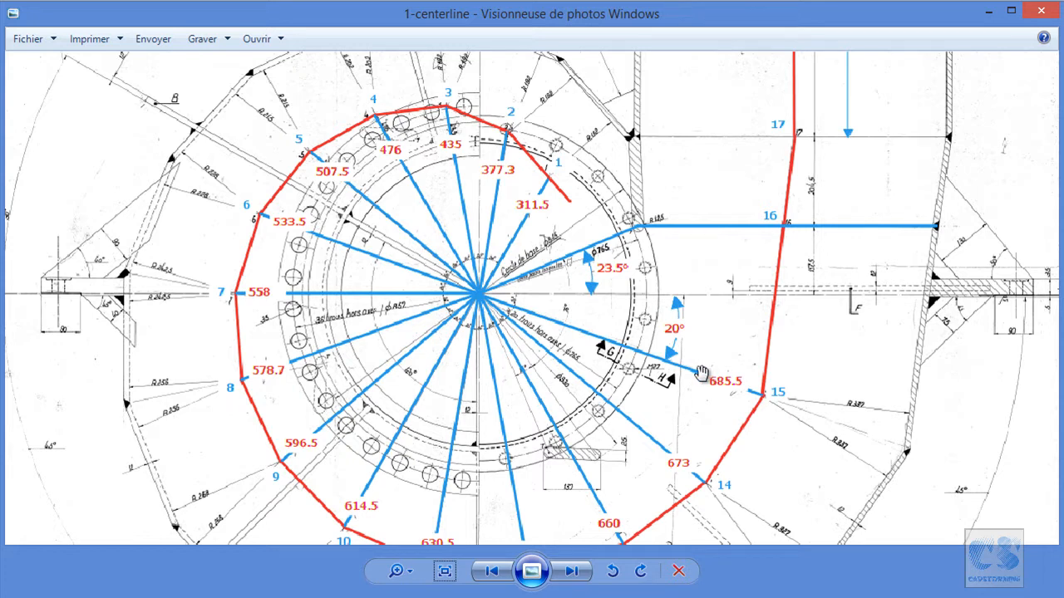
{"action": "mouse_move", "coordinate": [769, 402]}
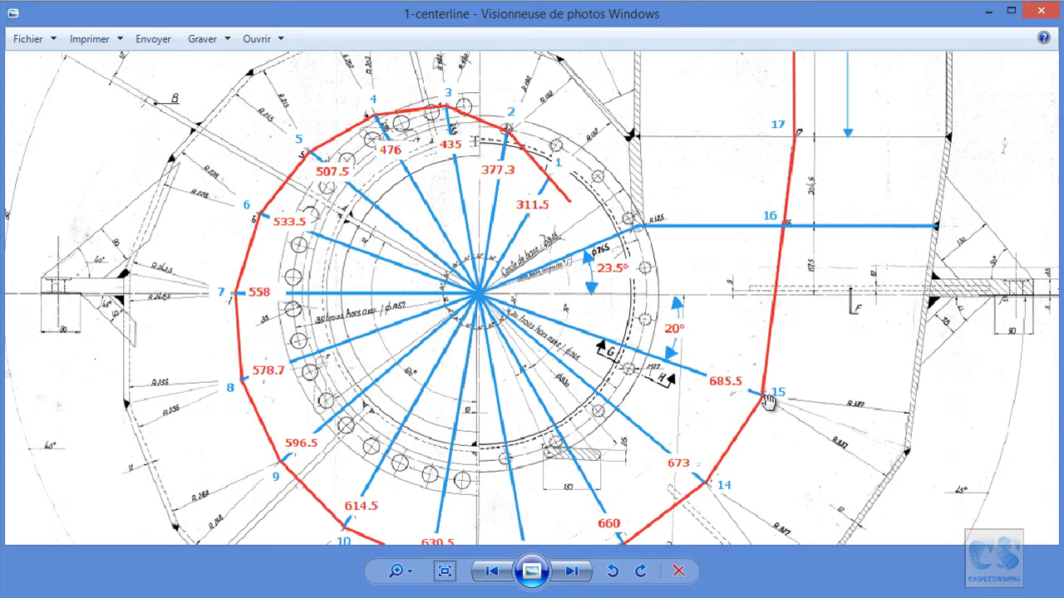
{"action": "mouse_move", "coordinate": [768, 426]}
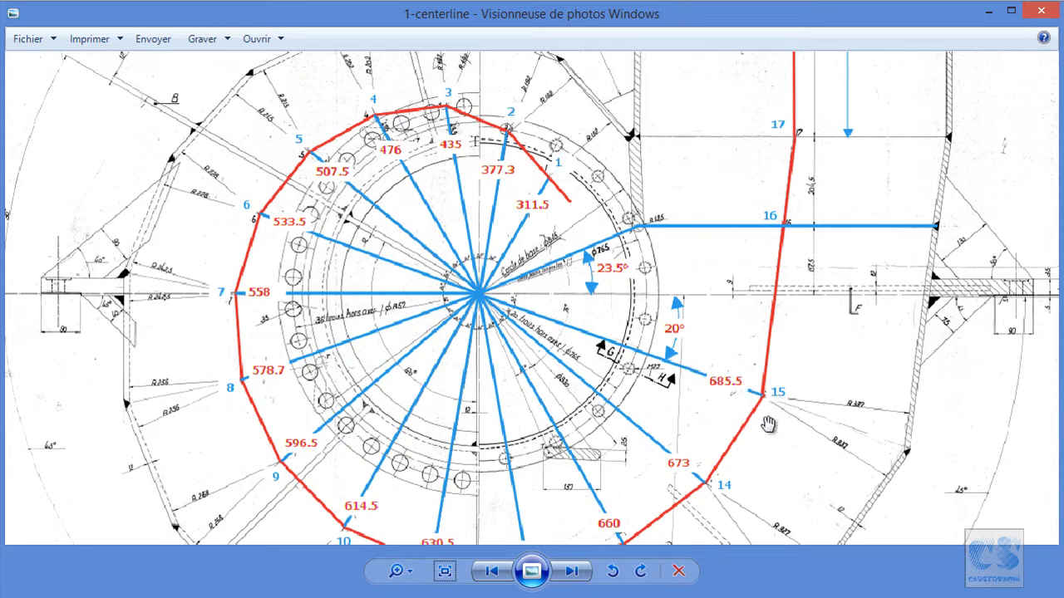
{"action": "mouse_move", "coordinate": [711, 491]}
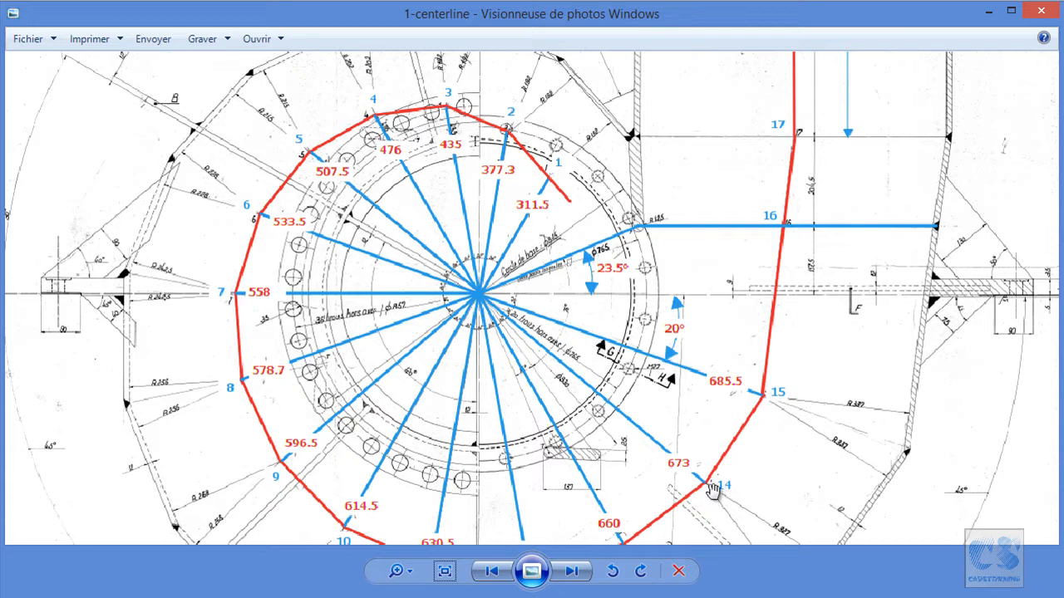
{"action": "mouse_move", "coordinate": [696, 509]}
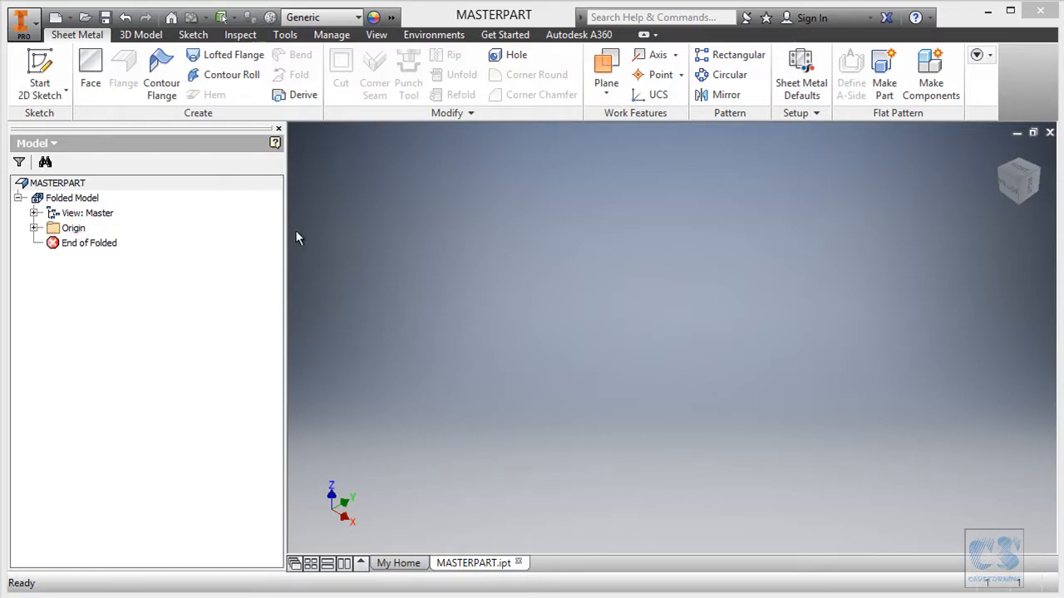
{"action": "mouse_move", "coordinate": [316, 243]}
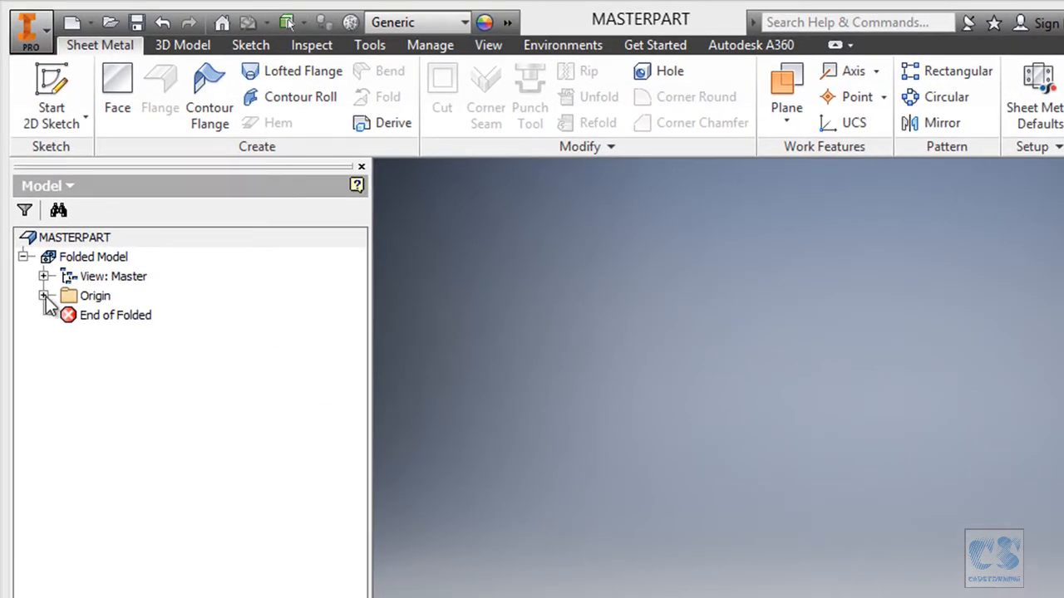
Expand Origin and start Sketch1 on the XY Plane
{"action": "left_click", "coordinate": [44, 296]}
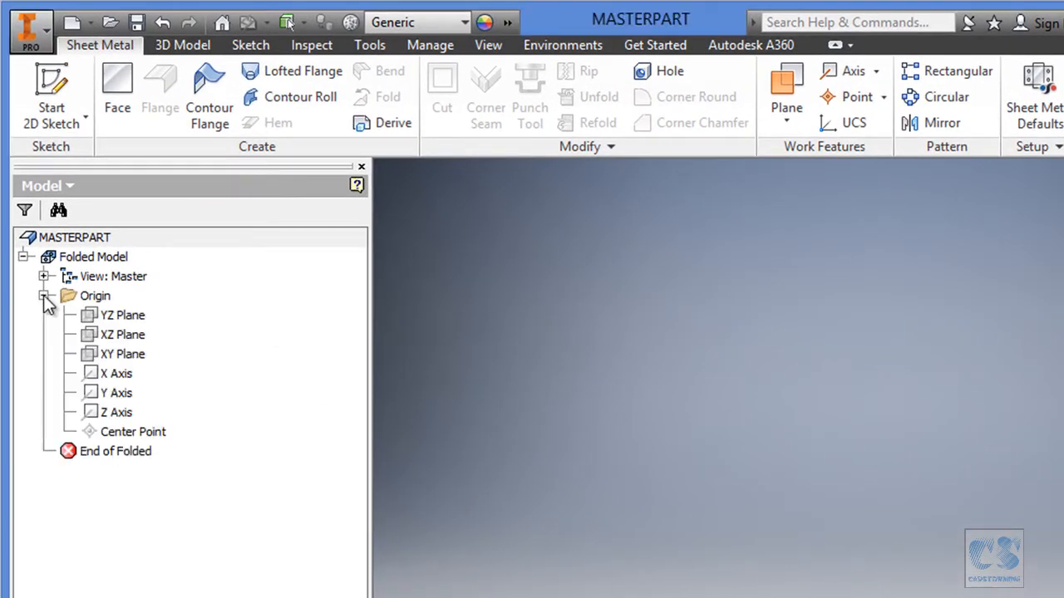
{"action": "left_click", "coordinate": [95, 296]}
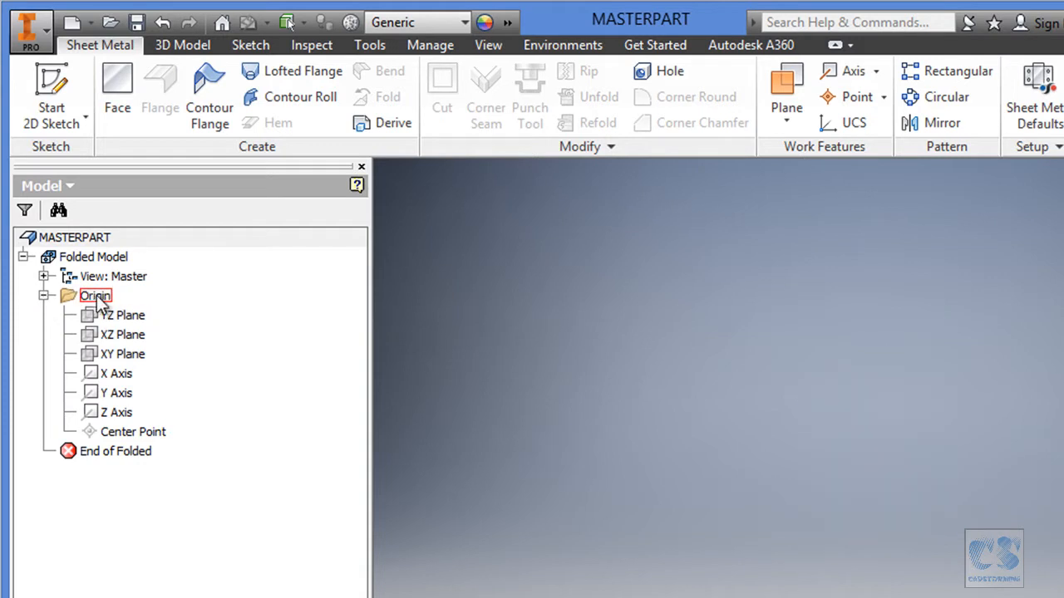
{"action": "left_click", "coordinate": [122, 353]}
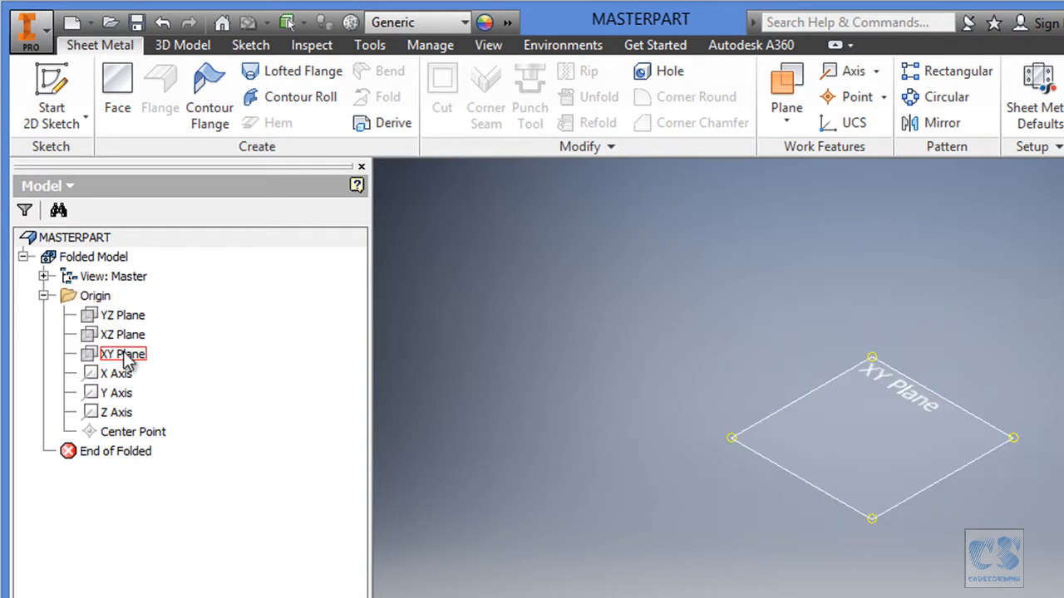
{"action": "left_click", "coordinate": [123, 353]}
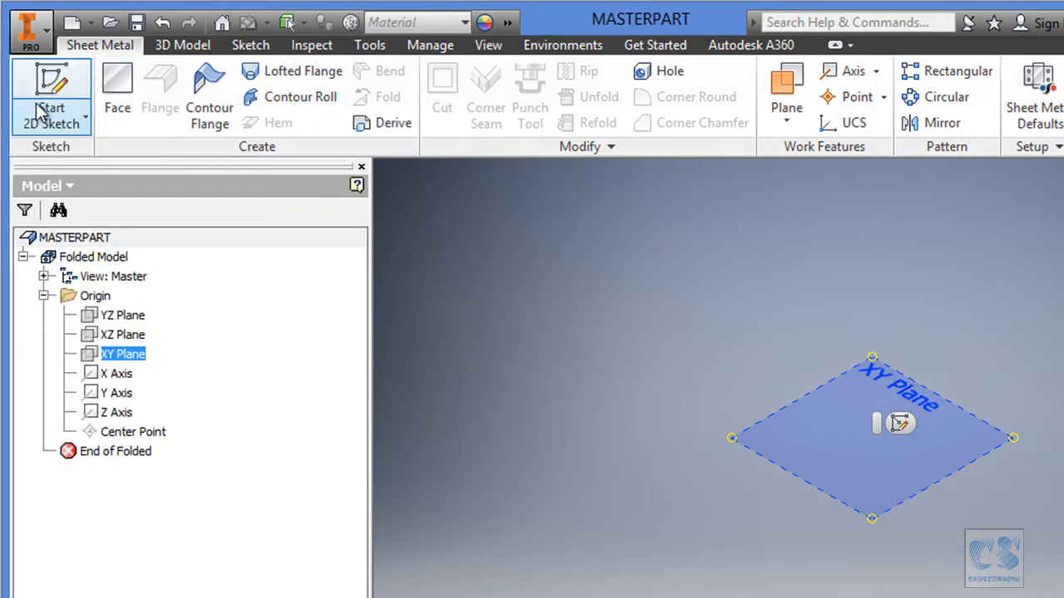
{"action": "mouse_move", "coordinate": [817, 376]}
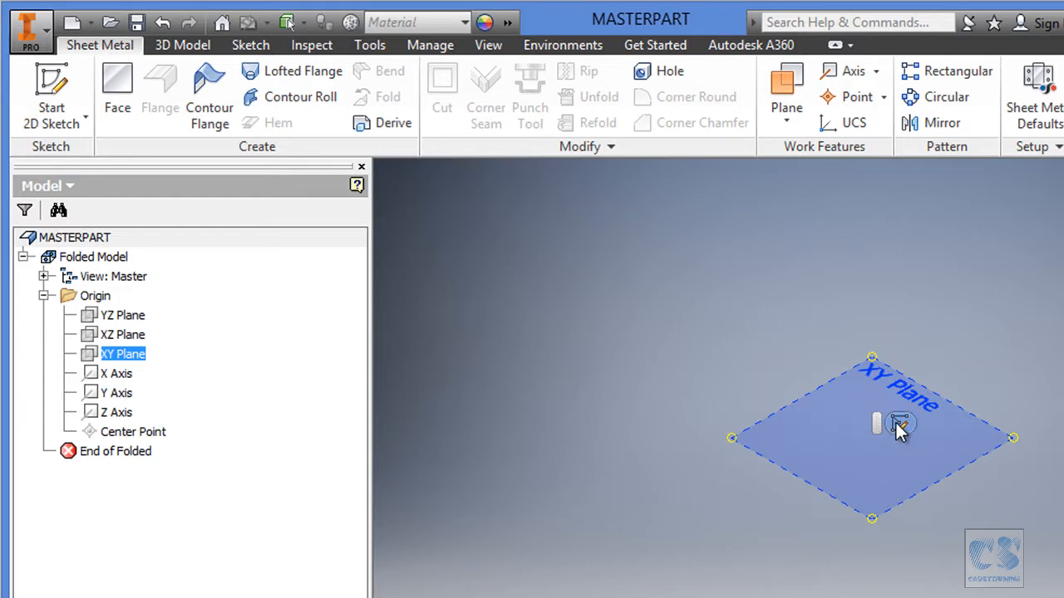
{"action": "left_click", "coordinate": [900, 424]}
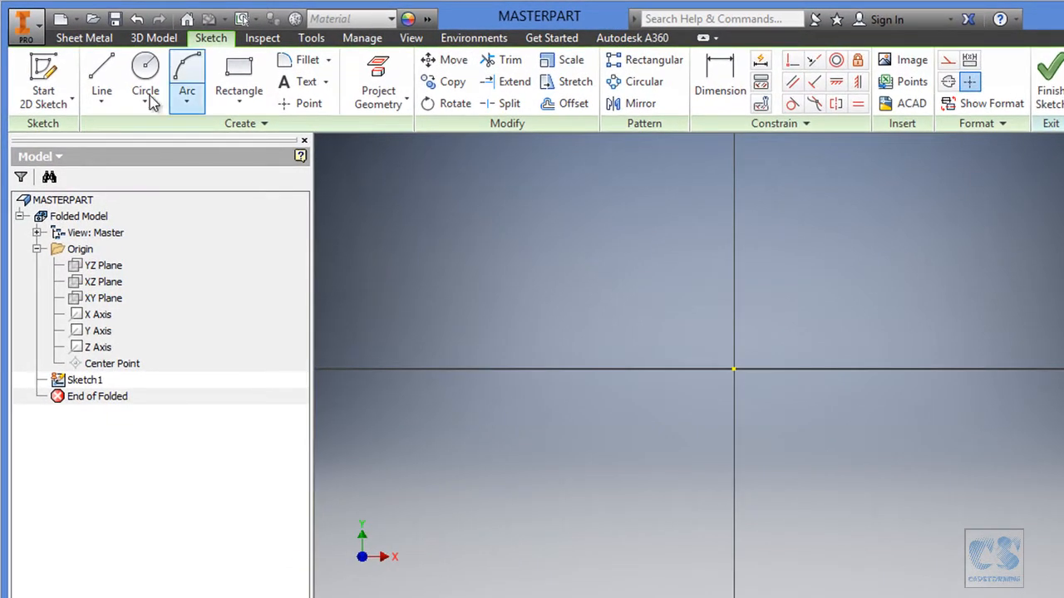
{"action": "mouse_move", "coordinate": [101, 75]}
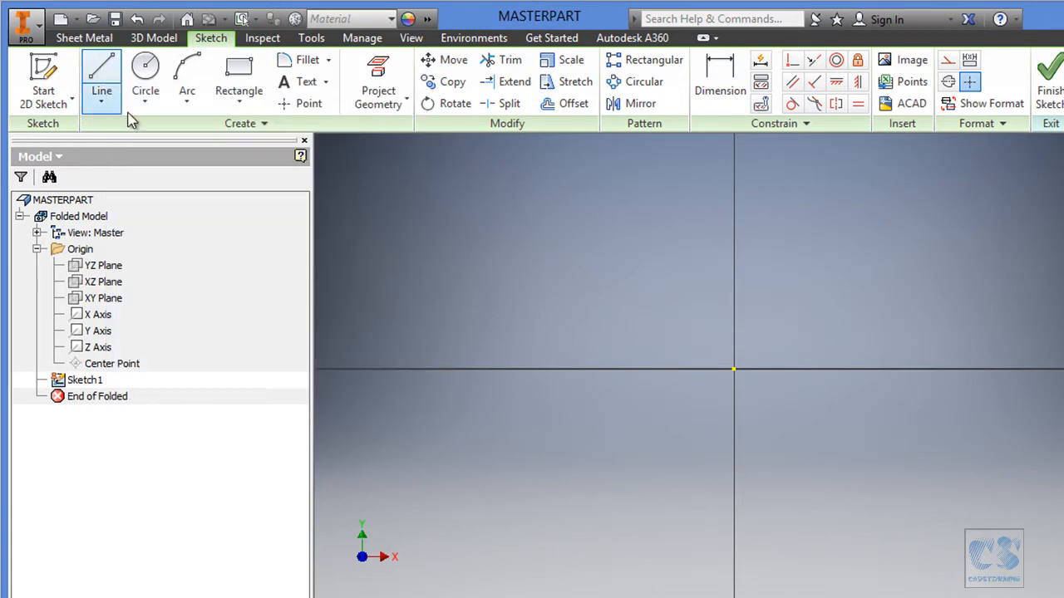
Draw a line from the origin with length 685.5
{"action": "left_click", "coordinate": [102, 75]}
{"action": "type", "text": "6"}
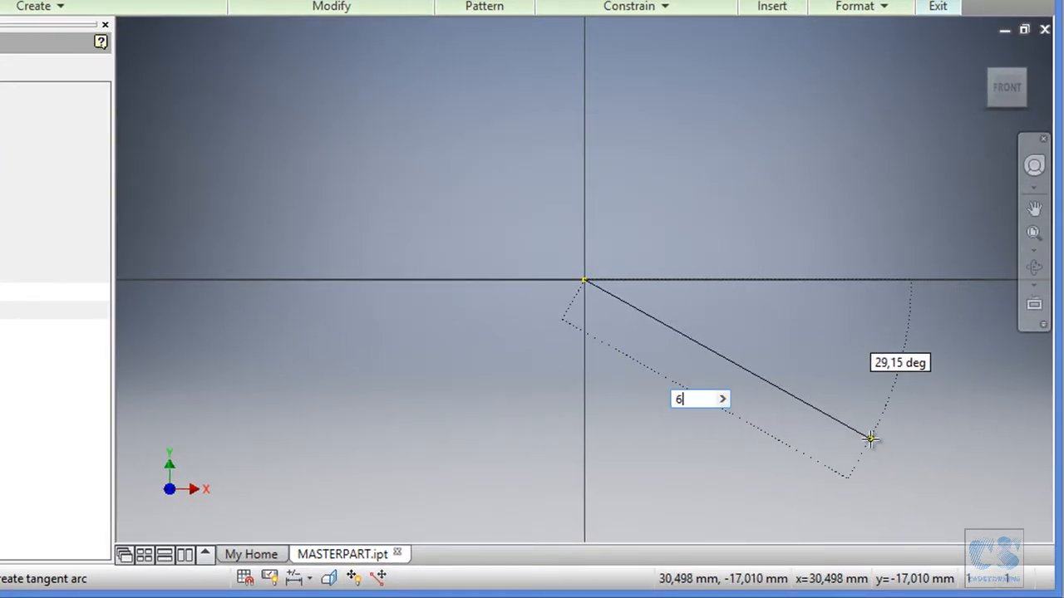
{"action": "type", "text": "85.5"}
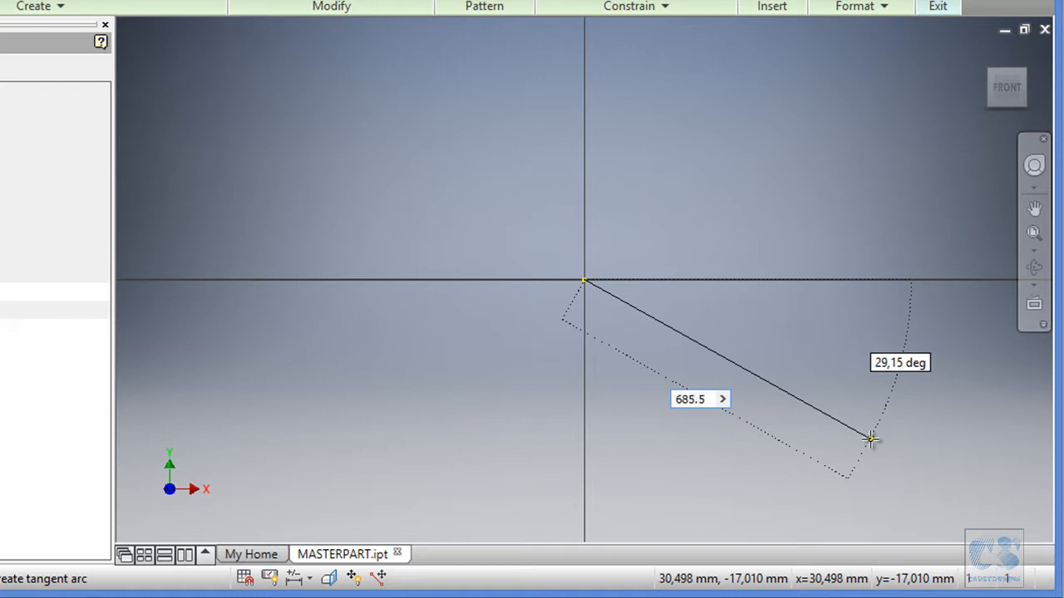
{"action": "key", "text": "Tab"}
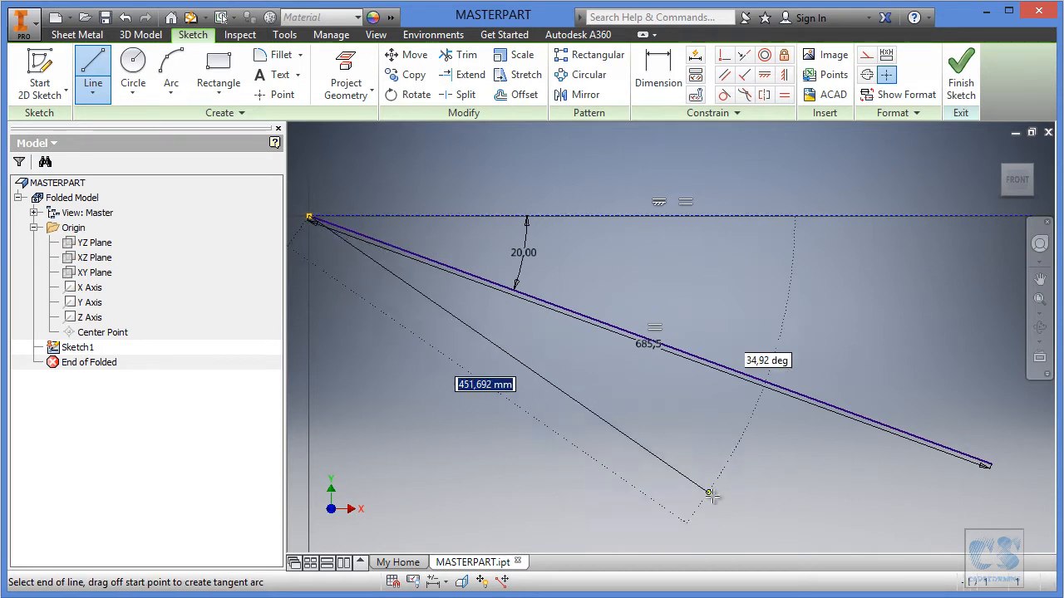
Sketch three more radial lines from the origin, including one angled down-left
{"action": "left_click_drag", "start_coordinate": [711, 494], "coordinate": [744, 519]}
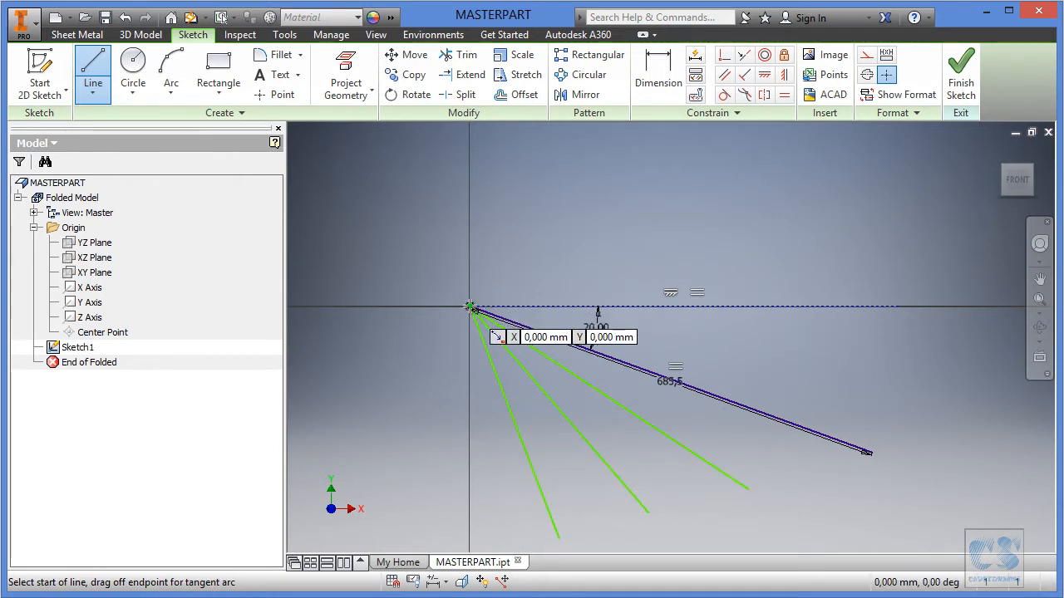
{"action": "left_click_drag", "start_coordinate": [470, 308], "coordinate": [432, 506]}
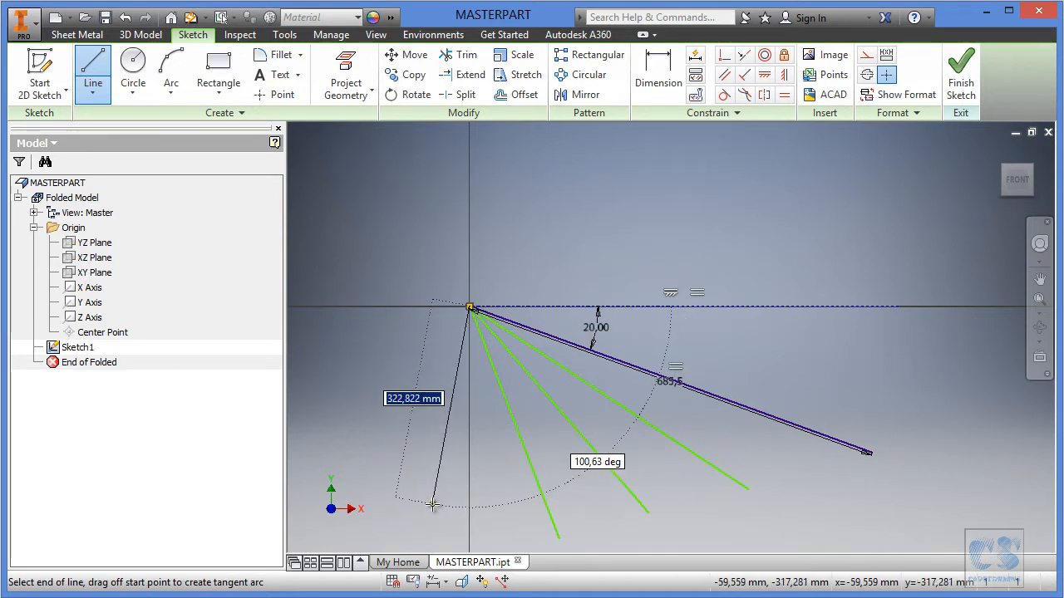
{"action": "left_click_drag", "start_coordinate": [432, 507], "coordinate": [377, 446]}
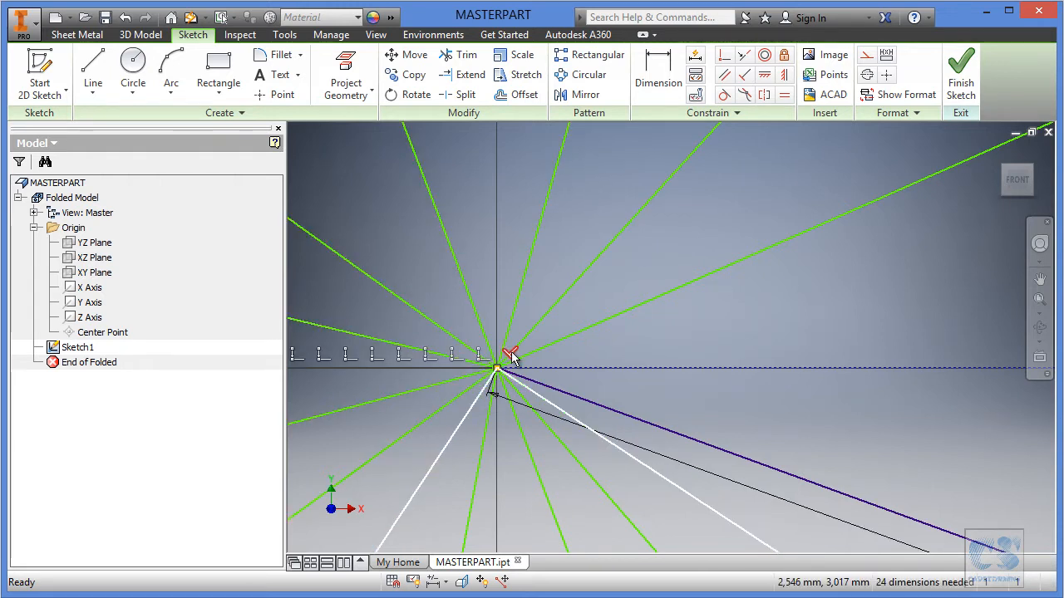
{"action": "mouse_move", "coordinate": [517, 359]}
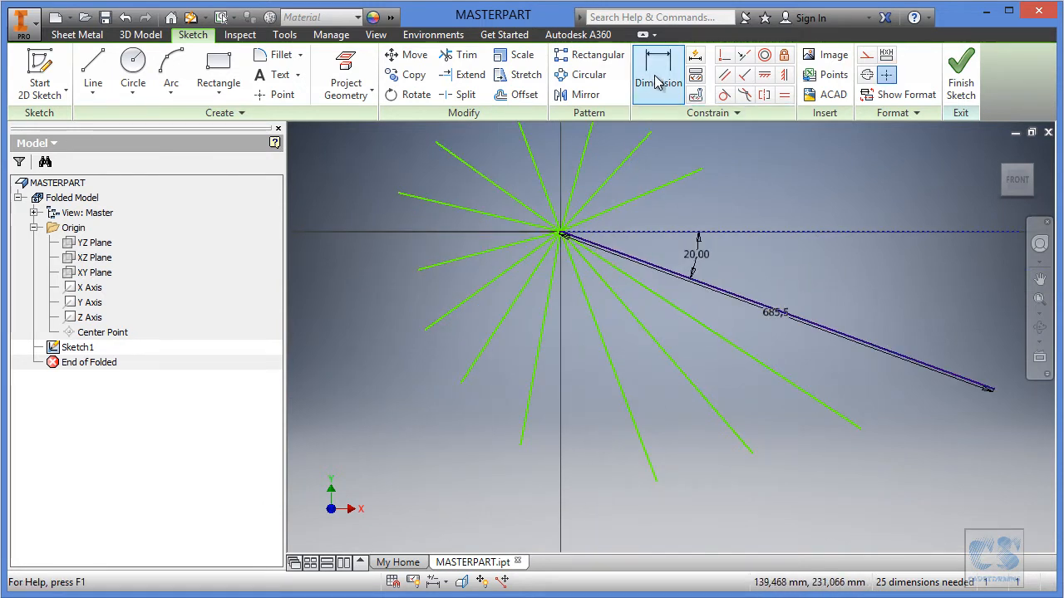
{"action": "mouse_move", "coordinate": [656, 81]}
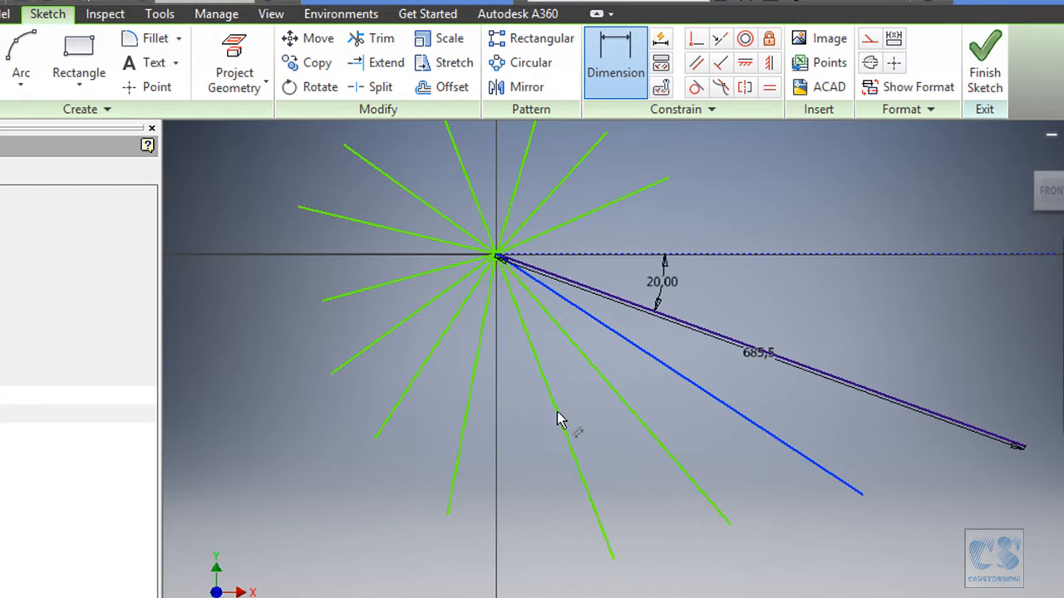
Give the second radial line a 673 aligned length and link its angle to d1
{"action": "left_click", "coordinate": [486, 470]}
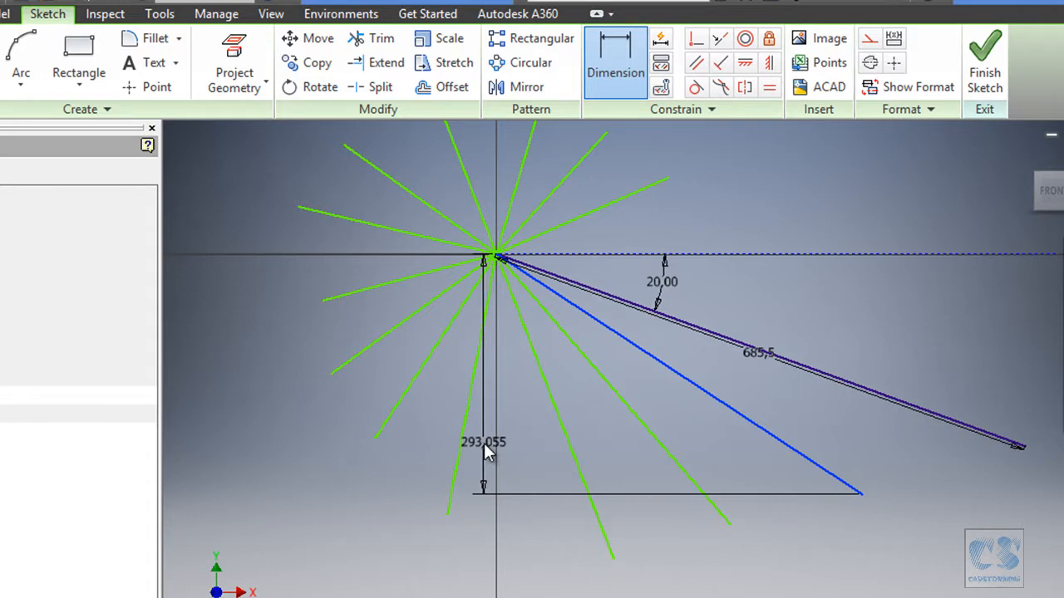
{"action": "right_click", "coordinate": [486, 449]}
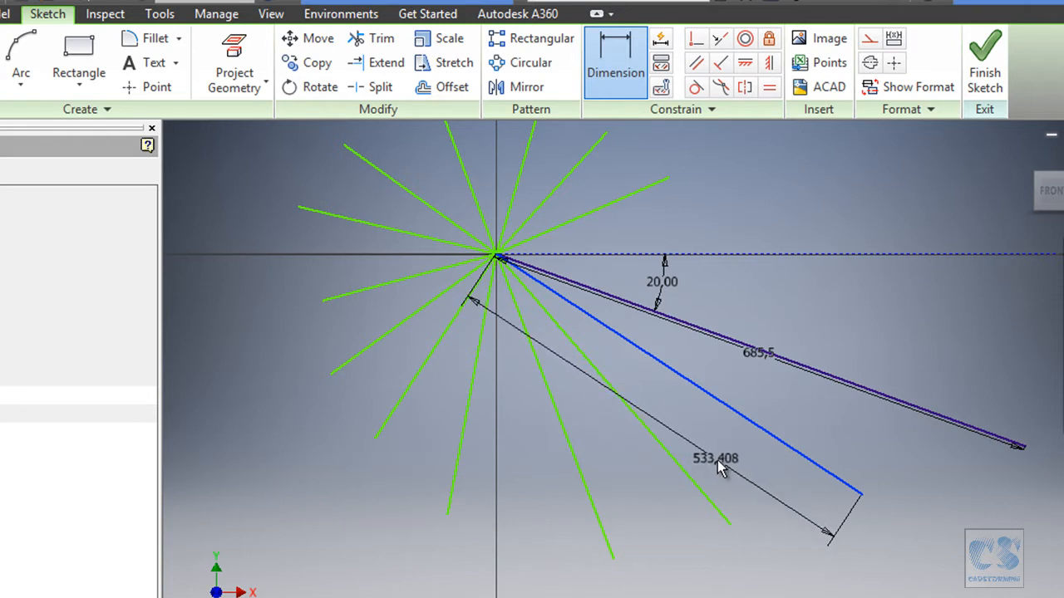
{"action": "double_click", "coordinate": [715, 458]}
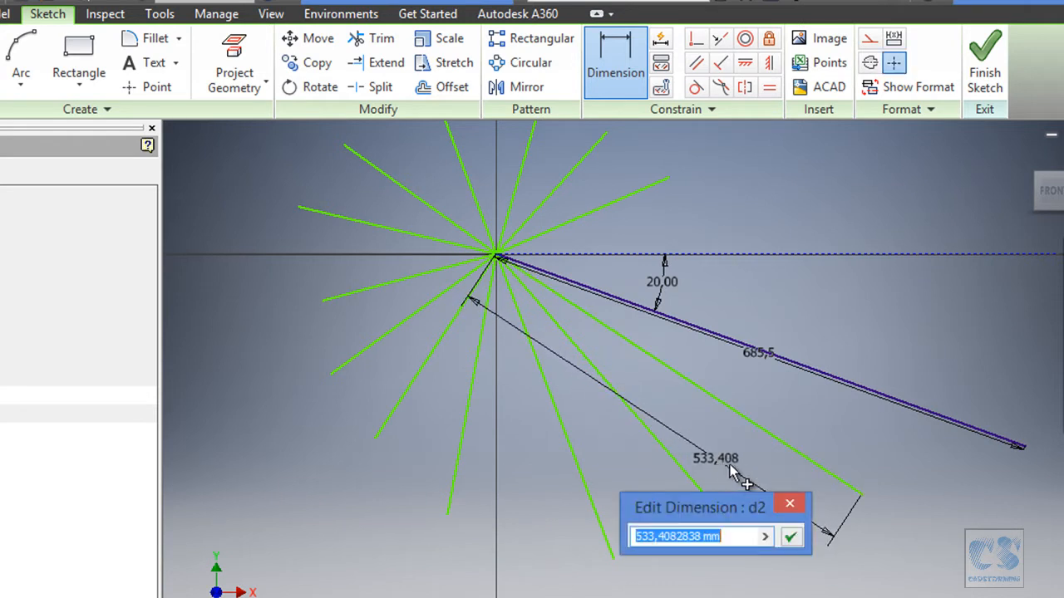
{"action": "type", "text": "67"}
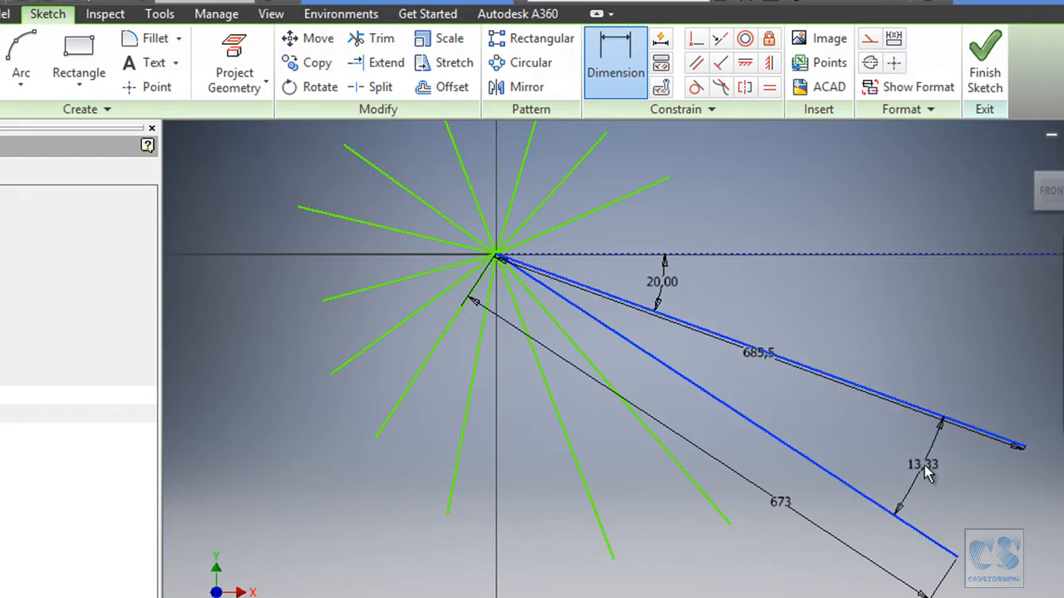
{"action": "double_click", "coordinate": [923, 465]}
{"action": "type", "text": "d1"}
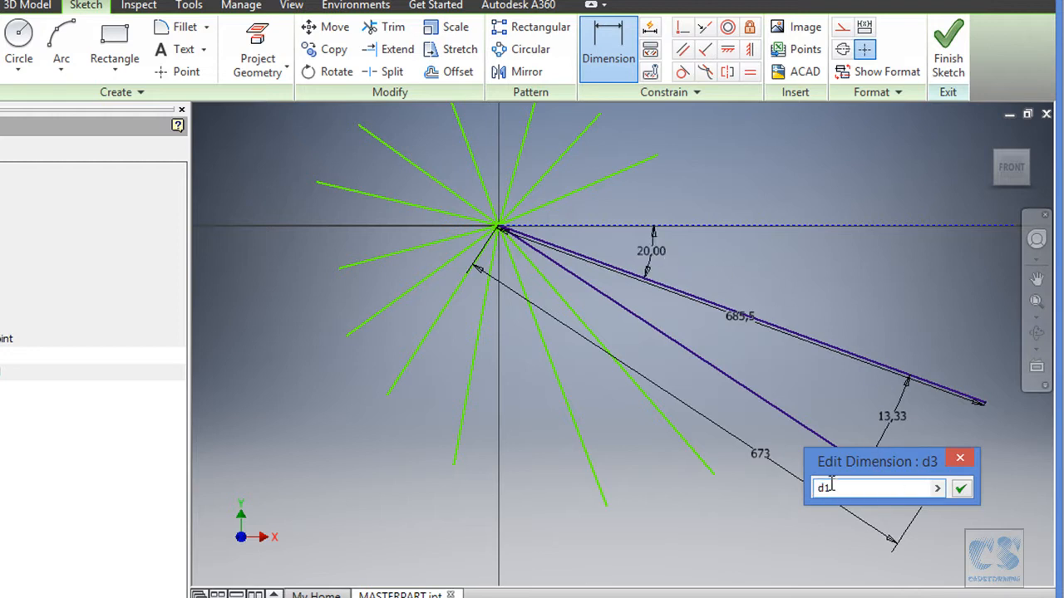
{"action": "mouse_move", "coordinate": [827, 480]}
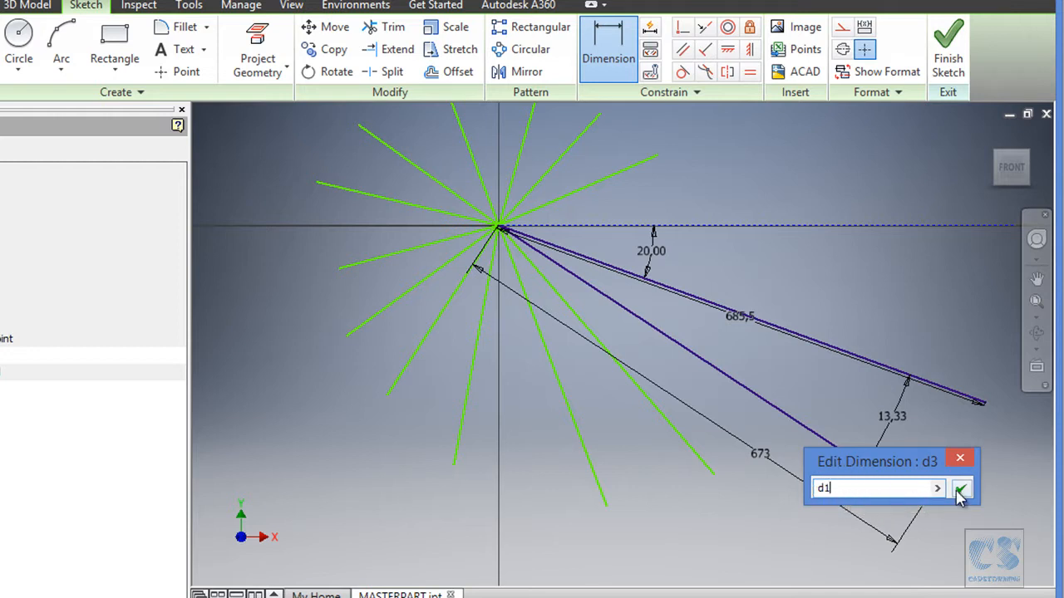
{"action": "left_click", "coordinate": [960, 488]}
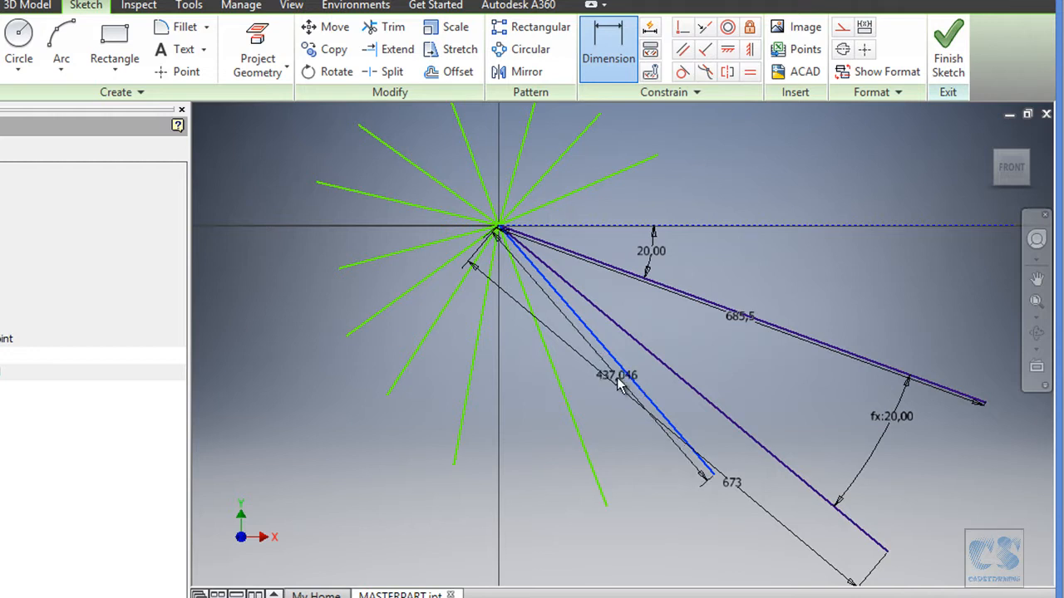
Set the newest spoke to 660 with its angle equal to the 20° spacing
{"action": "double_click", "coordinate": [616, 375]}
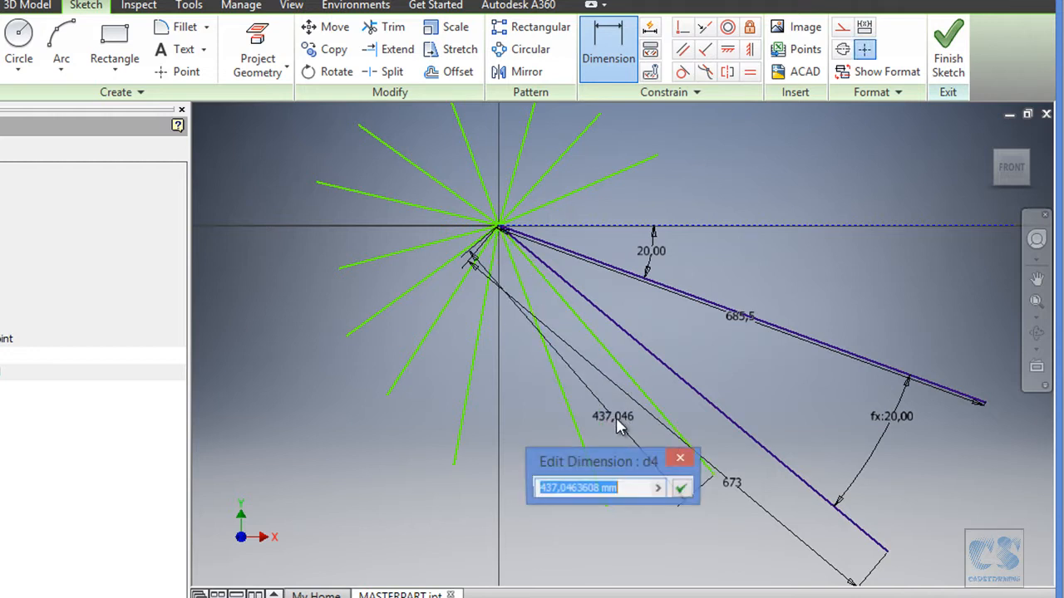
{"action": "mouse_move", "coordinate": [619, 469]}
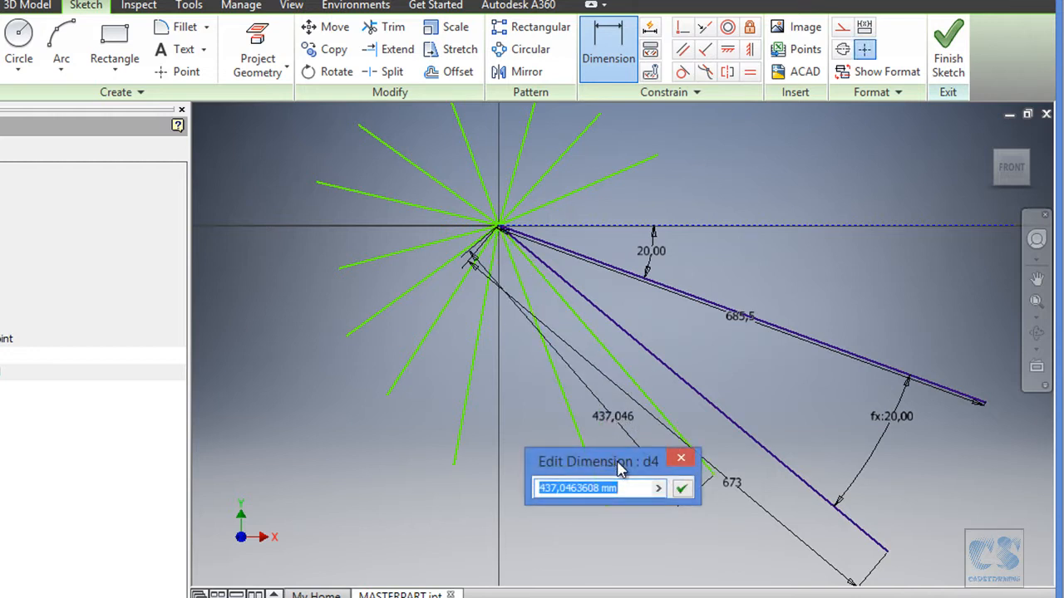
{"action": "type", "text": "66"}
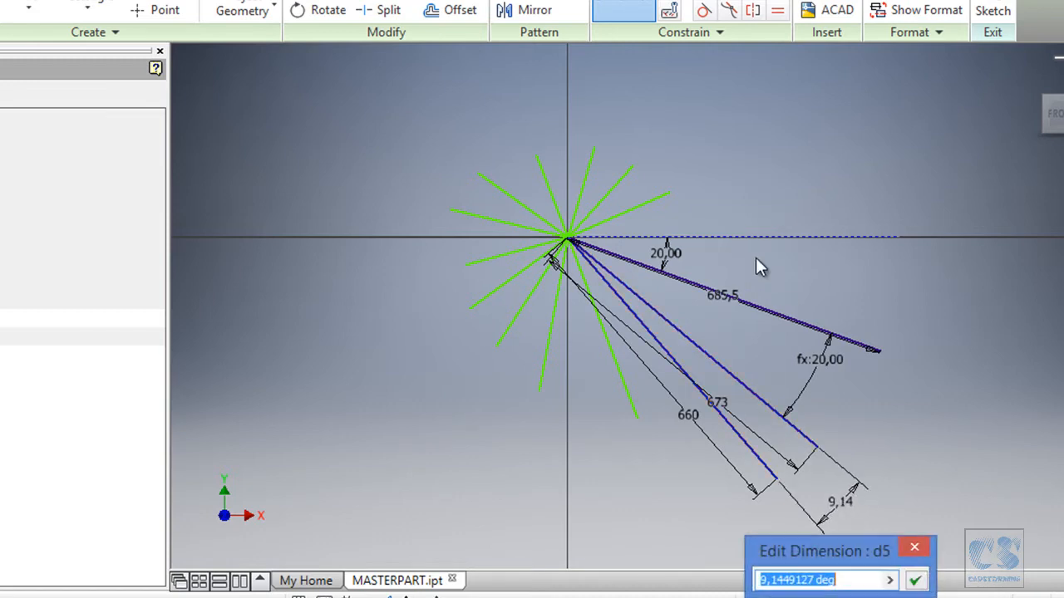
{"action": "left_click", "coordinate": [914, 581]}
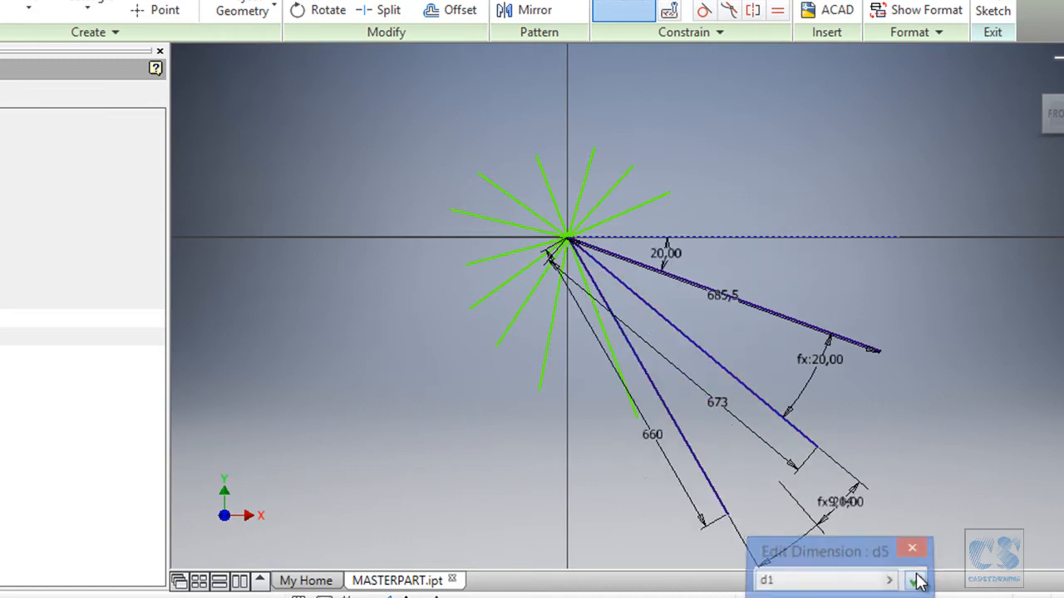
{"action": "left_click", "coordinate": [917, 579]}
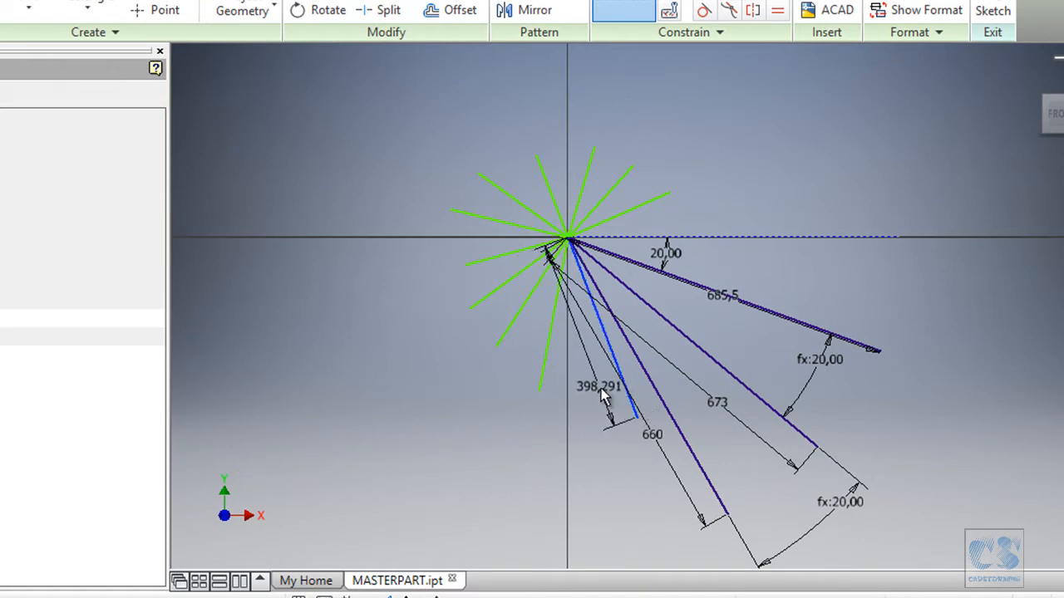
Set the next spoke's length to 644.5 and edit its neighbouring angle
{"action": "double_click", "coordinate": [599, 385]}
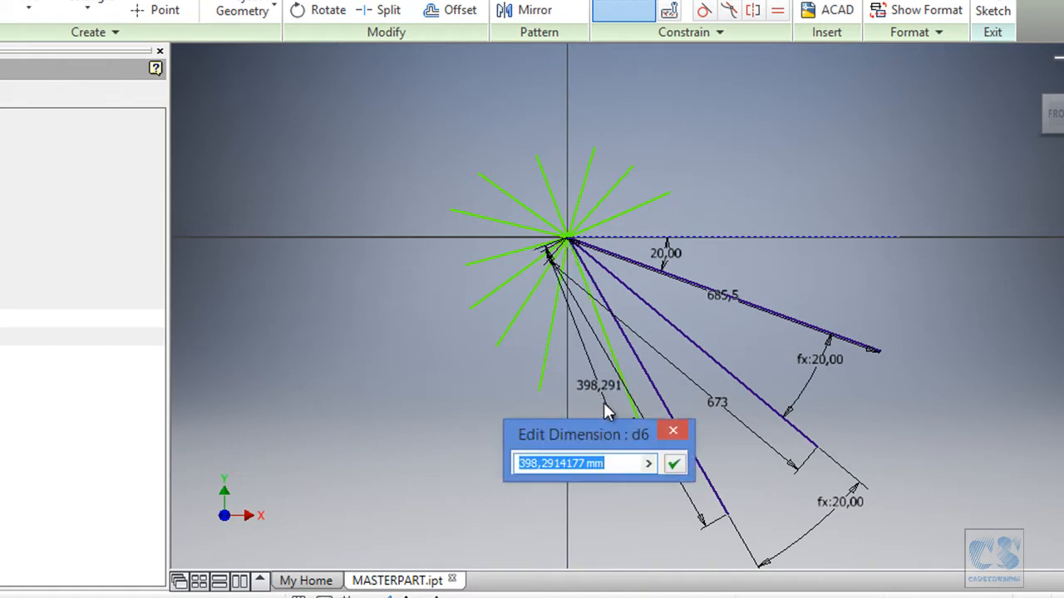
{"action": "type", "text": "644"}
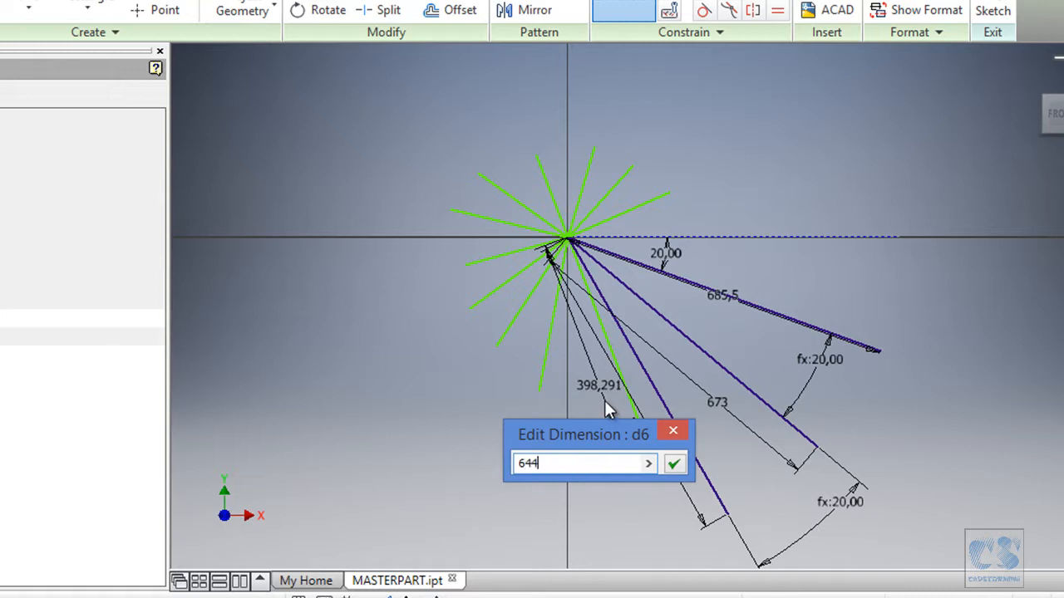
{"action": "type", "text": ".5"}
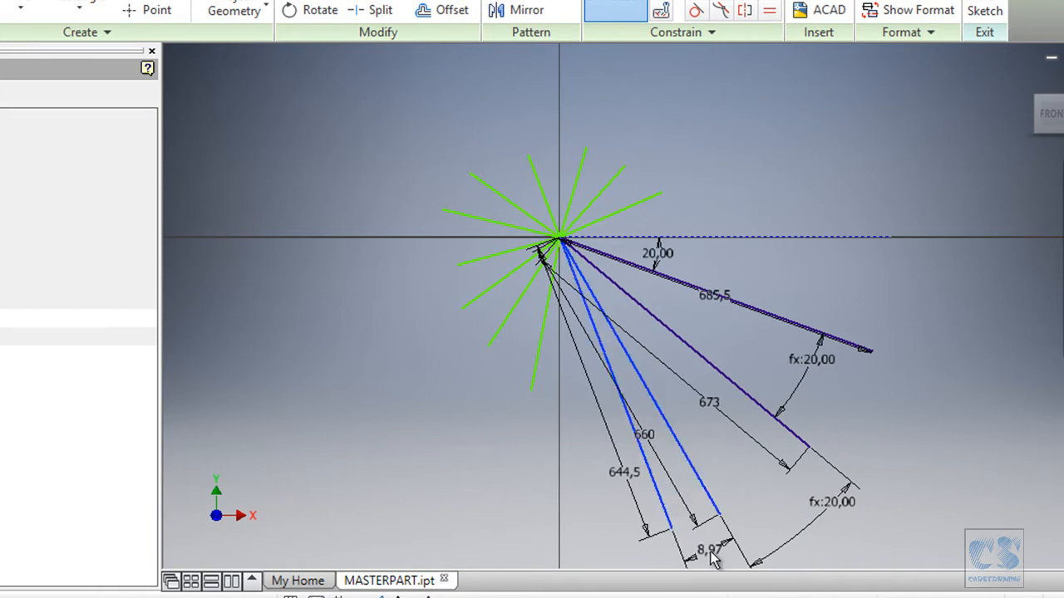
{"action": "double_click", "coordinate": [713, 296]}
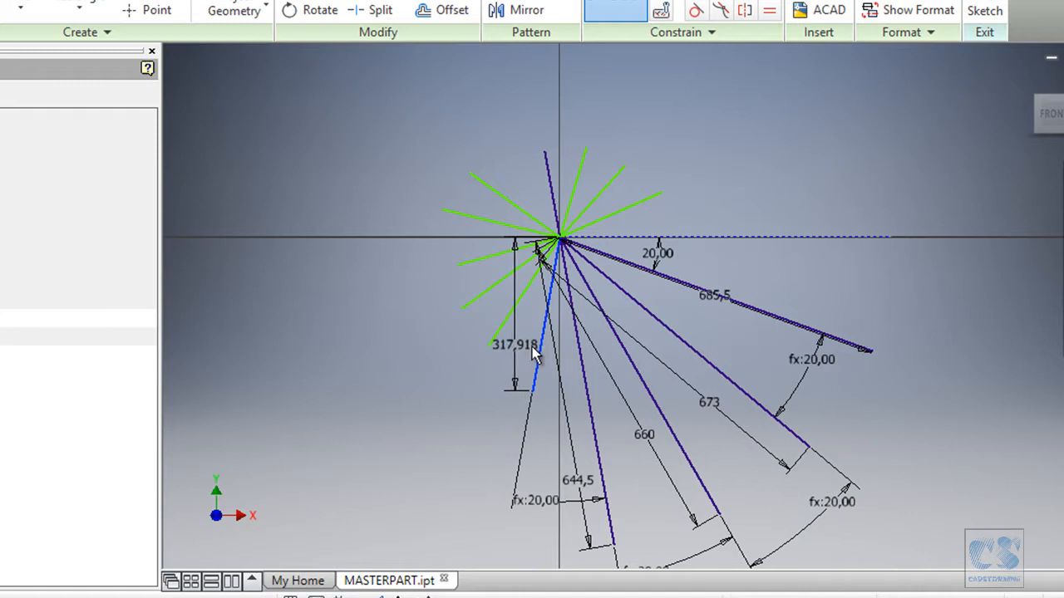
Dimension the next two spokes to 630.5 and 614.5, angle tied to d1
{"action": "double_click", "coordinate": [514, 344]}
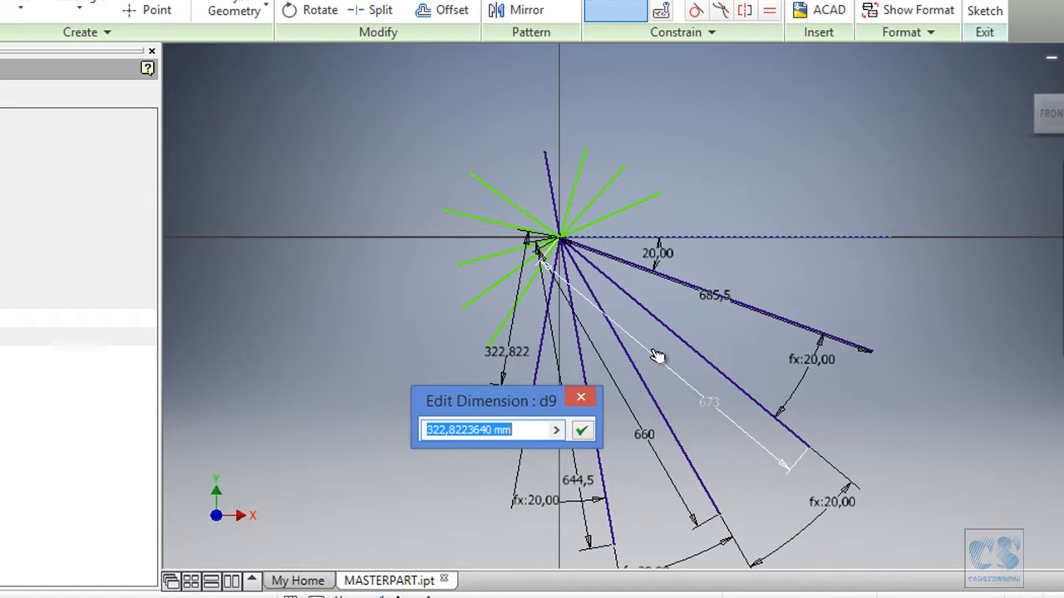
{"action": "type", "text": "630.5"}
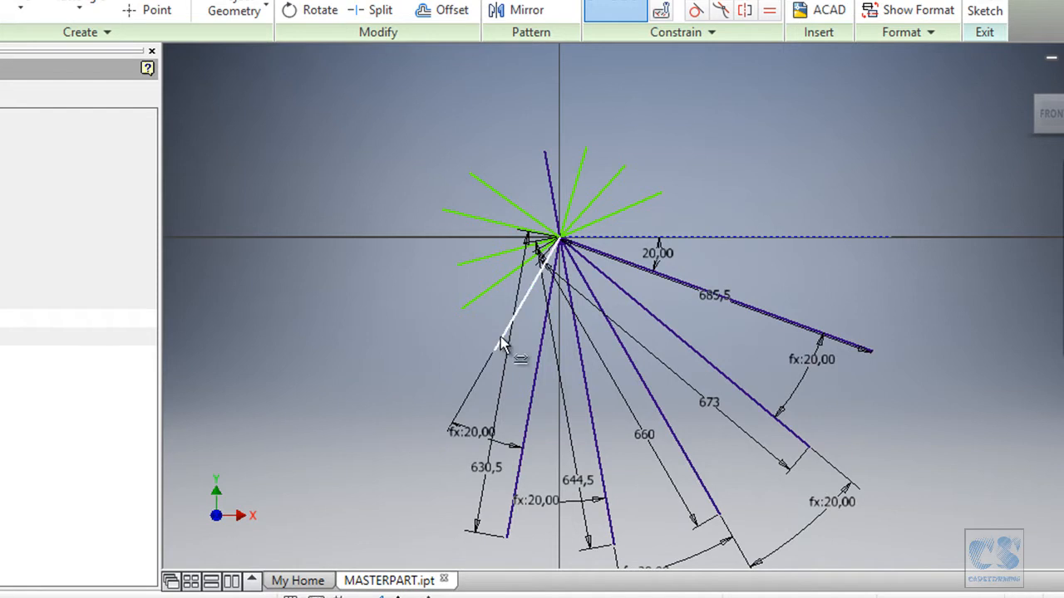
{"action": "left_click", "coordinate": [507, 324]}
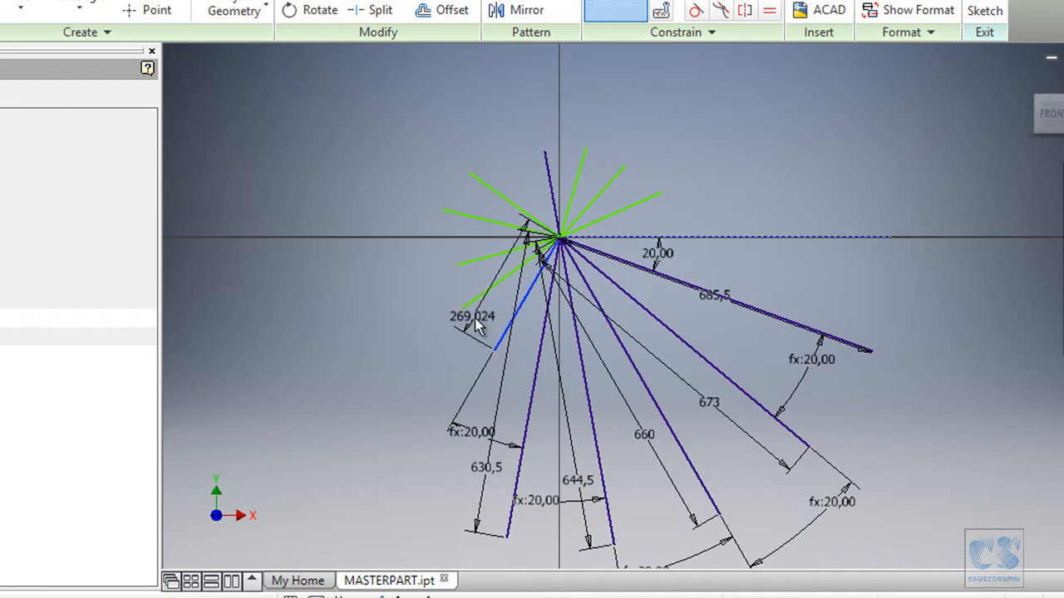
{"action": "double_click", "coordinate": [473, 316]}
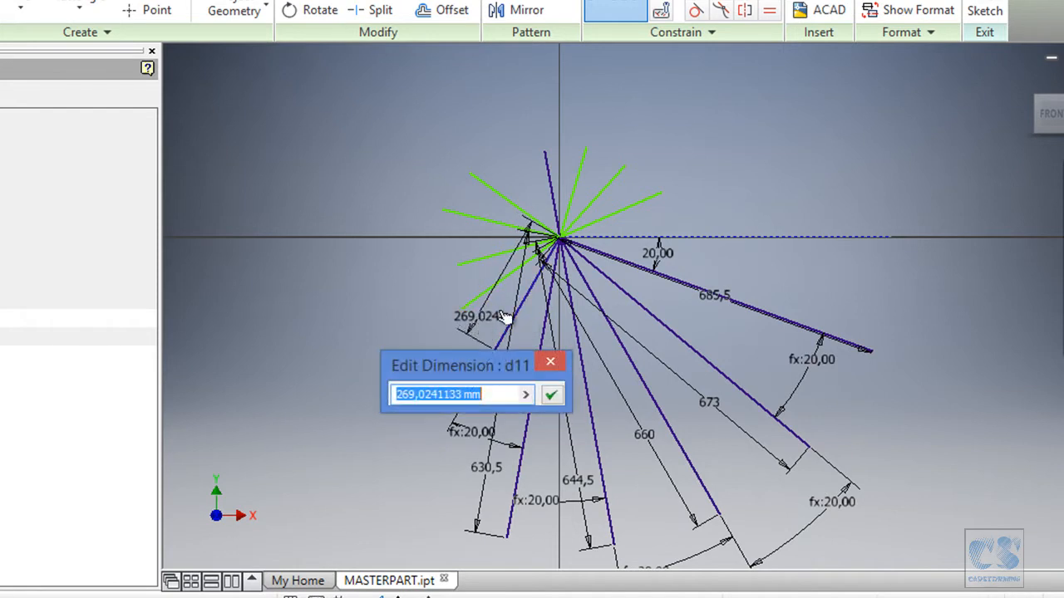
{"action": "type", "text": "614.5"}
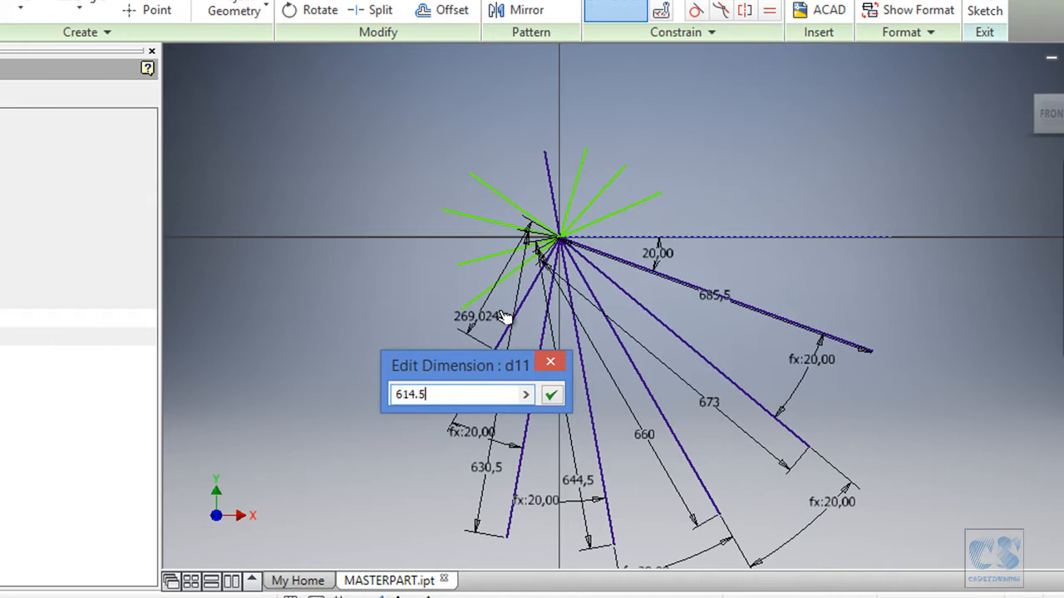
{"action": "left_click", "coordinate": [551, 394]}
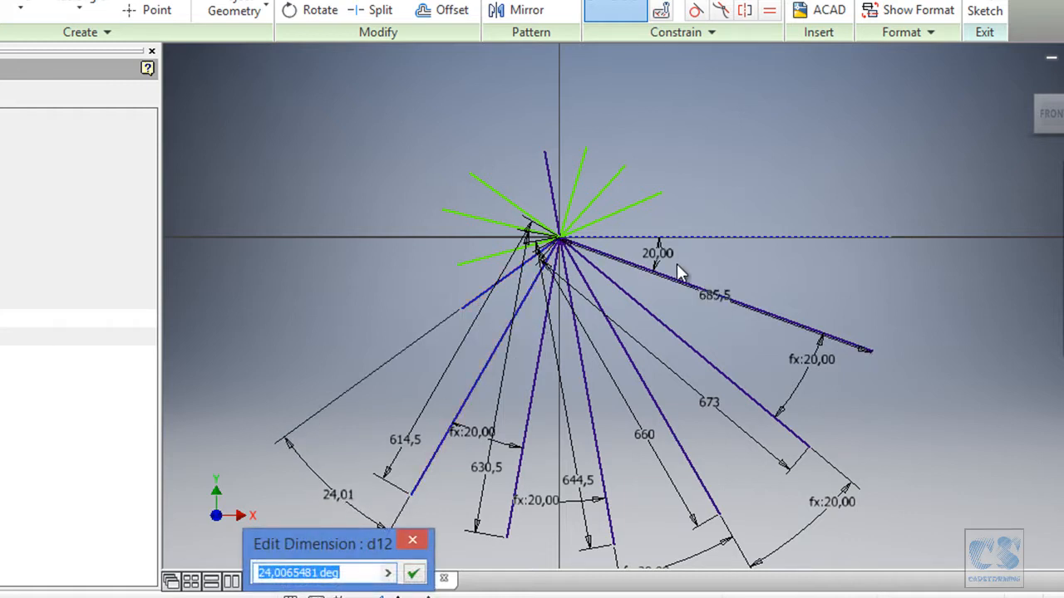
{"action": "type", "text": "d1"}
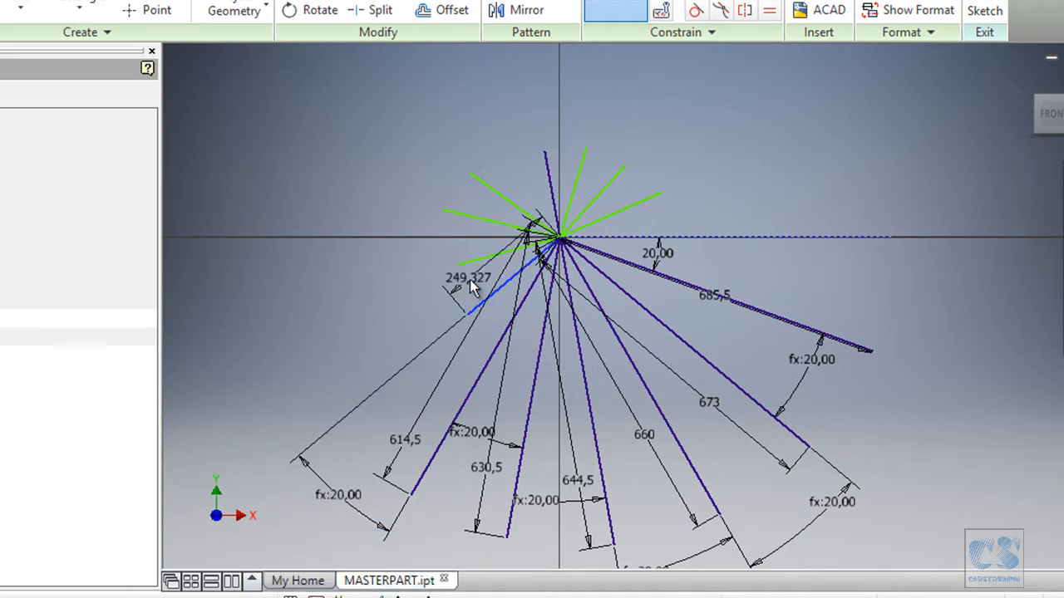
Dimension the following spokes to 596.5 and 578.7 with 20° spacing
{"action": "double_click", "coordinate": [468, 277]}
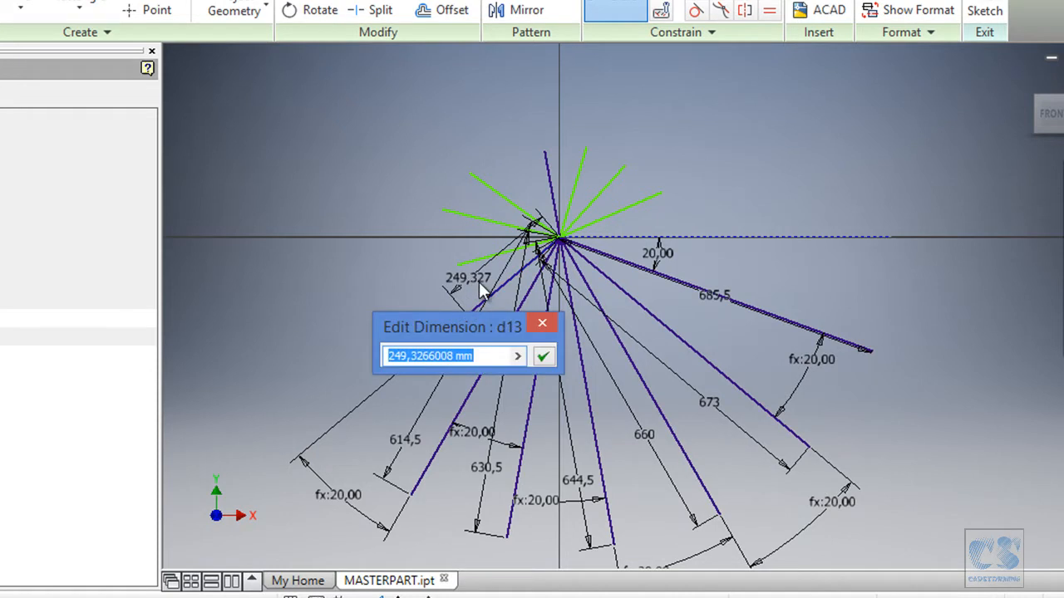
{"action": "type", "text": "596.5"}
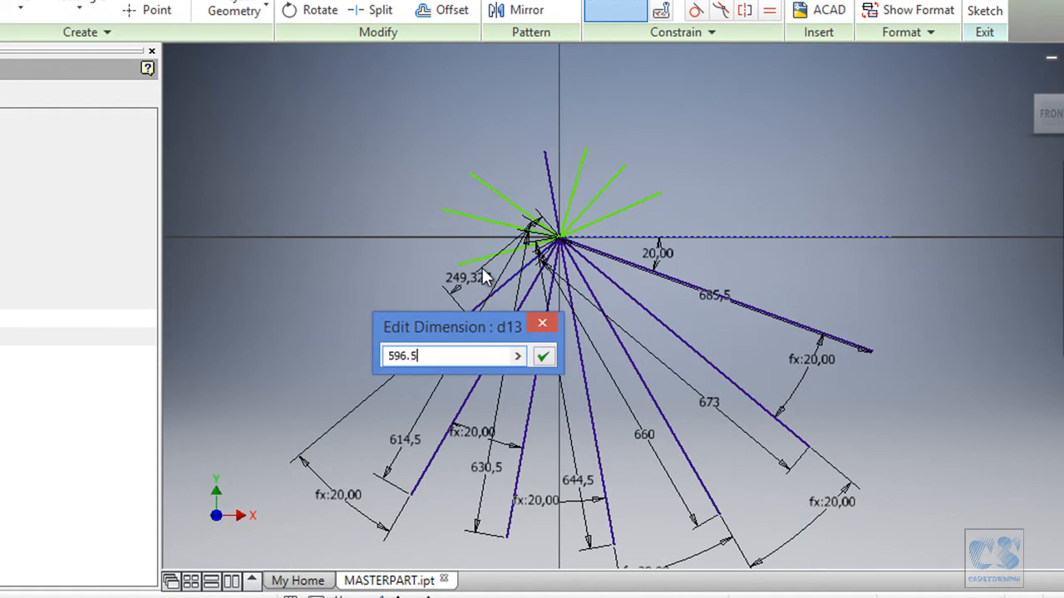
{"action": "left_click", "coordinate": [543, 355]}
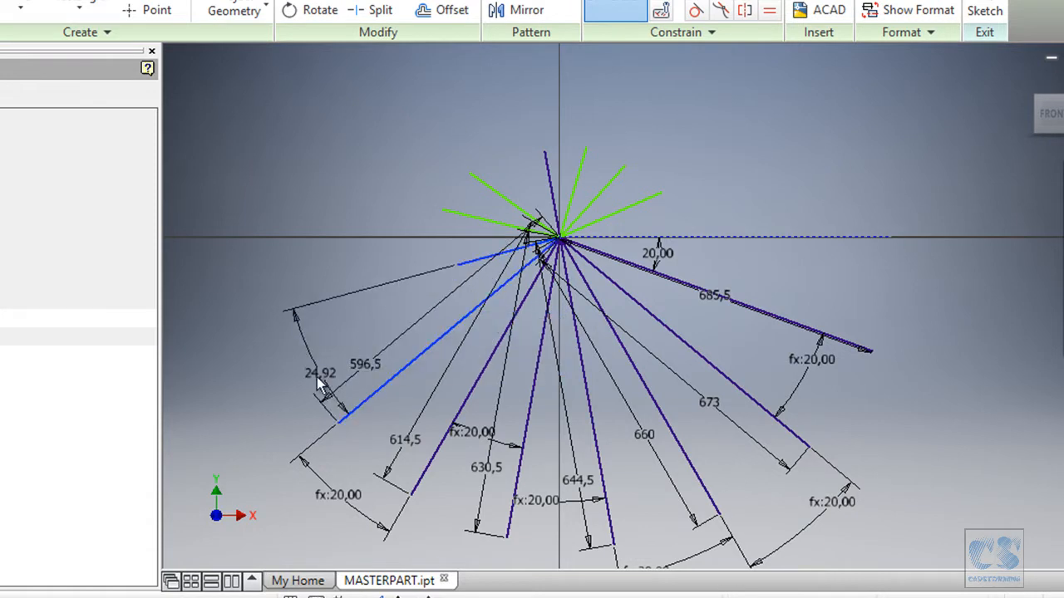
{"action": "double_click", "coordinate": [320, 372]}
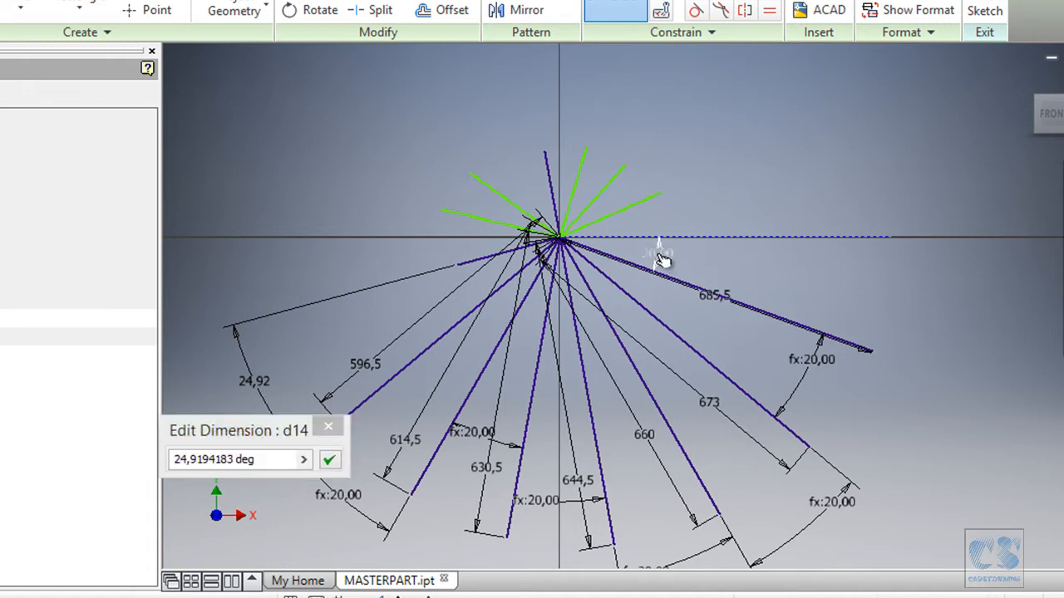
{"action": "left_click", "coordinate": [329, 460]}
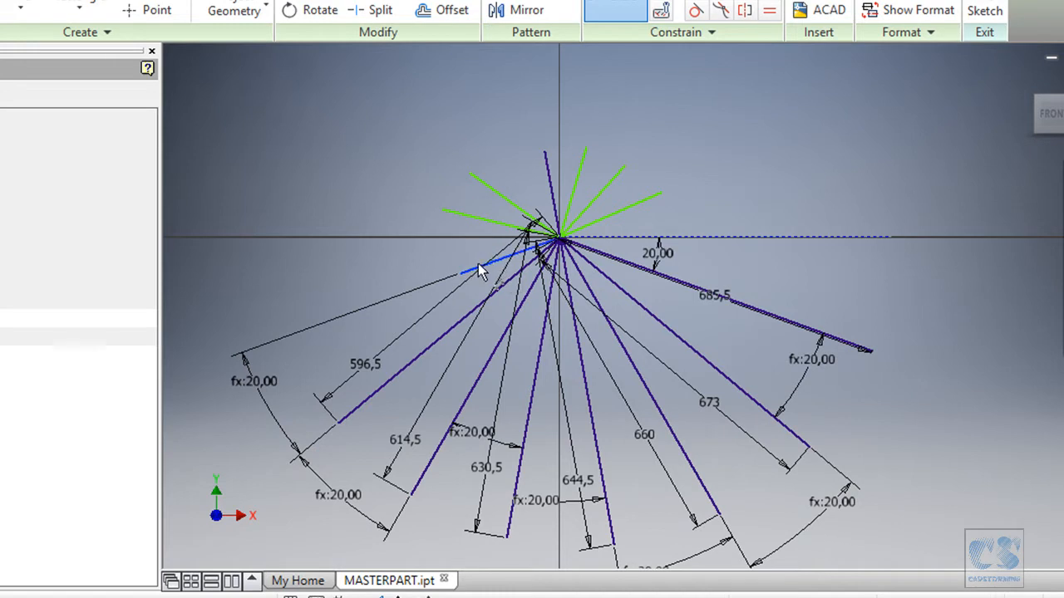
{"action": "left_click", "coordinate": [482, 266]}
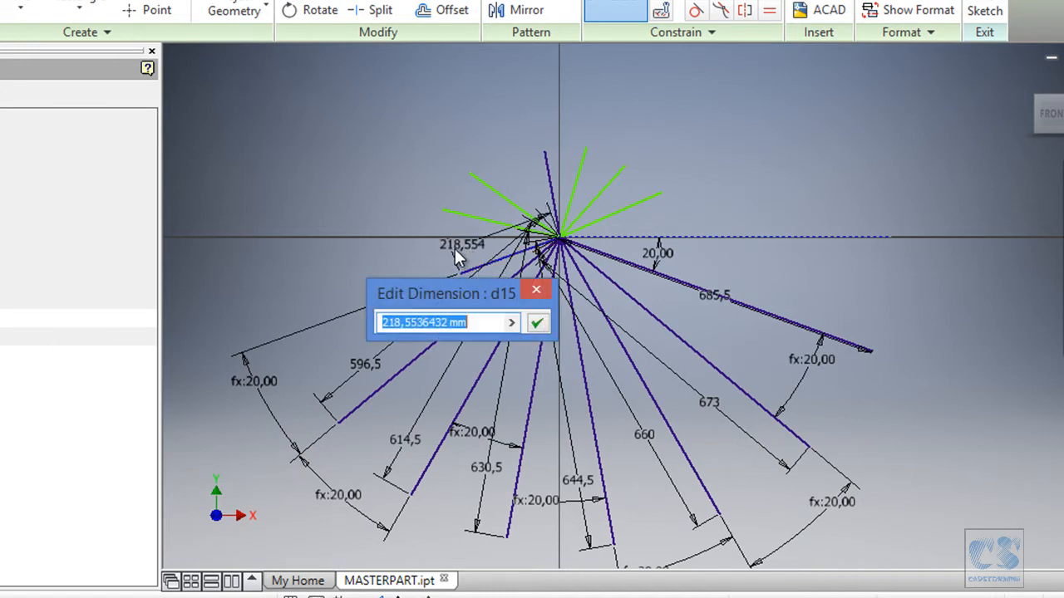
{"action": "mouse_move", "coordinate": [457, 241]}
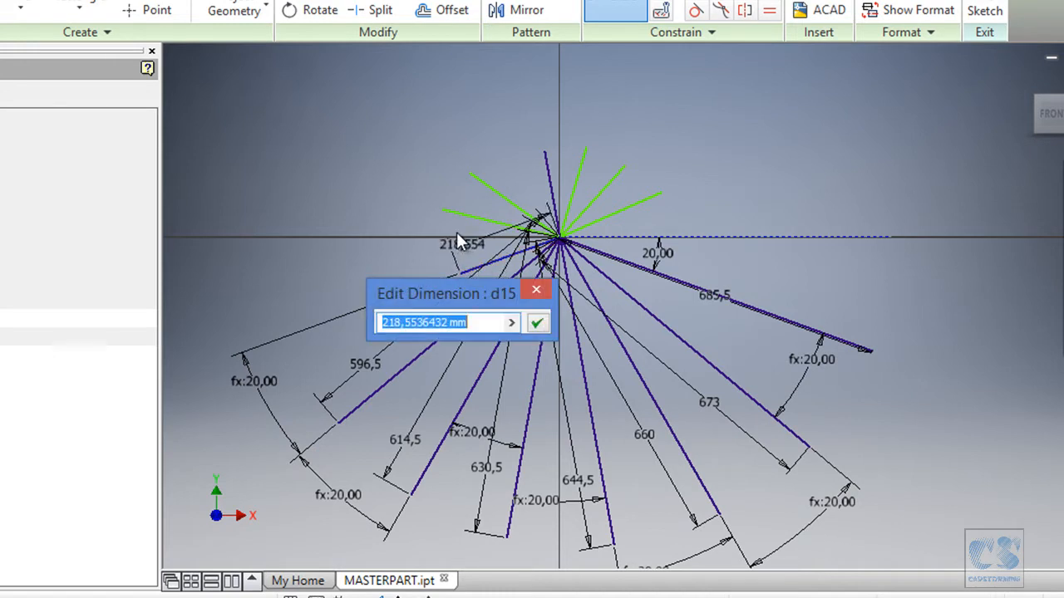
{"action": "type", "text": "578.7"}
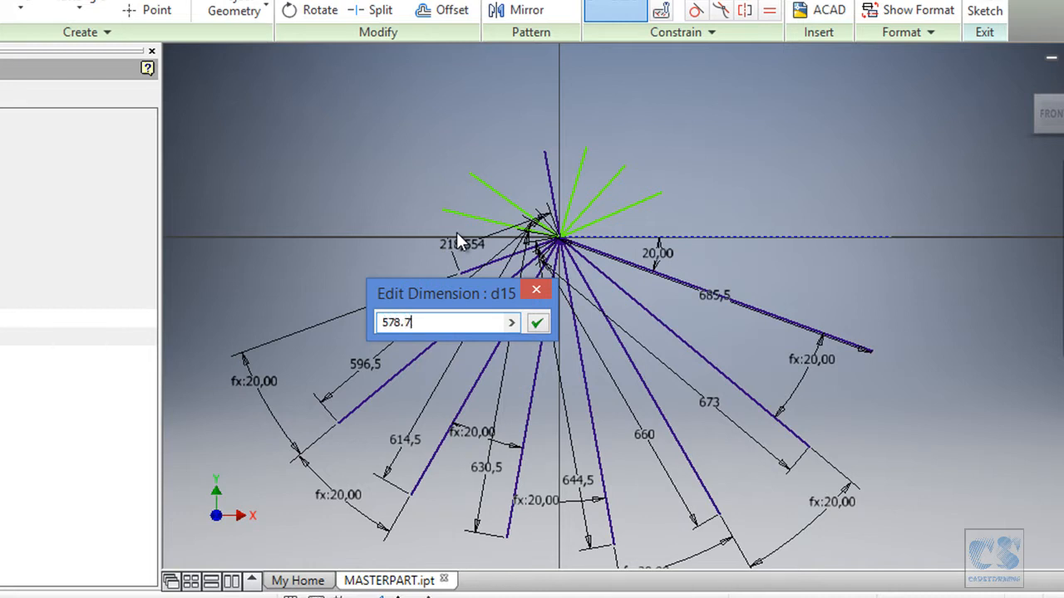
{"action": "left_click", "coordinate": [537, 323]}
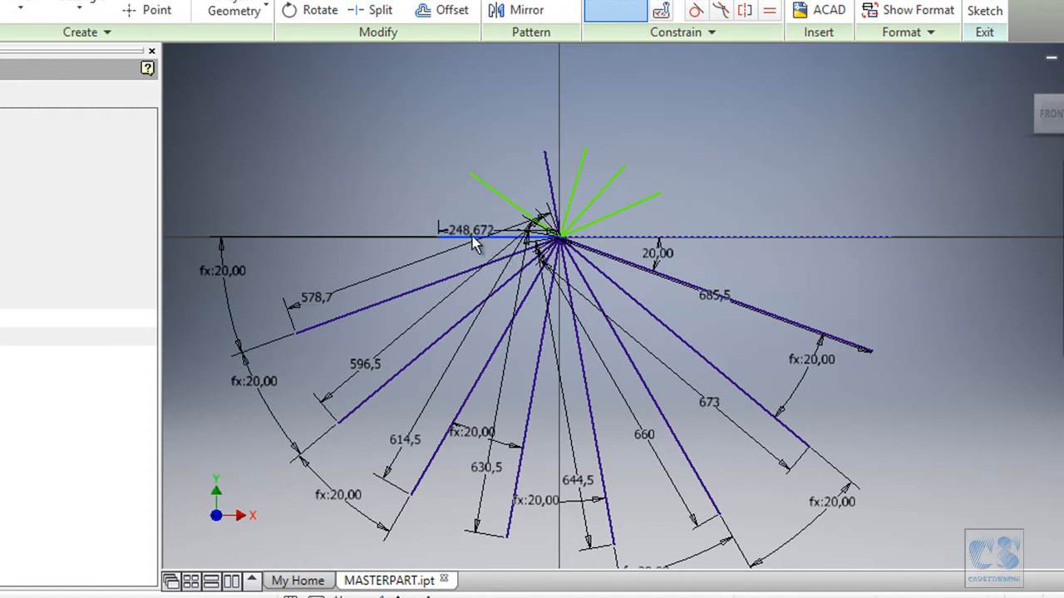
Set the horizontal spoke to 558 and the upper-left spoke to 553.5
{"action": "double_click", "coordinate": [469, 231]}
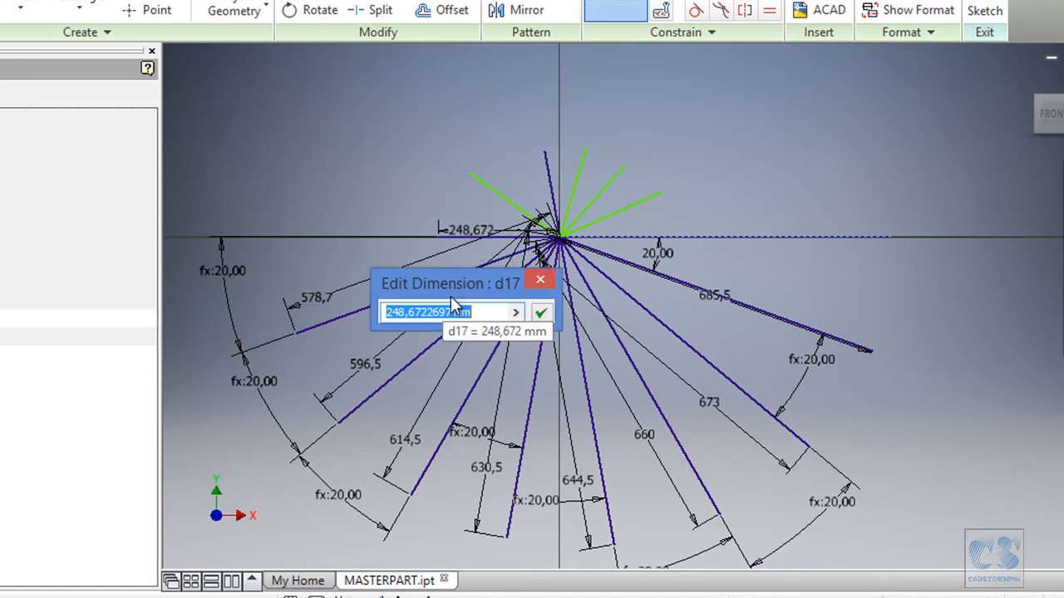
{"action": "type", "text": "558"}
{"action": "type", "text": "d1"}
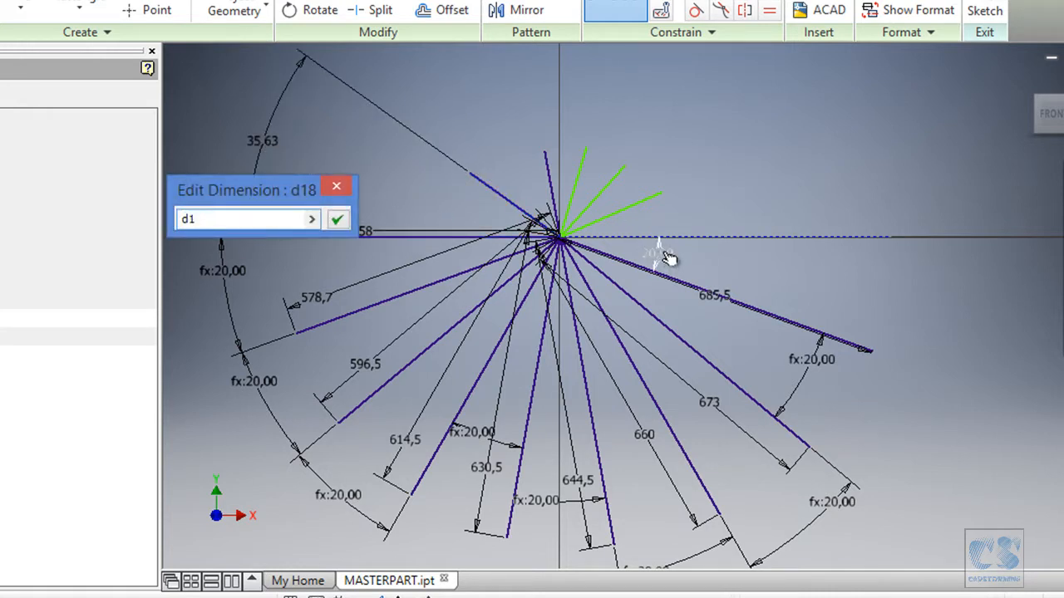
{"action": "left_click", "coordinate": [337, 219]}
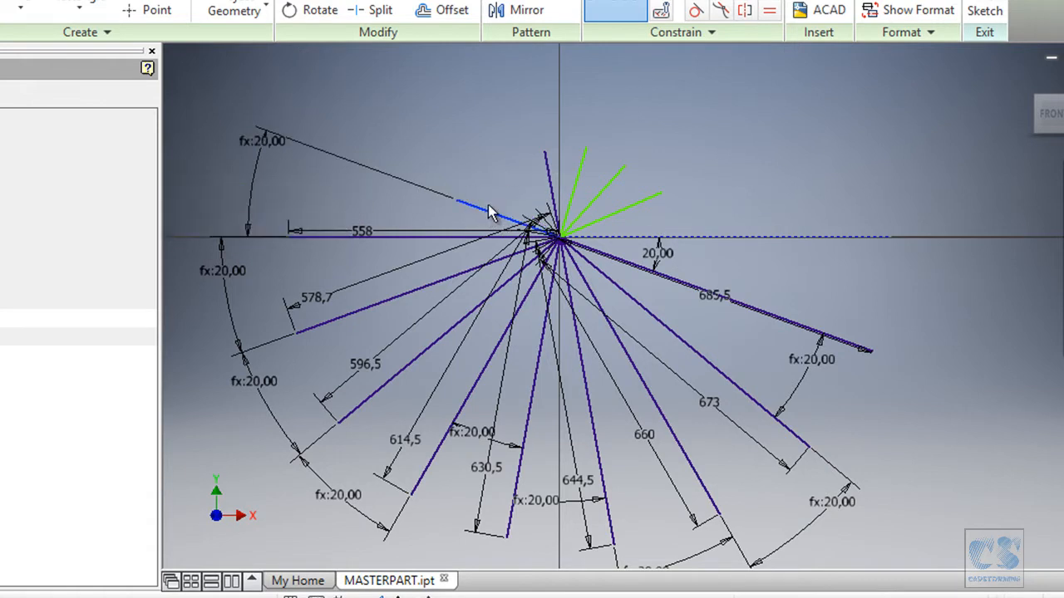
{"action": "double_click", "coordinate": [486, 193]}
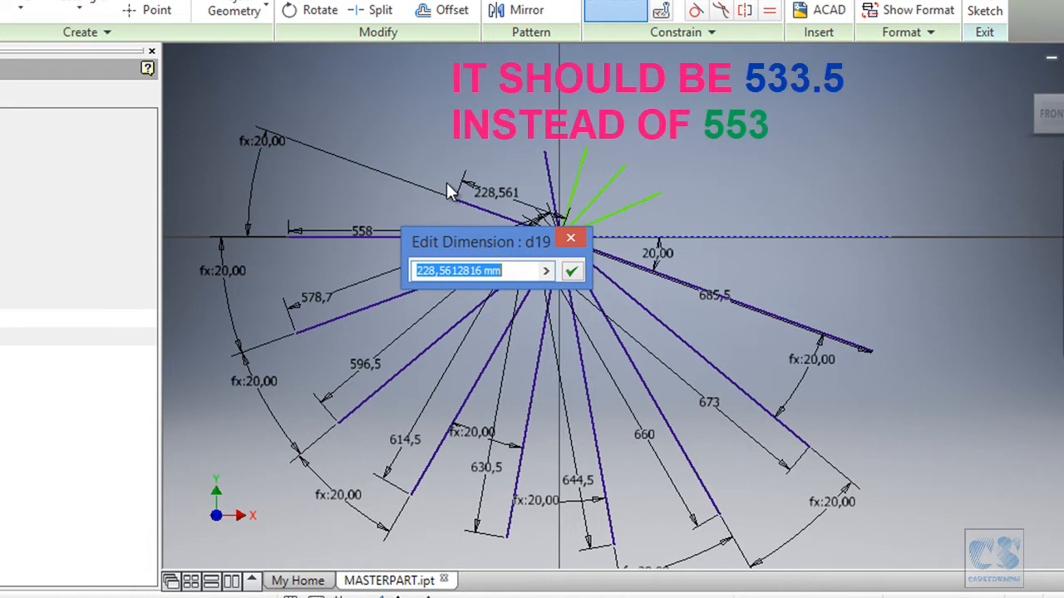
{"action": "type", "text": "553.5"}
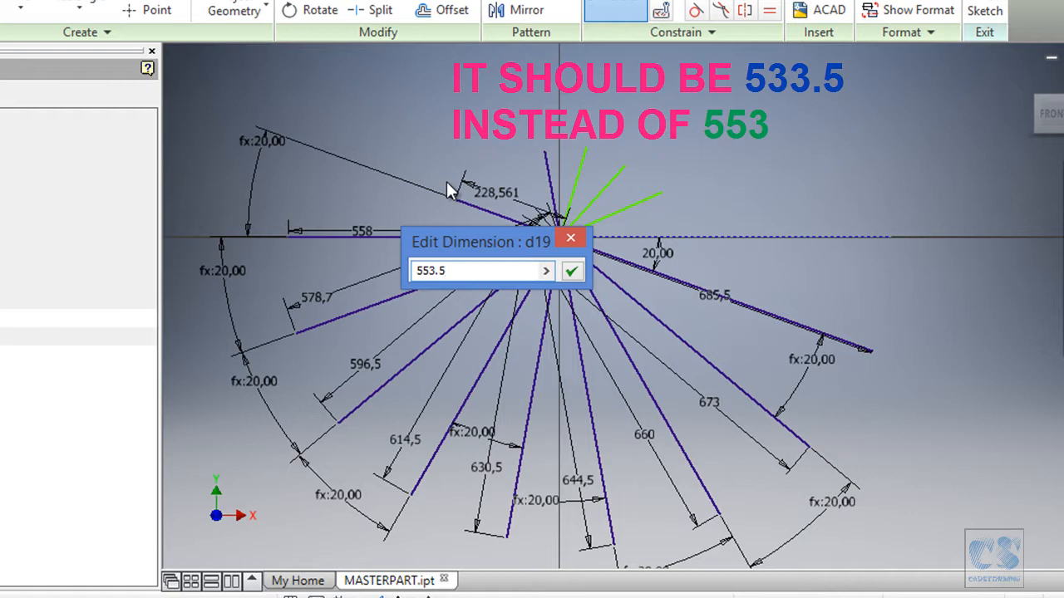
{"action": "left_click", "coordinate": [571, 270]}
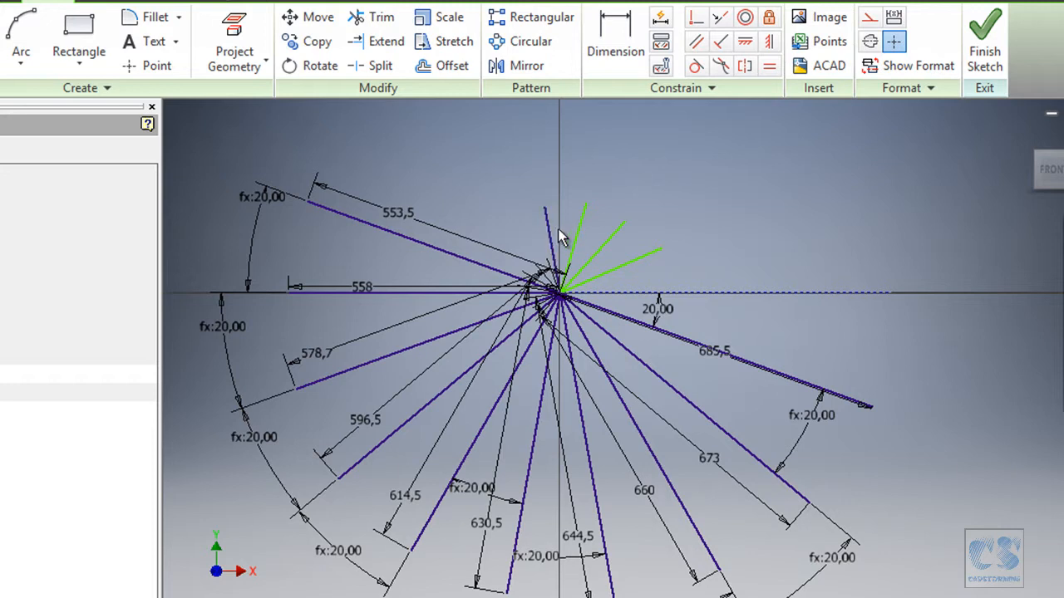
{"action": "mouse_move", "coordinate": [617, 264]}
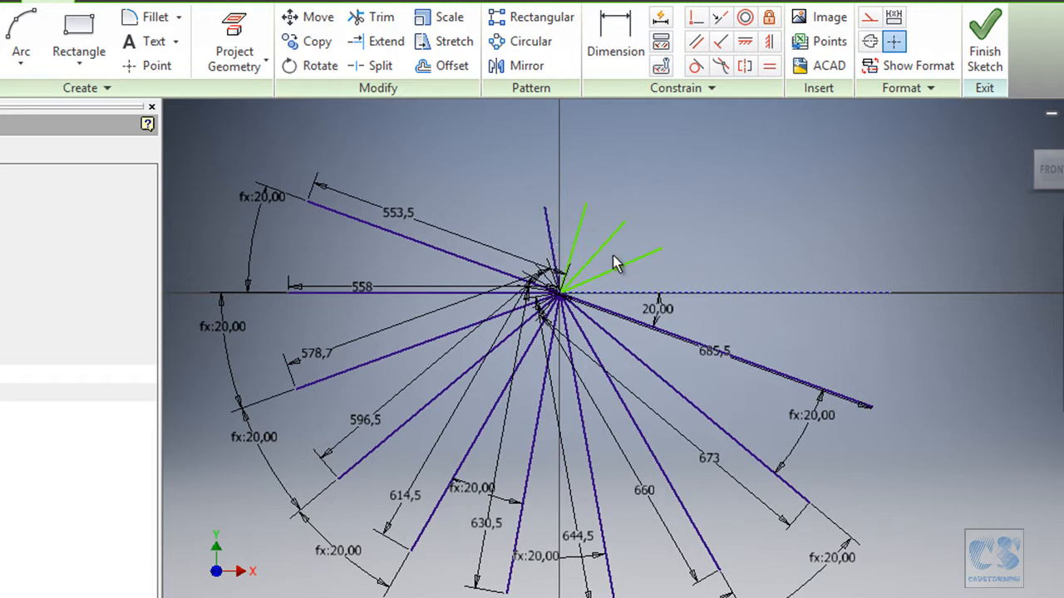
{"action": "mouse_move", "coordinate": [555, 207]}
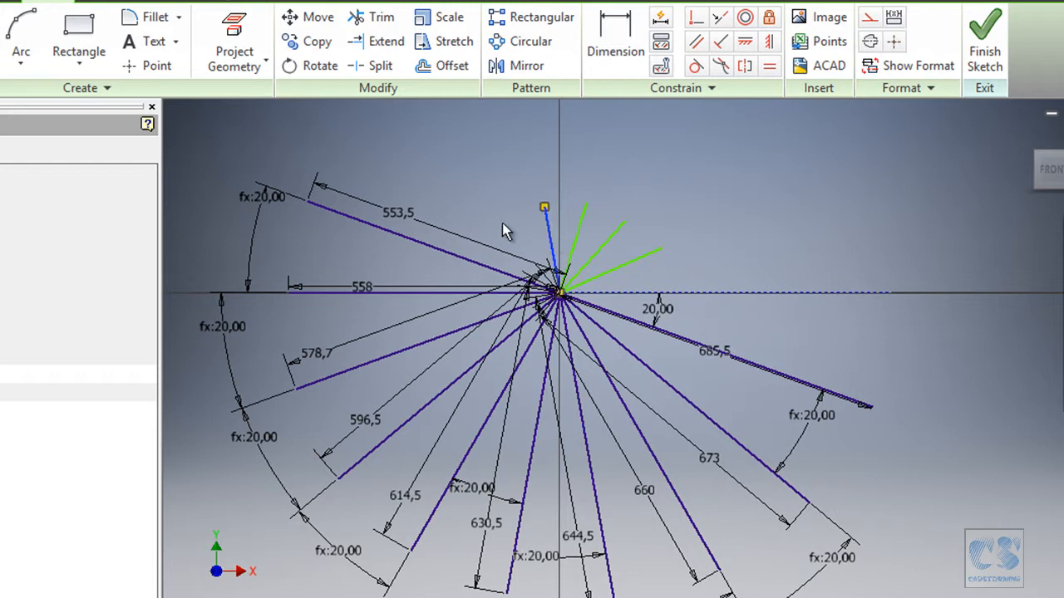
Resume dimensioning on the remaining sketch spokes
{"action": "left_click", "coordinate": [488, 221]}
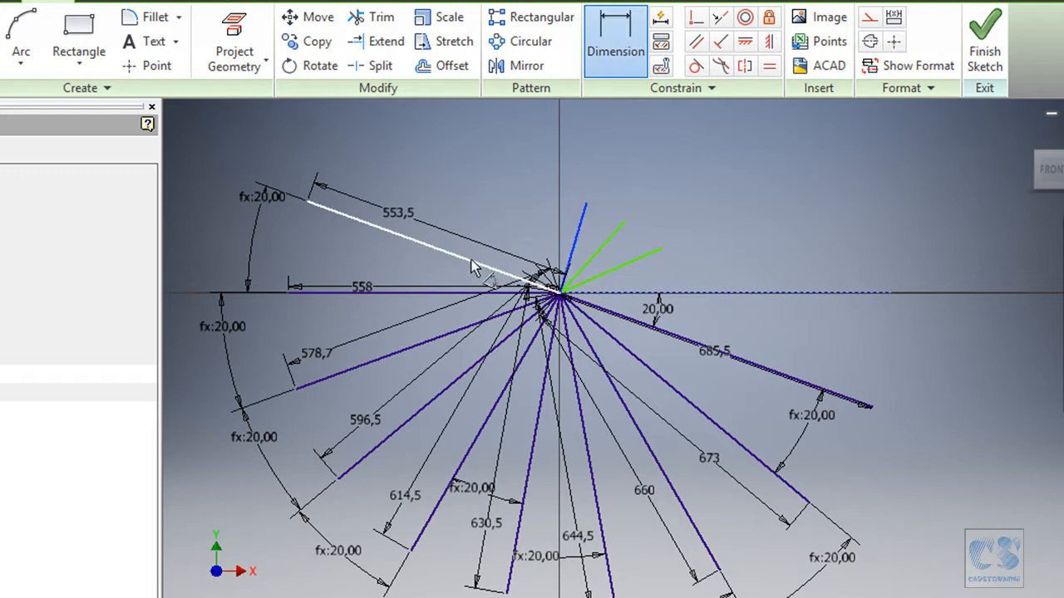
Dimension the spoke after the 553.5 line to 507.5
{"action": "left_click", "coordinate": [398, 213]}
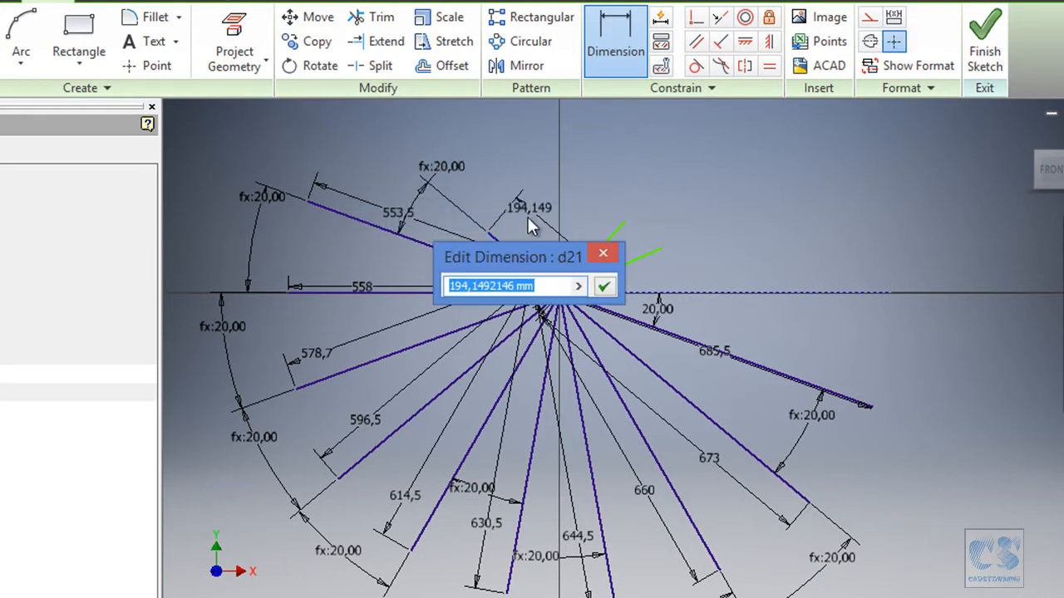
{"action": "type", "text": "5"}
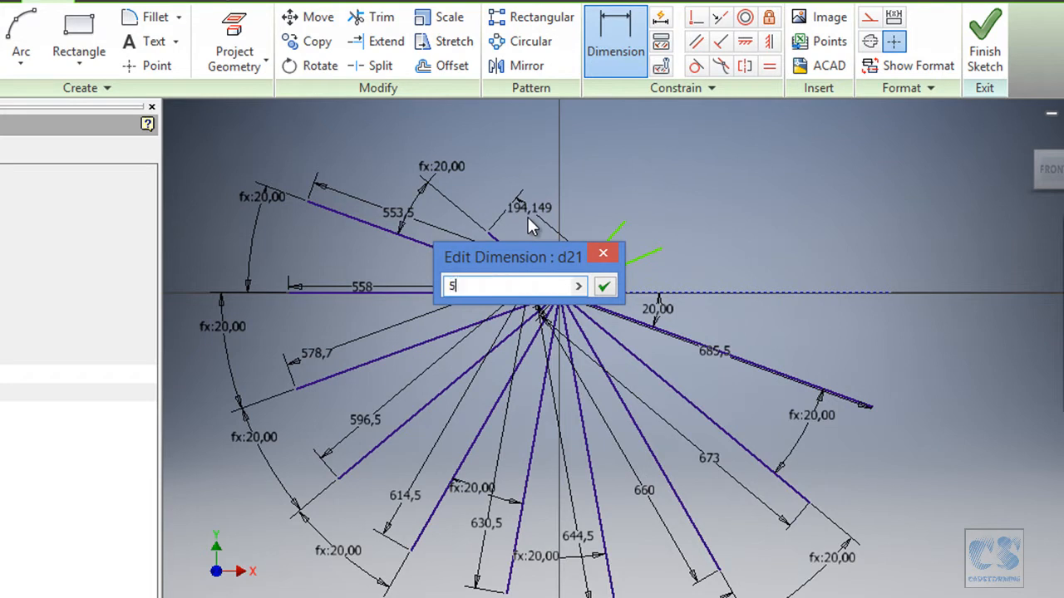
{"action": "type", "text": "07.5"}
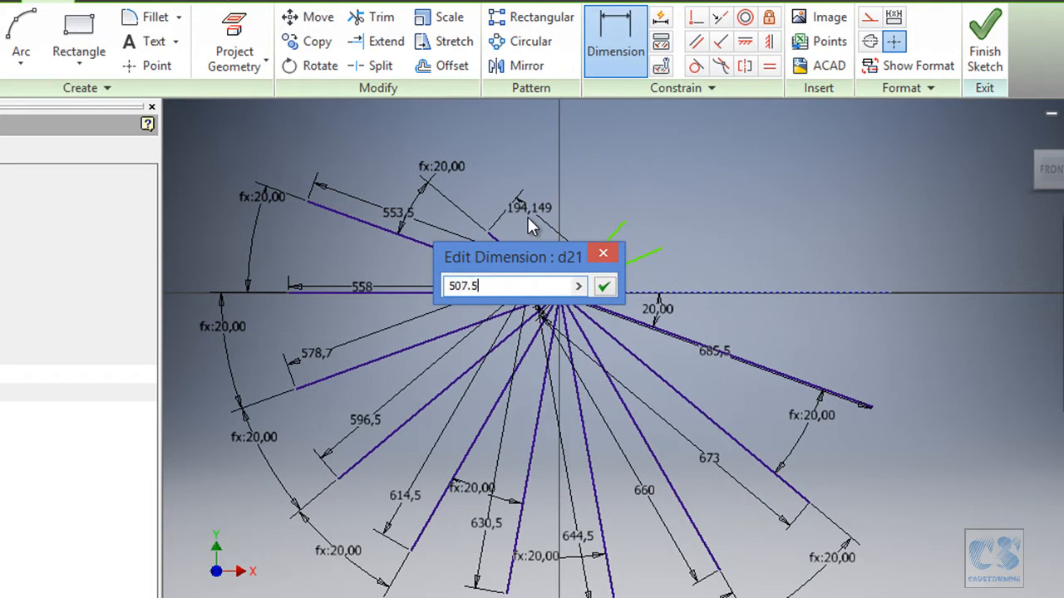
{"action": "left_click", "coordinate": [604, 285]}
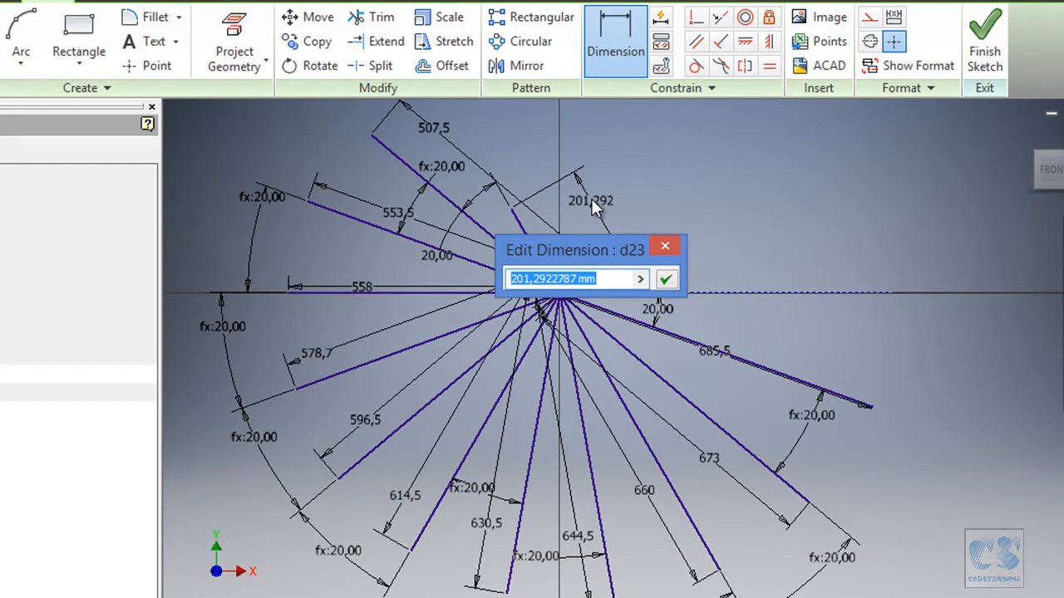
Set the next spoke's length toward 476 and tie its angle to d1
{"action": "type", "text": "47"}
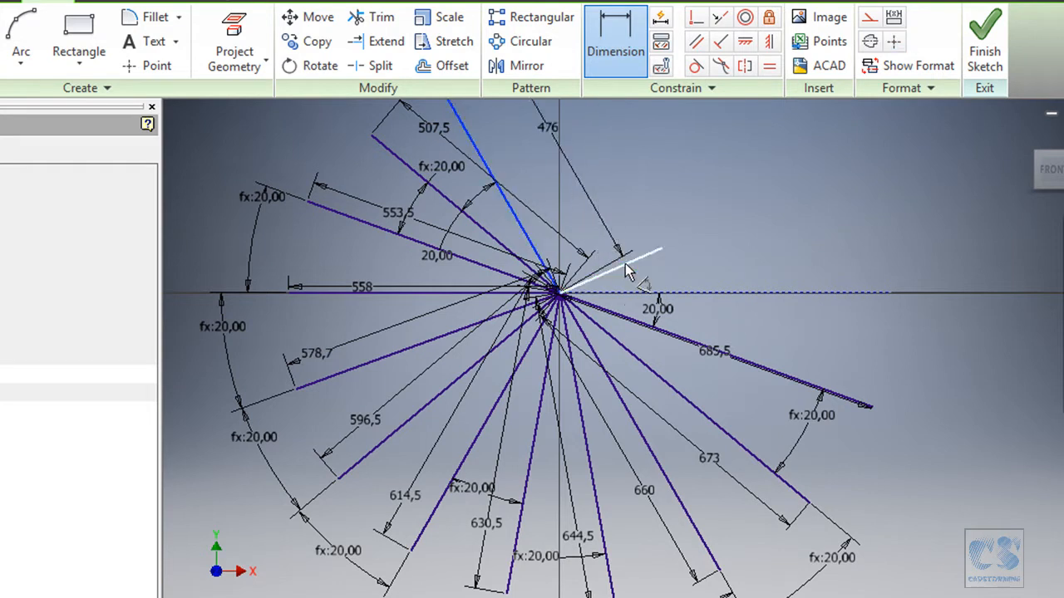
{"action": "left_click", "coordinate": [627, 254]}
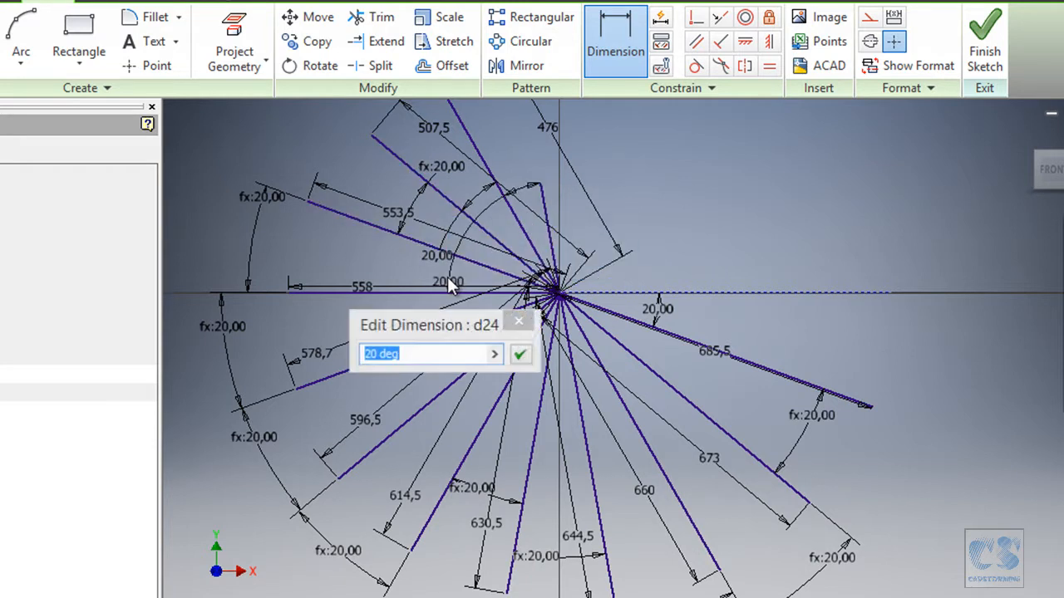
{"action": "type", "text": "d1"}
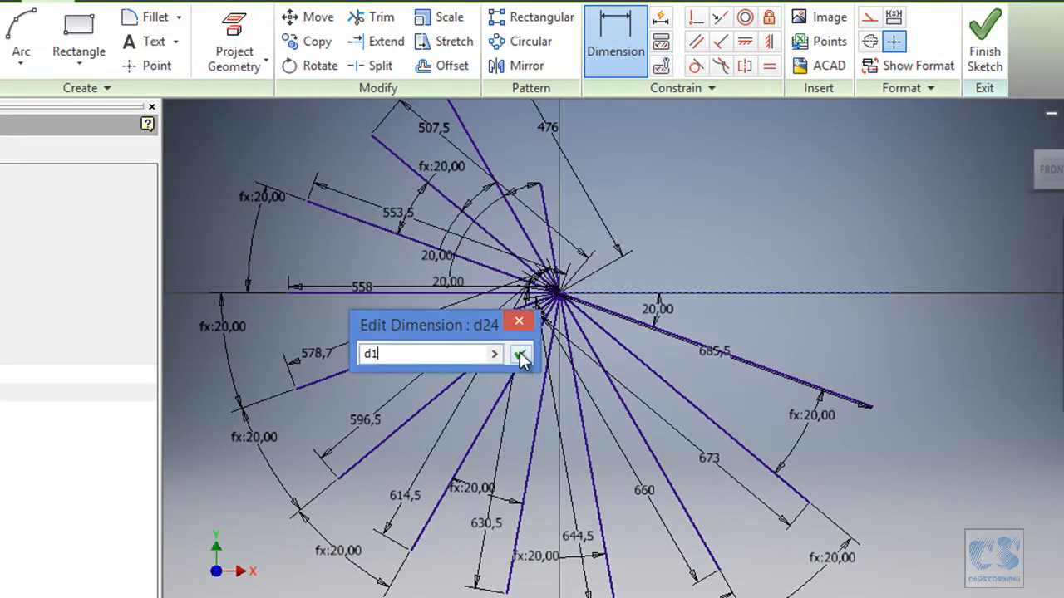
{"action": "left_click", "coordinate": [520, 353]}
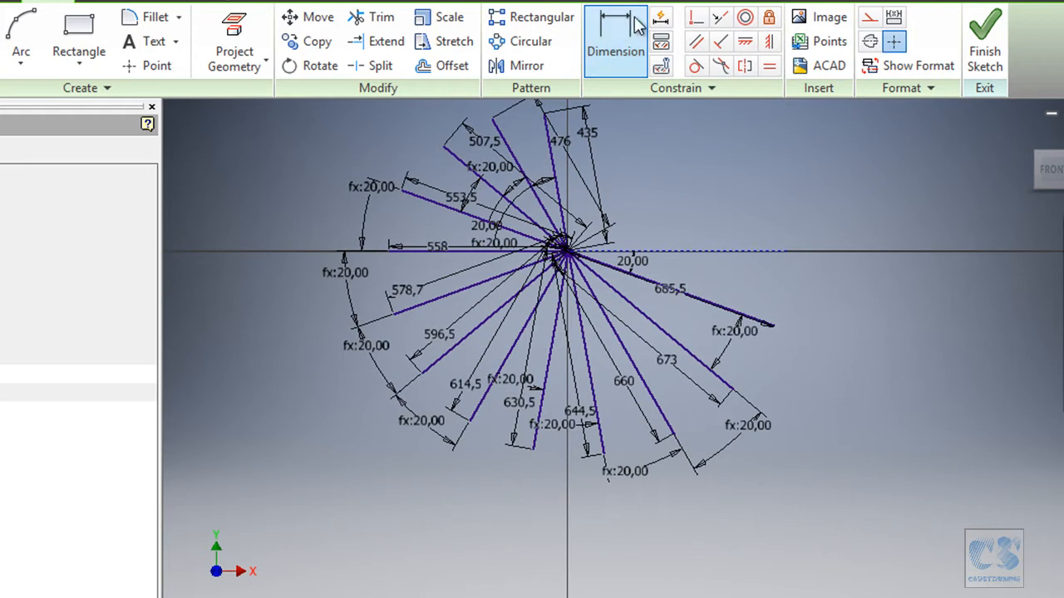
Sketch a new radial line from the fan centre toward the upper right
{"action": "left_click", "coordinate": [615, 28]}
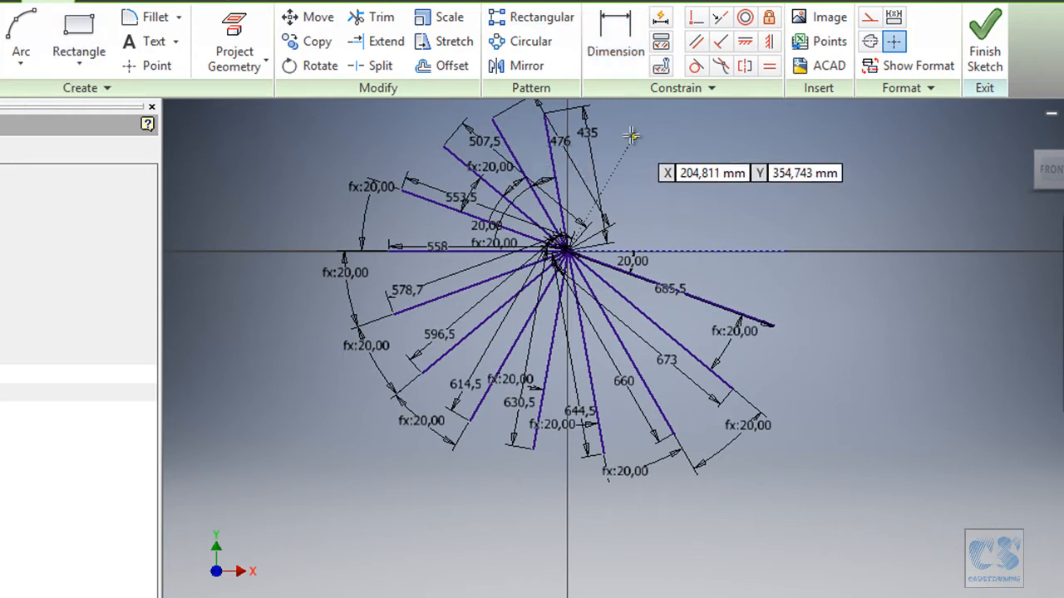
{"action": "mouse_move", "coordinate": [713, 133]}
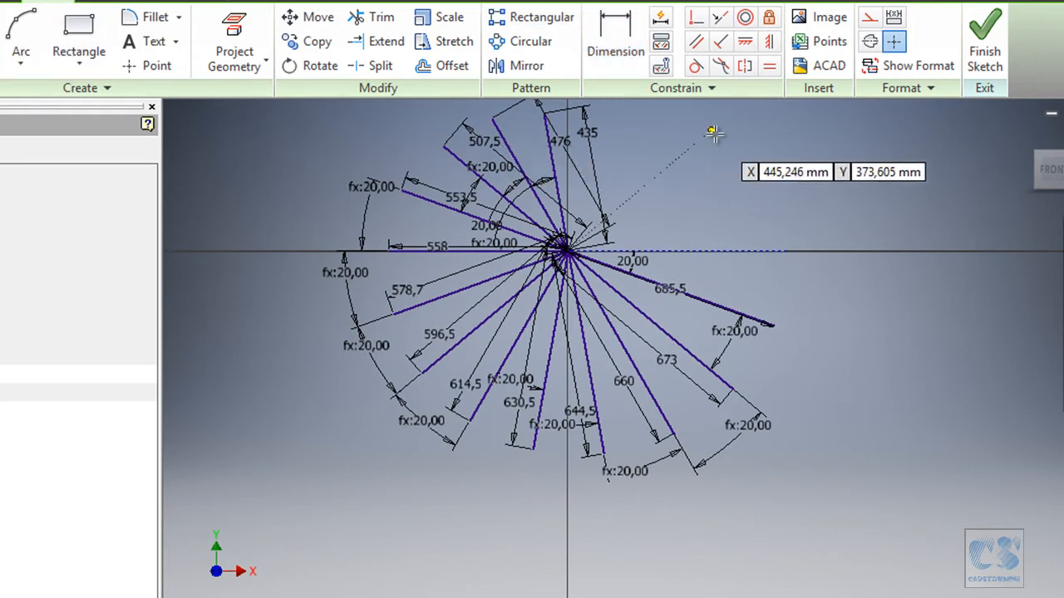
{"action": "mouse_move", "coordinate": [656, 124]}
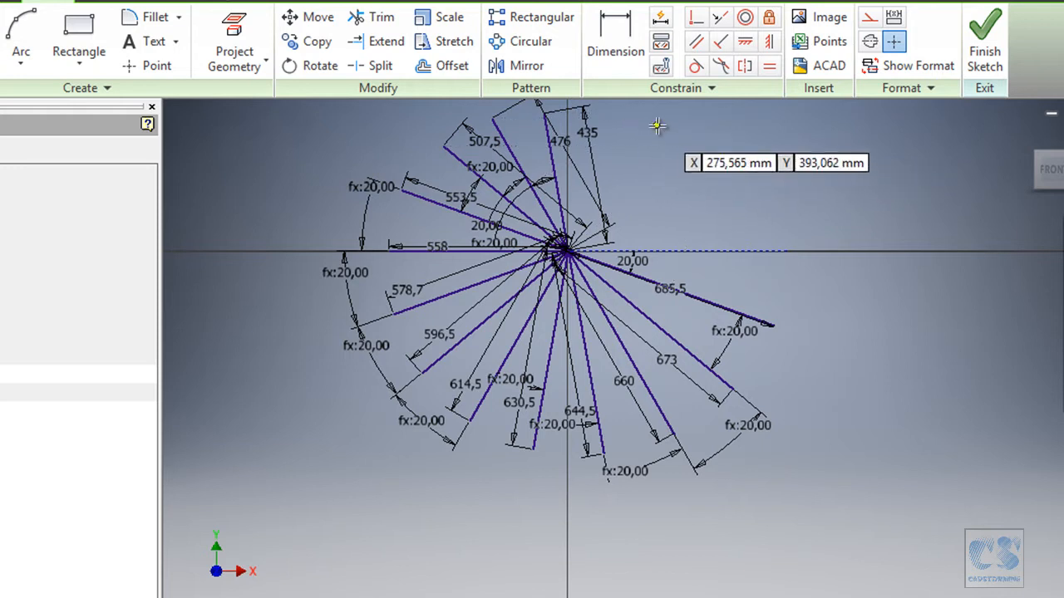
{"action": "mouse_move", "coordinate": [695, 118]}
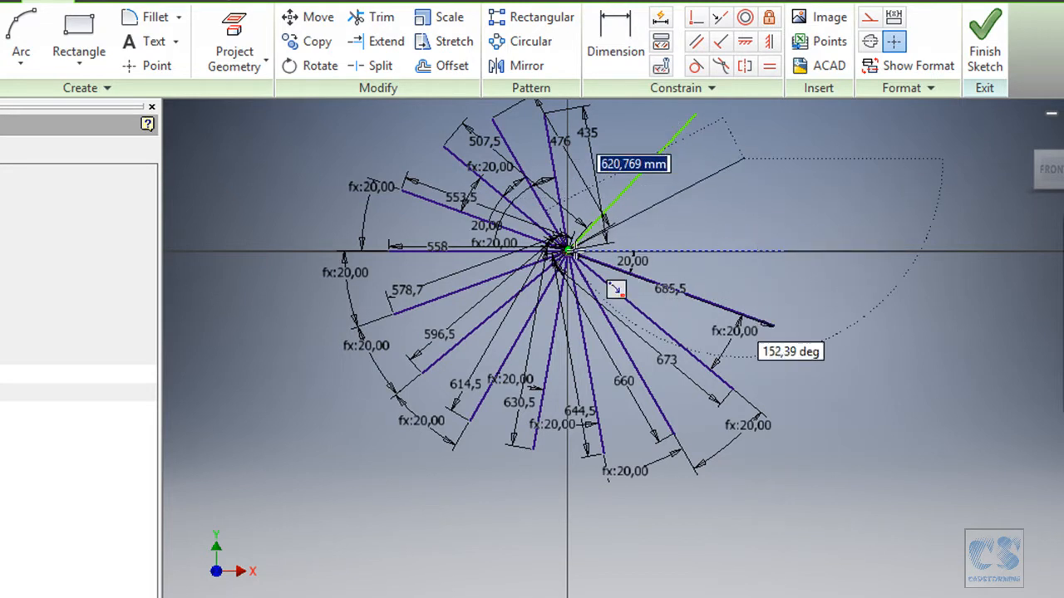
{"action": "left_click", "coordinate": [615, 41]}
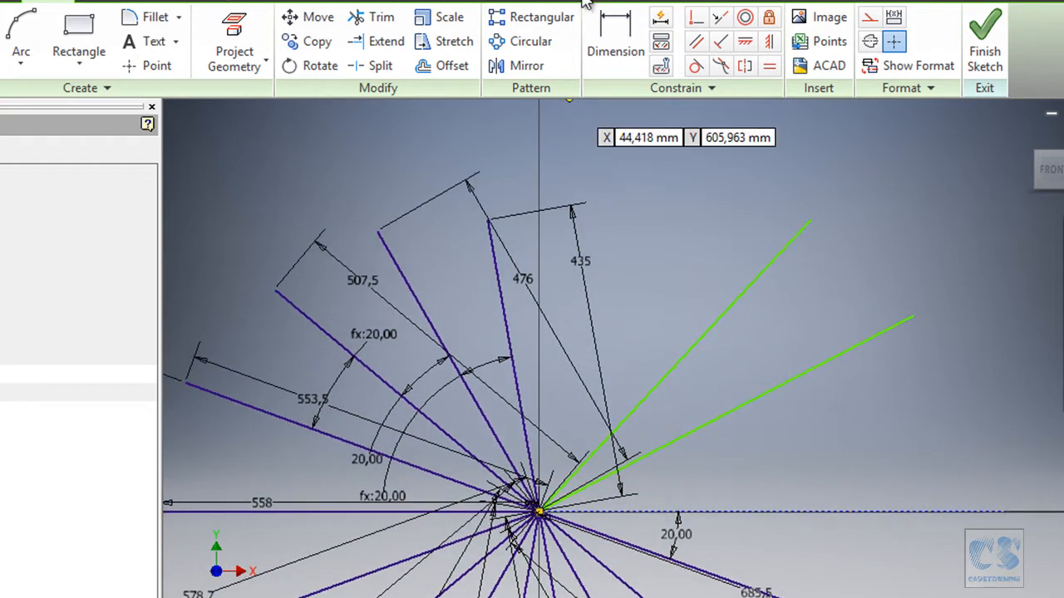
Tie the new line's angle to d1 and set its length to 377.3
{"action": "left_click", "coordinate": [615, 39]}
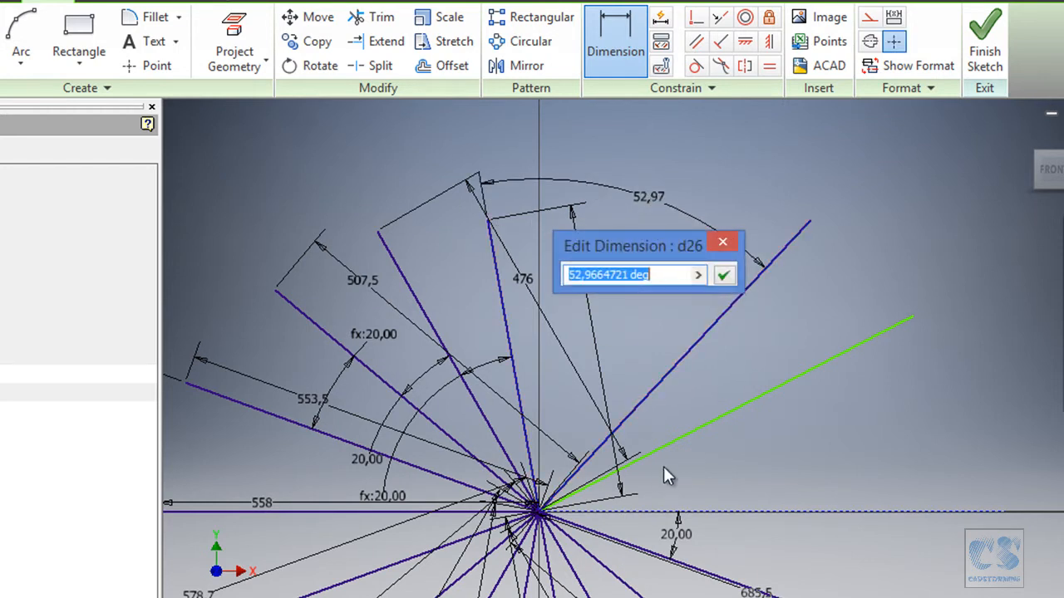
{"action": "type", "text": "d1"}
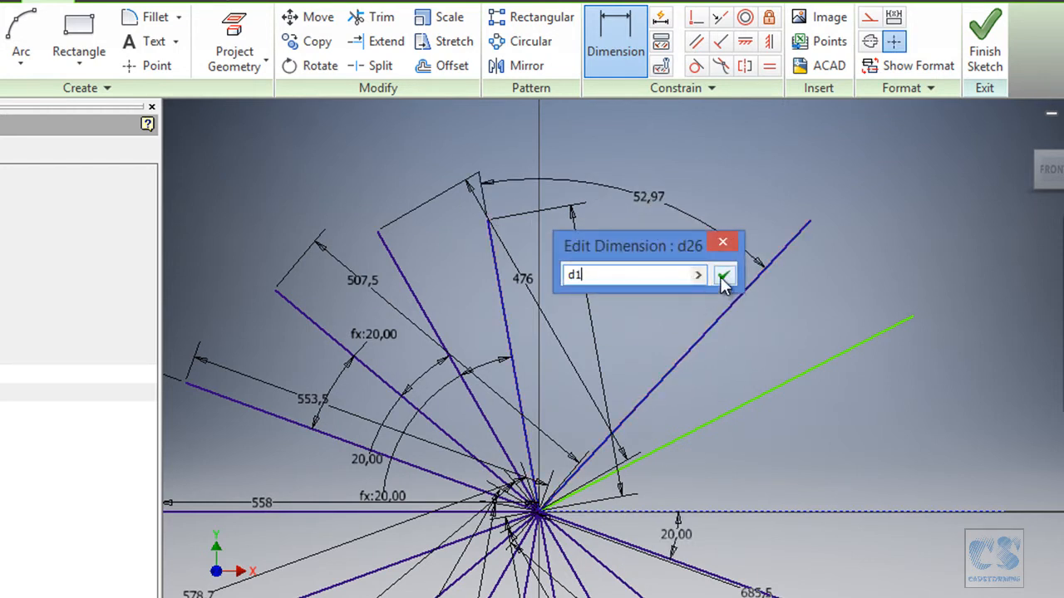
{"action": "left_click", "coordinate": [724, 274]}
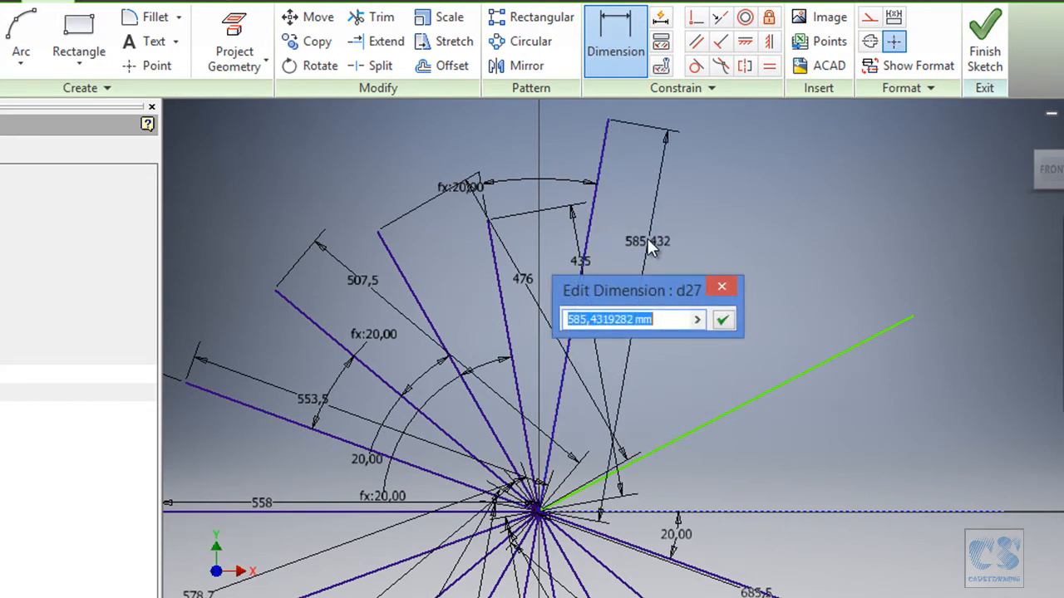
{"action": "type", "text": "33"}
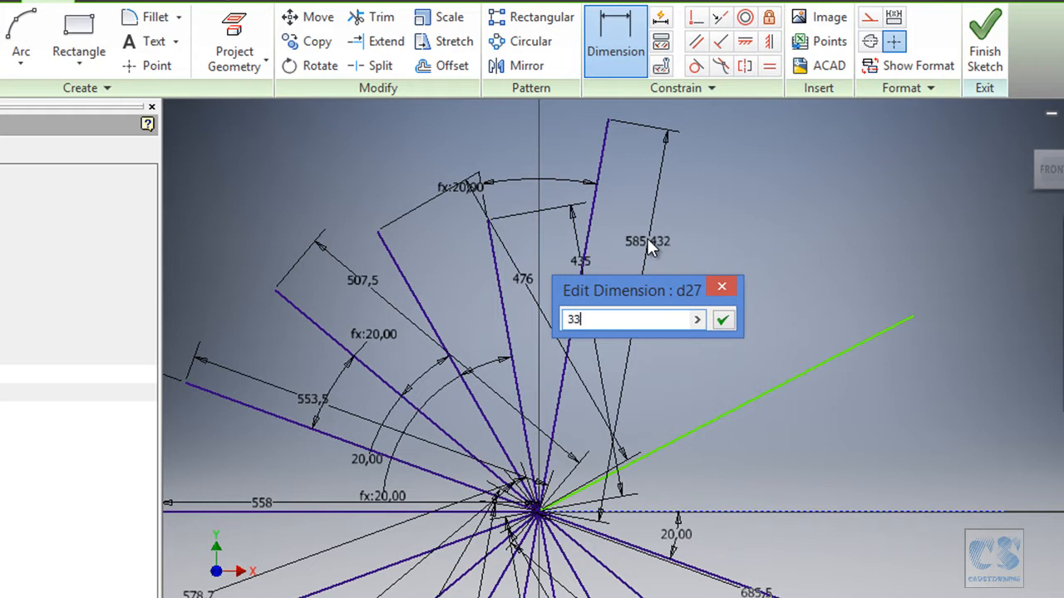
{"action": "key", "text": "Backspace"}
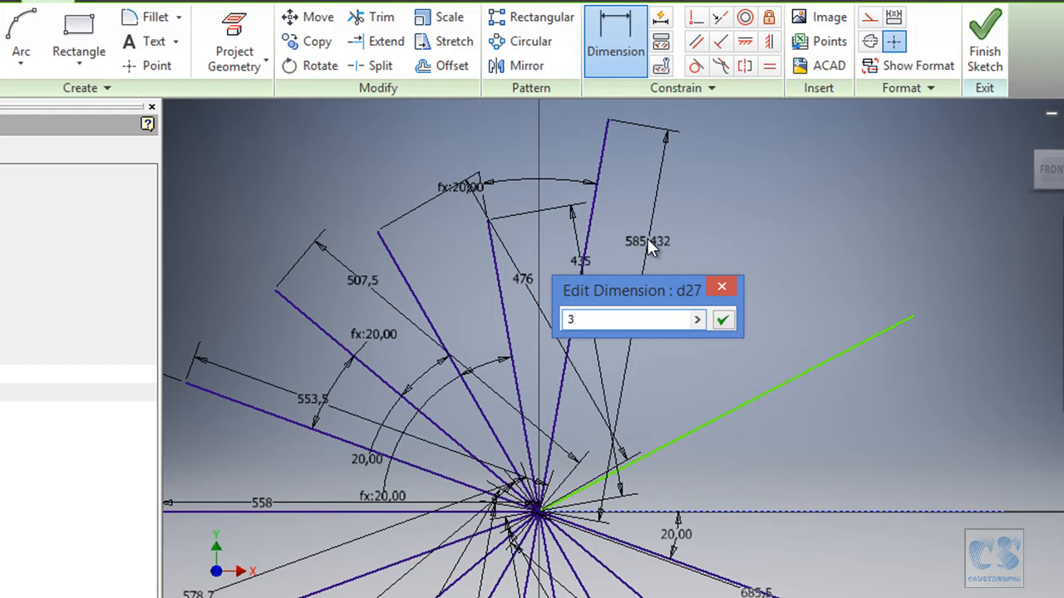
{"action": "type", "text": "77"}
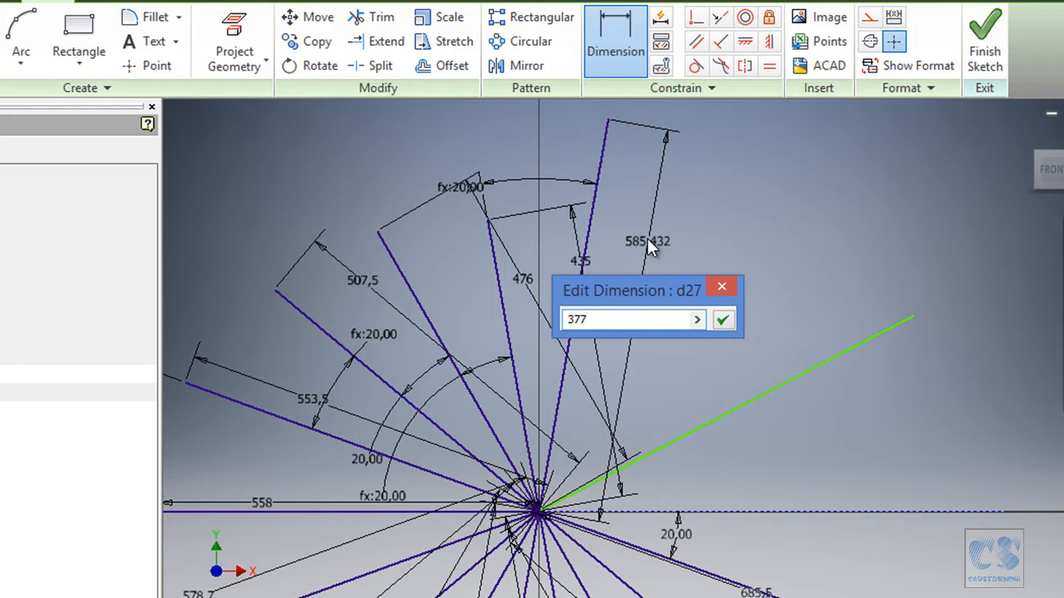
{"action": "type", "text": ".3"}
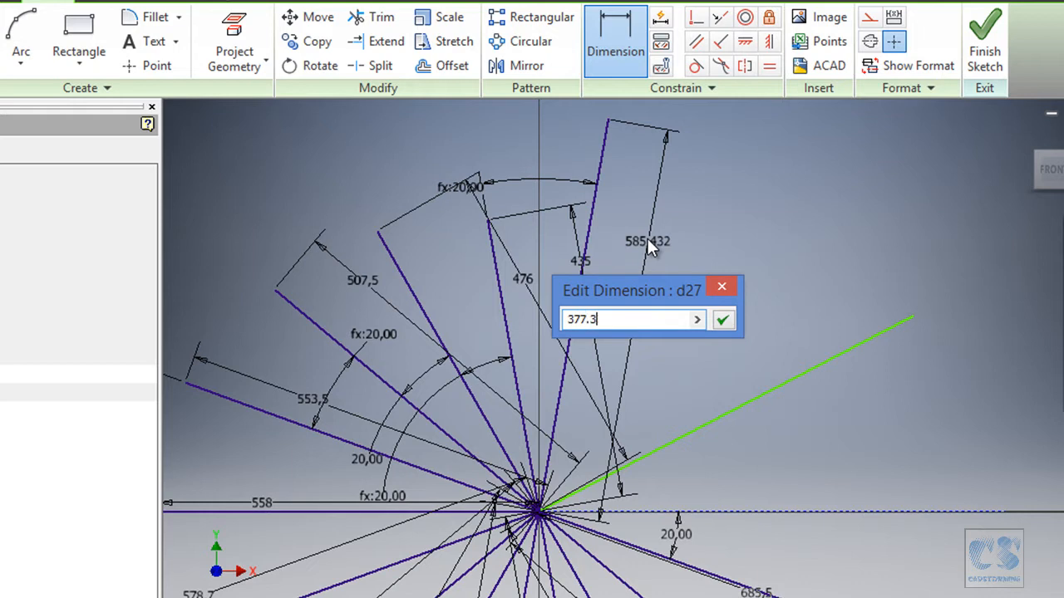
{"action": "left_click", "coordinate": [722, 319]}
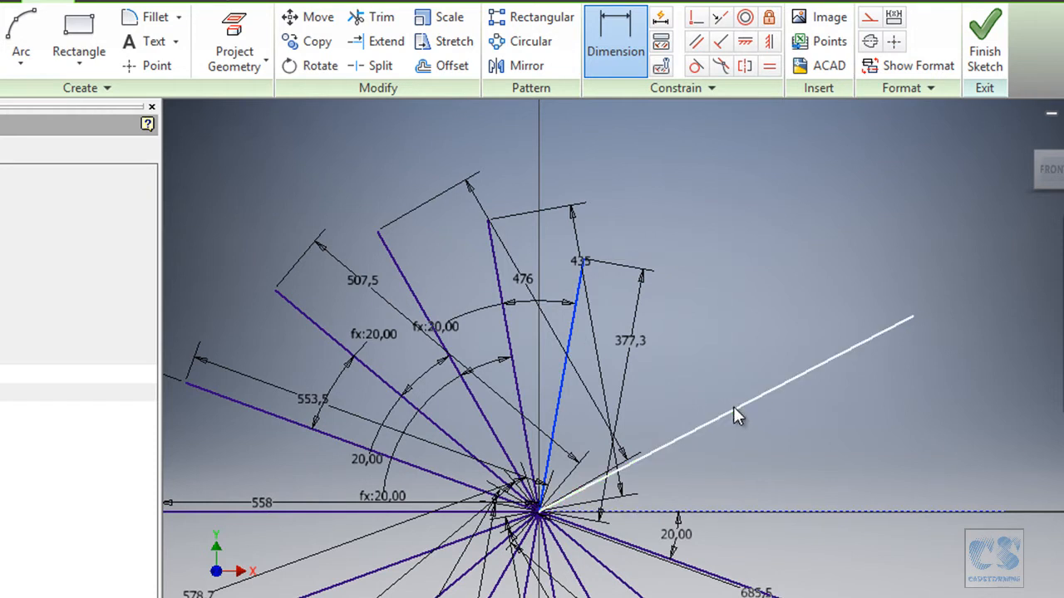
Link the last green line's angle to d1 and enter 311 for its length
{"action": "left_click", "coordinate": [738, 415]}
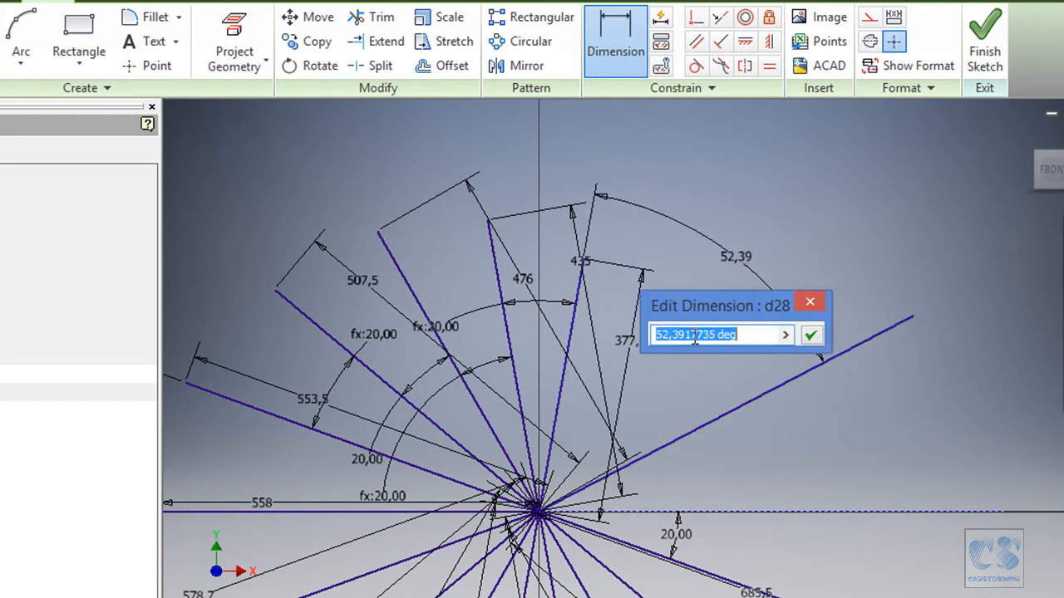
{"action": "type", "text": "20,1"}
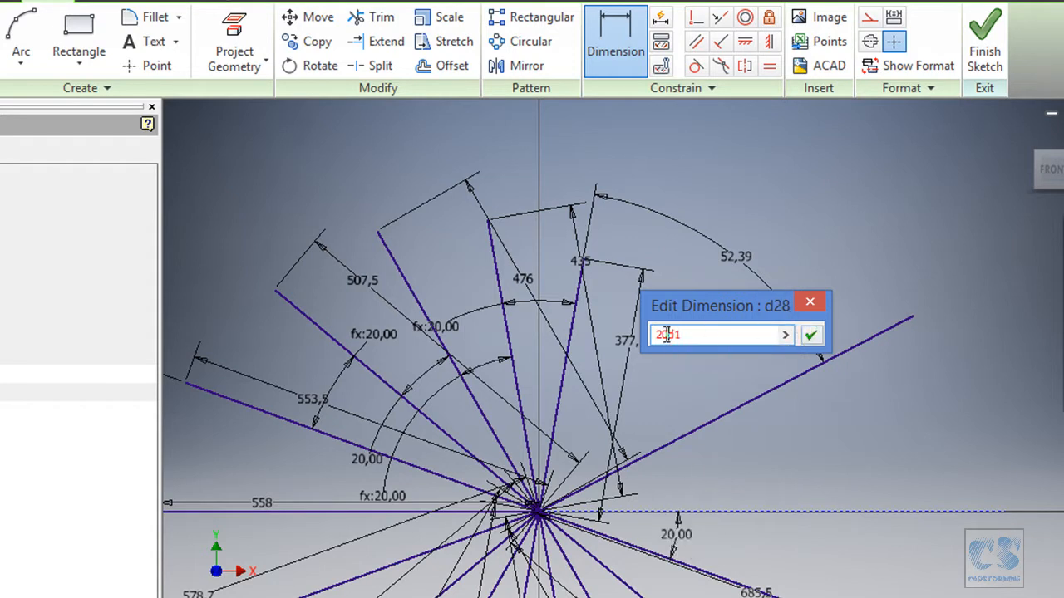
{"action": "type", "text": "d1"}
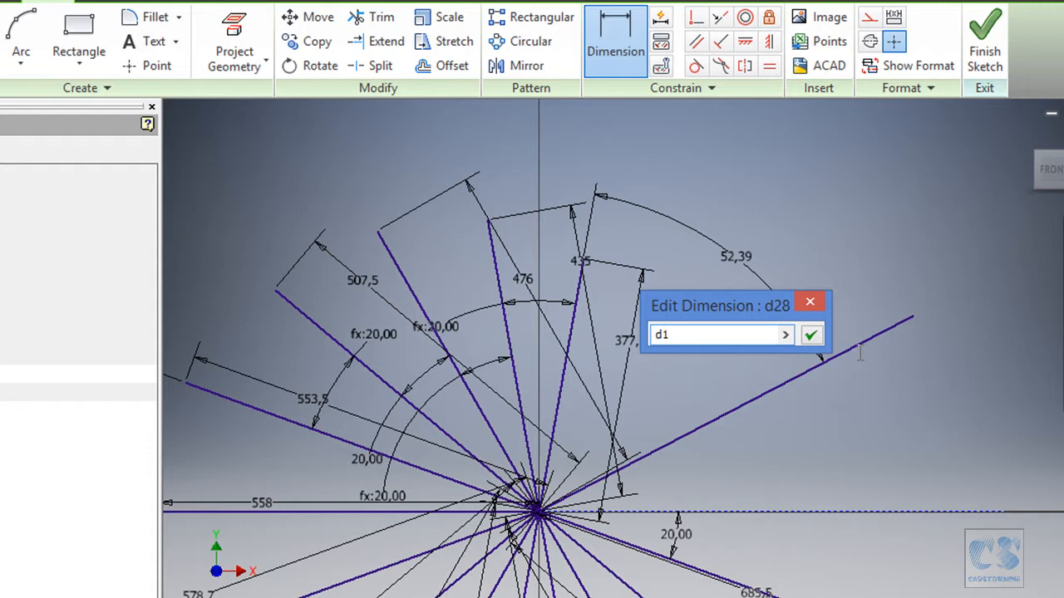
{"action": "left_click", "coordinate": [811, 334]}
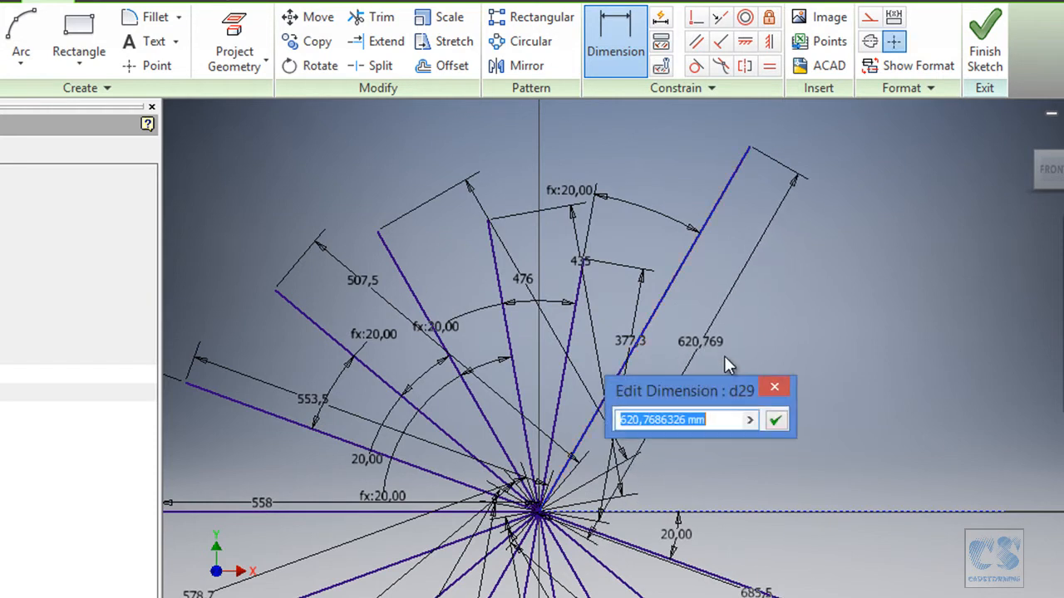
{"action": "type", "text": "3"}
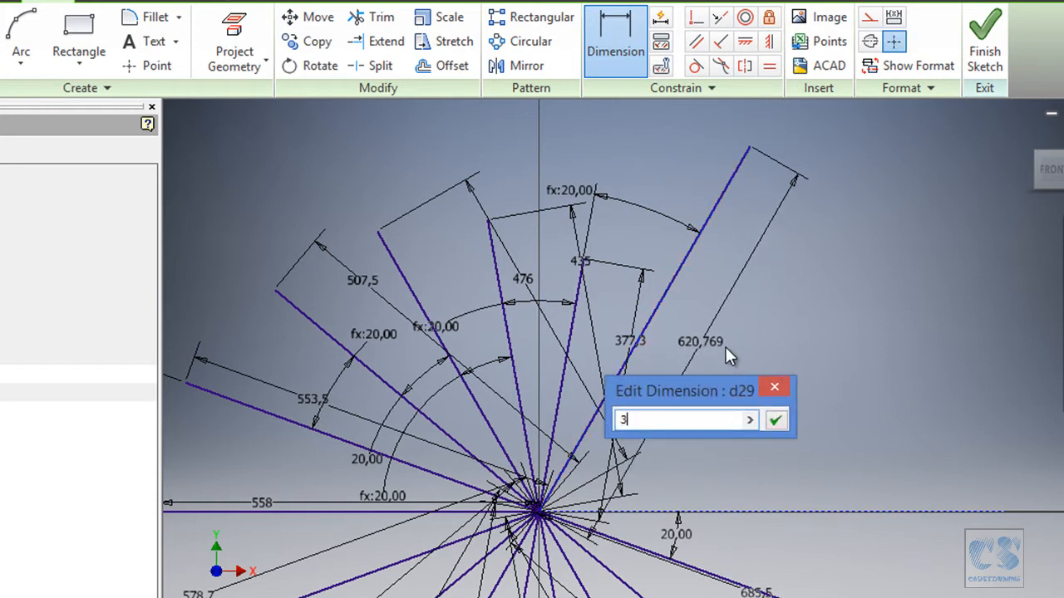
{"action": "type", "text": "11"}
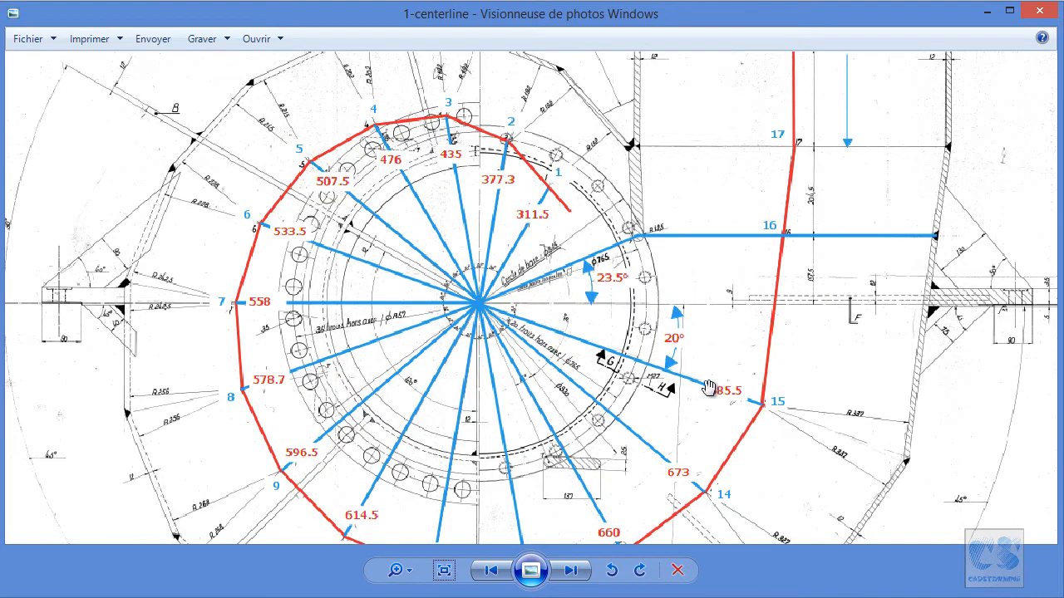
{"action": "mouse_move", "coordinate": [766, 427]}
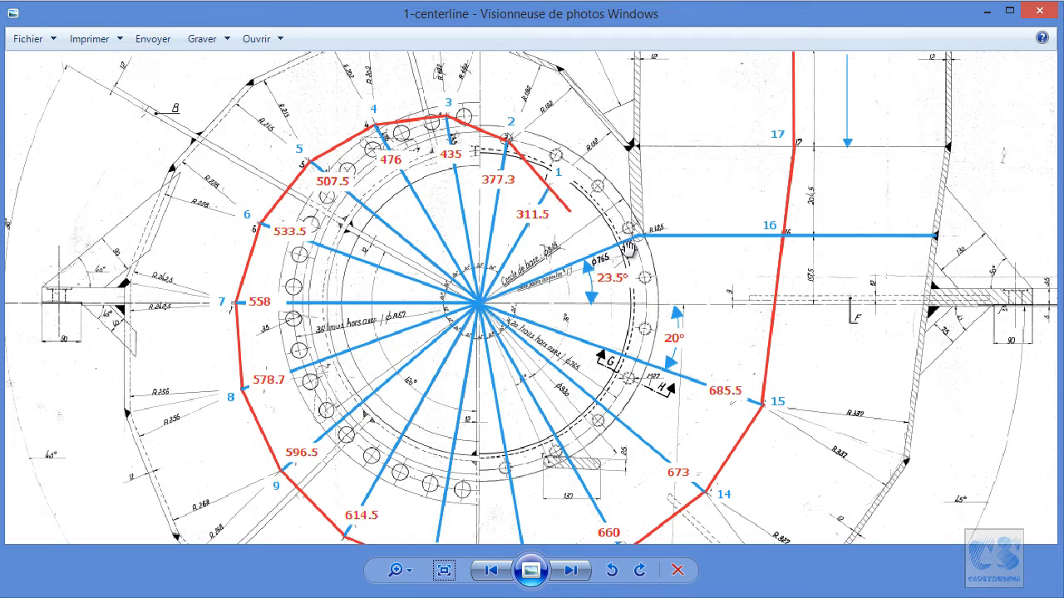
{"action": "mouse_move", "coordinate": [594, 267]}
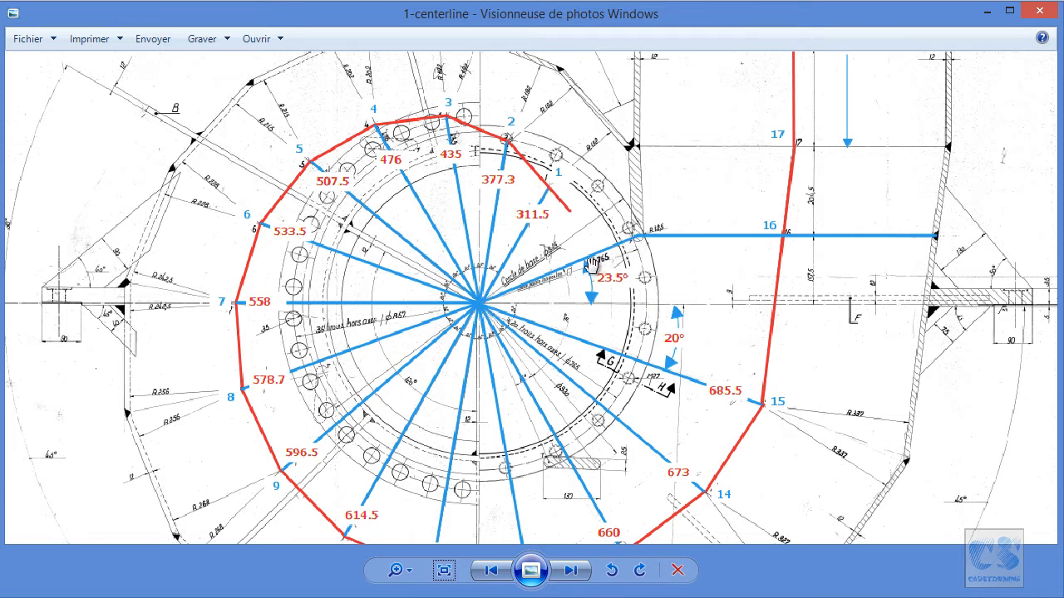
{"action": "mouse_move", "coordinate": [623, 293]}
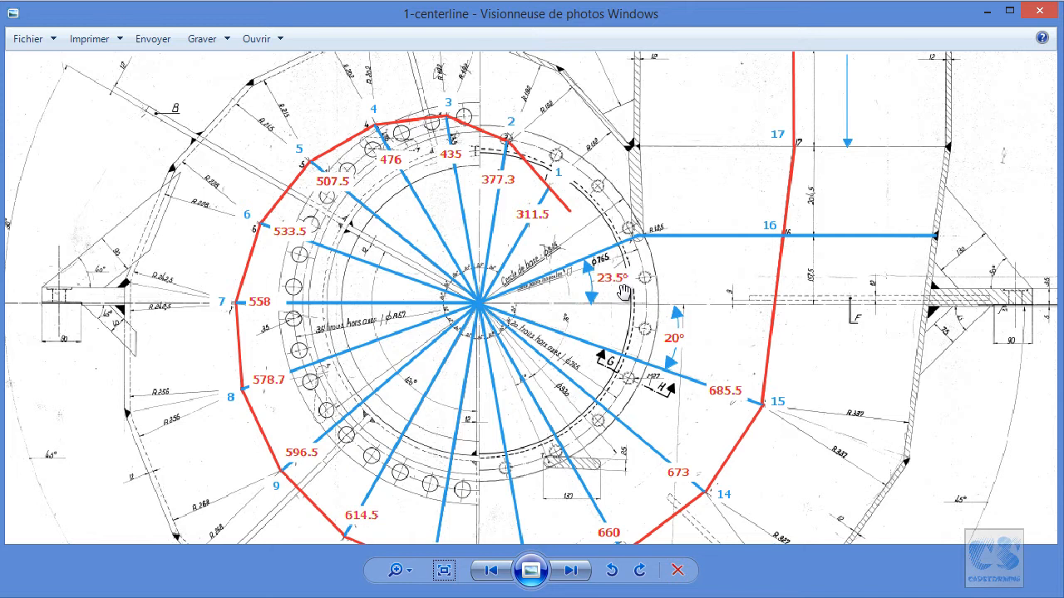
{"action": "mouse_move", "coordinate": [616, 294]}
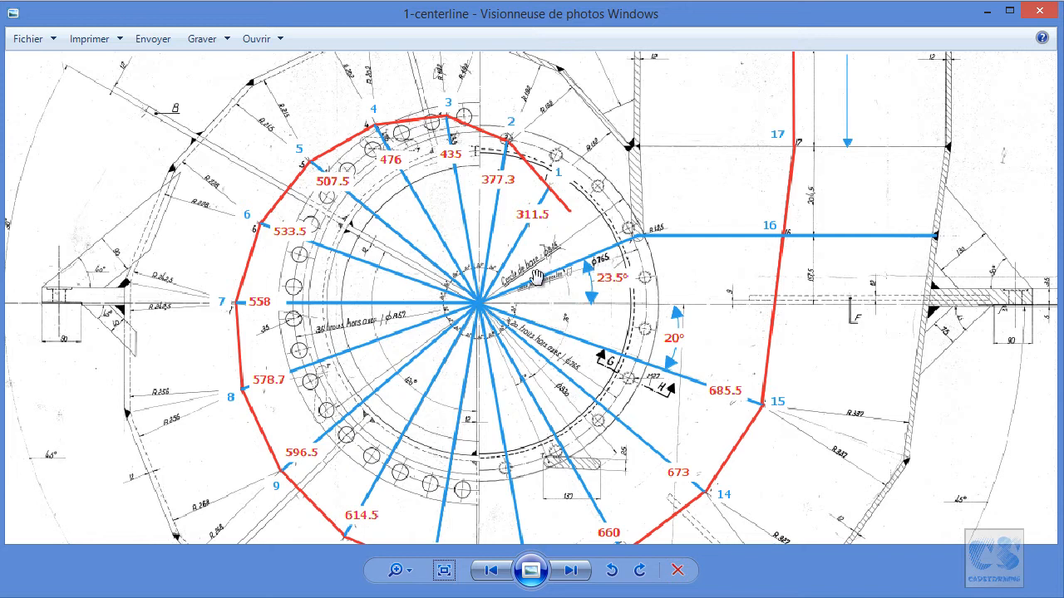
{"action": "mouse_move", "coordinate": [555, 266]}
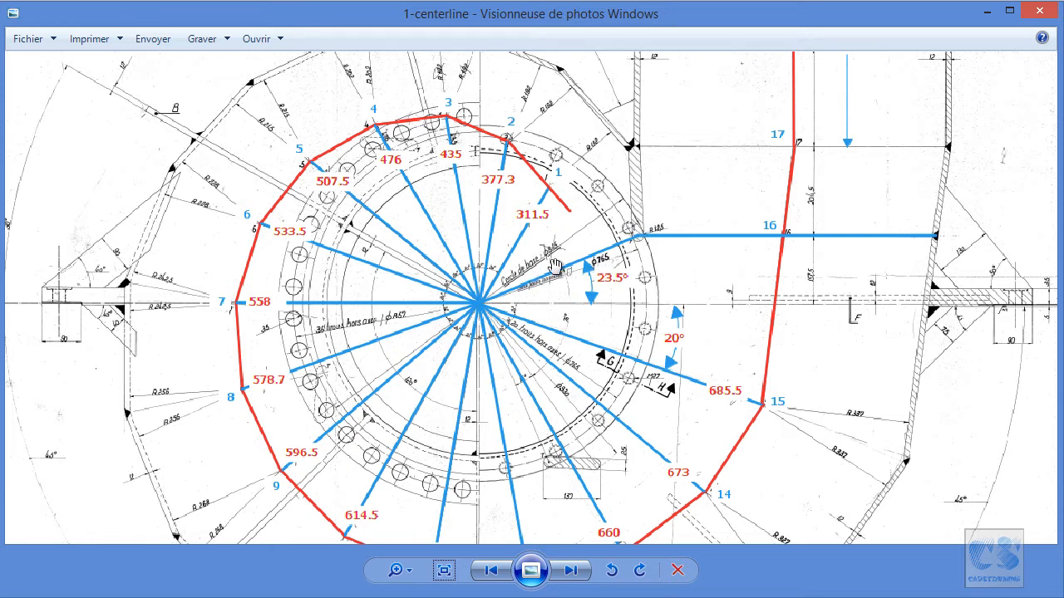
{"action": "mouse_move", "coordinate": [571, 206]}
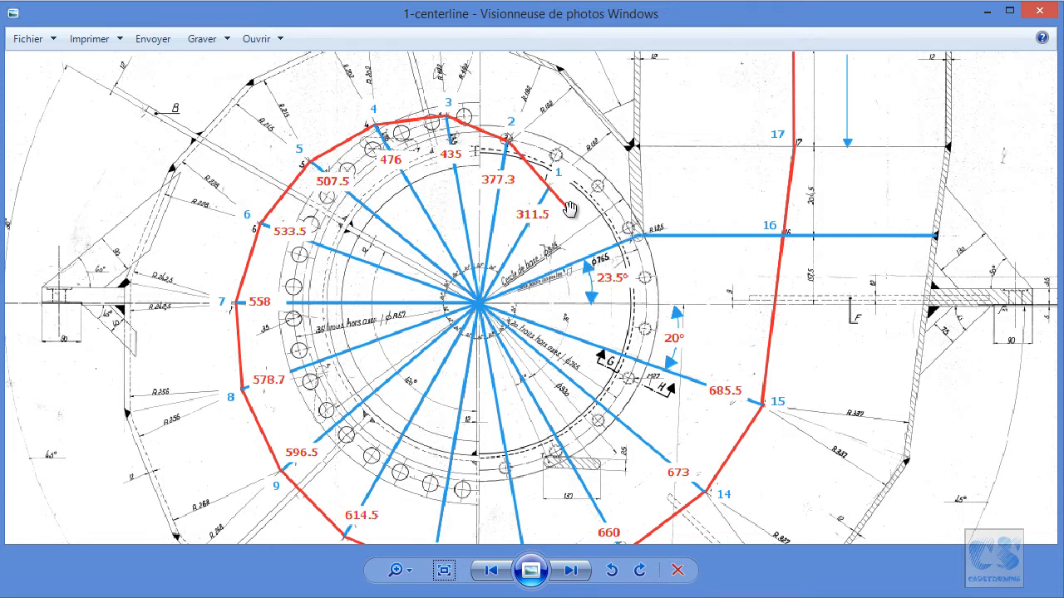
{"action": "mouse_move", "coordinate": [495, 141]}
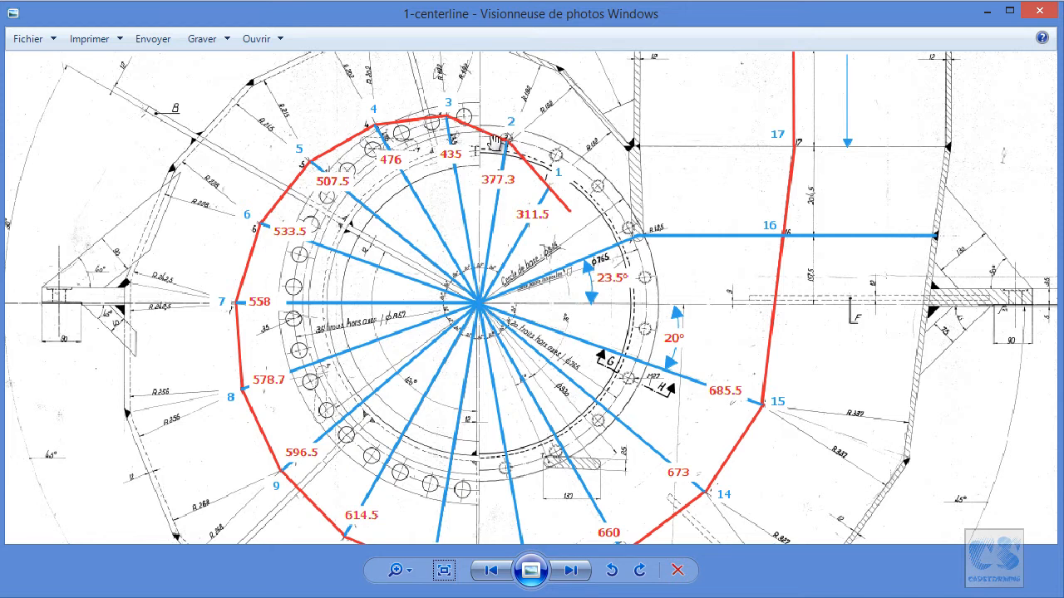
{"action": "mouse_move", "coordinate": [624, 253]}
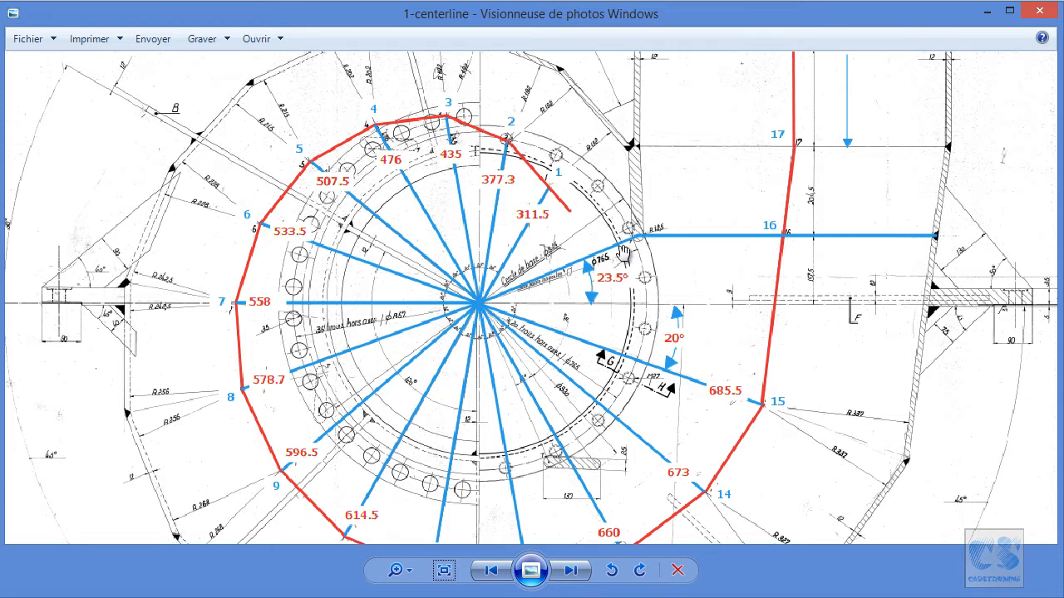
{"action": "mouse_move", "coordinate": [636, 241]}
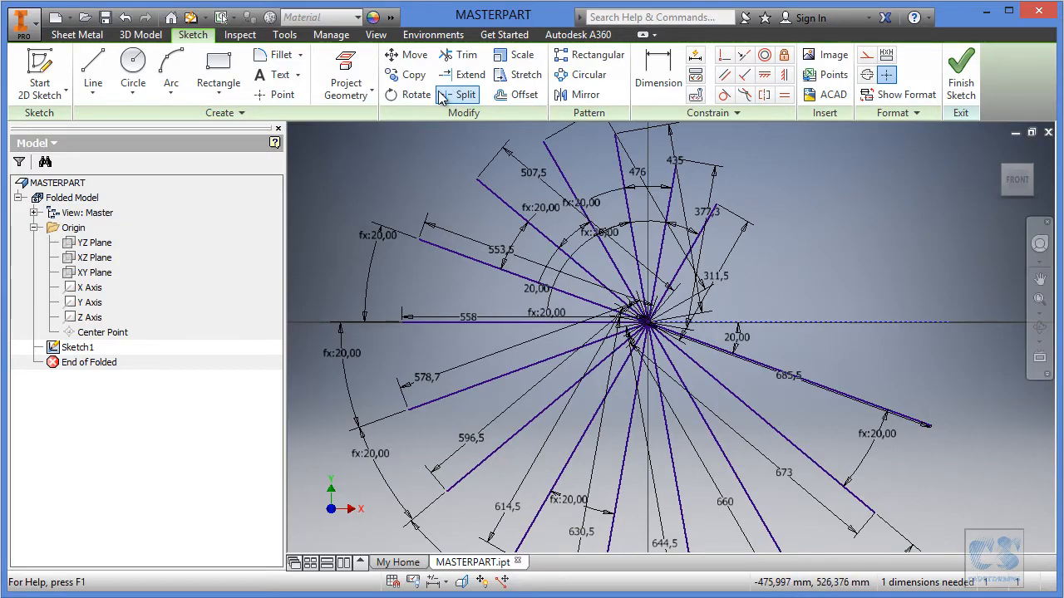
Return to Inventor and begin a new line at the fan's centre point
{"action": "left_click", "coordinate": [93, 73]}
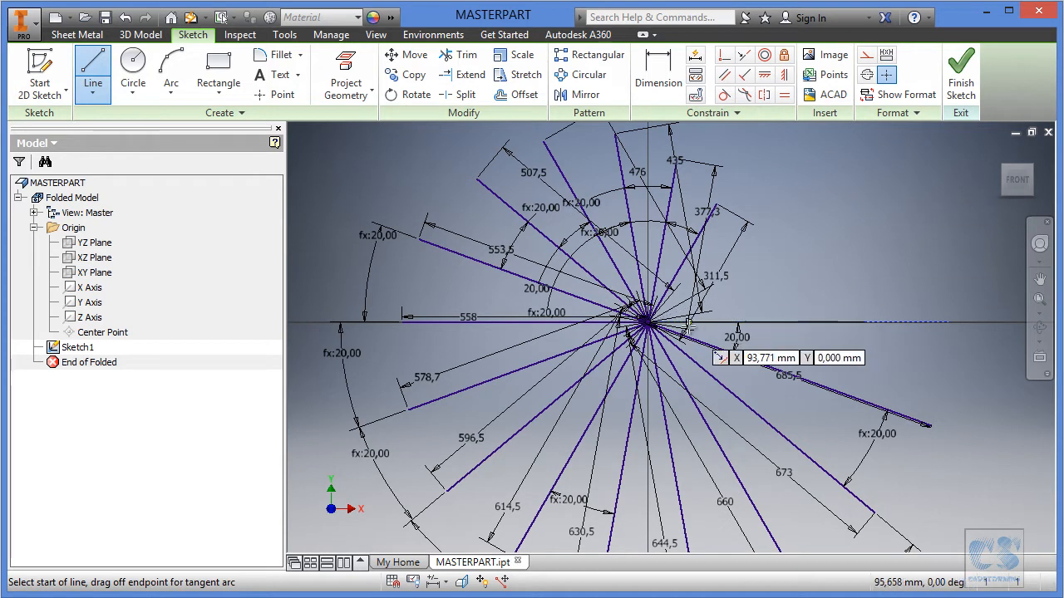
{"action": "left_click", "coordinate": [651, 324]}
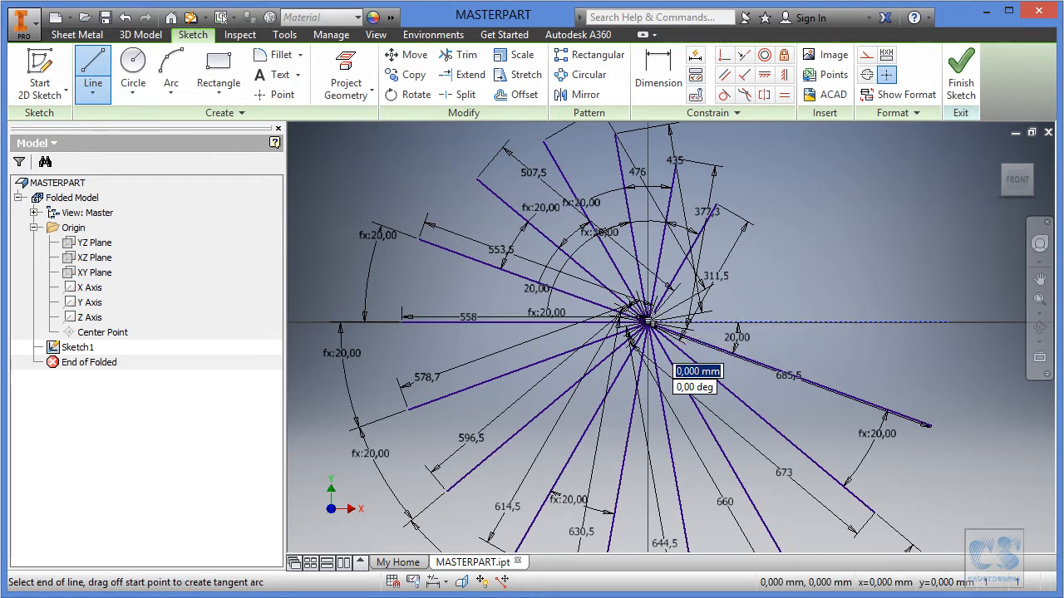
Drag a spoke from the centre toward the upper right at 23.5°
{"action": "left_click_drag", "start_coordinate": [648, 323], "coordinate": [837, 224]}
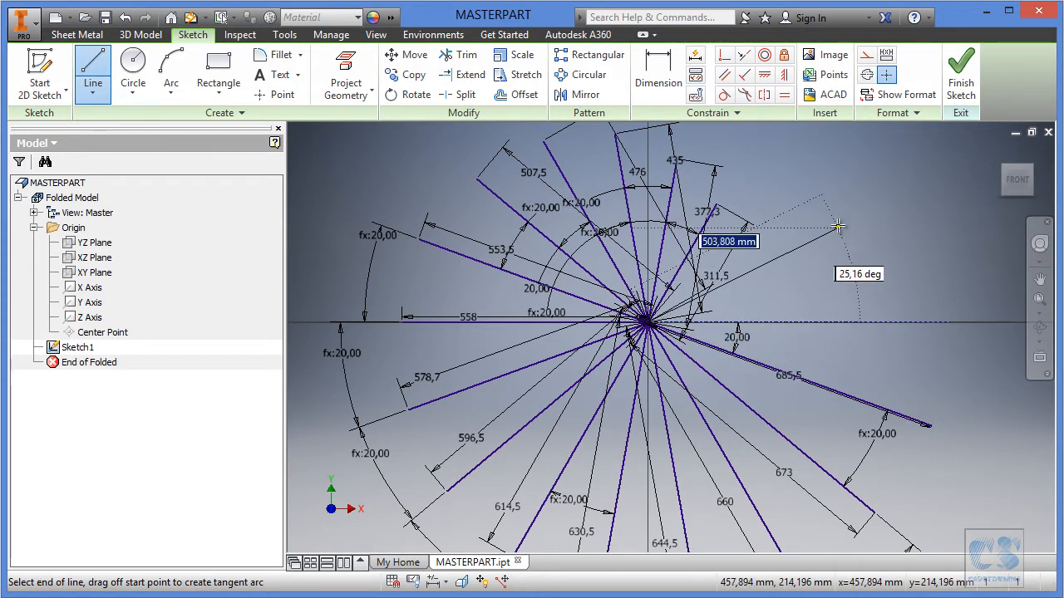
{"action": "mouse_move", "coordinate": [844, 227]}
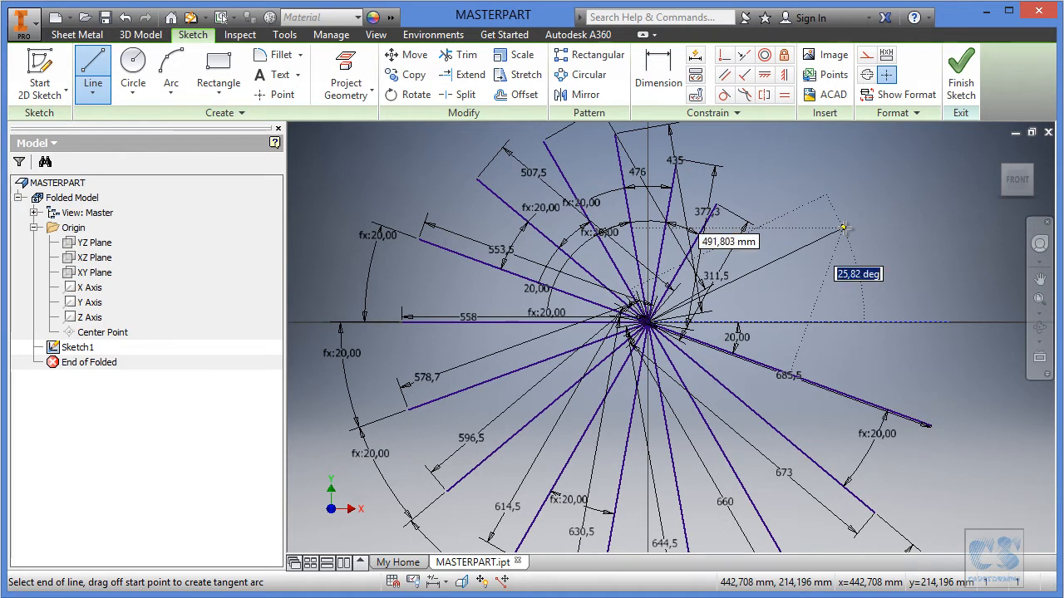
{"action": "type", "text": "23.5"}
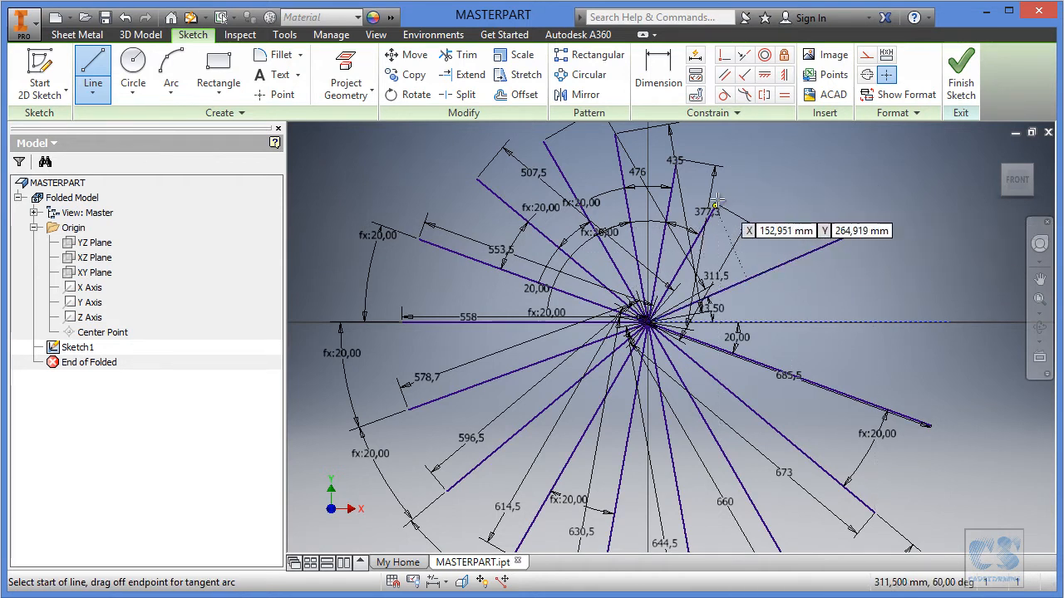
{"action": "mouse_move", "coordinate": [718, 203]}
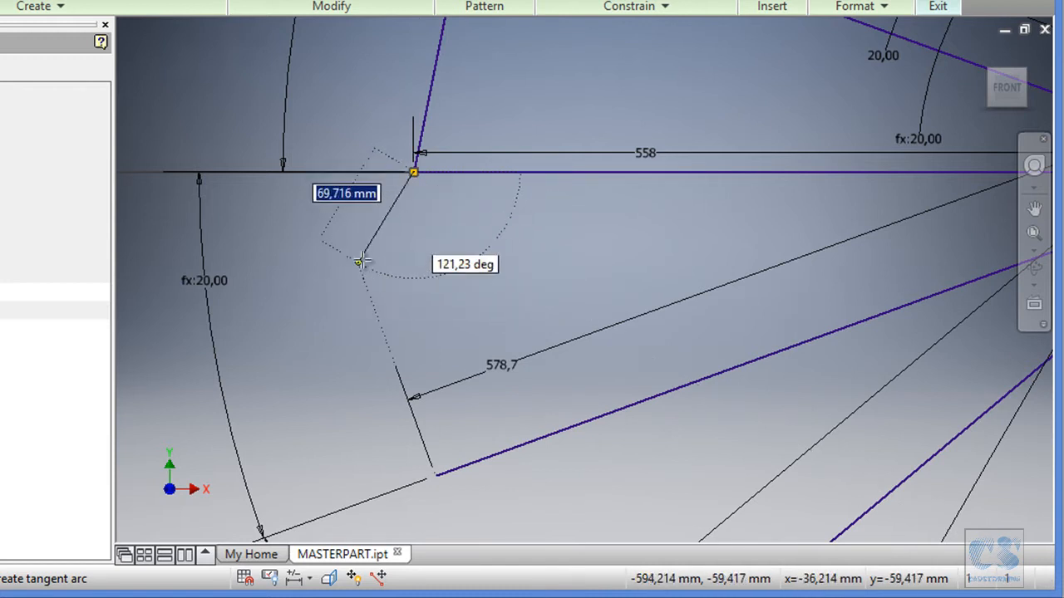
{"action": "mouse_move", "coordinate": [478, 249]}
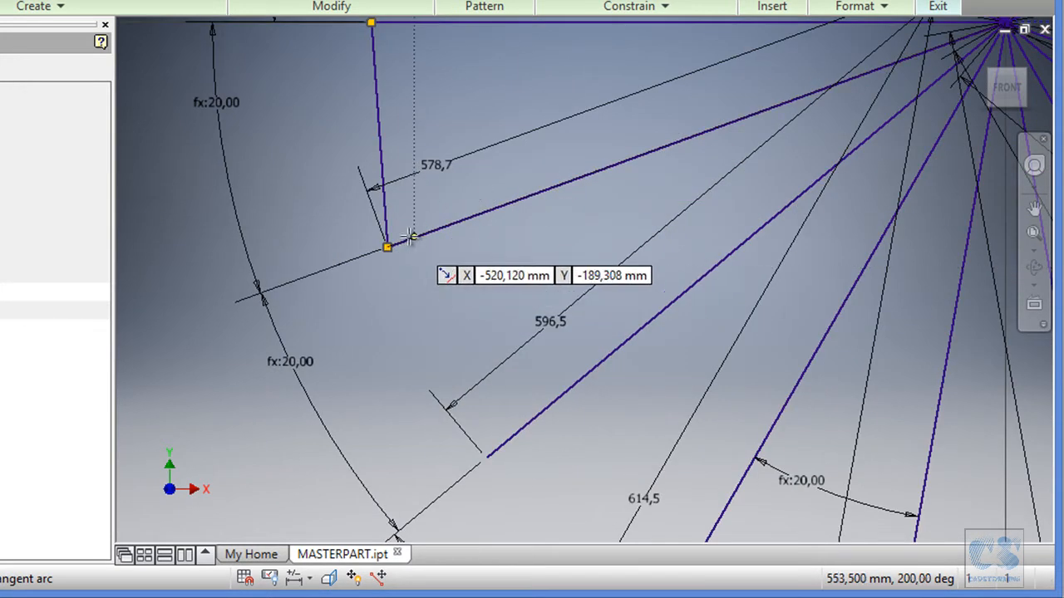
Join the spoke tips, from the 578.7 line onward, with connecting polyline segments
{"action": "left_click_drag", "start_coordinate": [386, 245], "coordinate": [489, 455]}
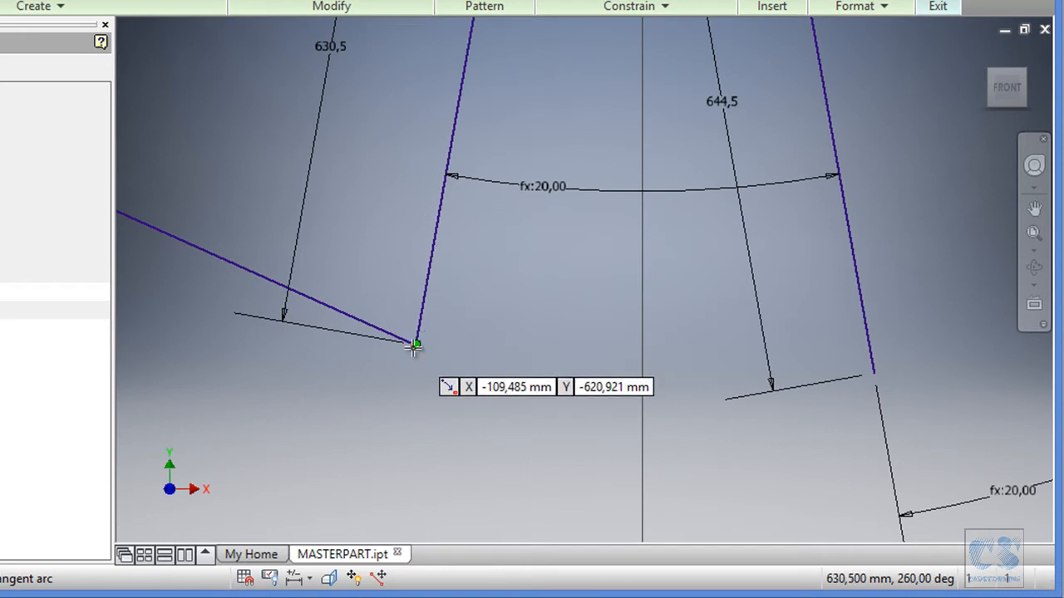
{"action": "left_click_drag", "start_coordinate": [416, 345], "coordinate": [872, 372]}
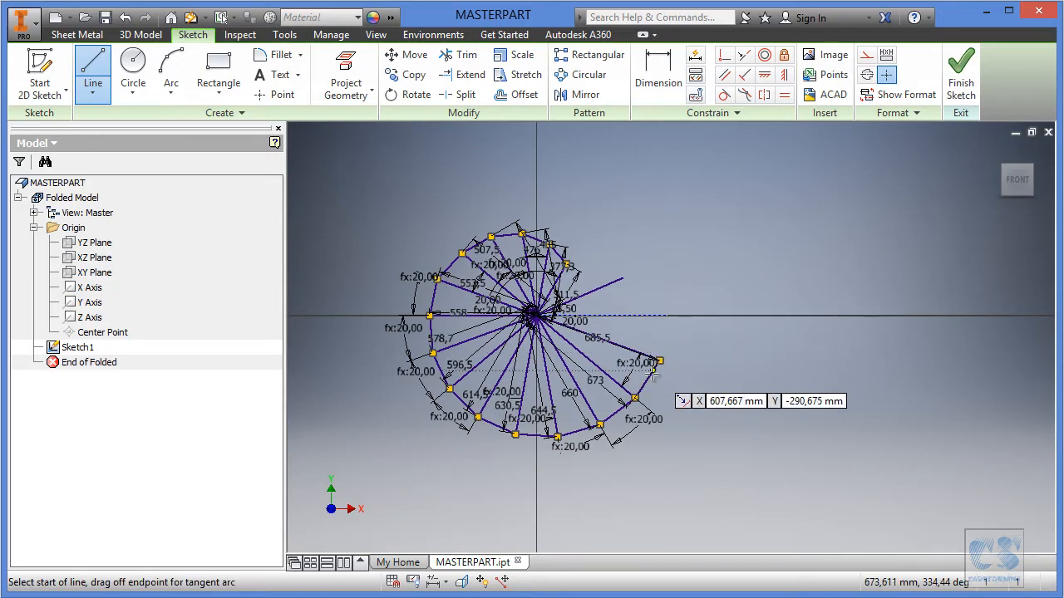
Draw the slanted-then-vertical outlet leg up from the 685.5 spoke tip
{"action": "left_click_drag", "start_coordinate": [661, 361], "coordinate": [694, 195]}
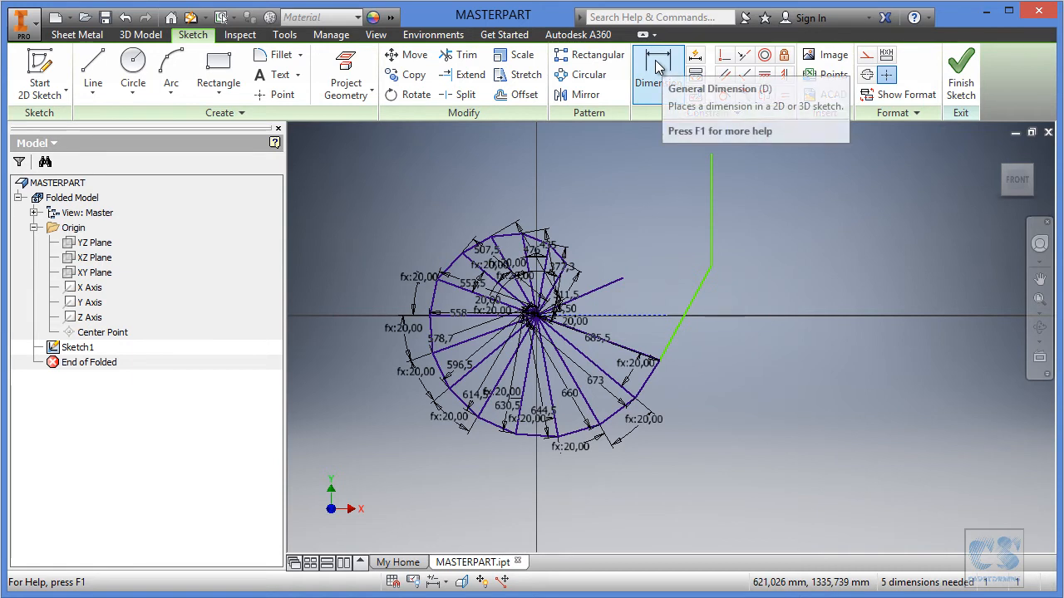
{"action": "left_click", "coordinate": [657, 71]}
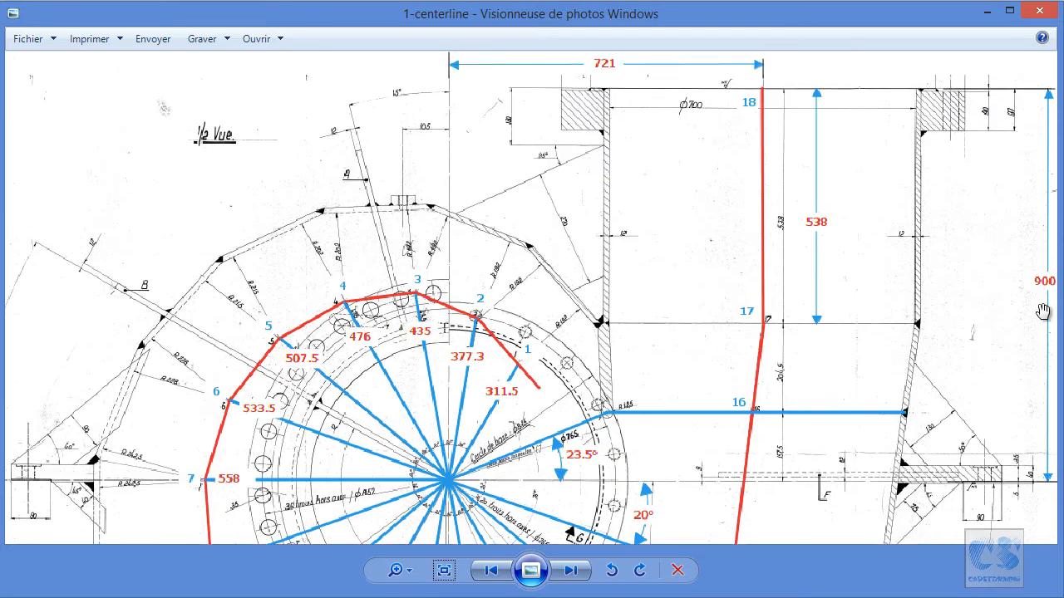
{"action": "mouse_move", "coordinate": [788, 51]}
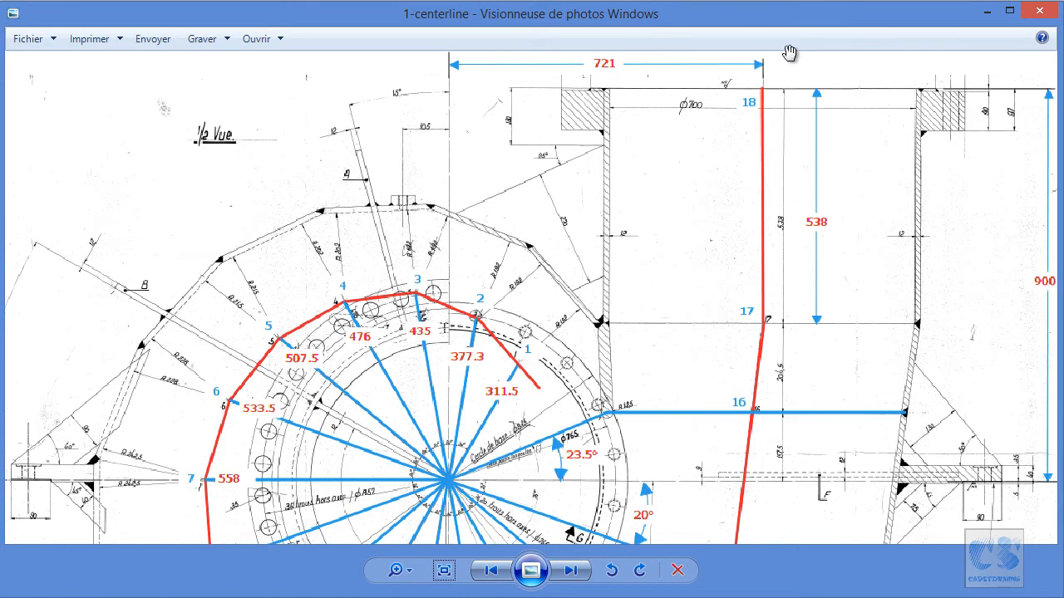
{"action": "mouse_move", "coordinate": [607, 61]}
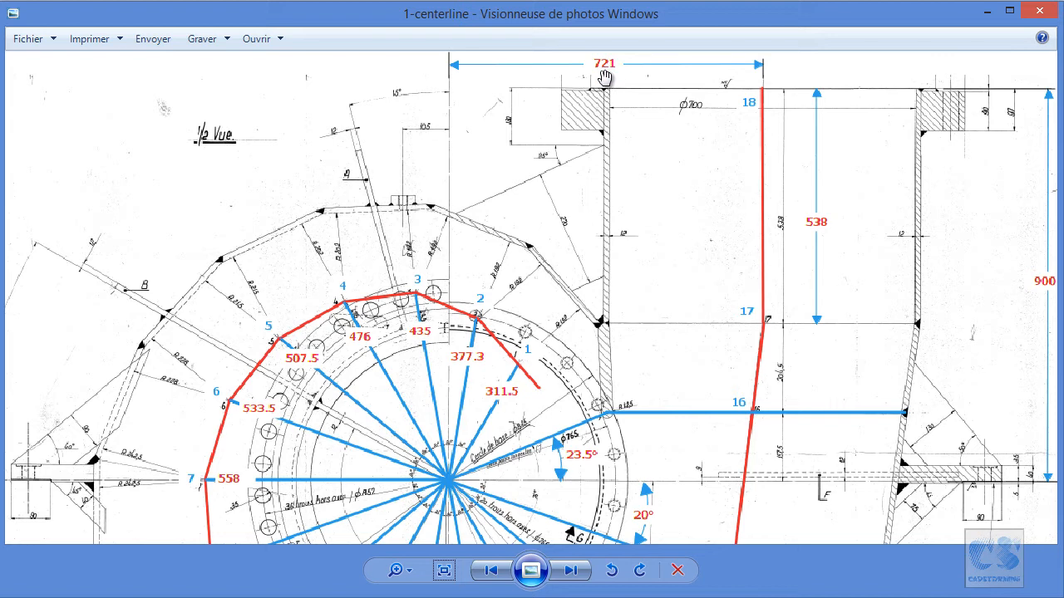
{"action": "mouse_move", "coordinate": [871, 262]}
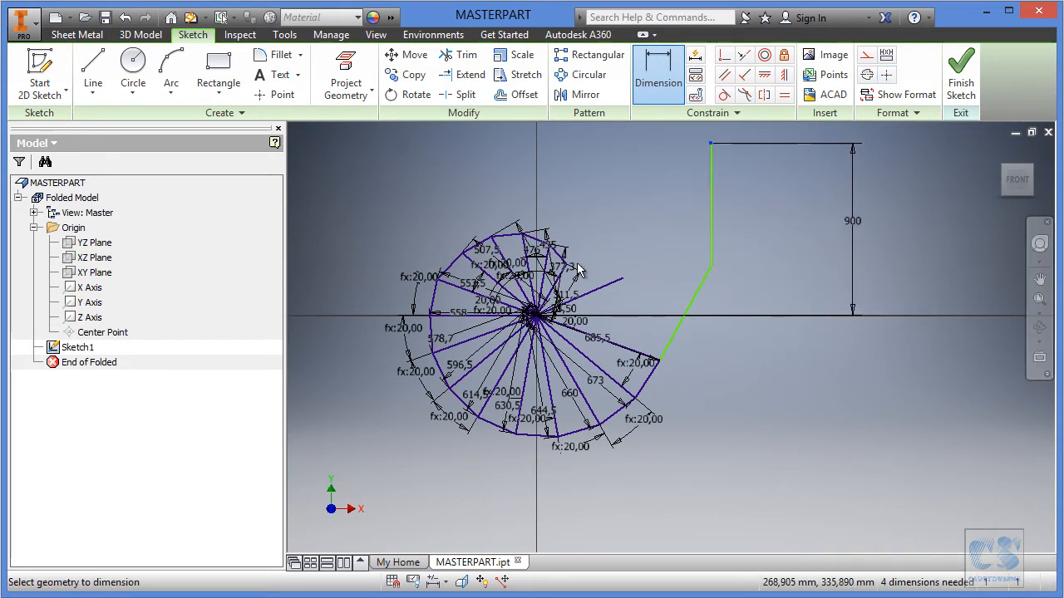
{"action": "mouse_move", "coordinate": [582, 295]}
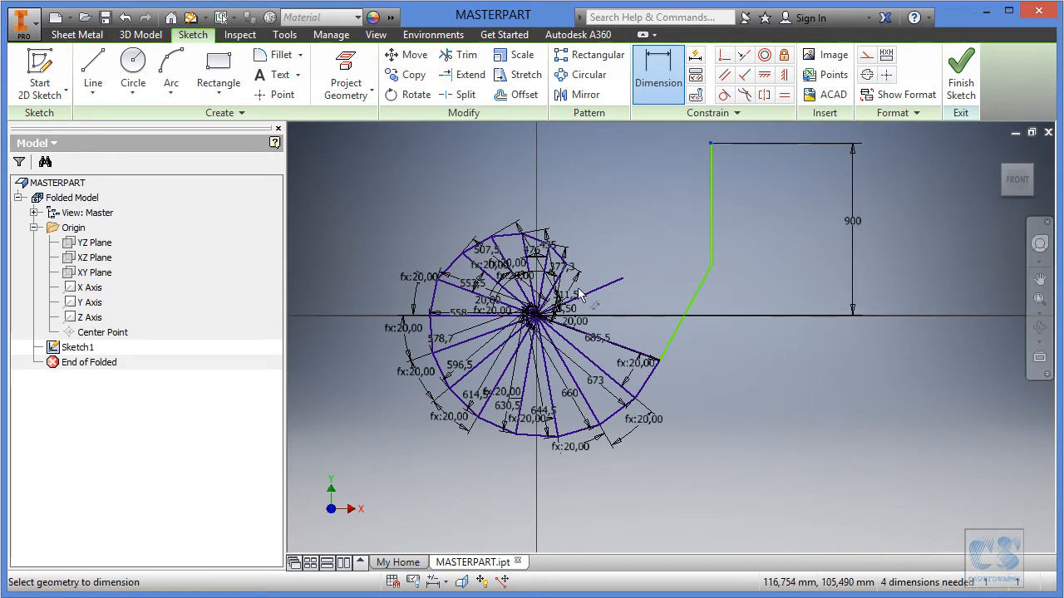
Dimension the outlet leg's 900 height, then resume drawing lines
{"action": "left_click", "coordinate": [711, 141]}
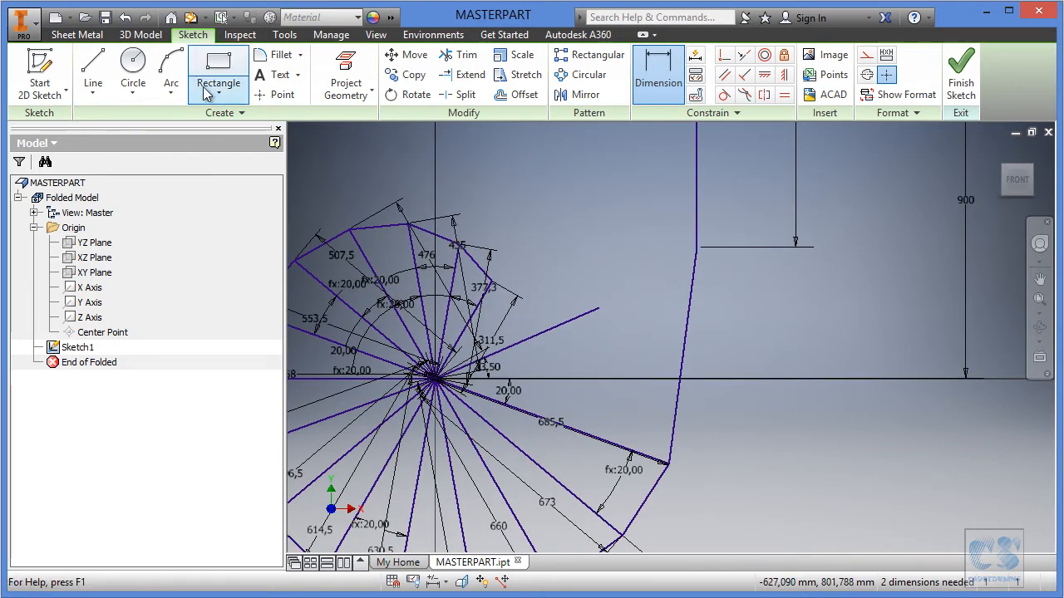
{"action": "mouse_move", "coordinate": [92, 68]}
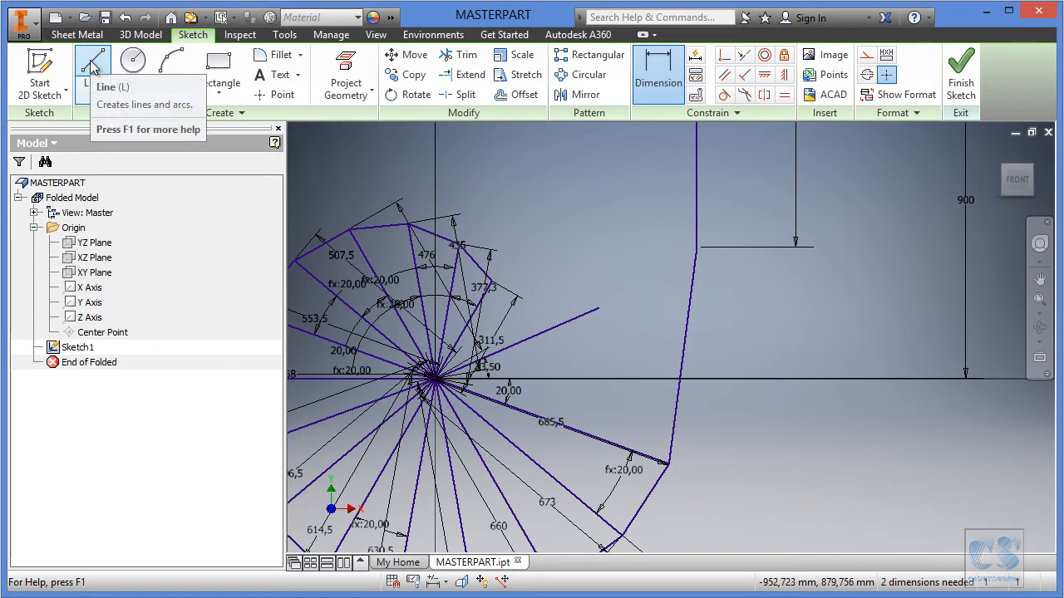
{"action": "left_click", "coordinate": [92, 67]}
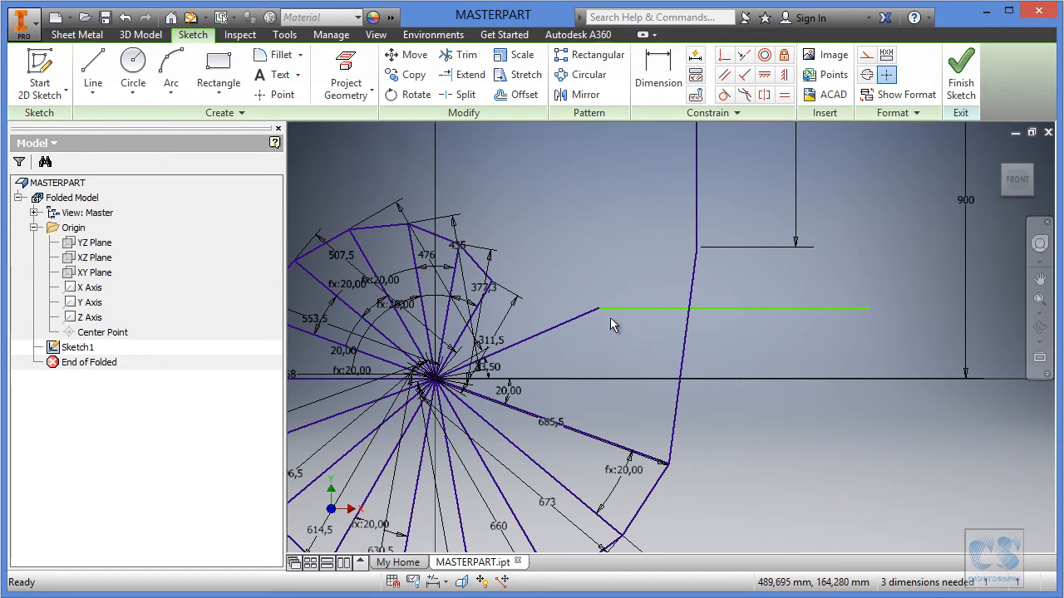
{"action": "mouse_move", "coordinate": [667, 326]}
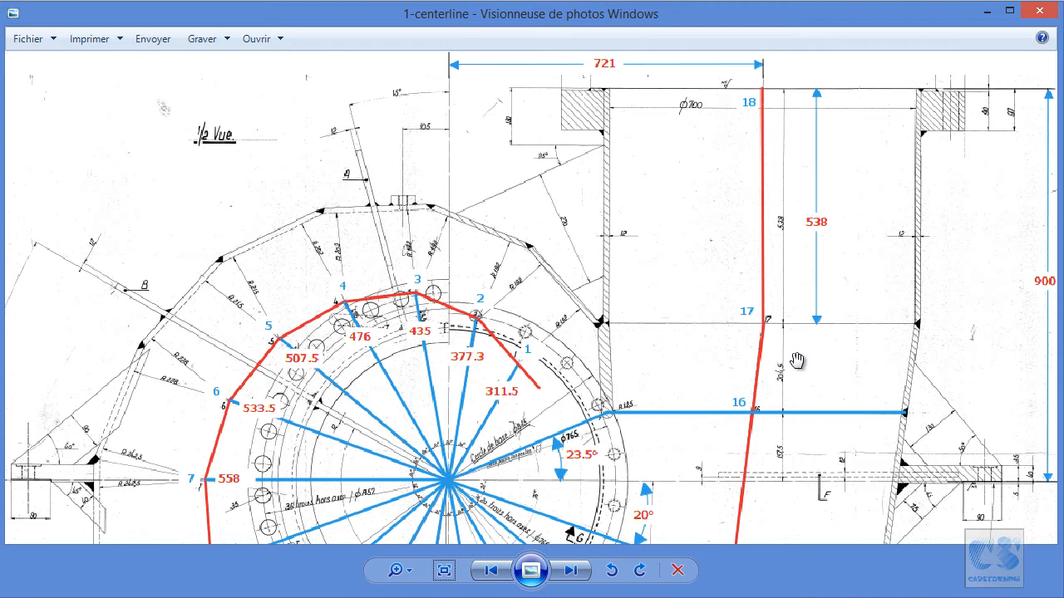
{"action": "mouse_move", "coordinate": [765, 328]}
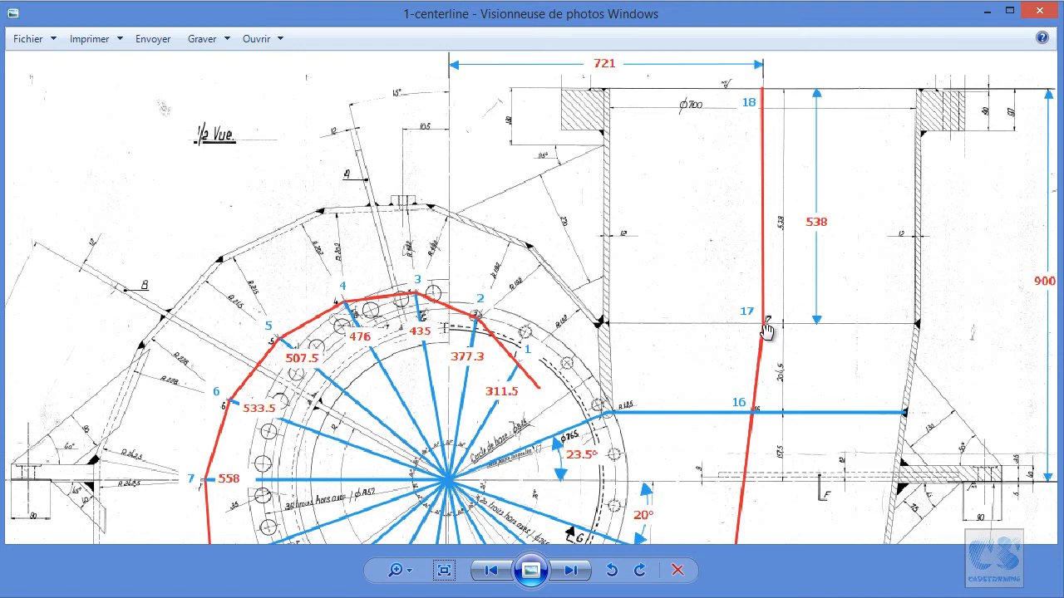
{"action": "mouse_move", "coordinate": [792, 416]}
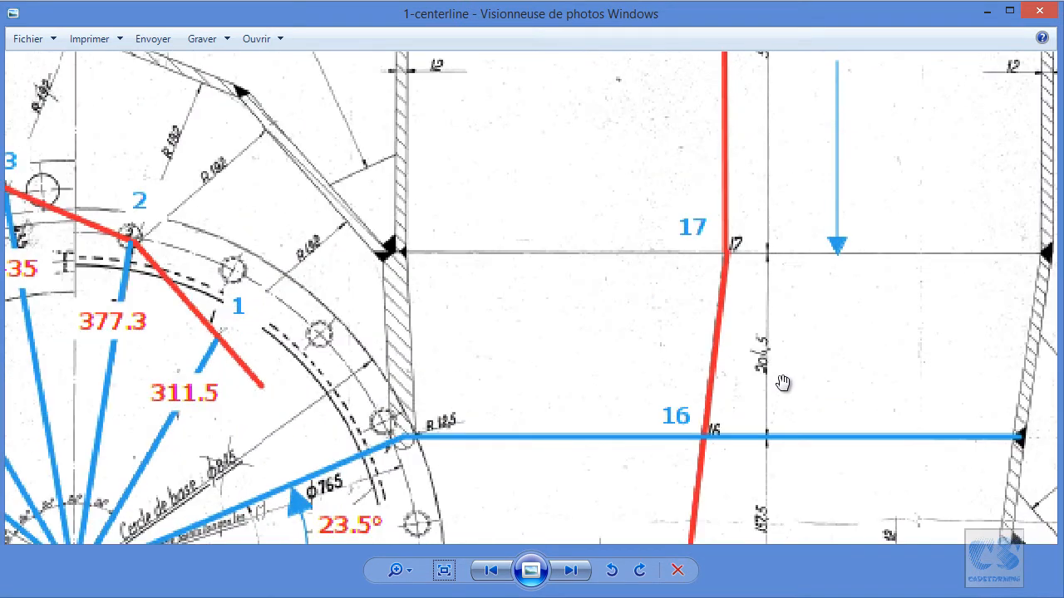
{"action": "mouse_move", "coordinate": [765, 379]}
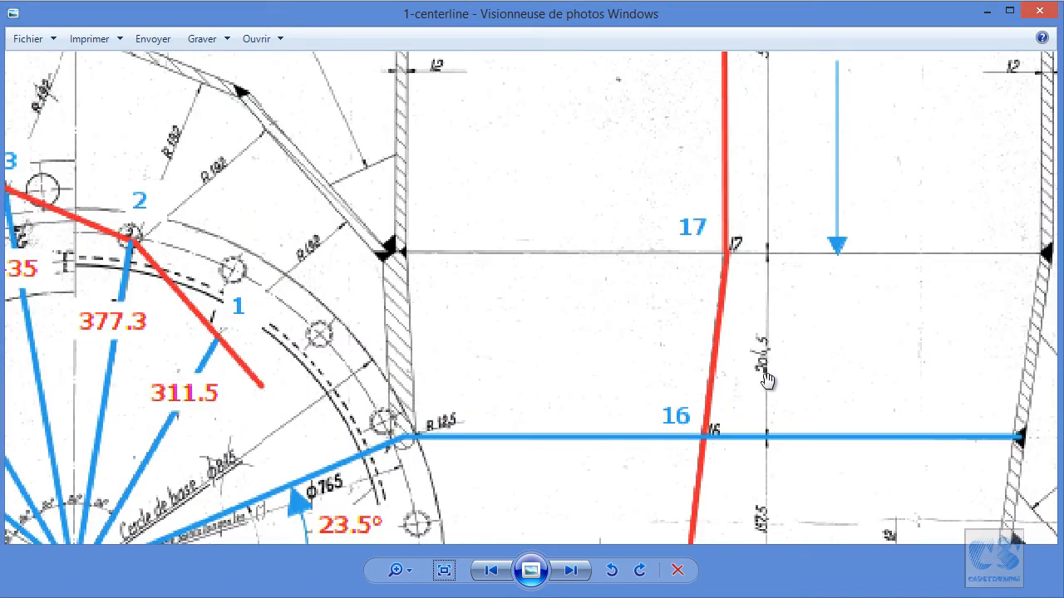
{"action": "mouse_move", "coordinate": [775, 359]}
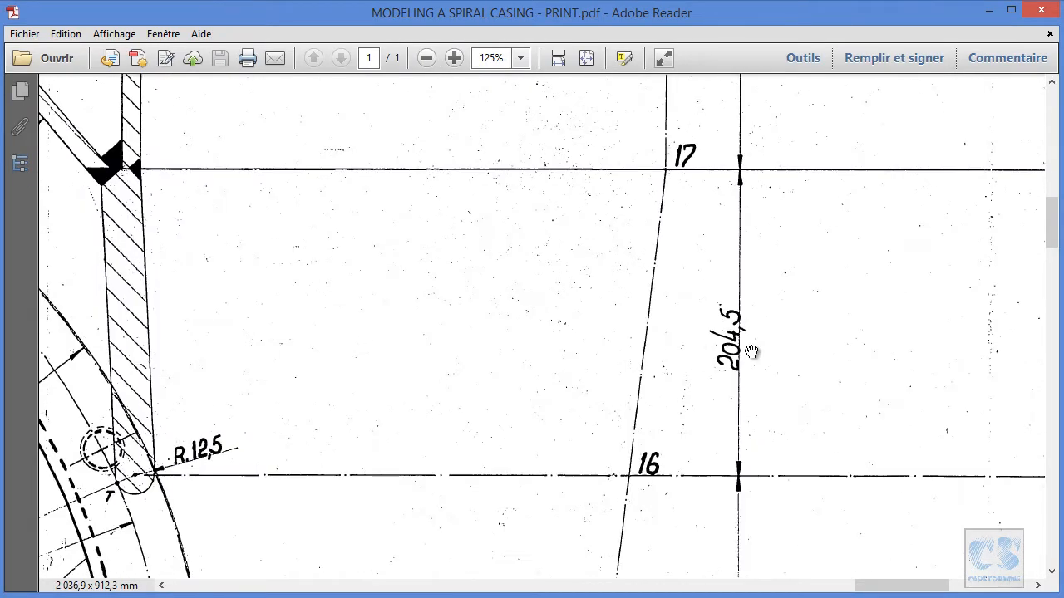
Return to the Inventor fan sketch after checking the 204.5 spacing on the print
{"action": "left_click", "coordinate": [426, 58]}
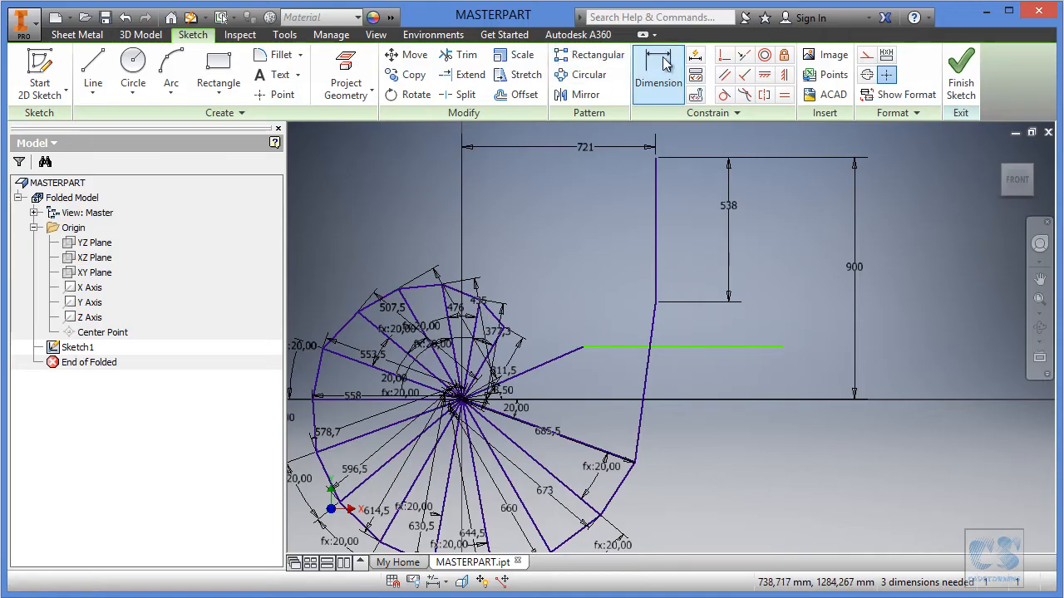
Dimension the outlet leg's lower end to the horizontal line at 204.5
{"action": "left_click", "coordinate": [657, 73]}
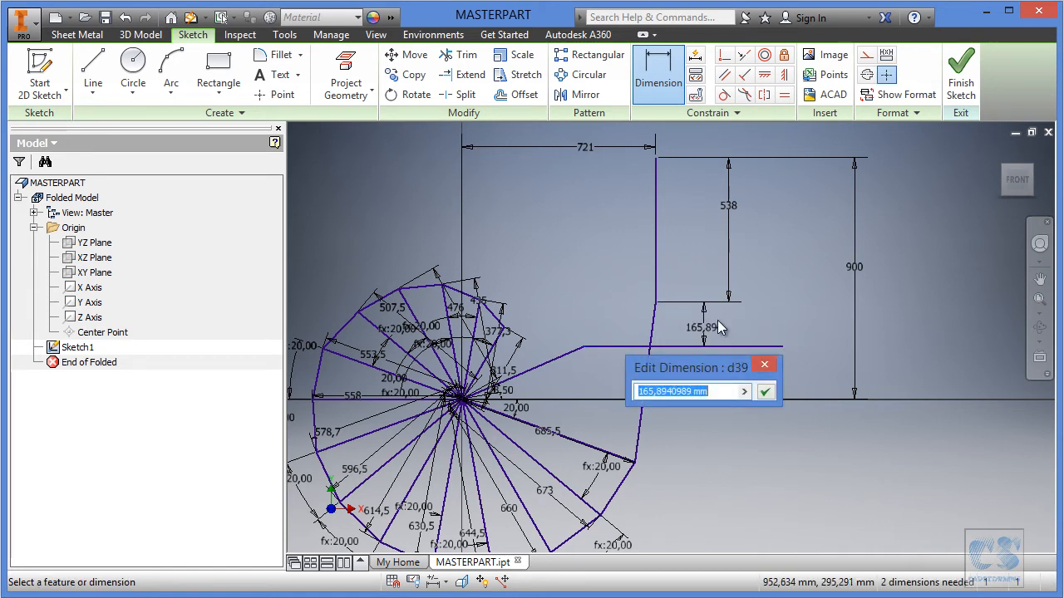
{"action": "type", "text": "20"}
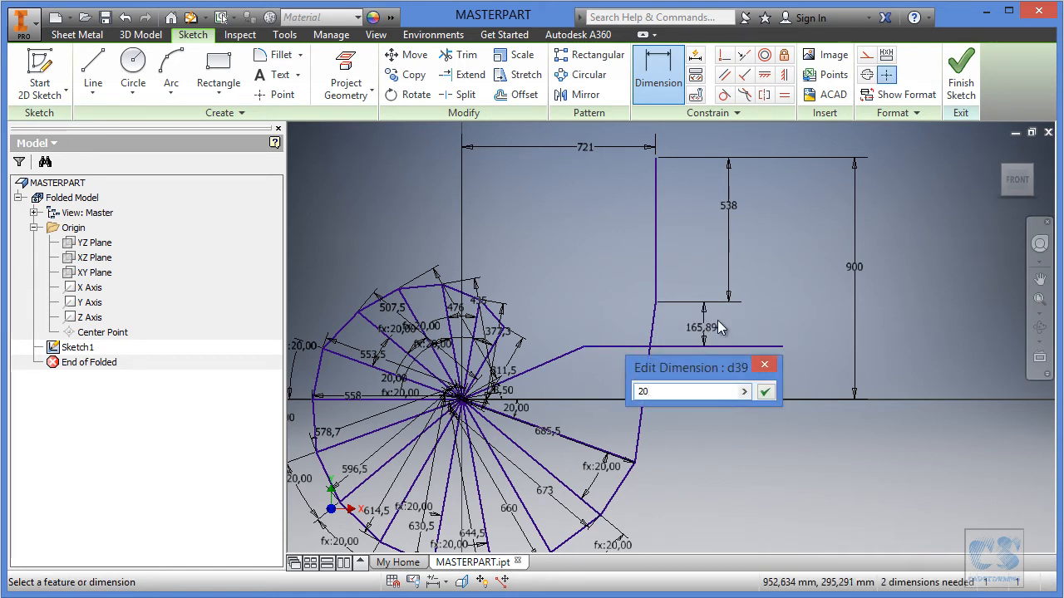
{"action": "type", "text": "204.5"}
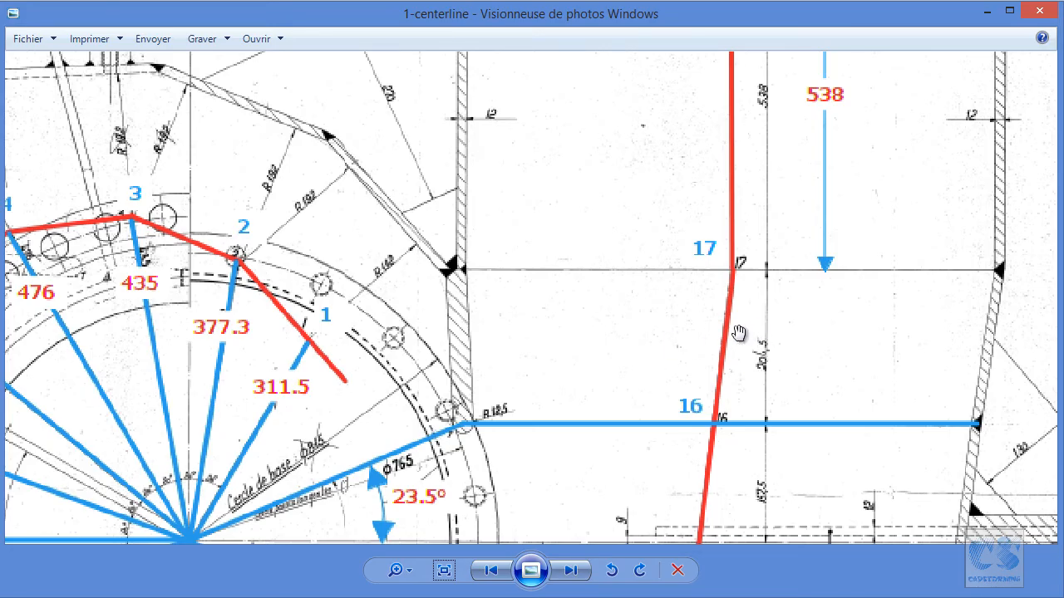
{"action": "mouse_move", "coordinate": [529, 415]}
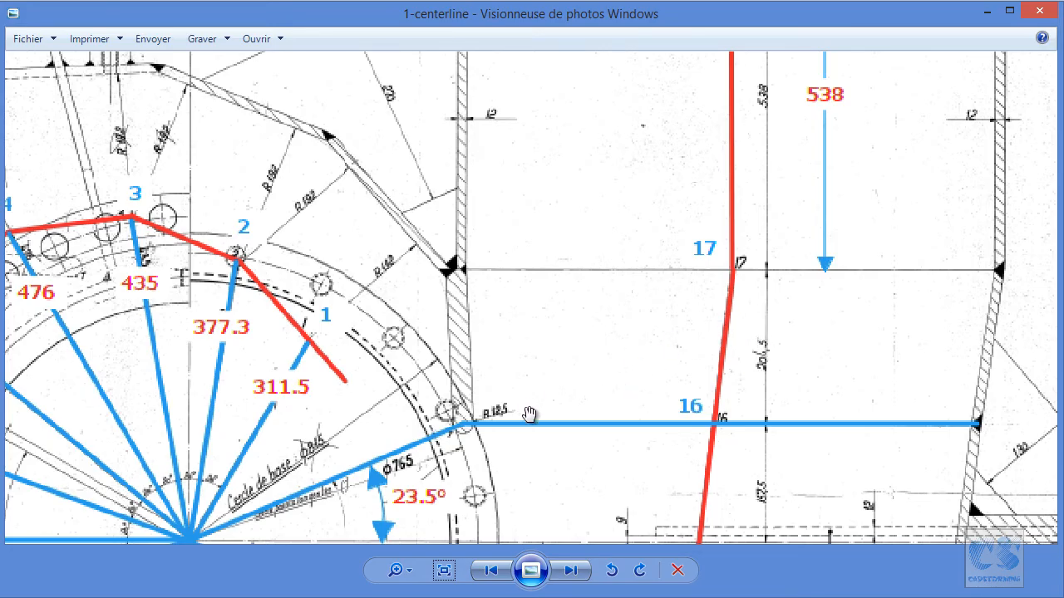
{"action": "mouse_move", "coordinate": [745, 343]}
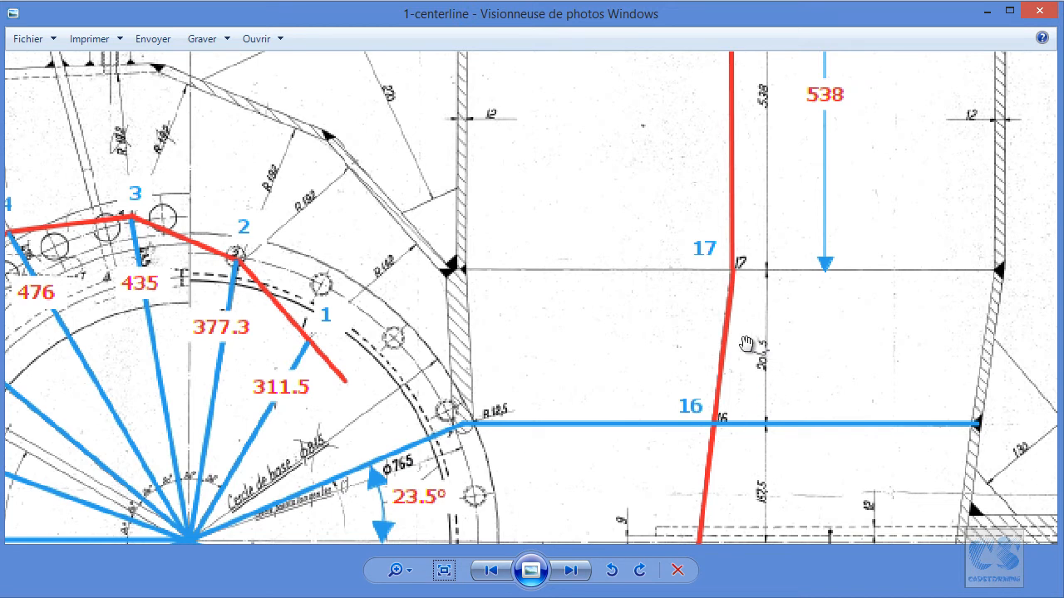
{"action": "mouse_move", "coordinate": [785, 345]}
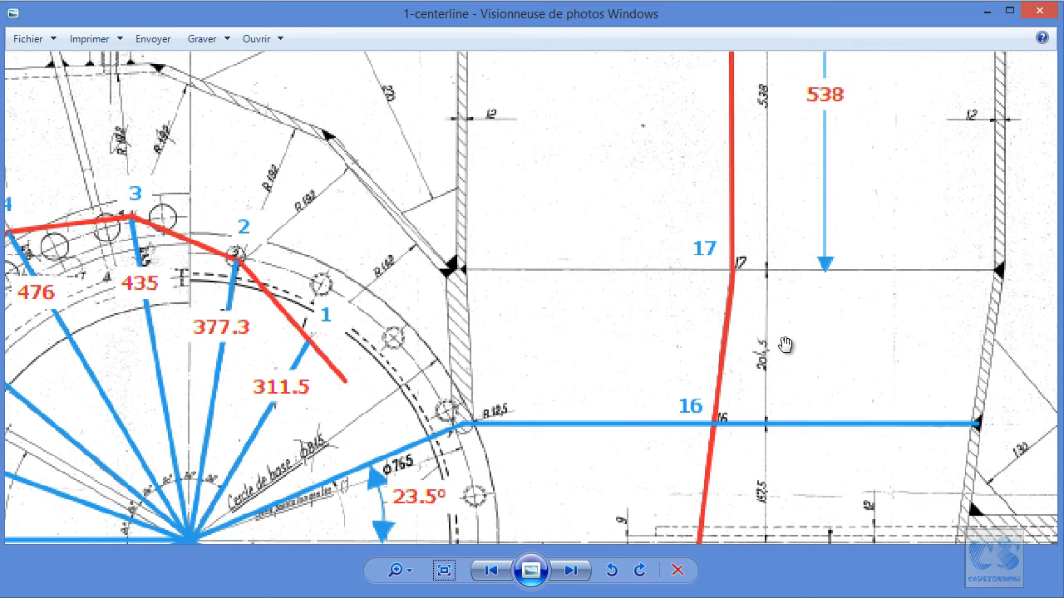
{"action": "mouse_move", "coordinate": [654, 361]}
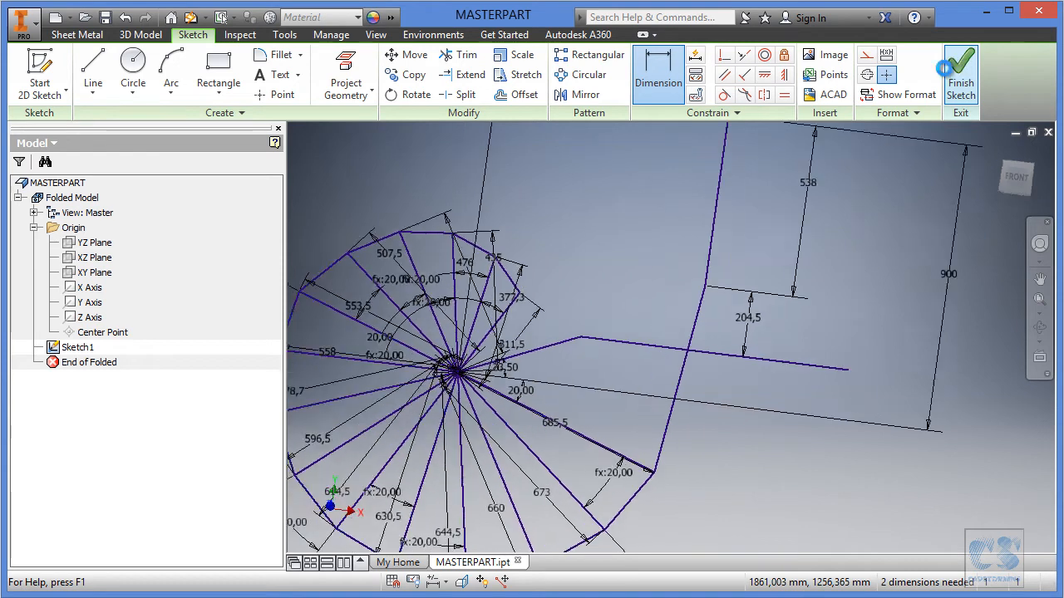
Finish the sketch and rename Sketch1 to CENTERLINE
{"action": "left_click", "coordinate": [960, 73]}
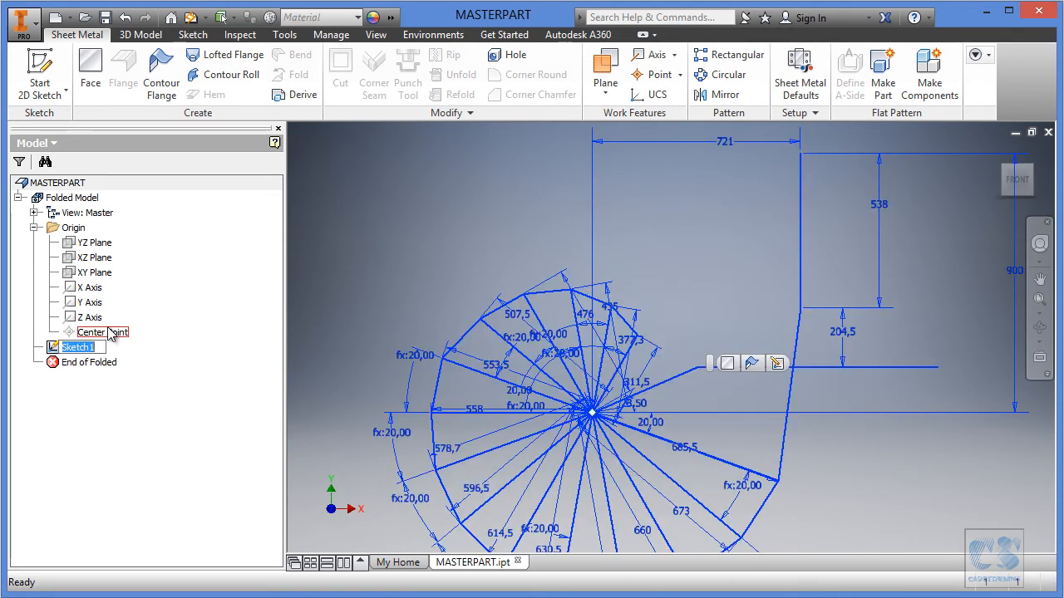
{"action": "type", "text": "CENTER"}
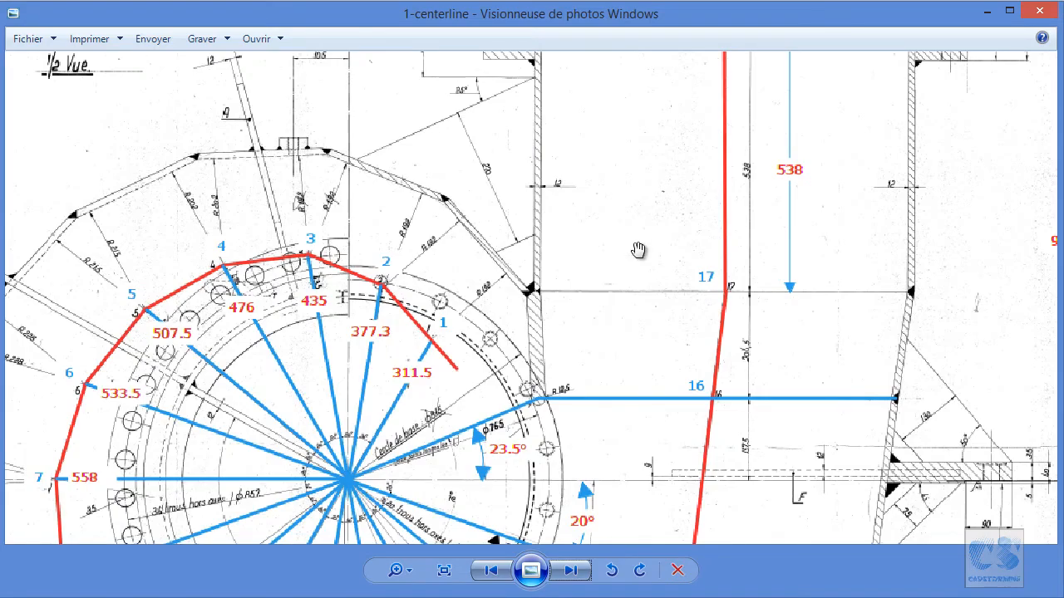
Step through the Circles, Internal profile and section-plane images to 6-Section sketches
{"action": "left_click", "coordinate": [571, 570]}
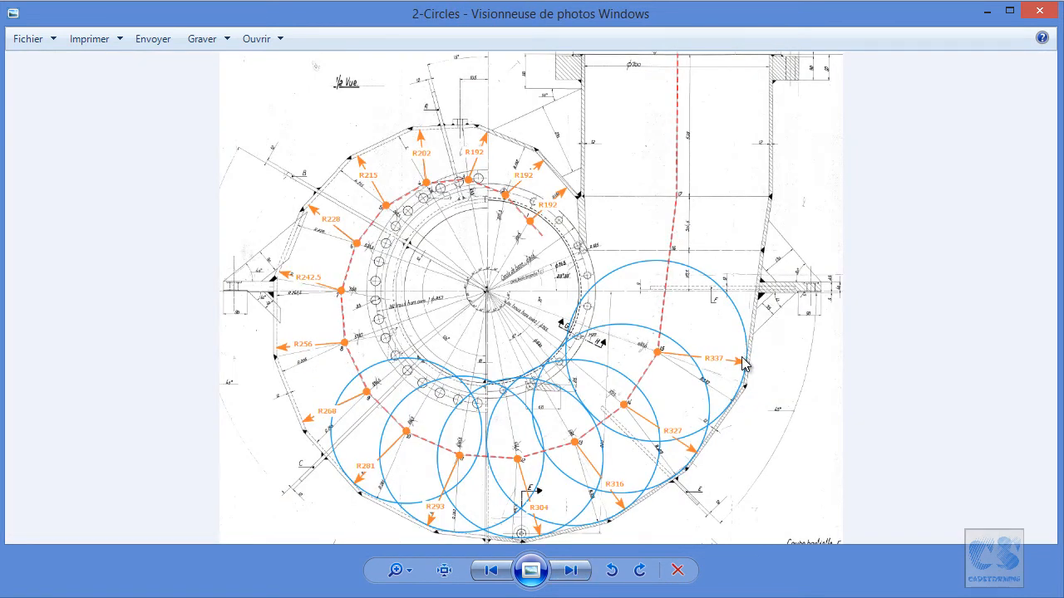
{"action": "mouse_move", "coordinate": [718, 417]}
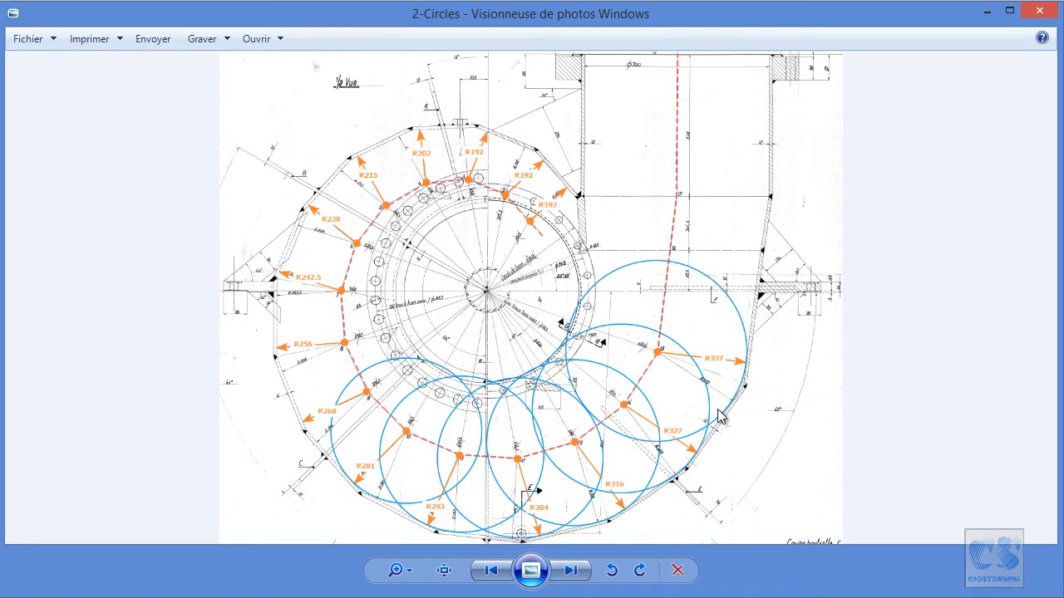
{"action": "left_click", "coordinate": [572, 570]}
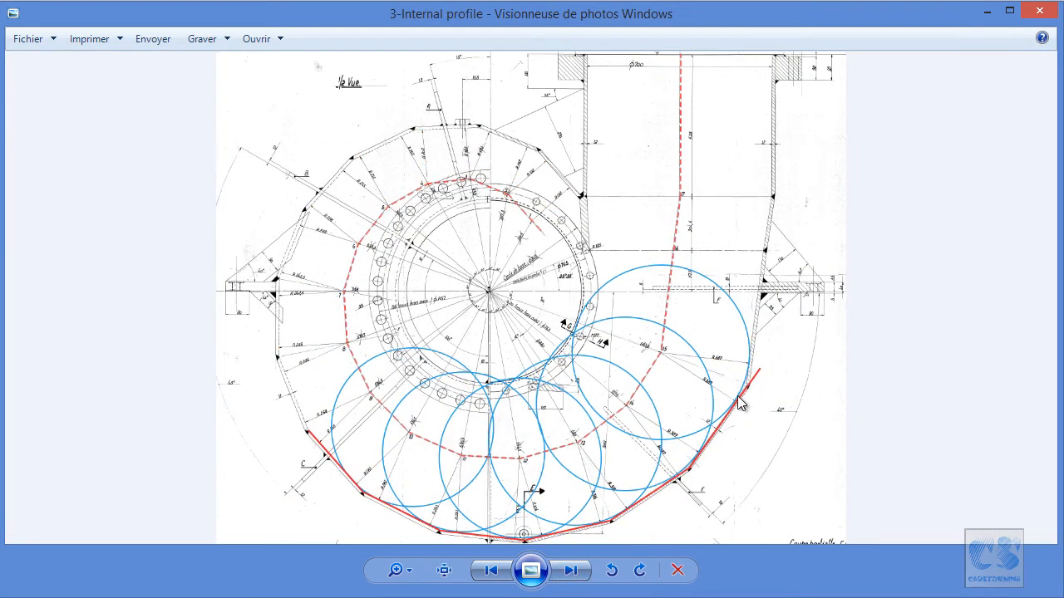
{"action": "mouse_move", "coordinate": [378, 507]}
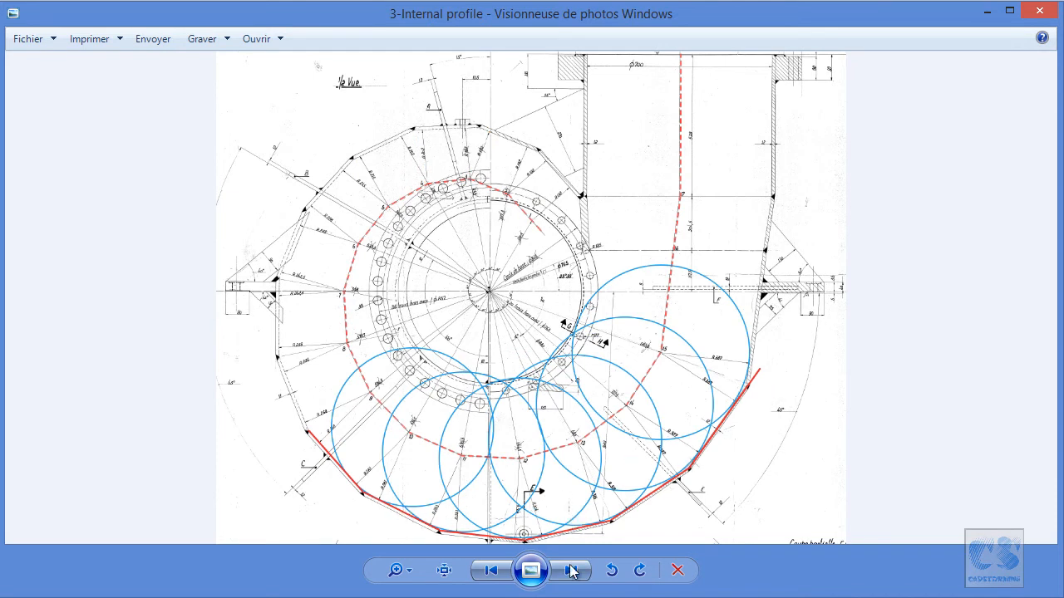
{"action": "left_click", "coordinate": [571, 570]}
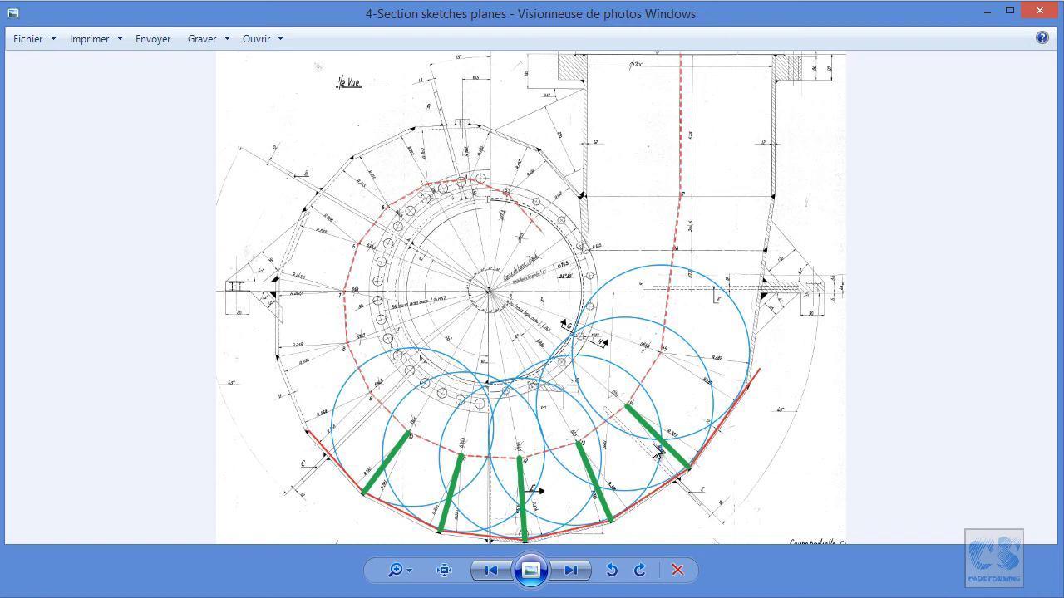
{"action": "mouse_move", "coordinate": [660, 453]}
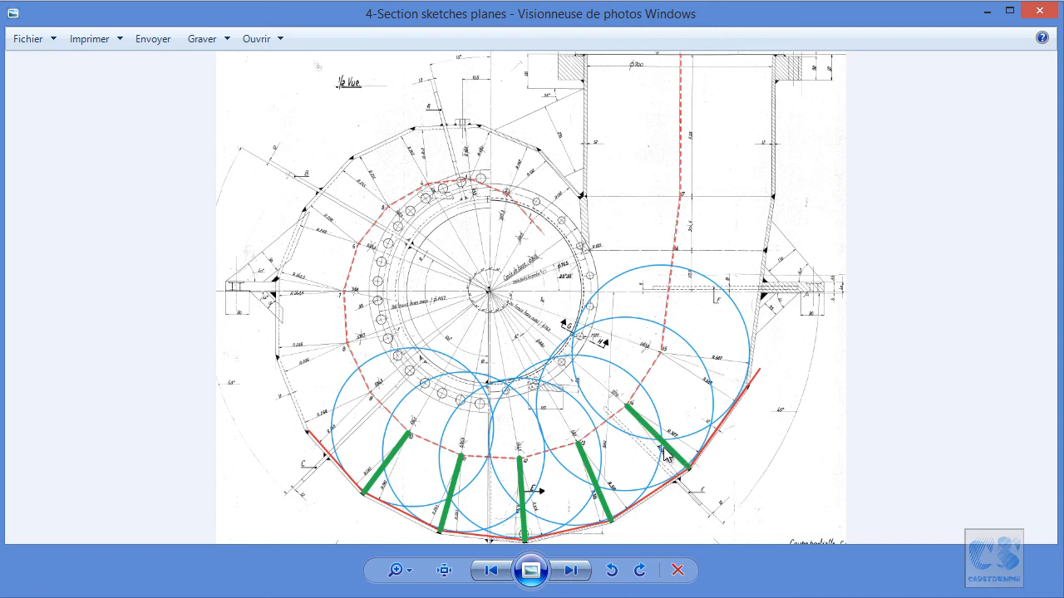
{"action": "left_click", "coordinate": [571, 571]}
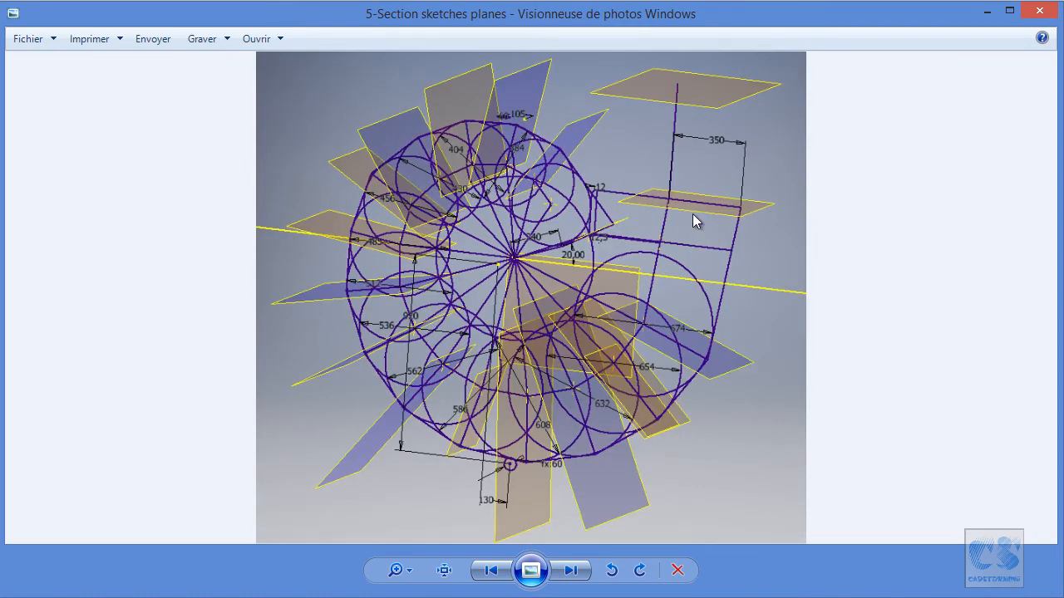
{"action": "mouse_move", "coordinate": [711, 376]}
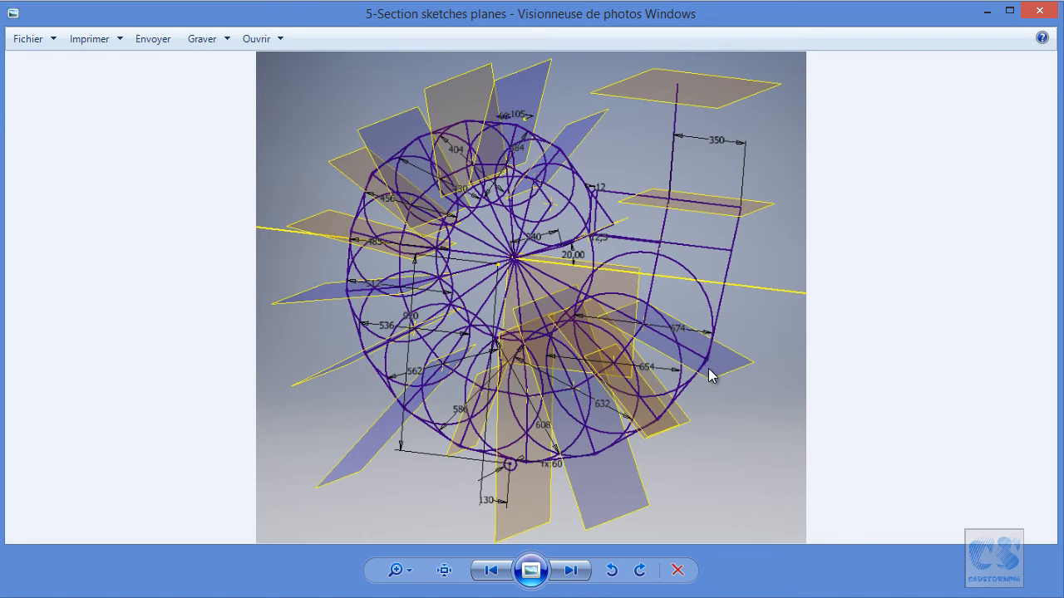
{"action": "mouse_move", "coordinate": [663, 415]}
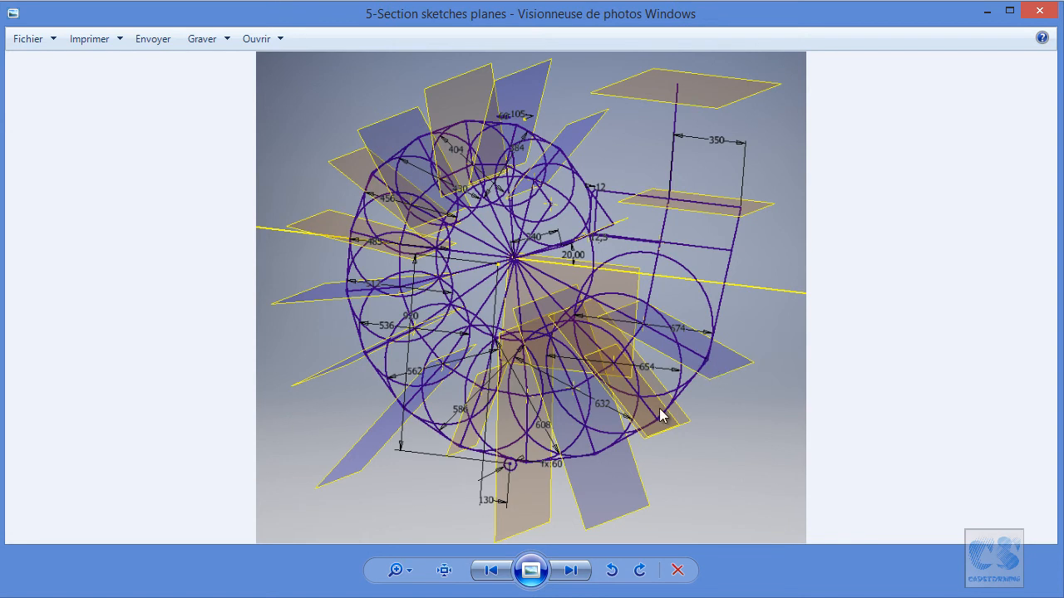
{"action": "left_click", "coordinate": [571, 570]}
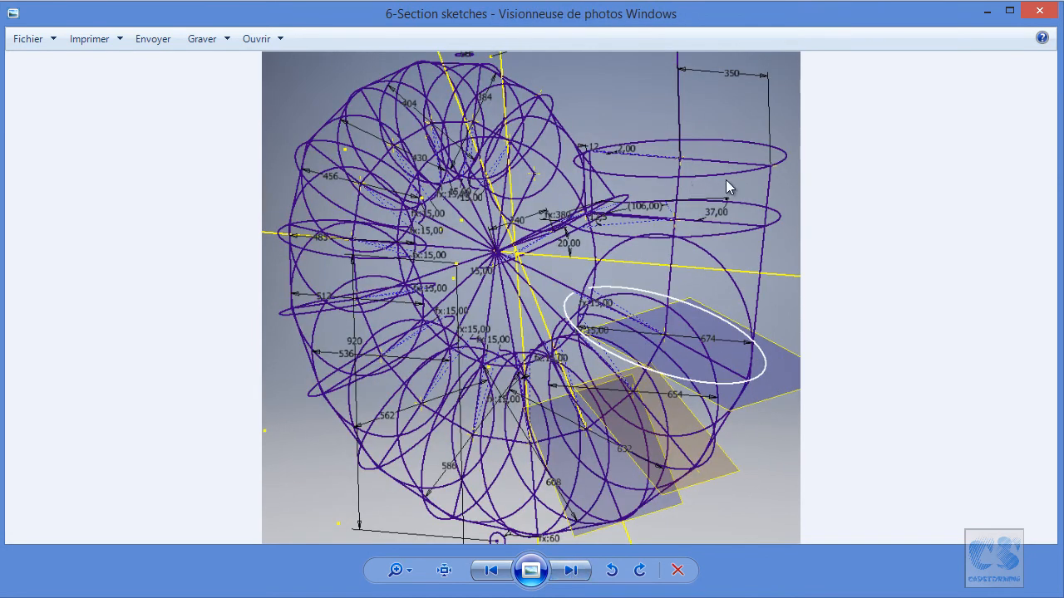
{"action": "mouse_move", "coordinate": [738, 183]}
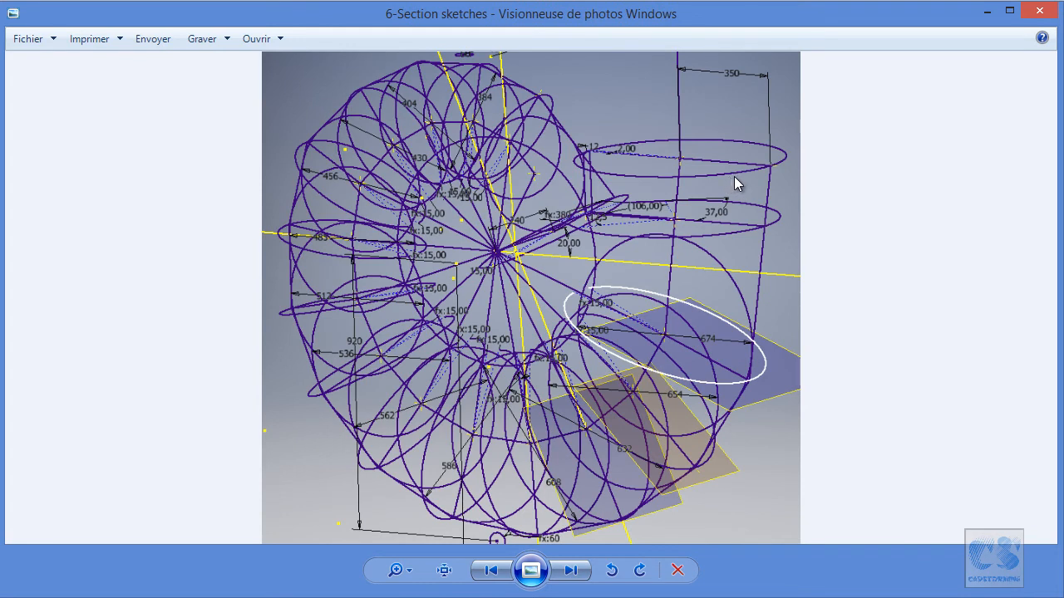
{"action": "mouse_move", "coordinate": [742, 278]}
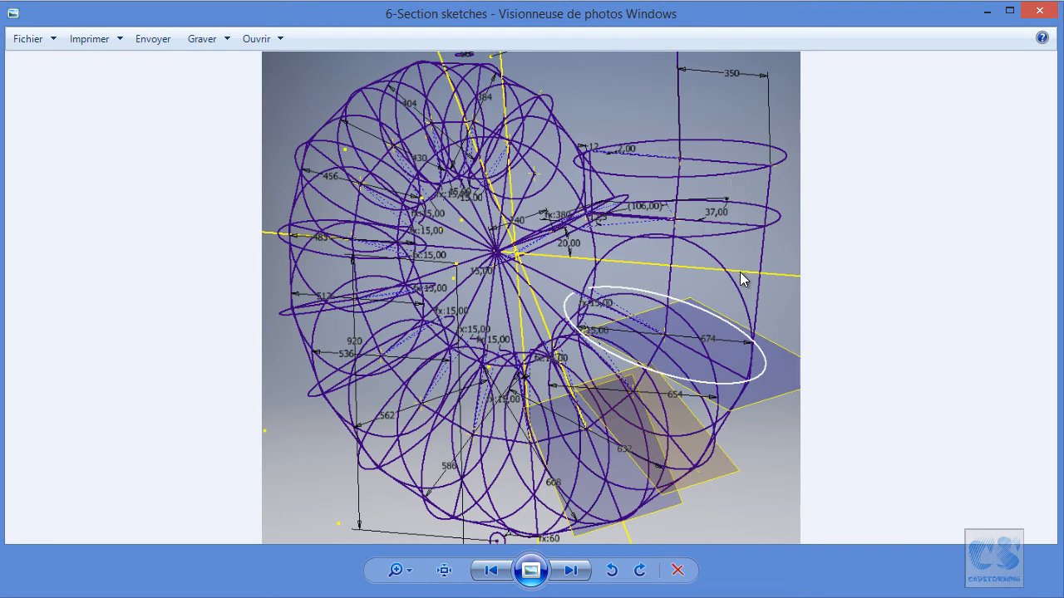
{"action": "mouse_move", "coordinate": [738, 285]}
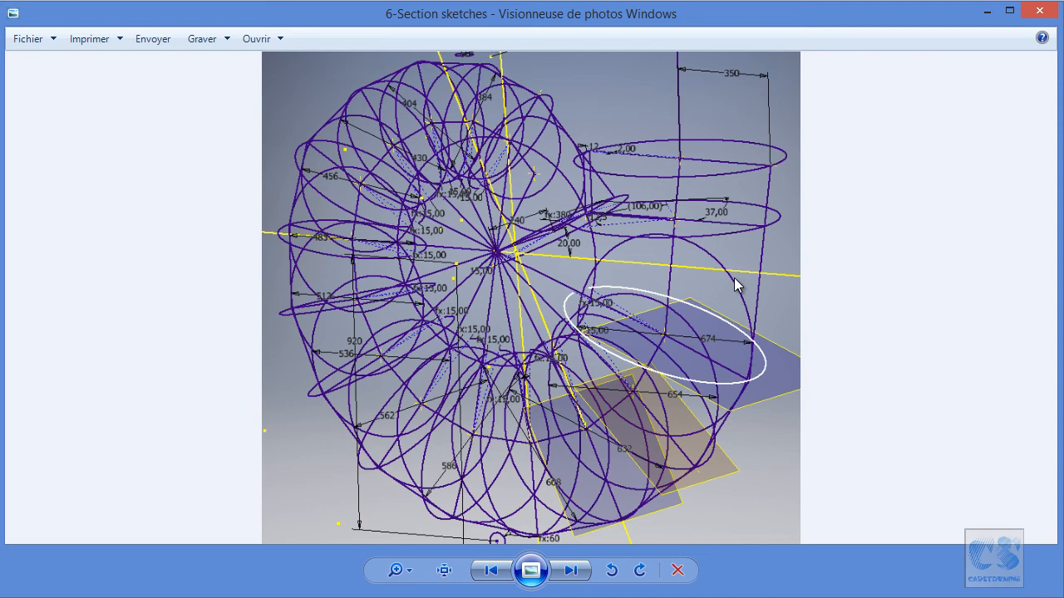